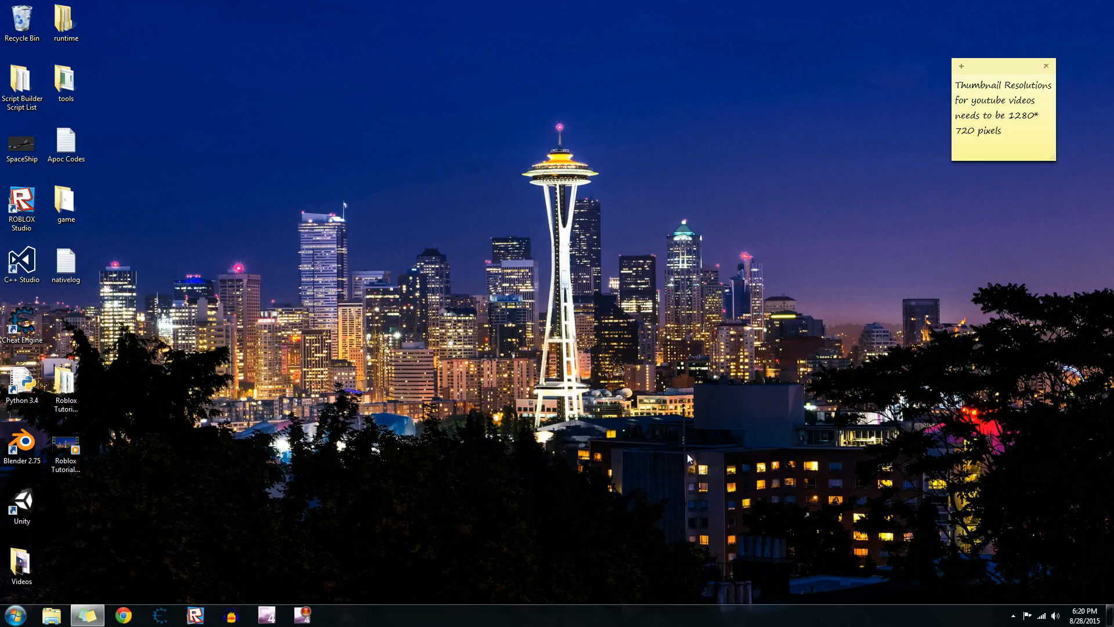
mouse_move(726, 481)
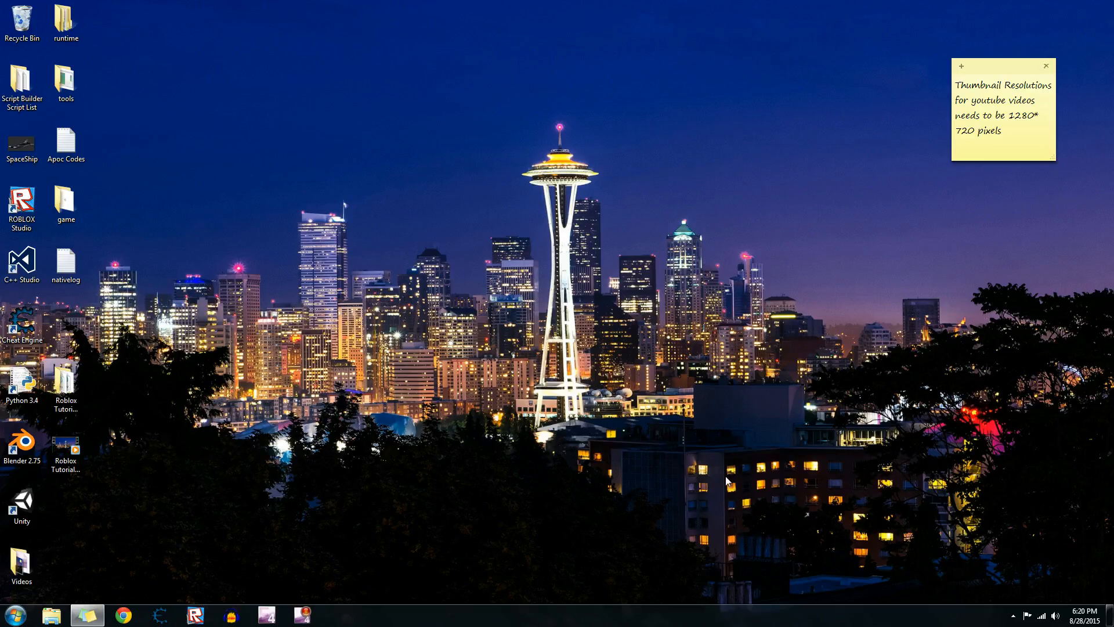
mouse_move(628, 68)
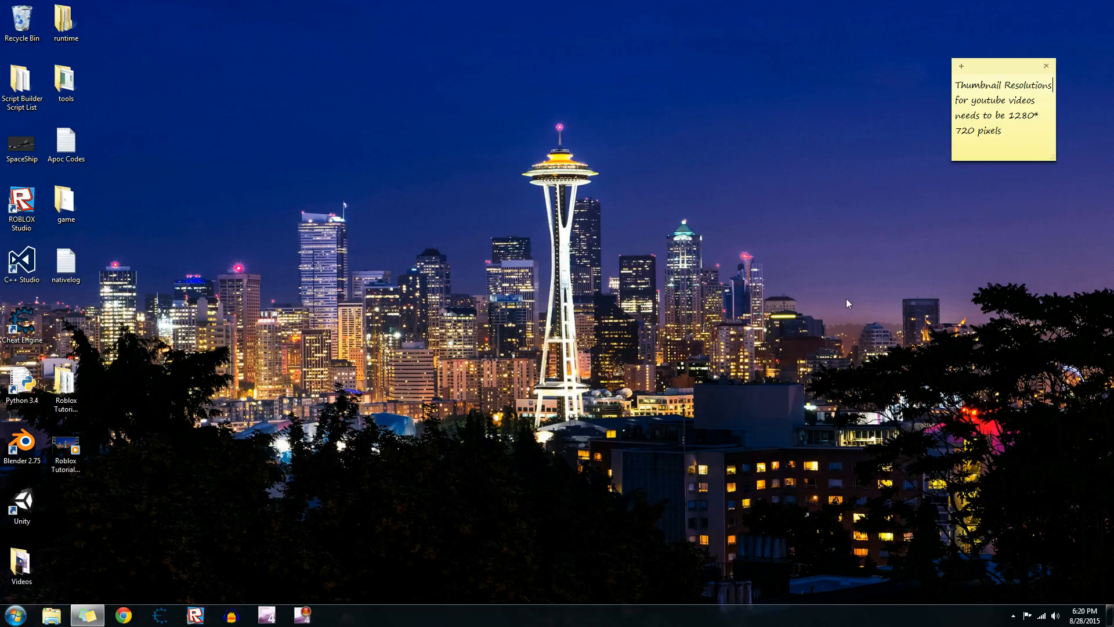
mouse_move(921, 26)
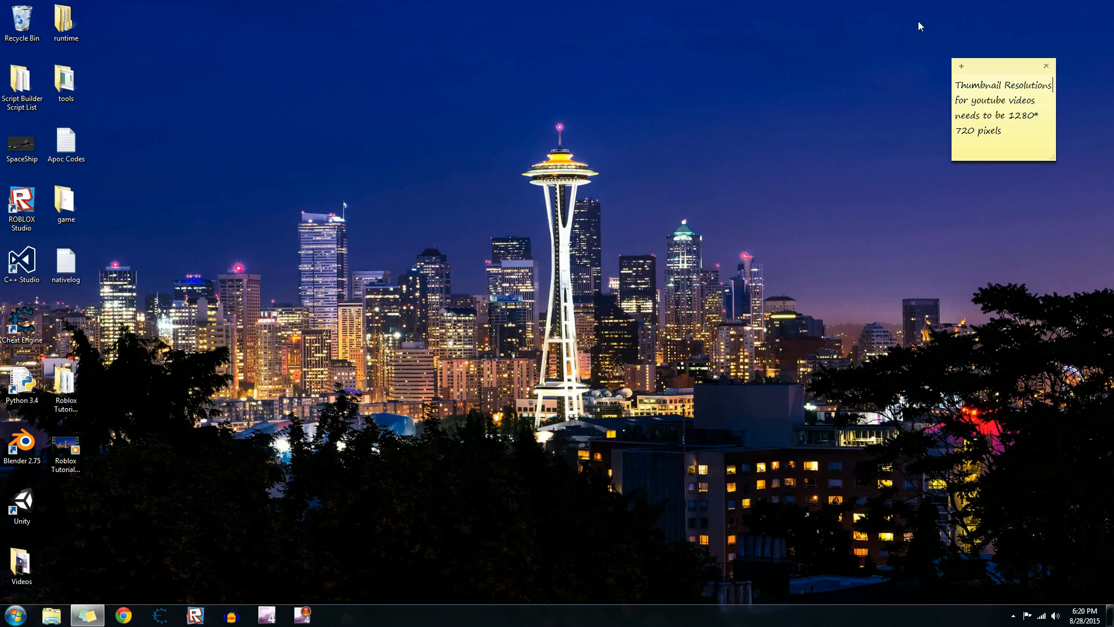
mouse_move(588, 222)
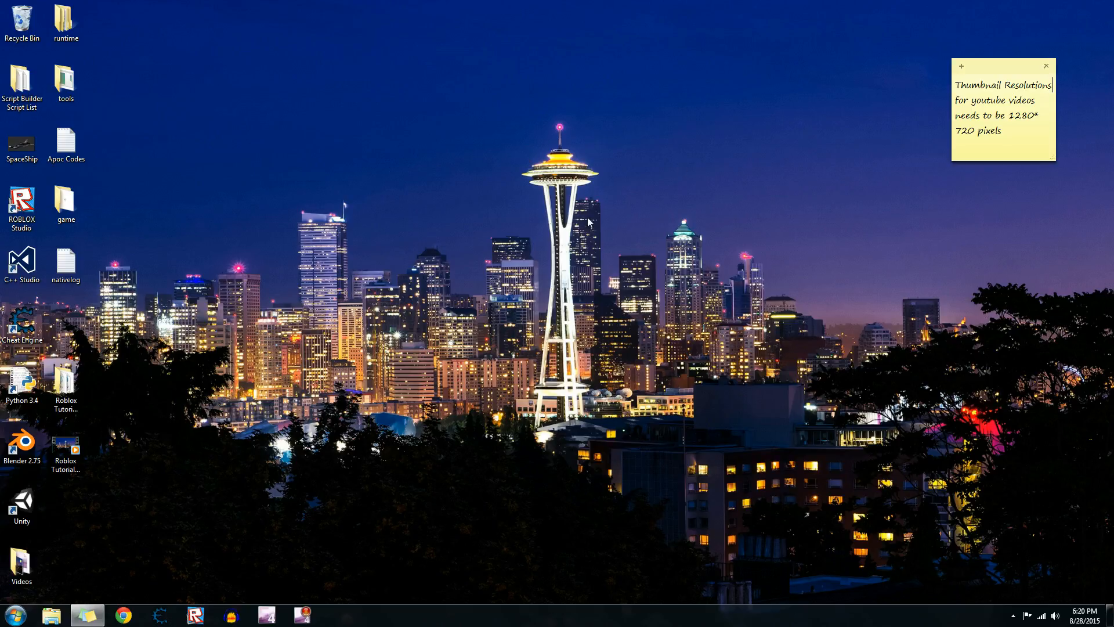
mouse_move(589, 302)
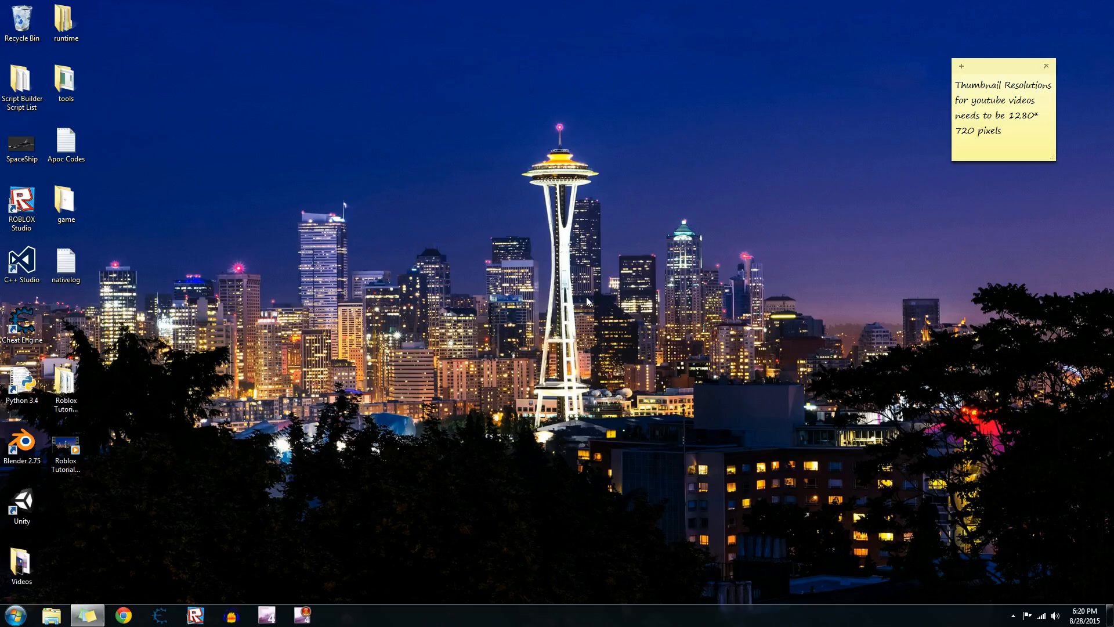
mouse_move(190, 563)
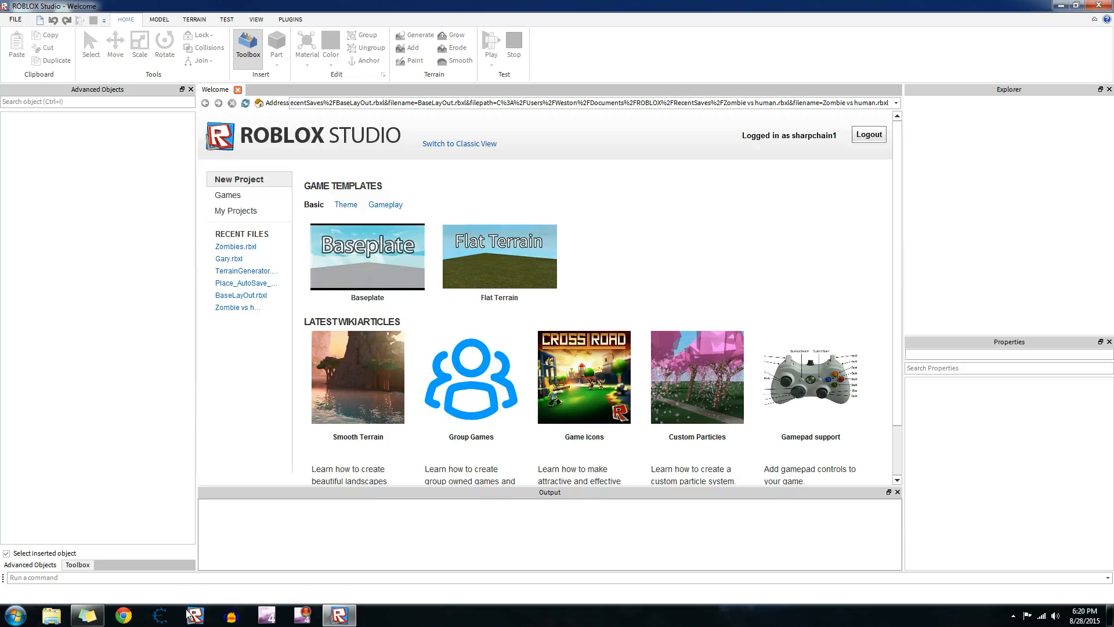
mouse_move(357, 436)
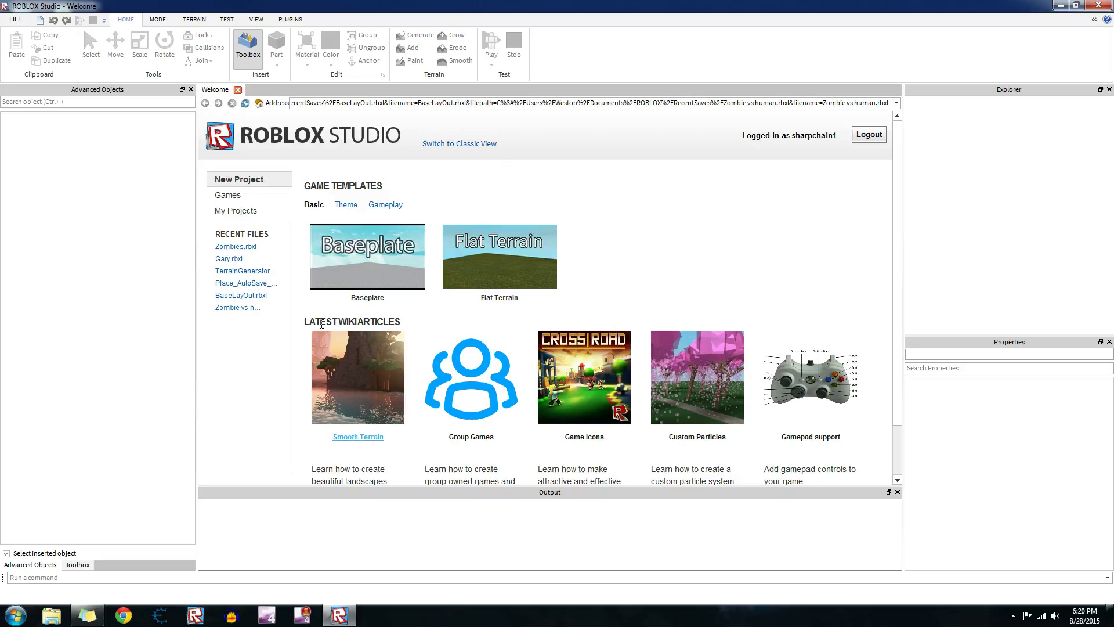
Create a new place from the Baseplate template on the Welcome page.
left_click(367, 256)
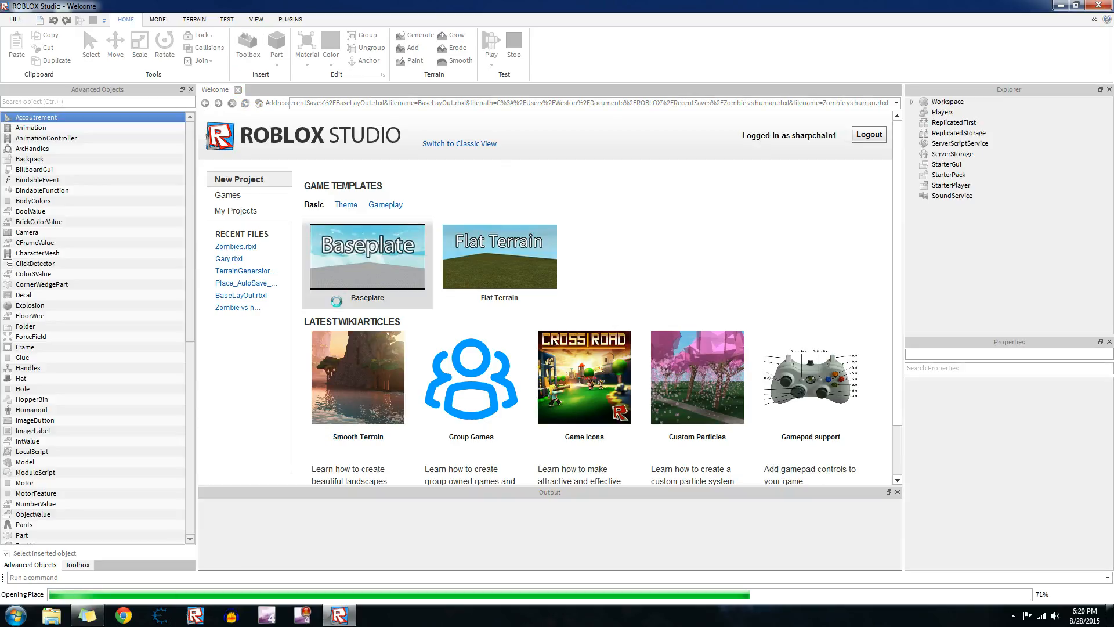
left_click(367, 255)
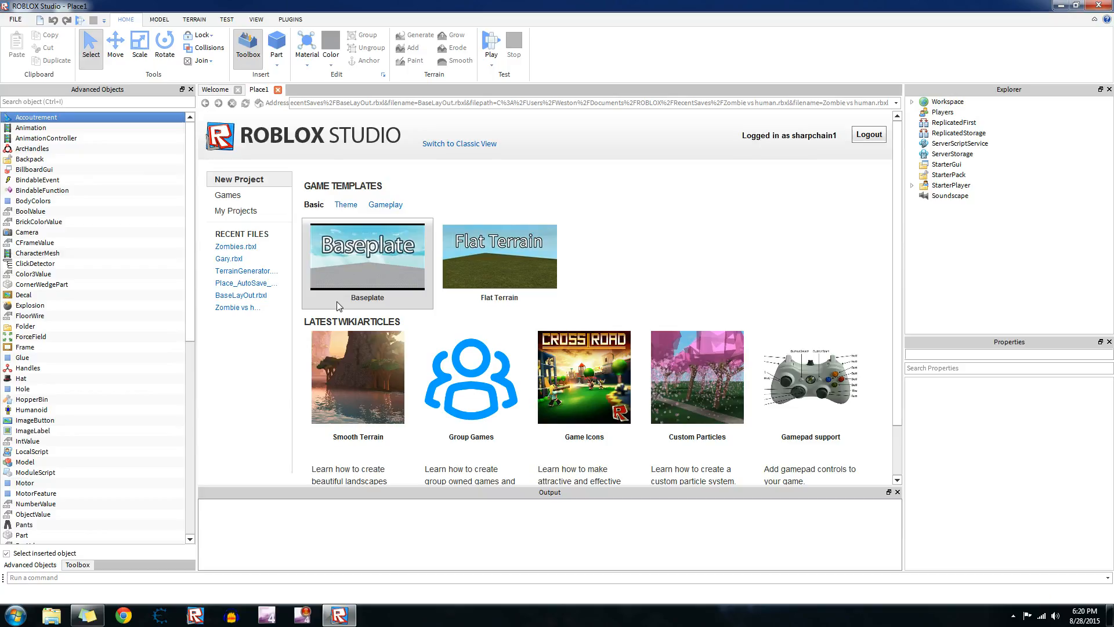
left_click(367, 256)
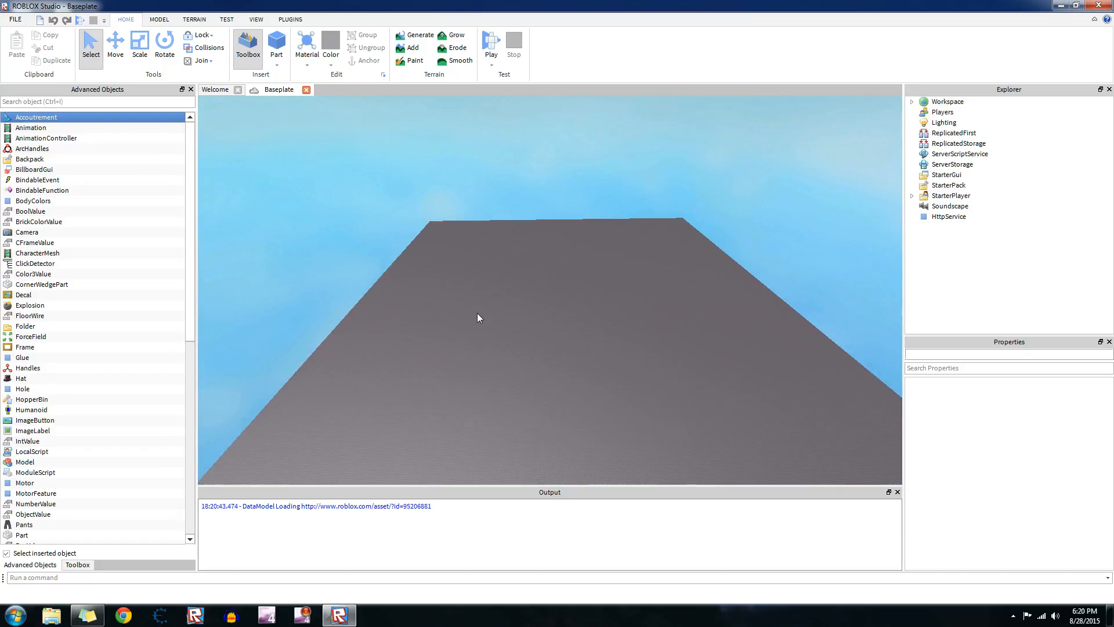
Insert a Script into Workspace by searching 'sc' in Advanced Objects.
left_click(947, 101)
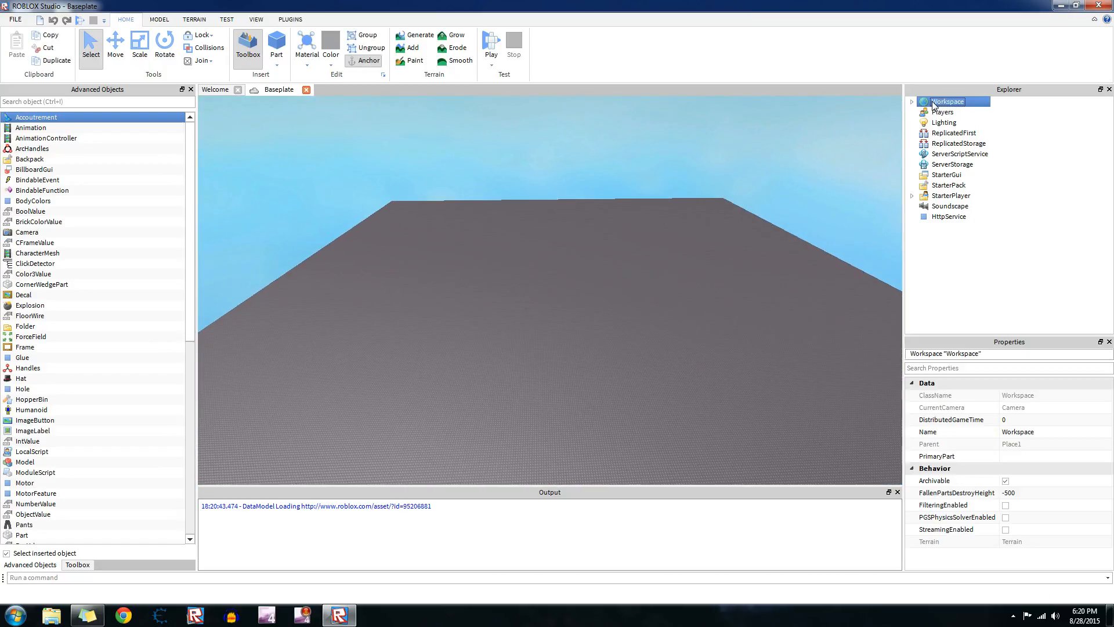
type("sc")
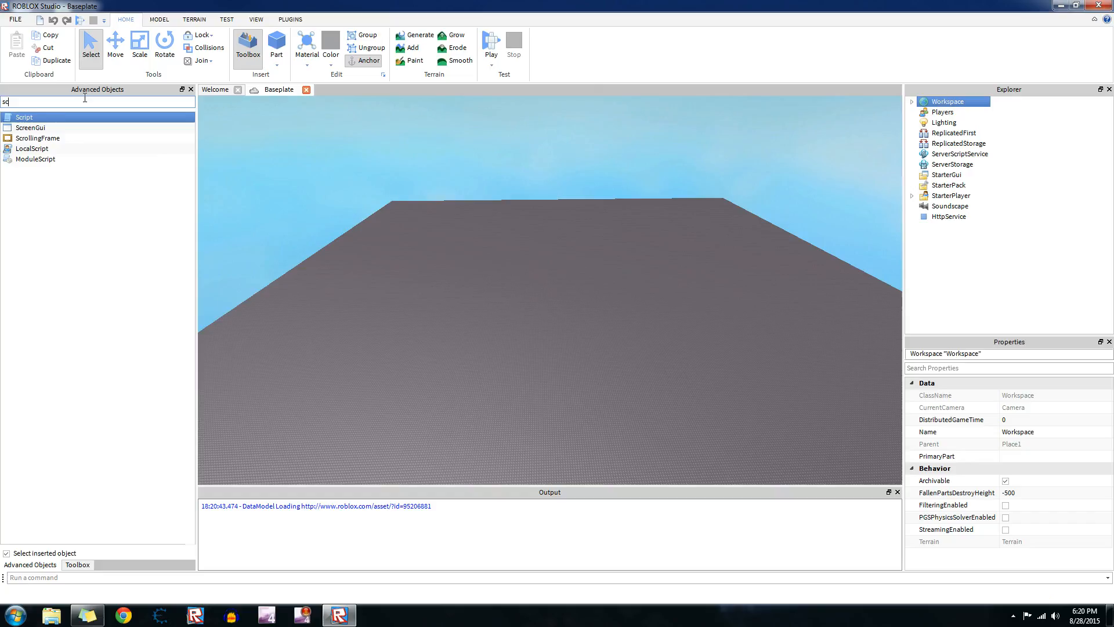
double_click(23, 117)
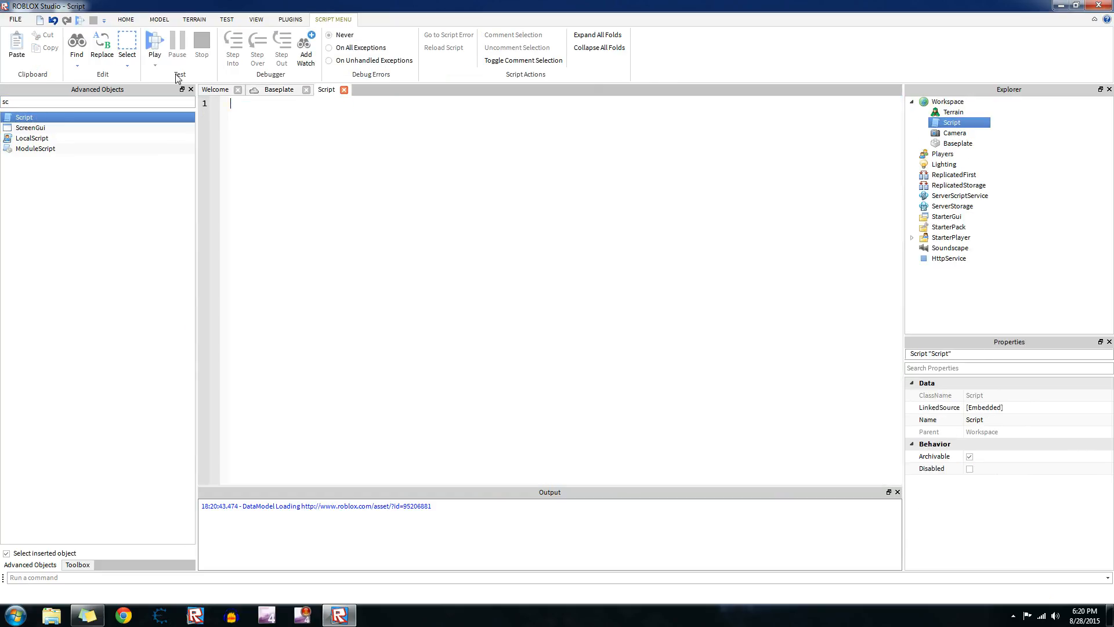
mouse_move(34, 23)
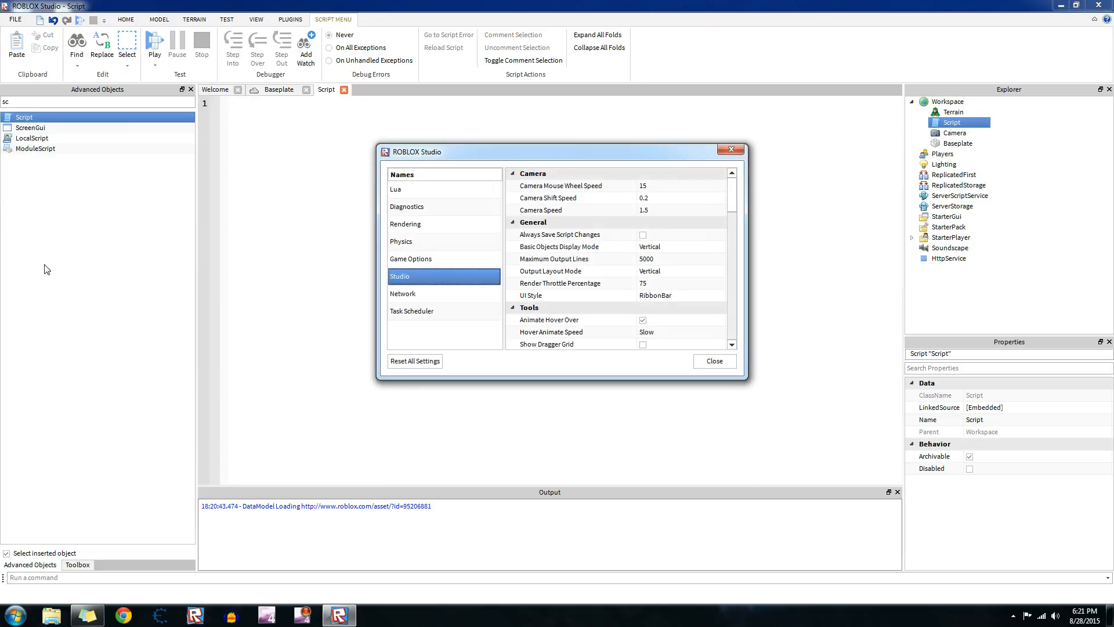
Raise the Script Editor font size to 20 in Studio settings and close them.
scroll("down", 3)
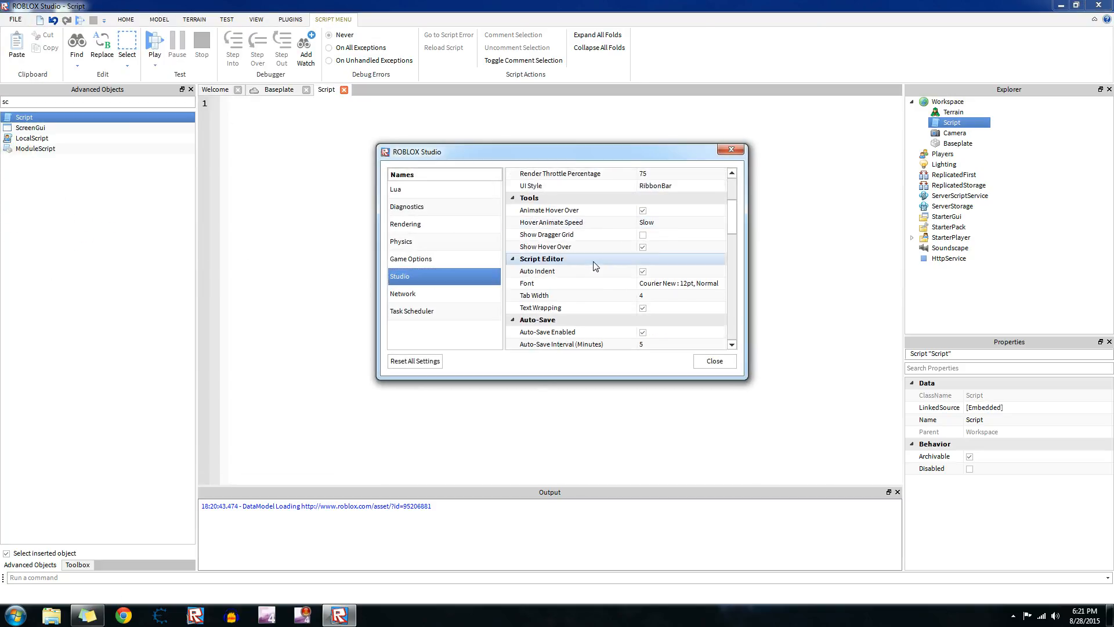
left_click(677, 282)
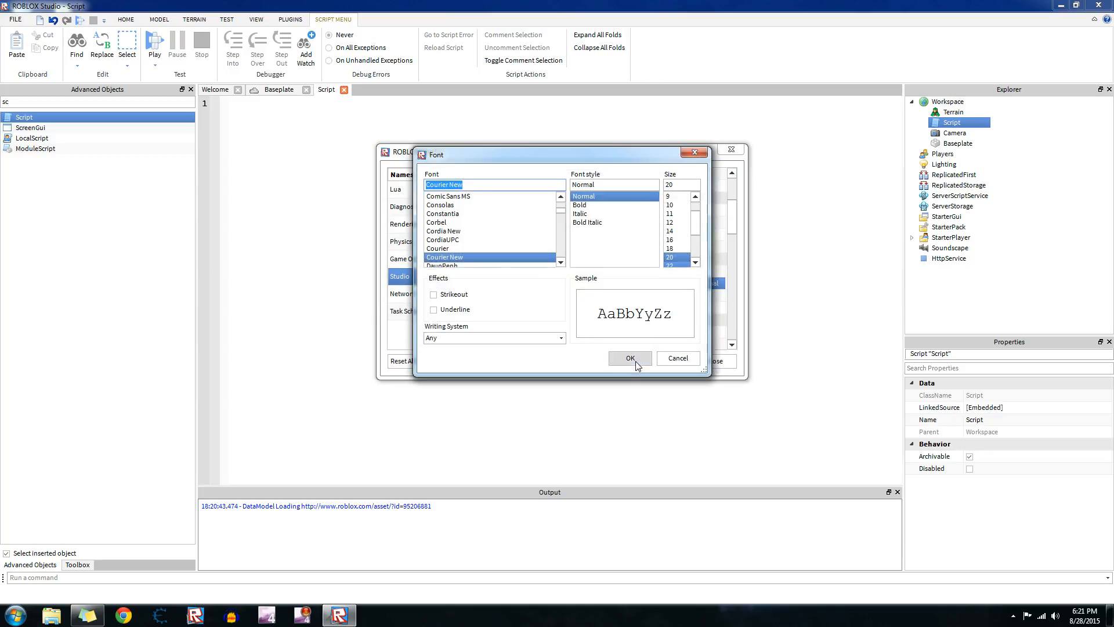
left_click(630, 357)
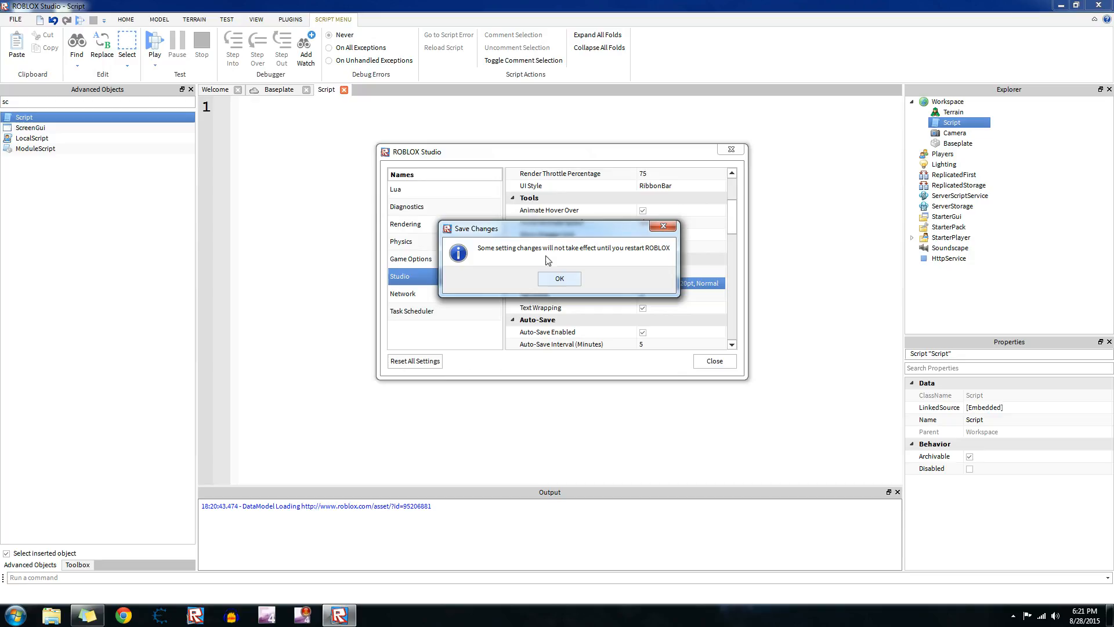
left_click(559, 278)
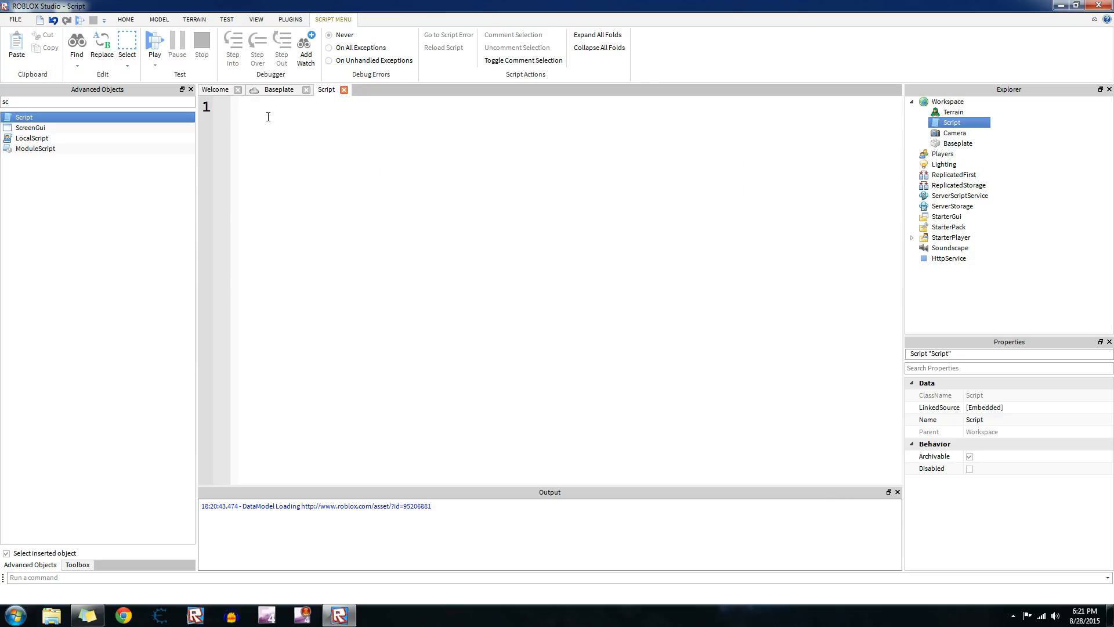
Clear stray letters and write part = Instance.new("Part", workspace) as the first line.
type("fv")
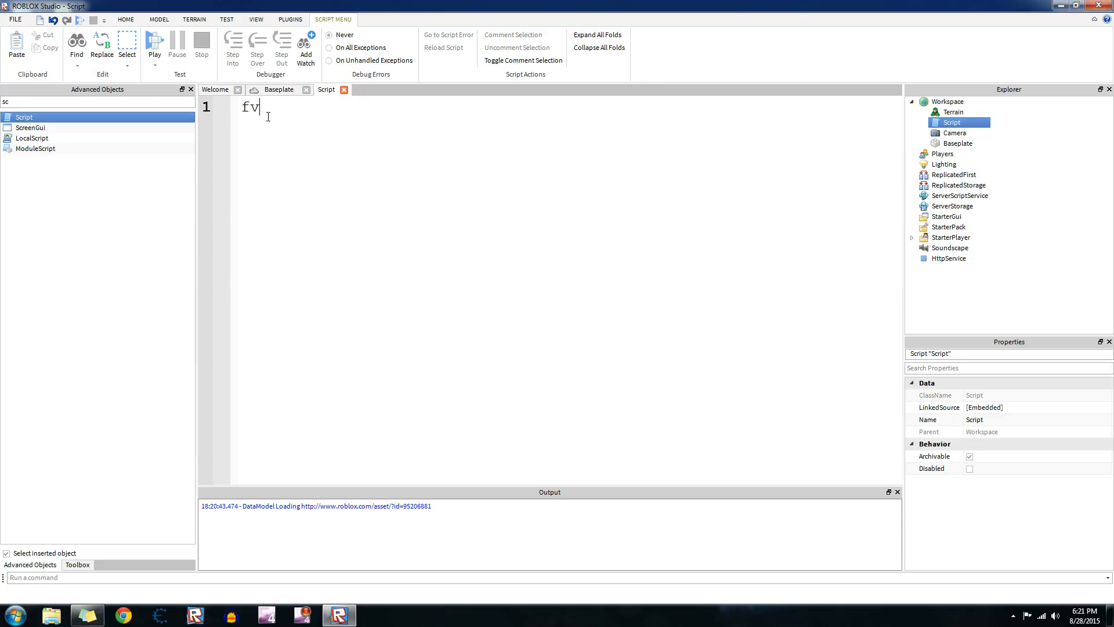
key("Backspace")
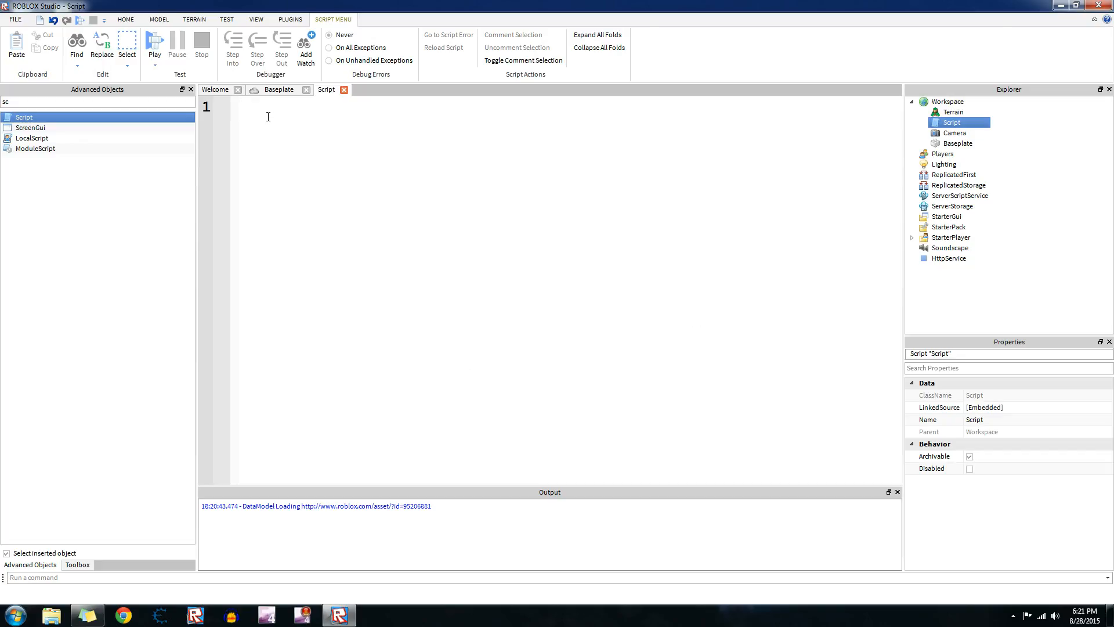
left_click(245, 107)
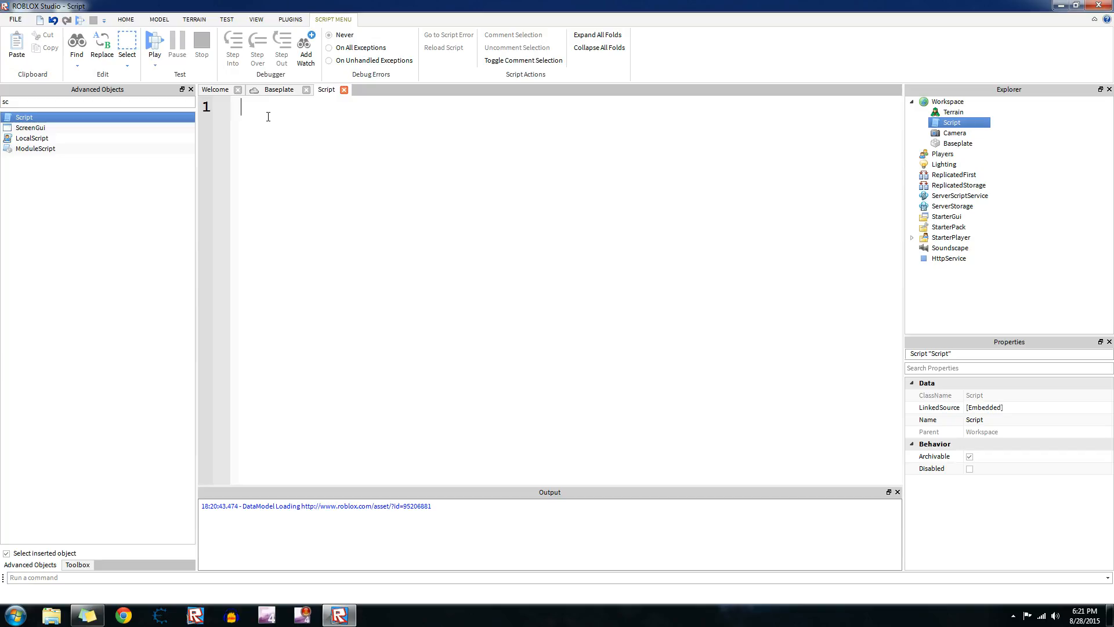
type("part")
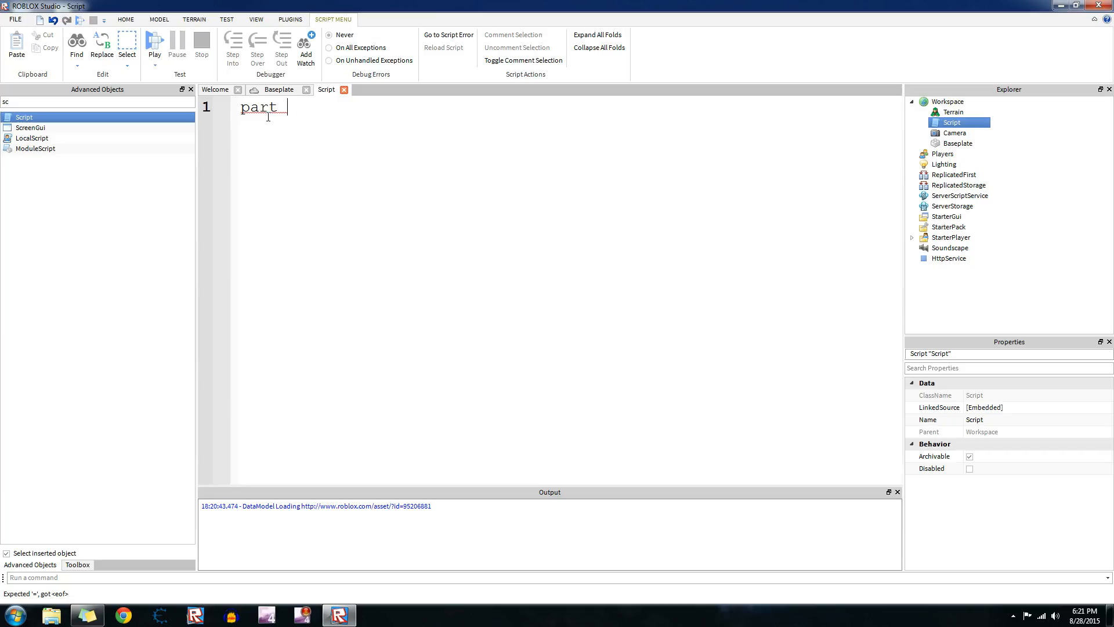
type("=")
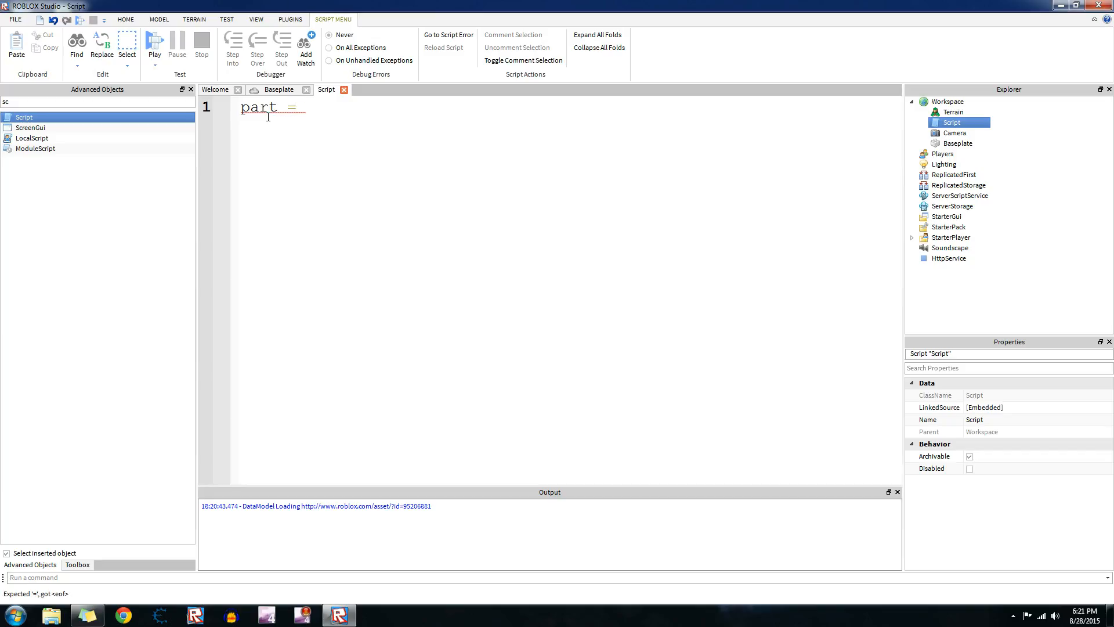
type("= Instance.'")
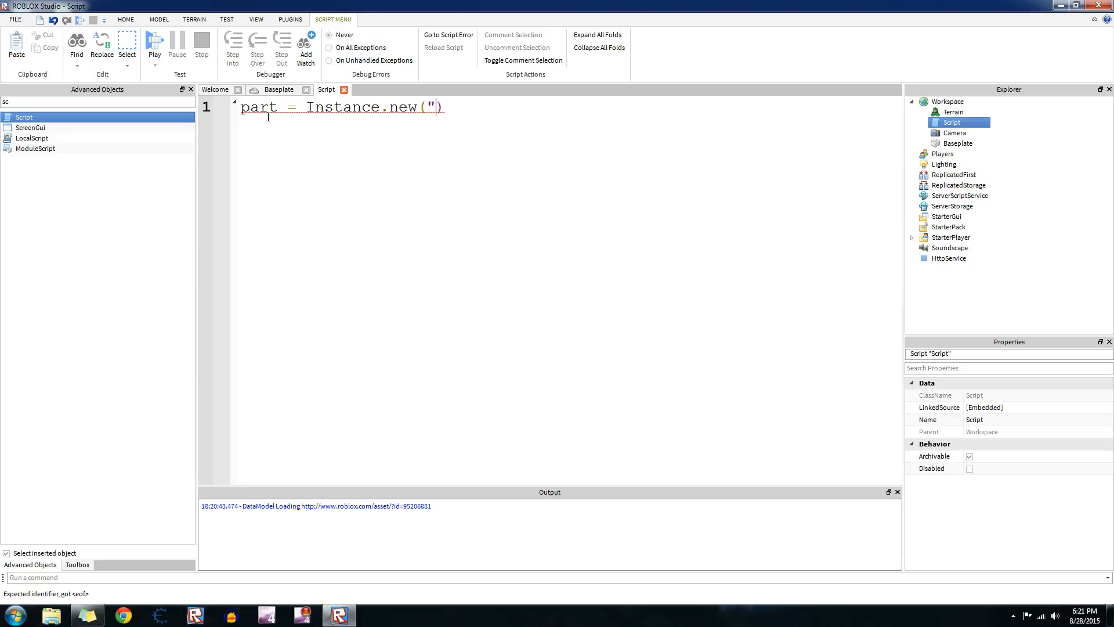
type("Part\", wpr")
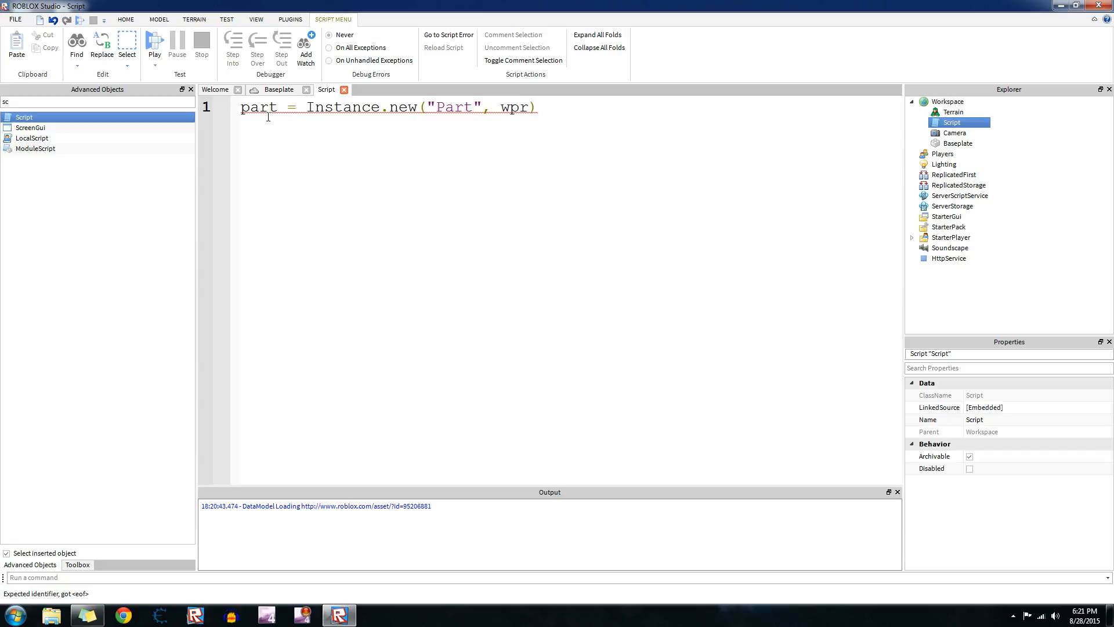
type("workspace")
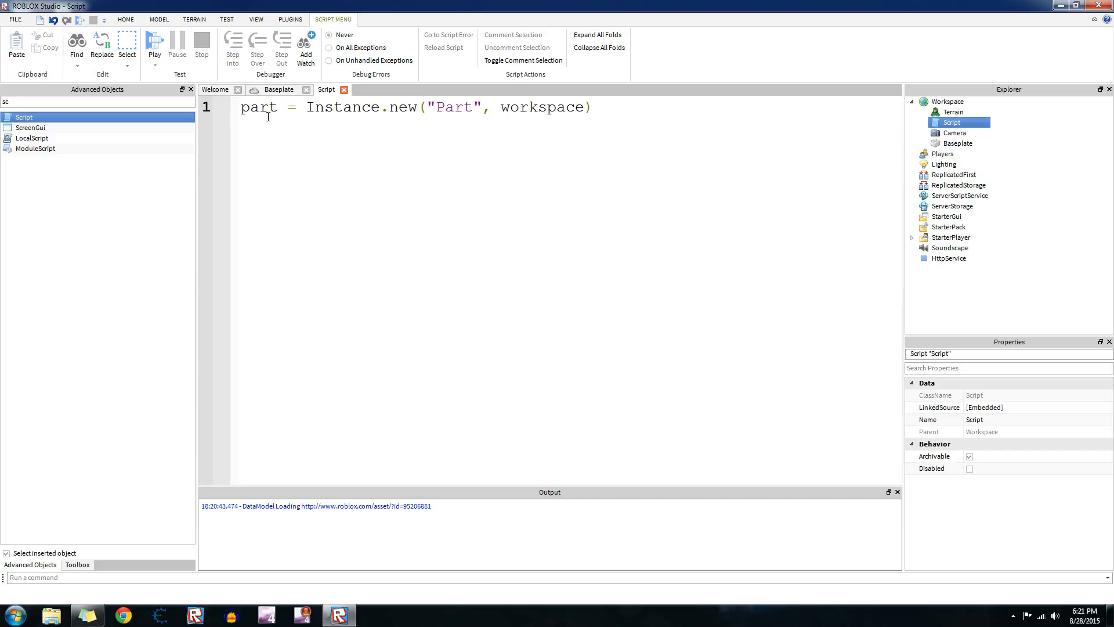
key("Return")
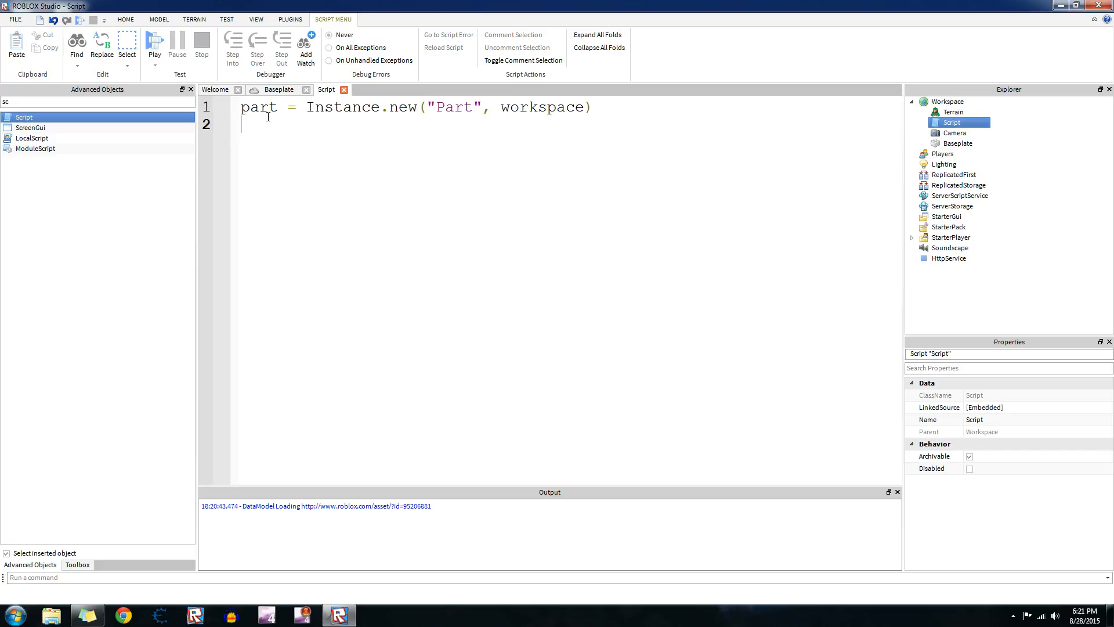
Add lines setting part.Anchored = true and part.Position = Vector3.new(0,100,0).
type("part.Amc")
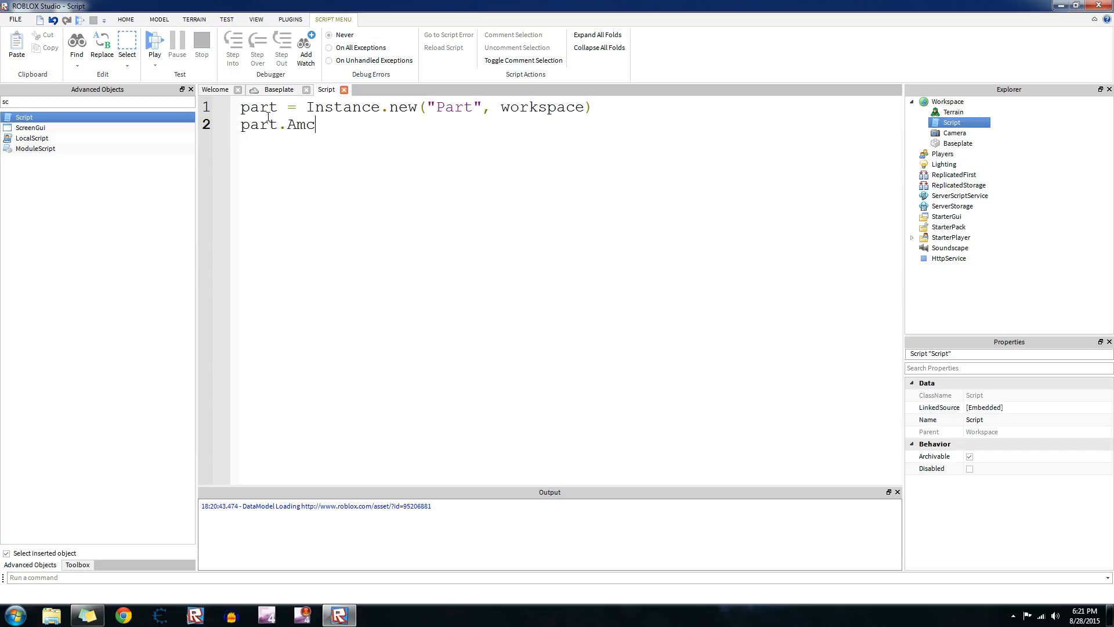
type("hored")
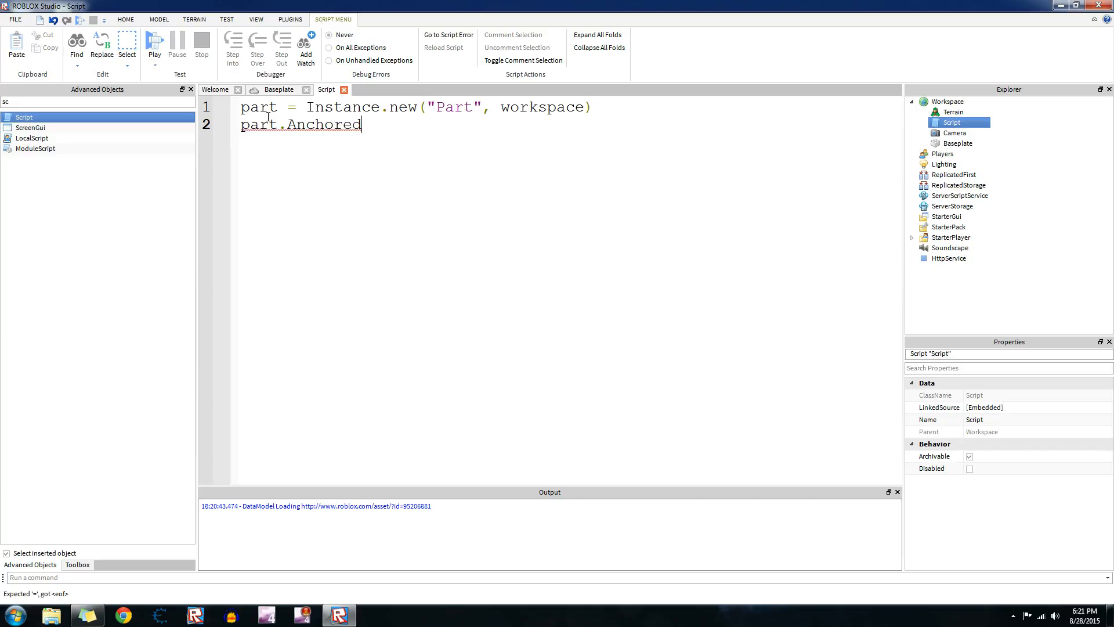
type("= true")
type("part.")
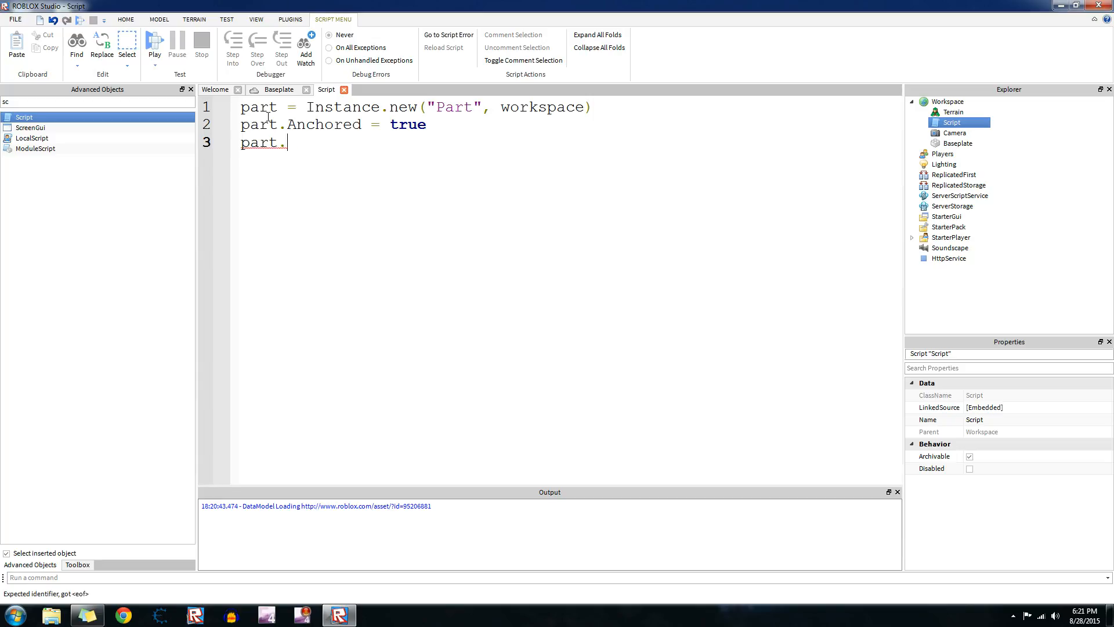
type("Position = Vec")
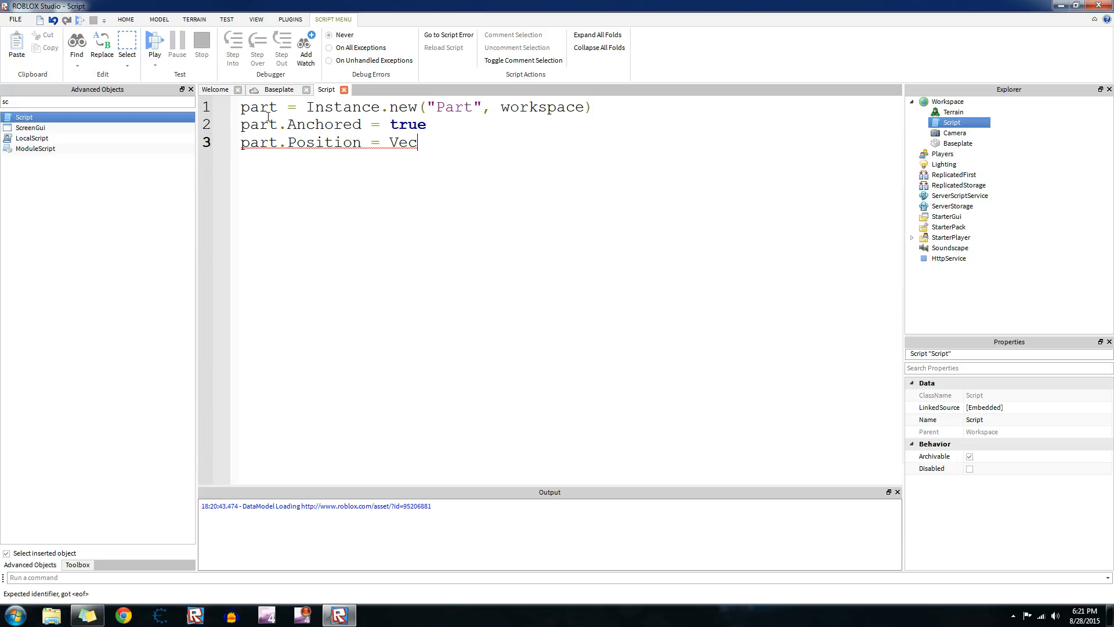
type("tor3.new(")
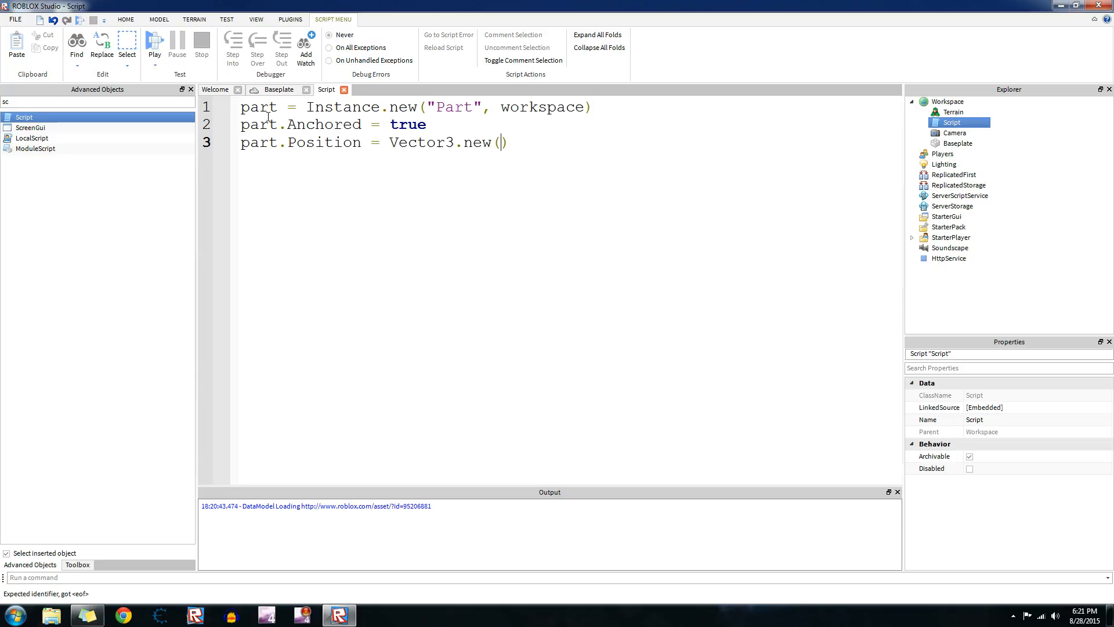
type("0,11")
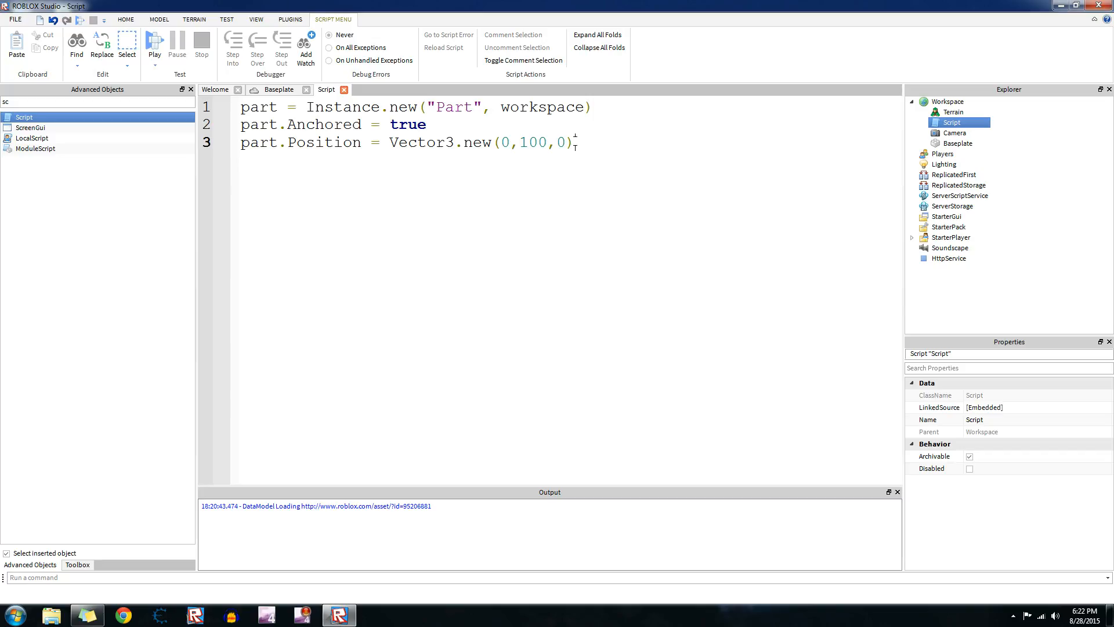
Add blank lines below the Position line and place the cursor on line 5.
left_click_drag(242, 107, 426, 124)
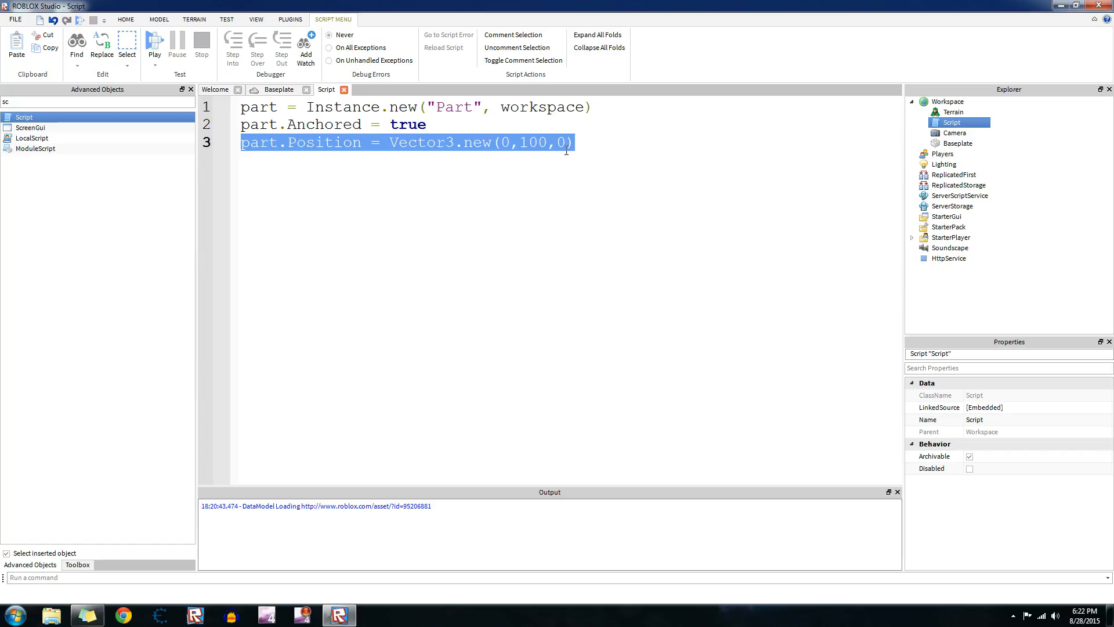
left_click(591, 145)
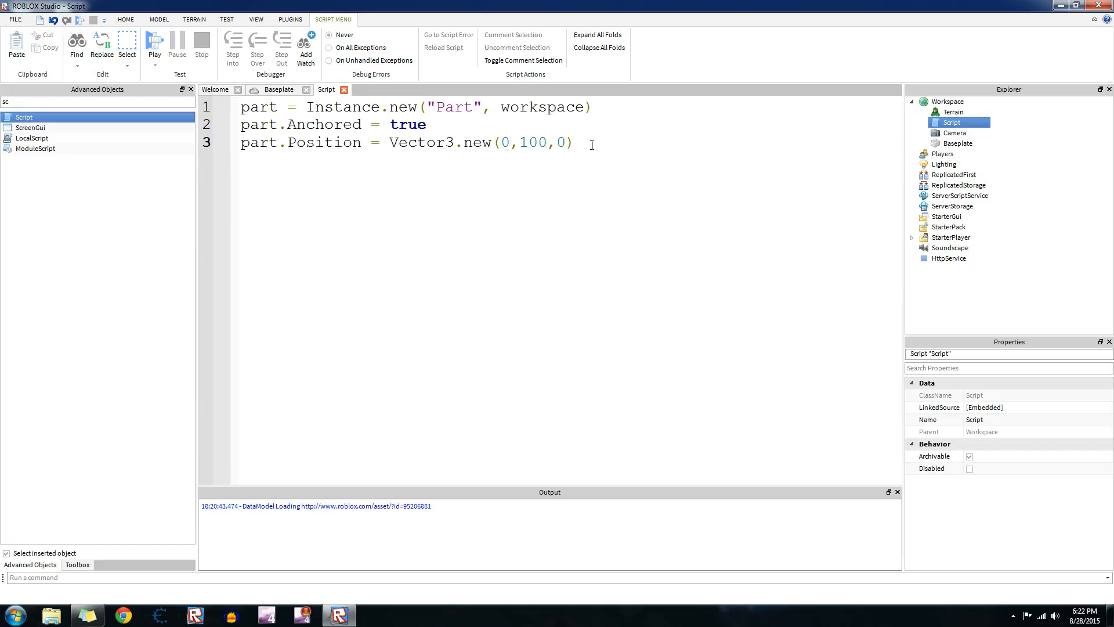
key("Return")
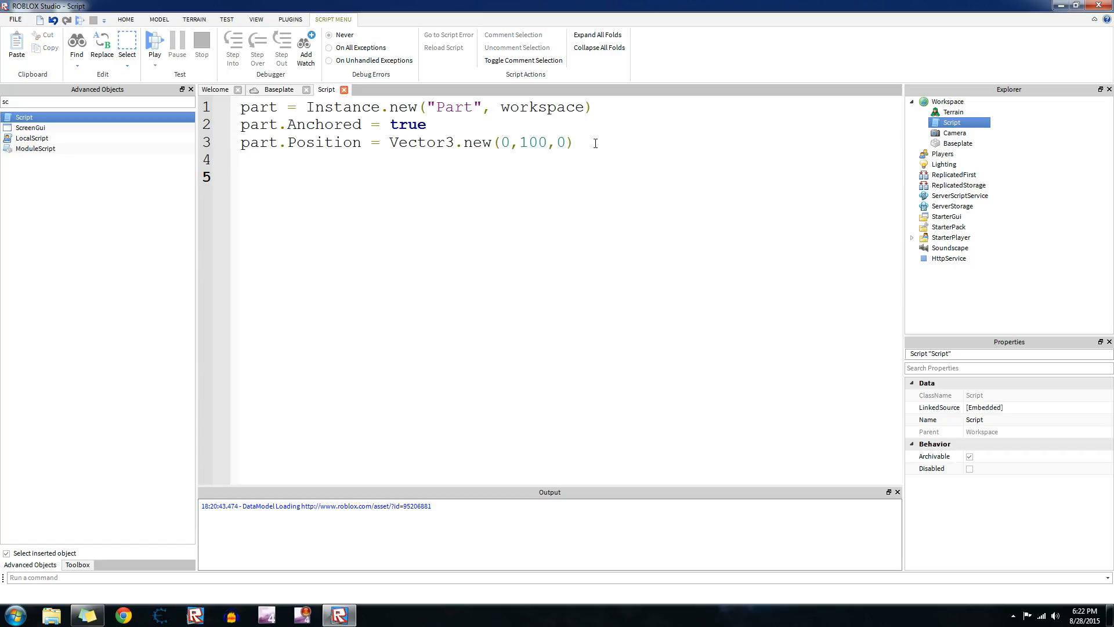
left_click(244, 176)
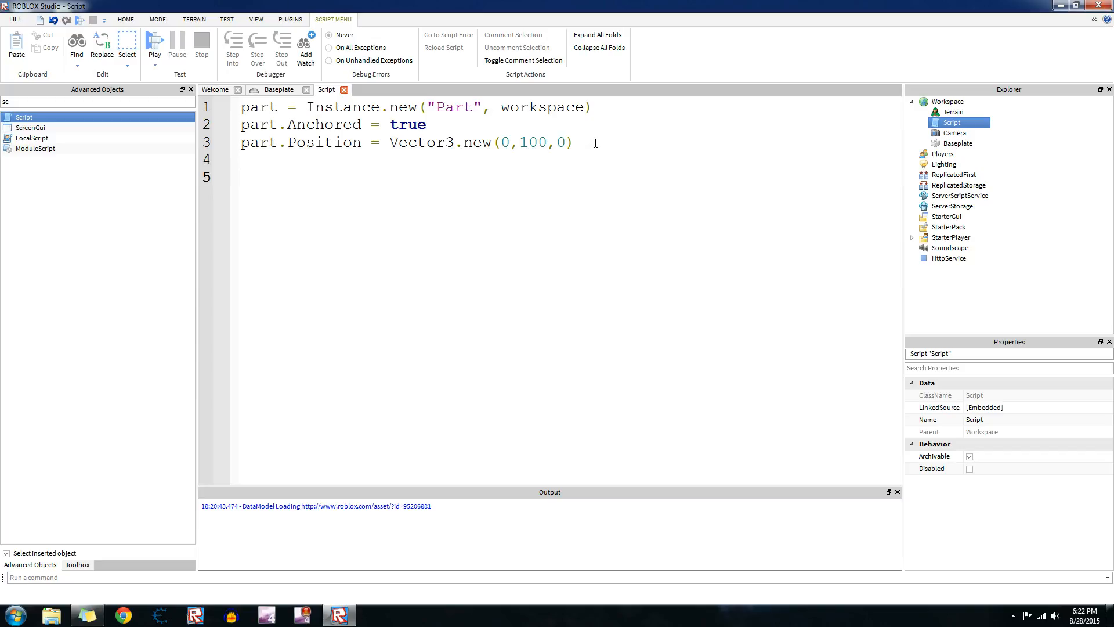
mouse_move(276, 88)
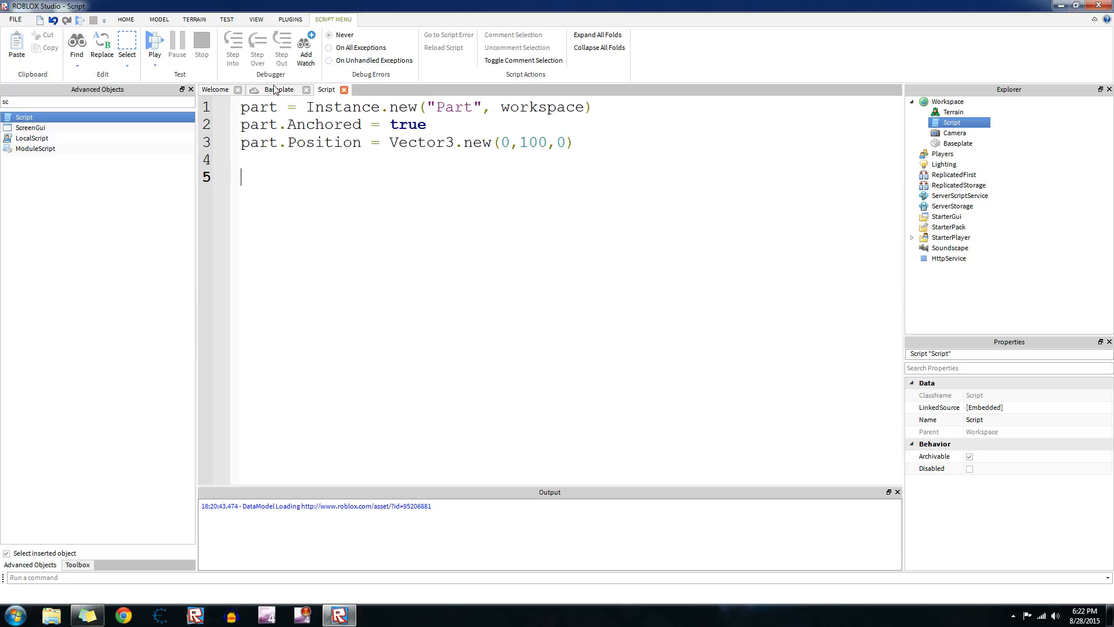
Set the Baseplate's BrickColor to Smoky grey, then go back to the script.
left_click(279, 89)
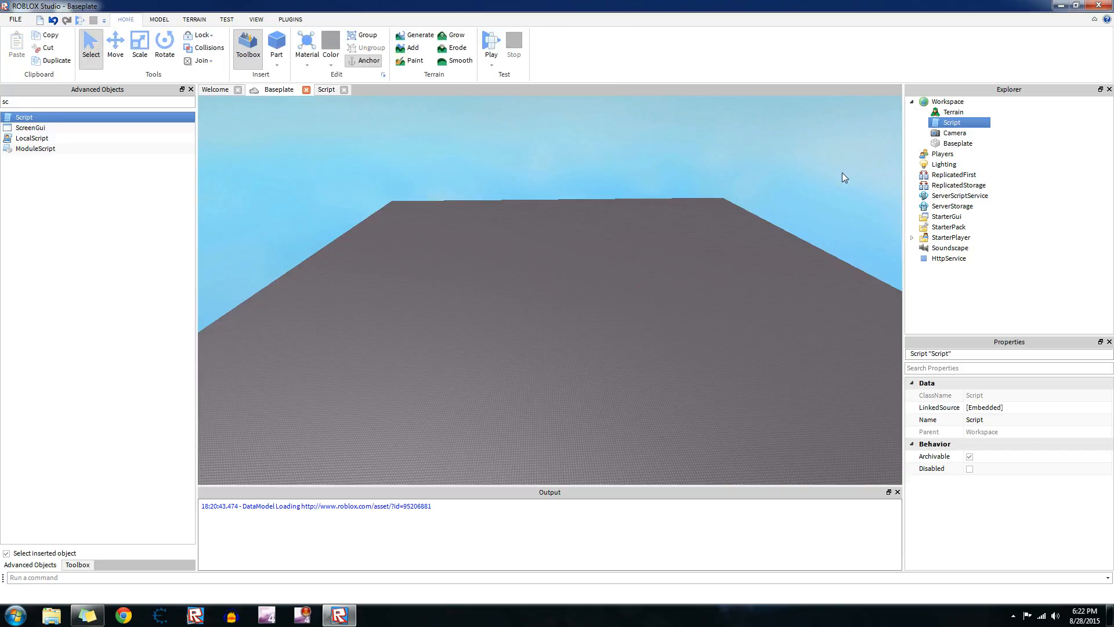
left_click(956, 143)
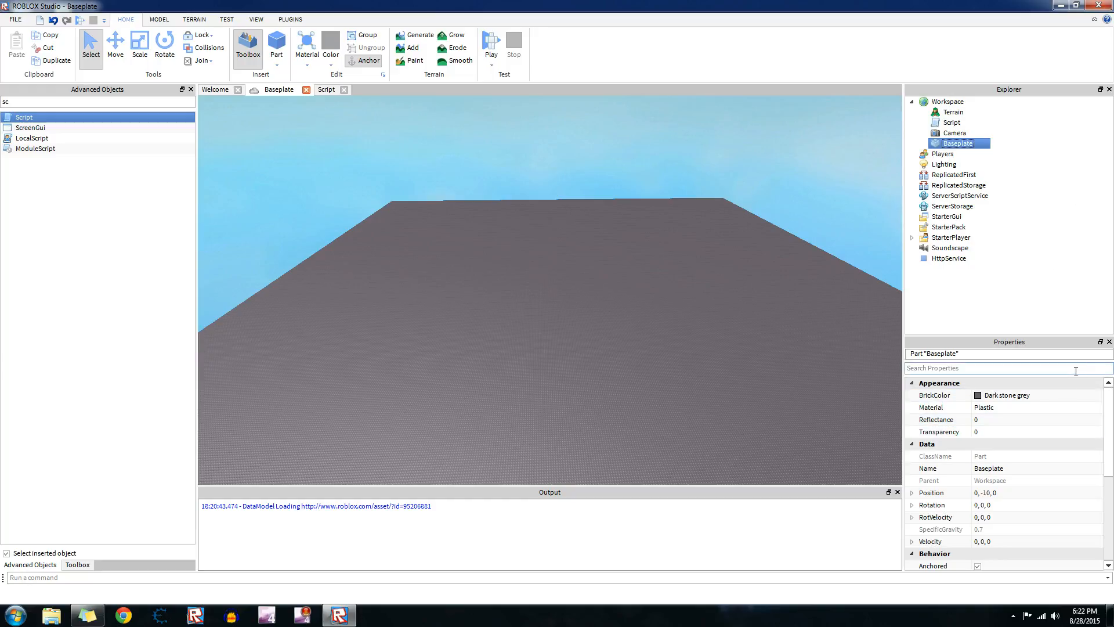
left_click(1007, 395)
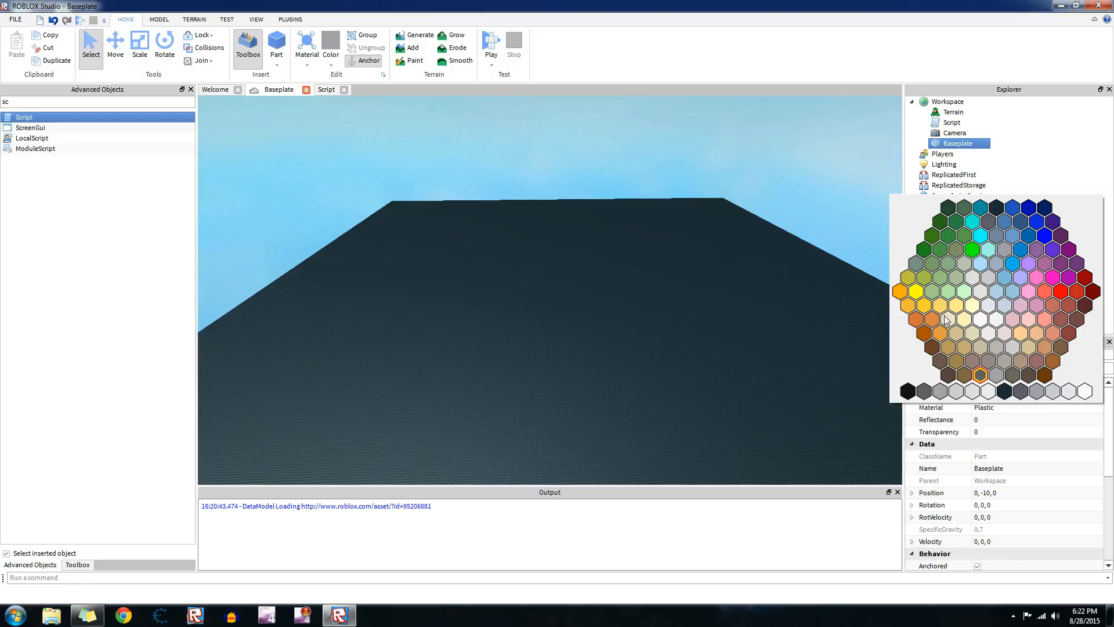
left_click(1054, 292)
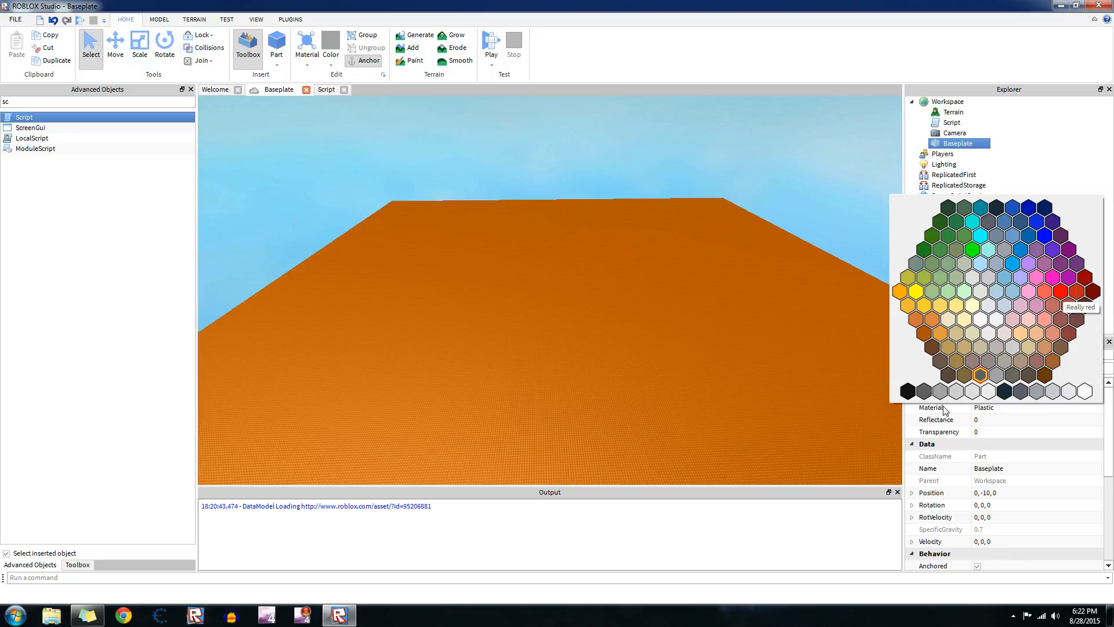
left_click(1002, 361)
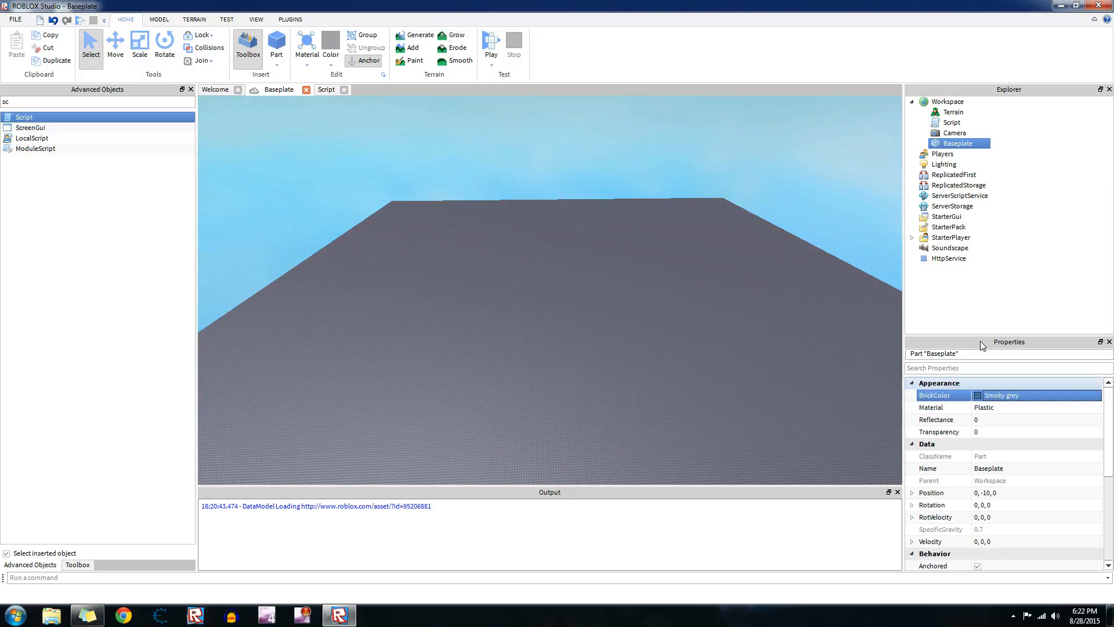
left_click(325, 89)
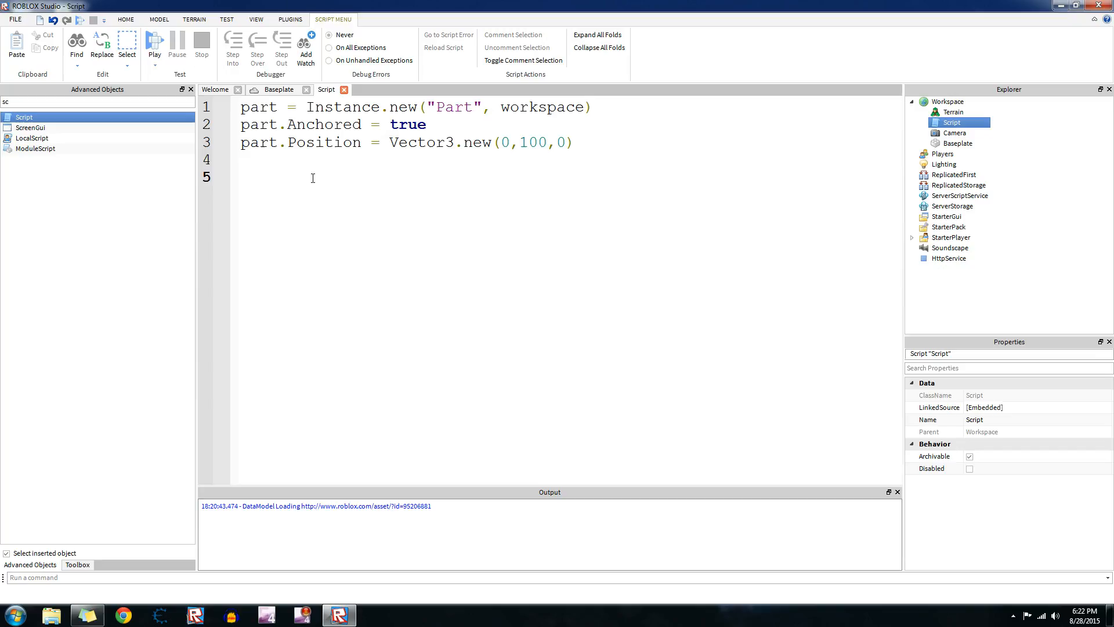
Write part.BrickColor = BrickColor.new() on line 5 and open the Baseplate's colour choices.
type("part")
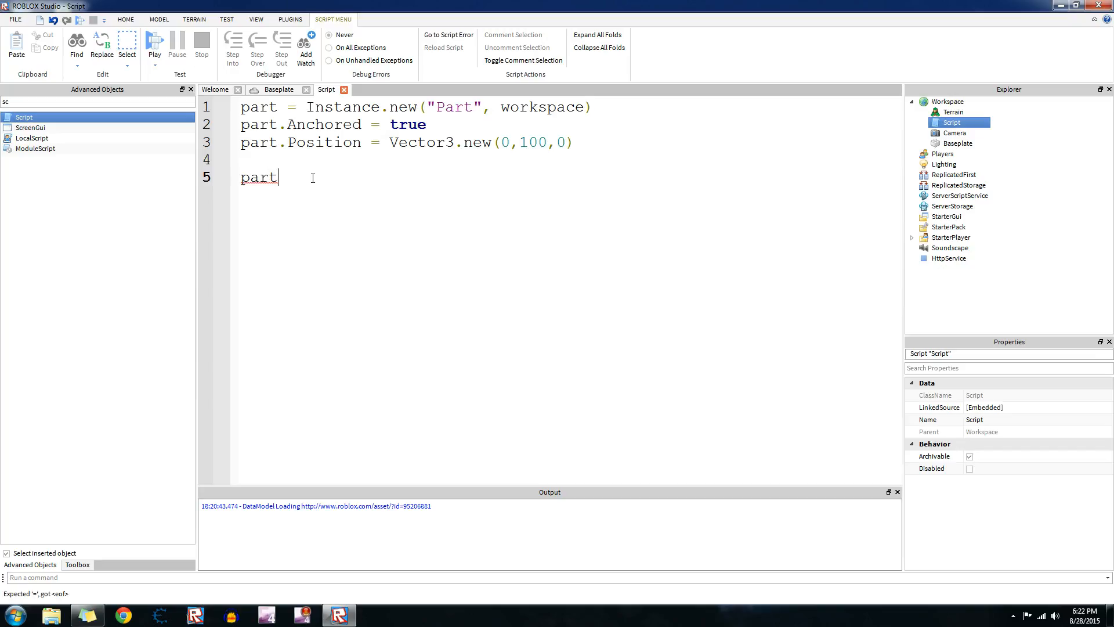
type(".BrickColor =")
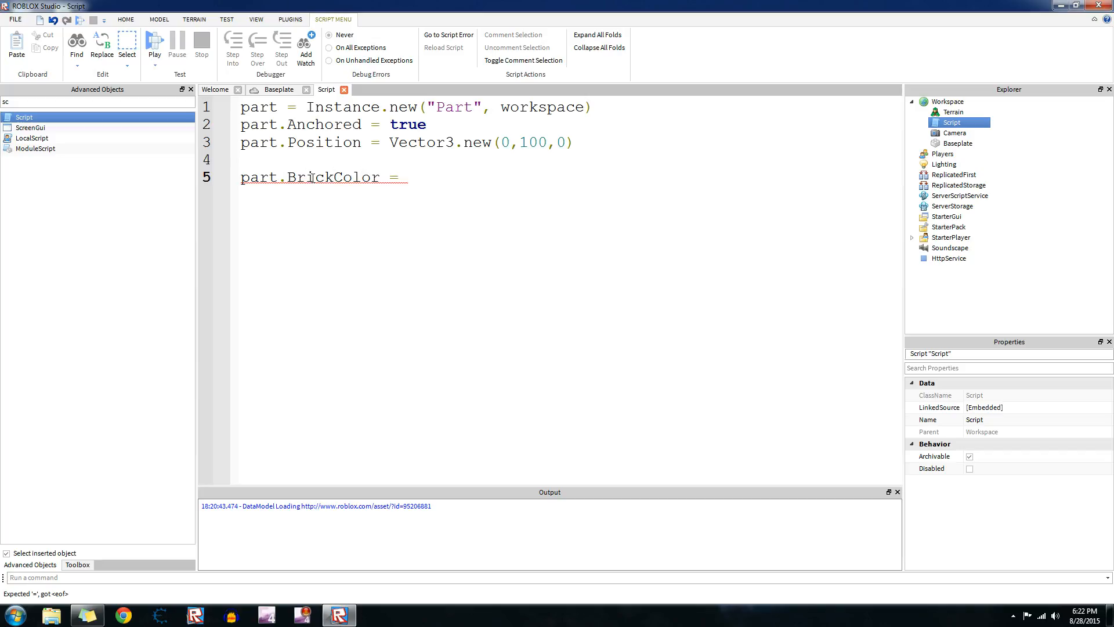
type("BrickColor.new(")
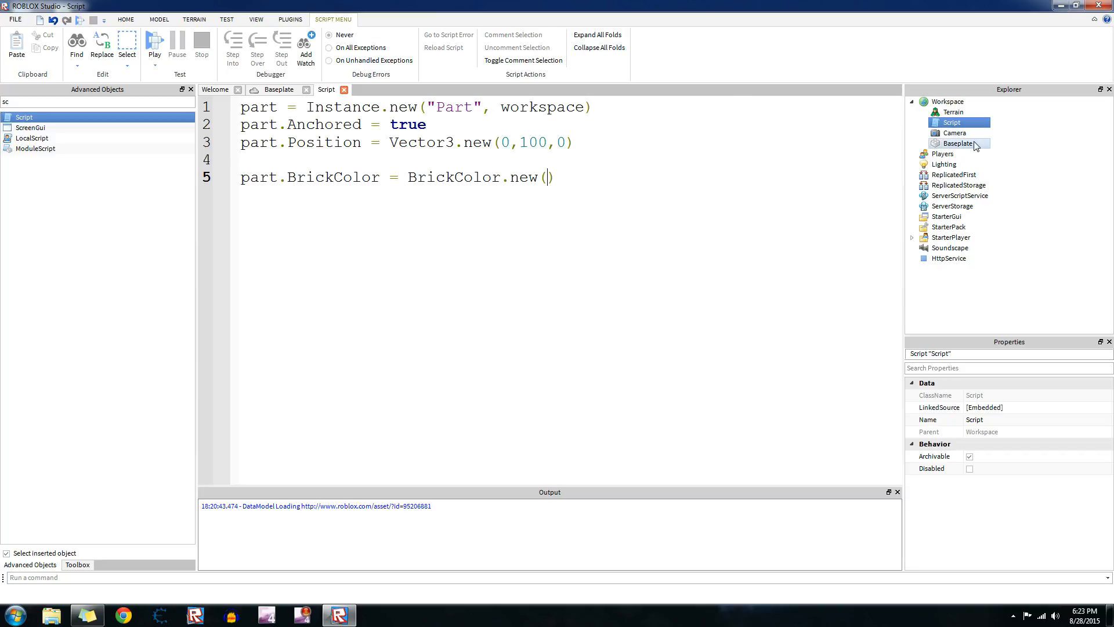
left_click(957, 143)
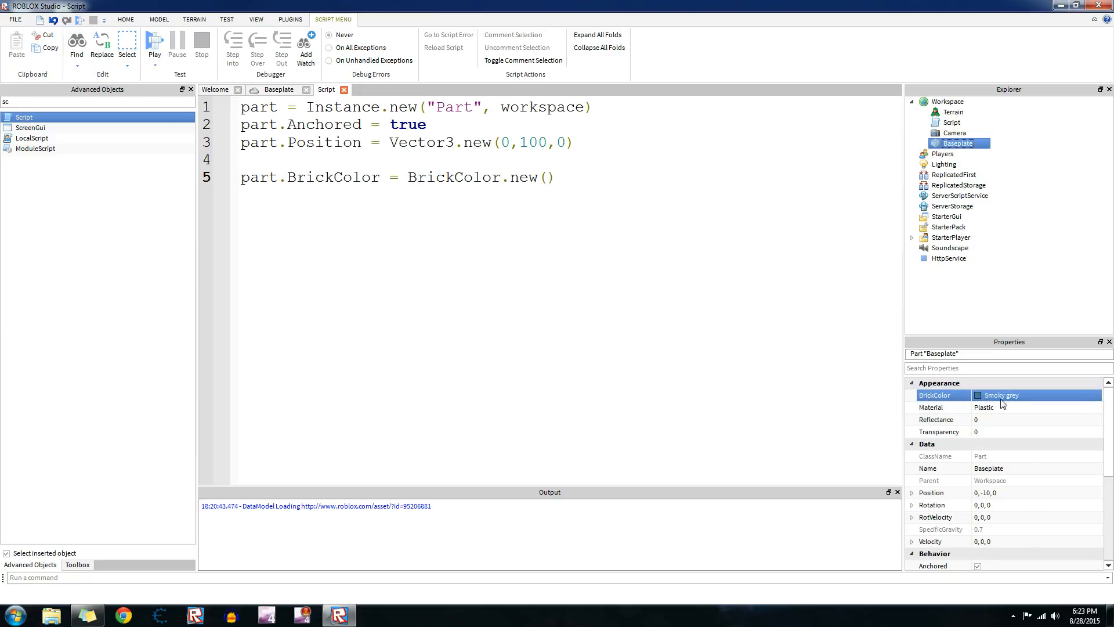
left_click(1002, 395)
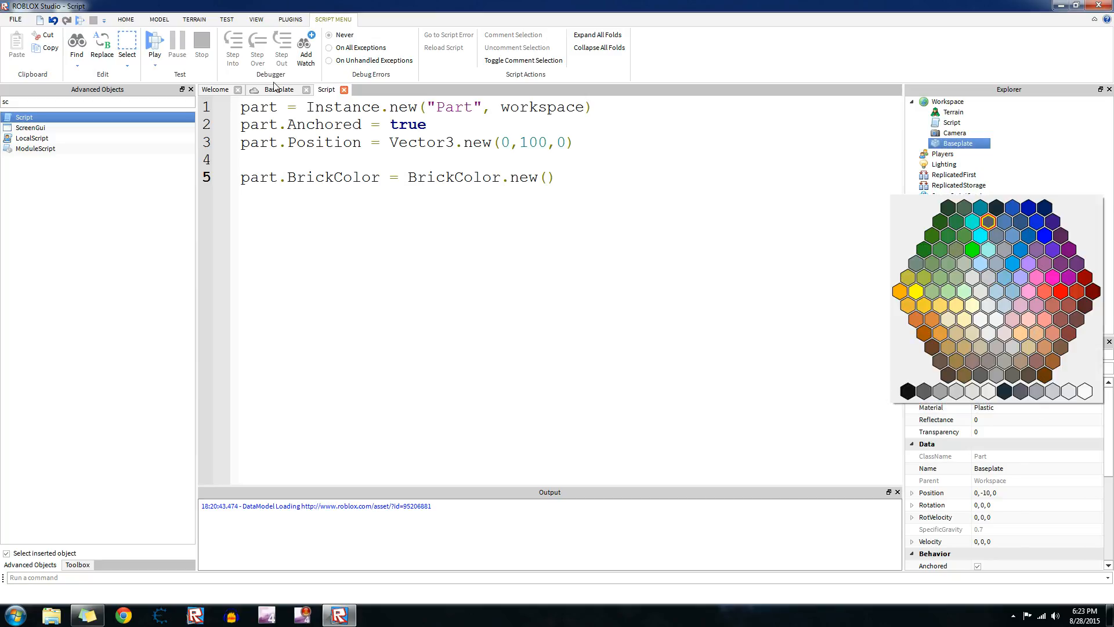
Try red, Bright orange, Parsley green and Lapis, settle the Baseplate on Forest green, return to script.
left_click(278, 90)
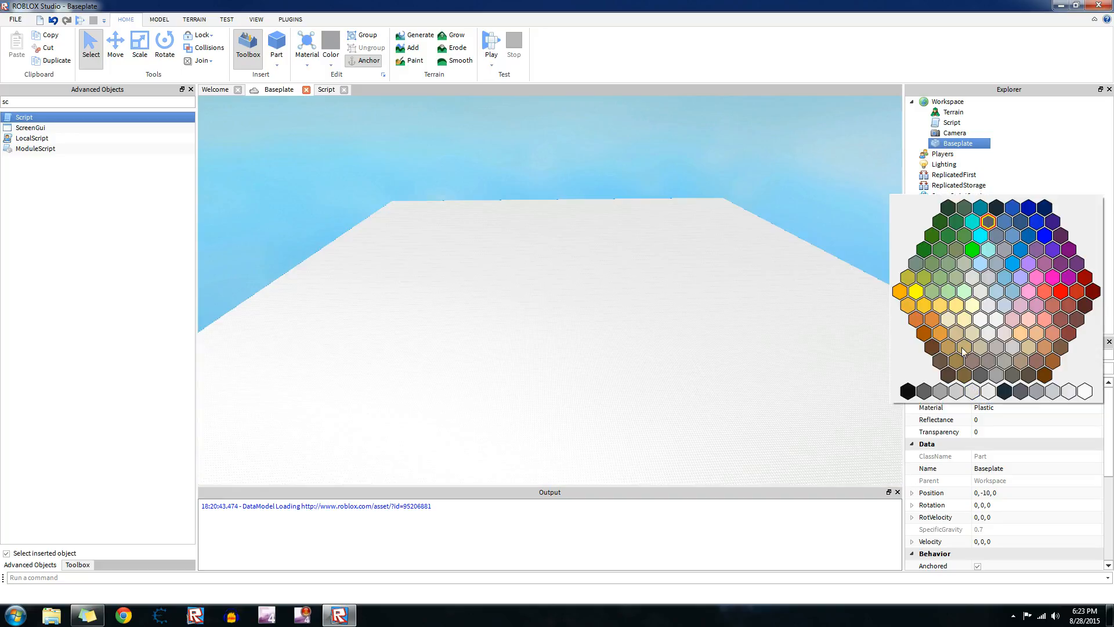
left_click(1057, 291)
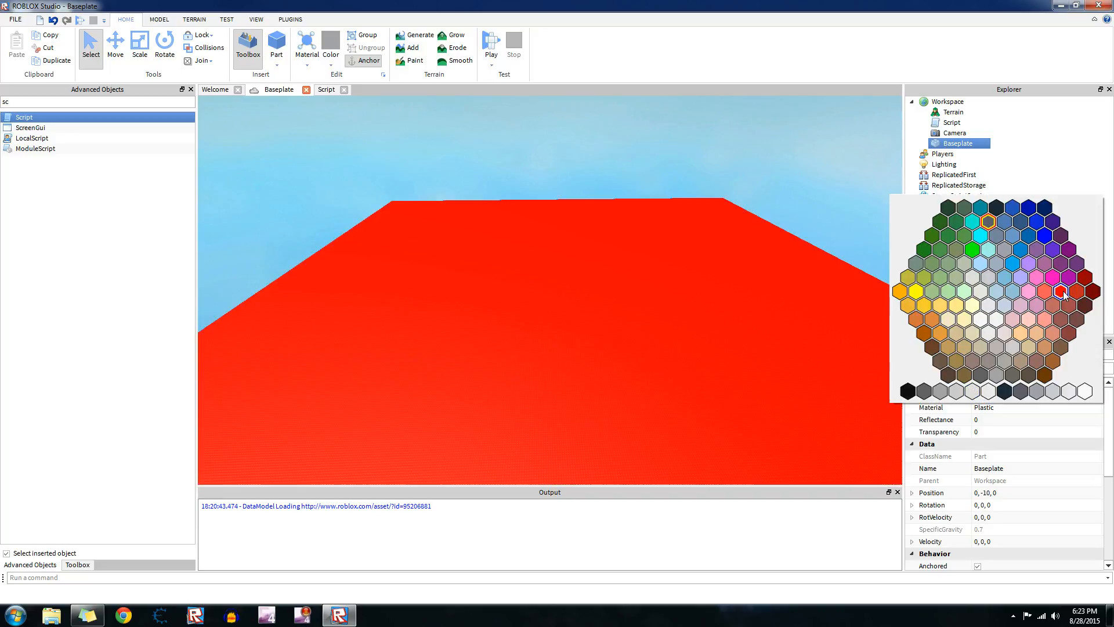
left_click(916, 319)
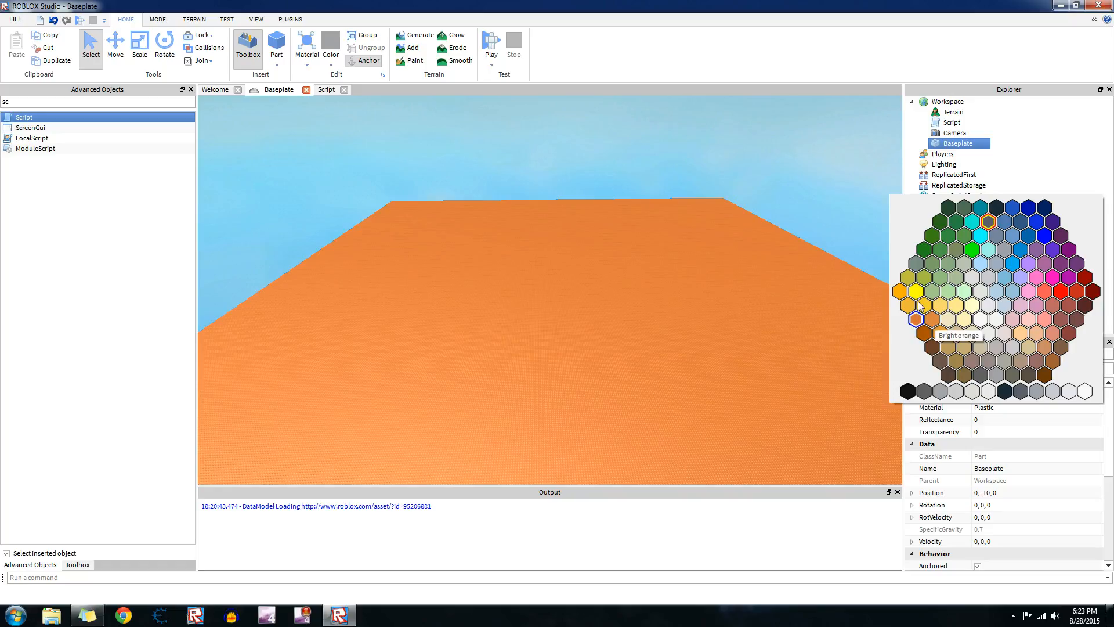
left_click(937, 221)
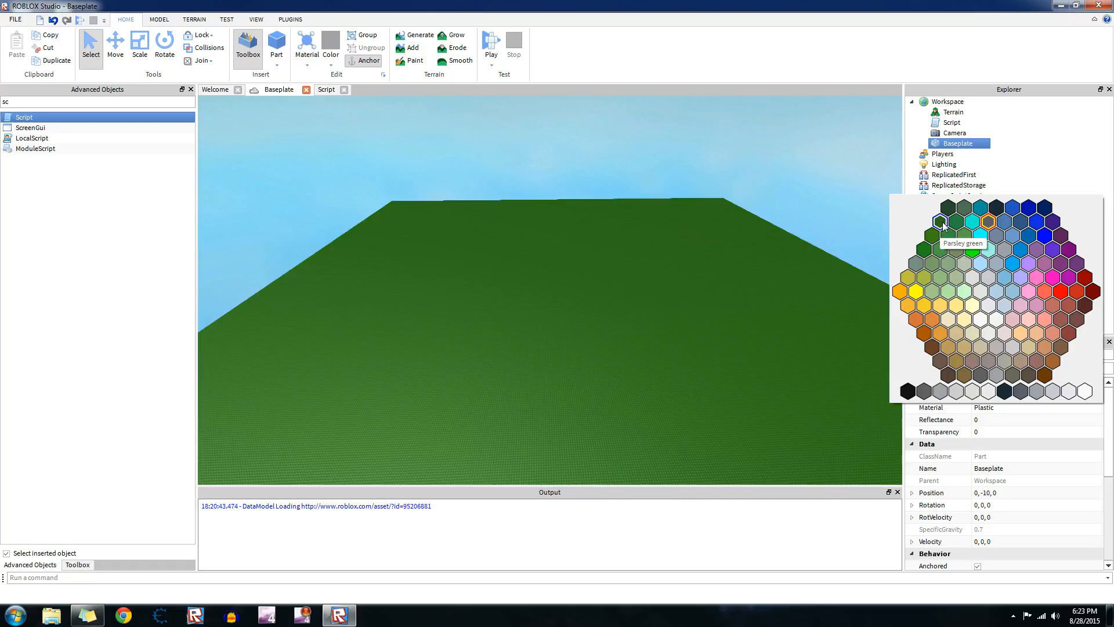
left_click(1037, 221)
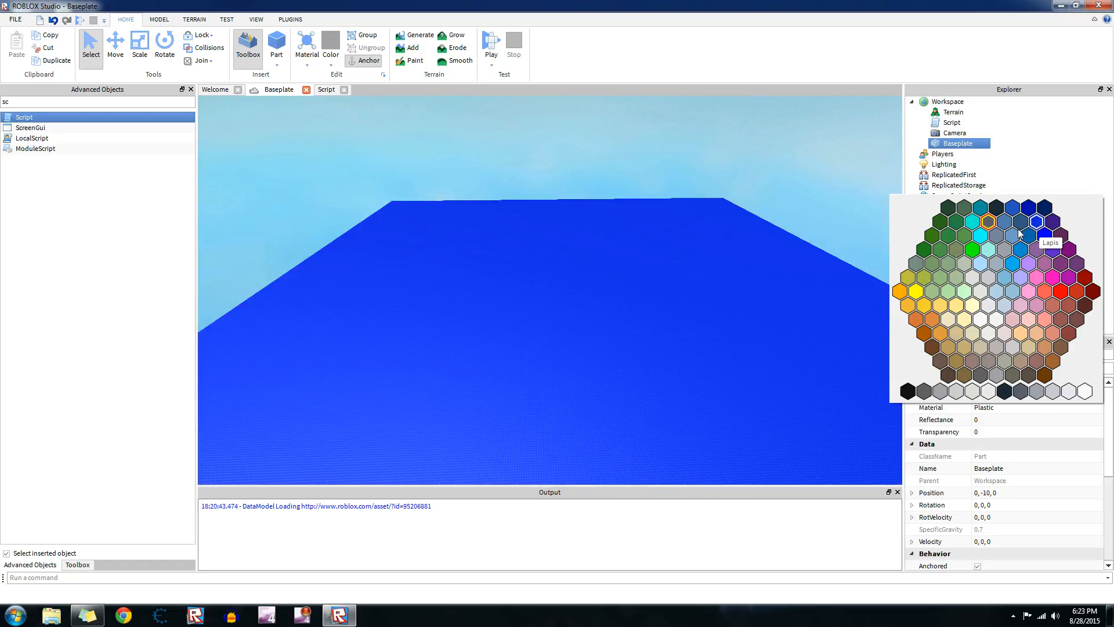
left_click(931, 235)
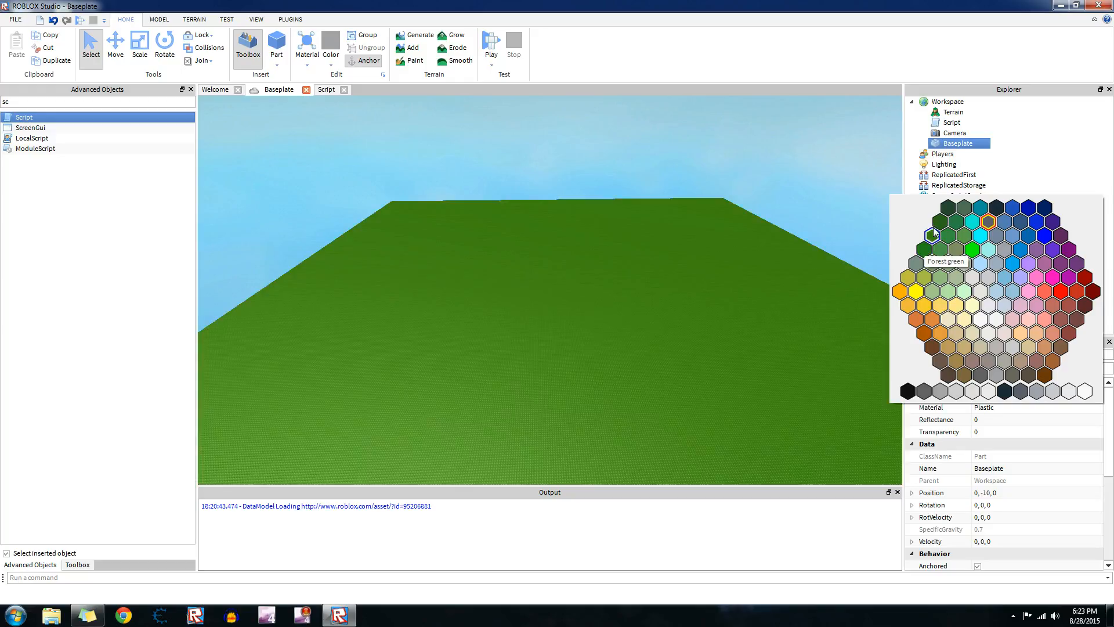
left_click(930, 235)
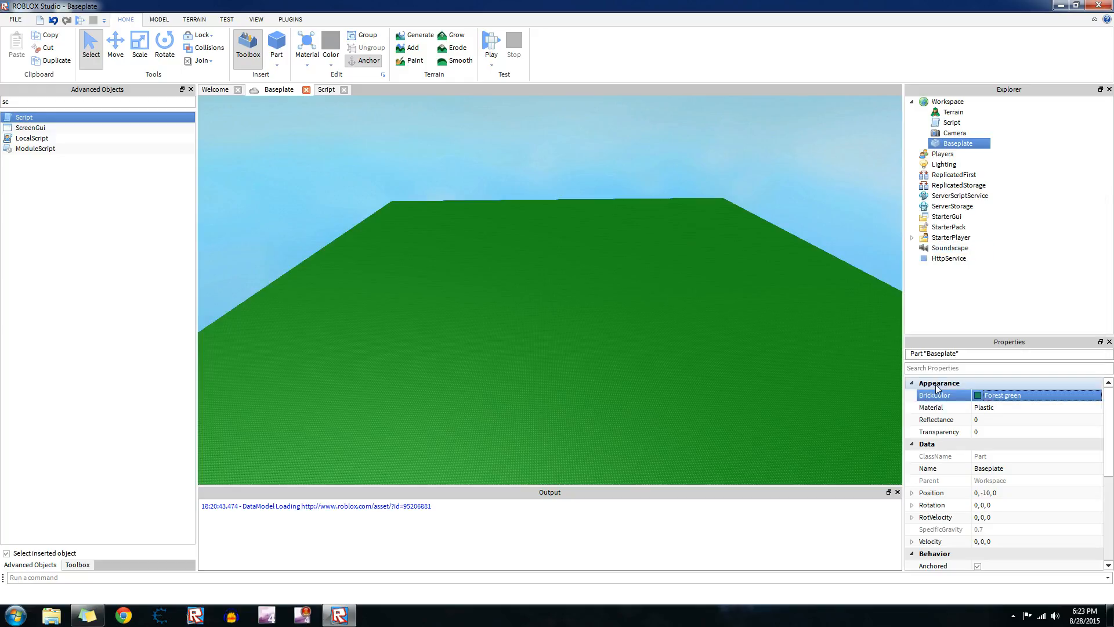
mouse_move(1031, 406)
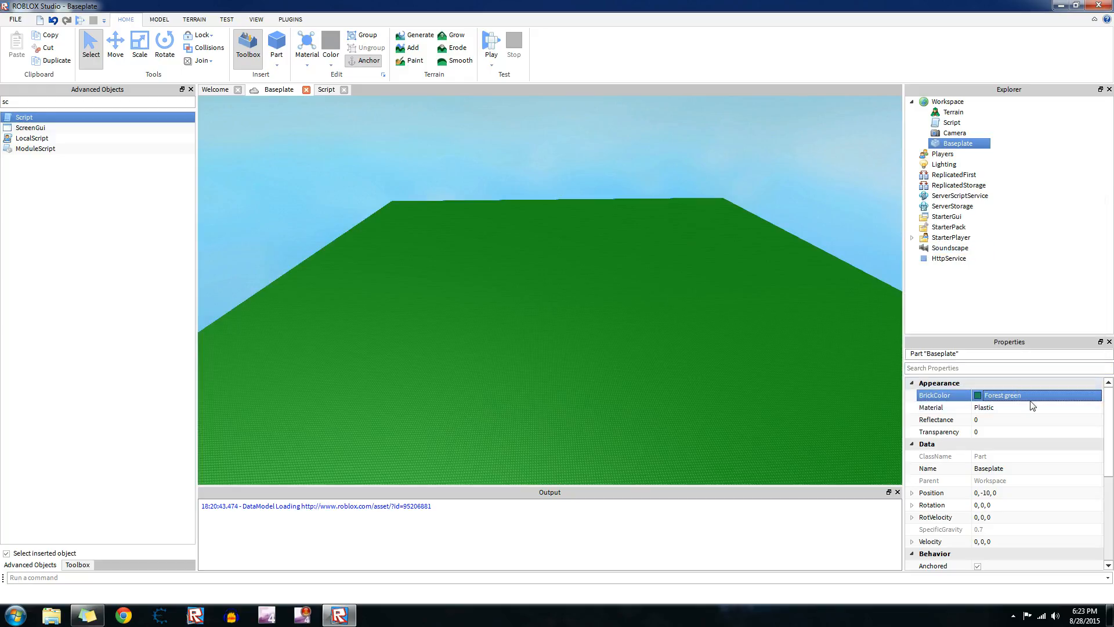
left_click(326, 89)
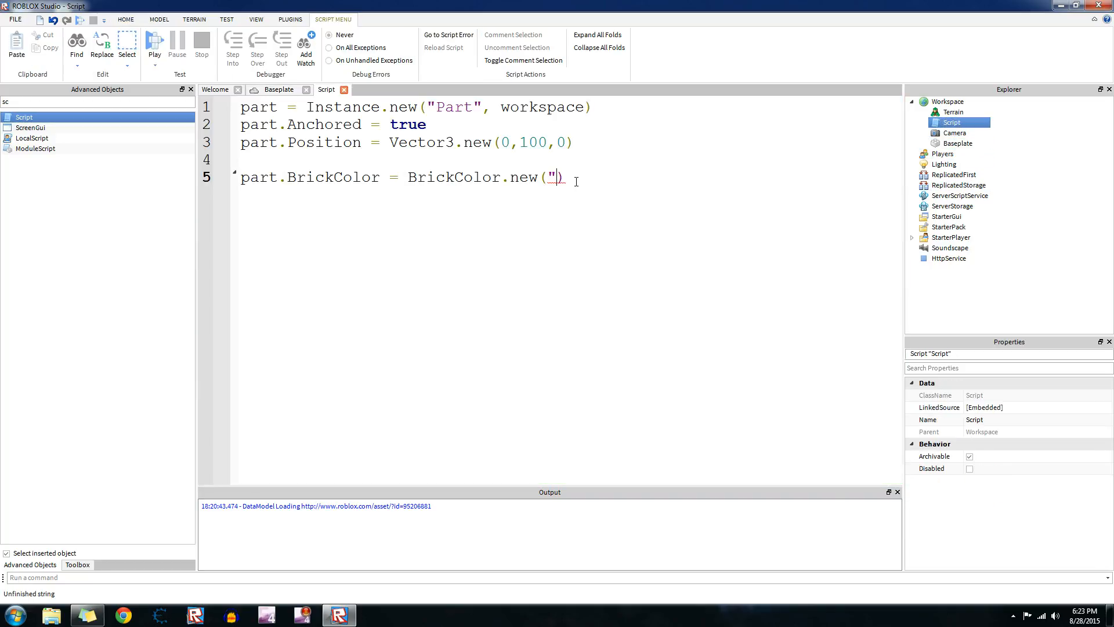
Fill in BrickColor.new("Forest green") and change the Baseplate's colour to Fossil.
type("Forest")
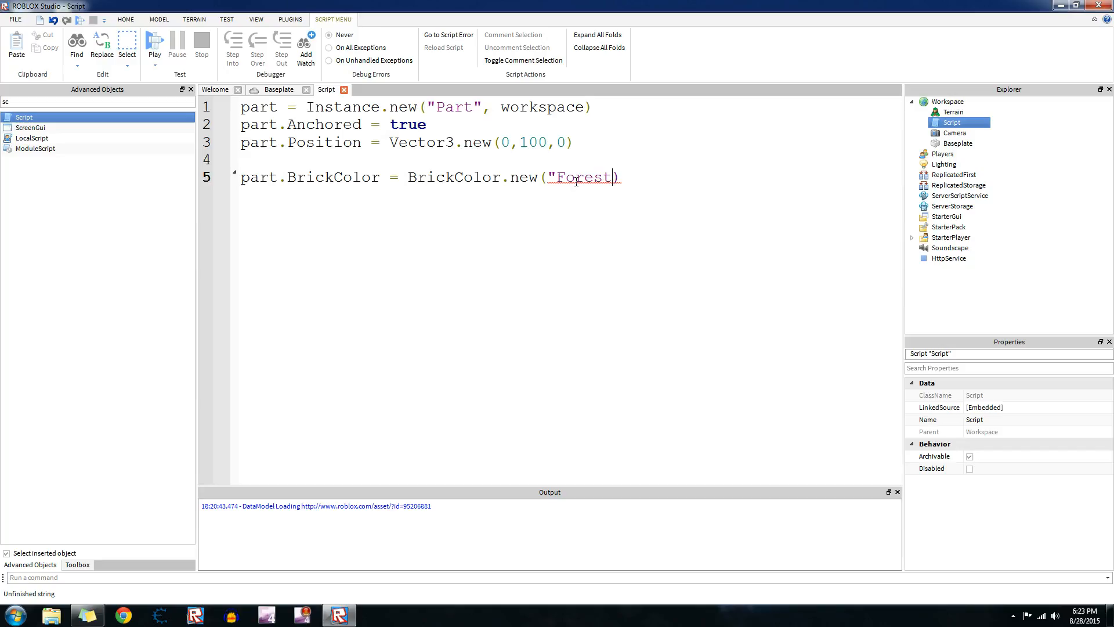
type("green")
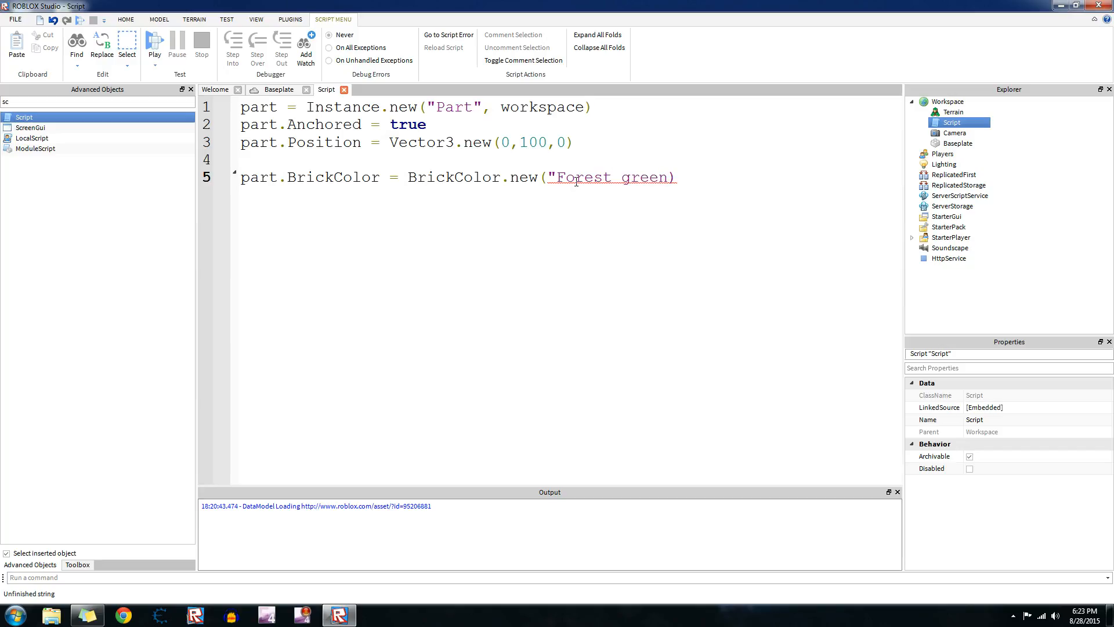
left_click(957, 143)
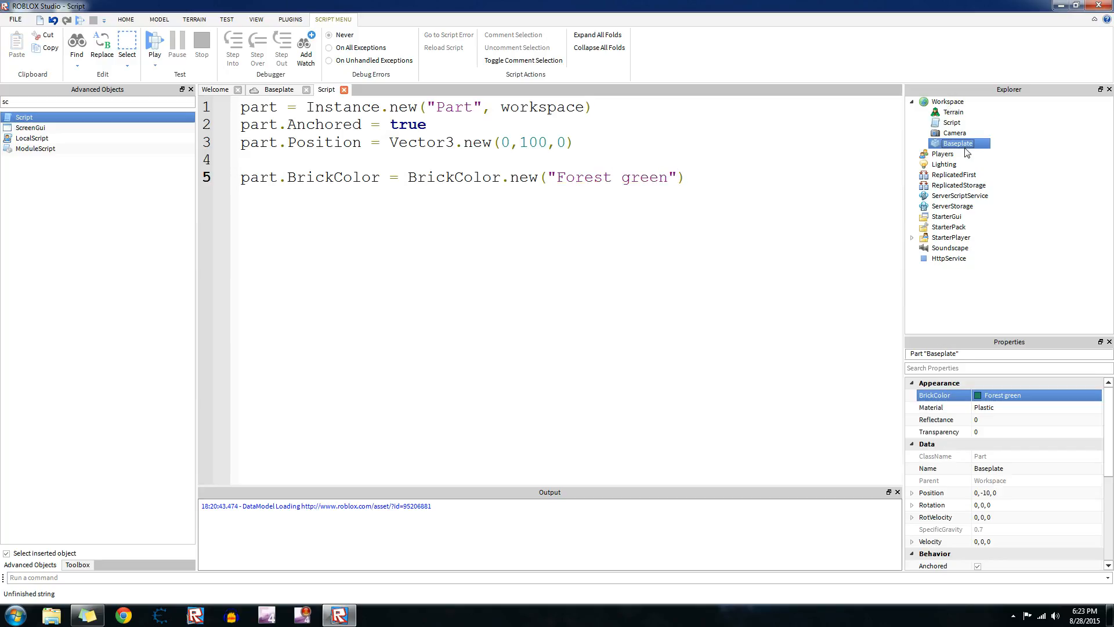
left_click(952, 121)
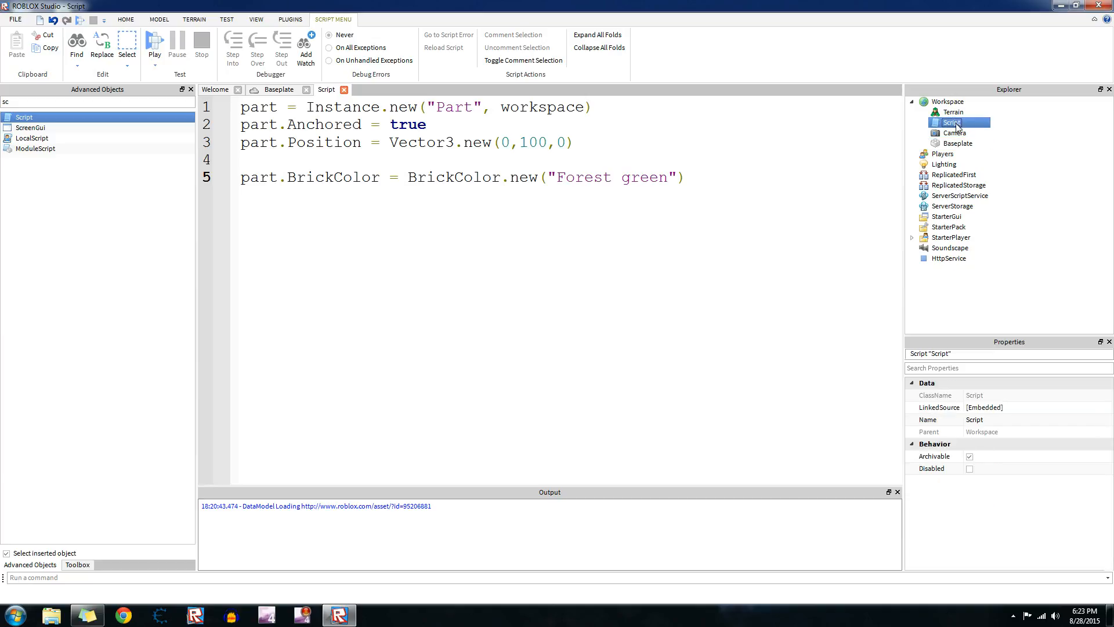
left_click(957, 143)
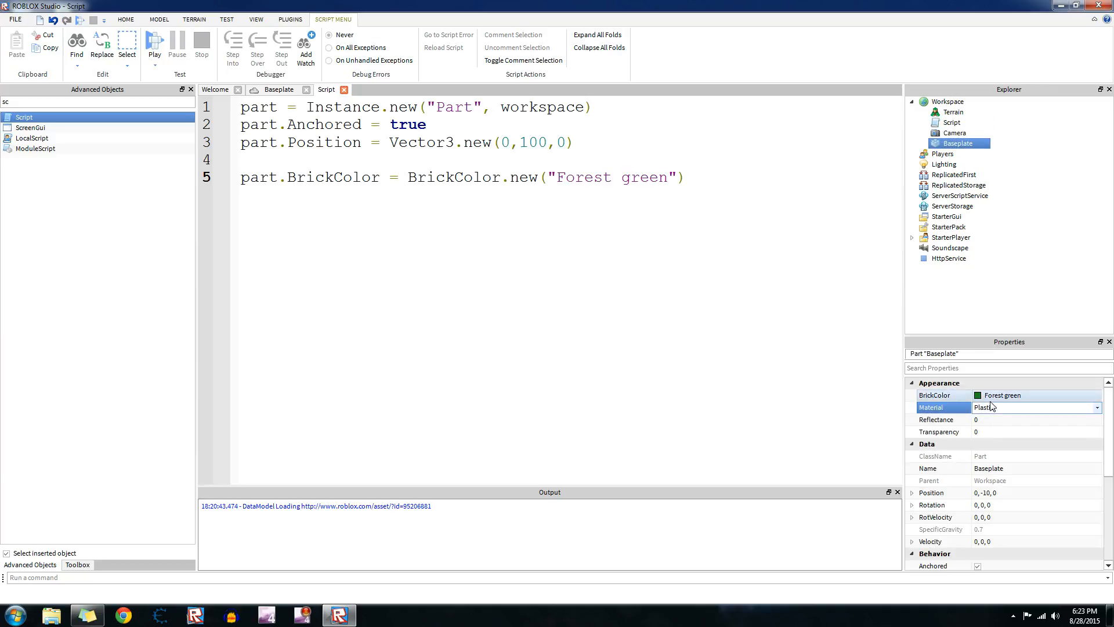
left_click(1034, 395)
type("Fossil")
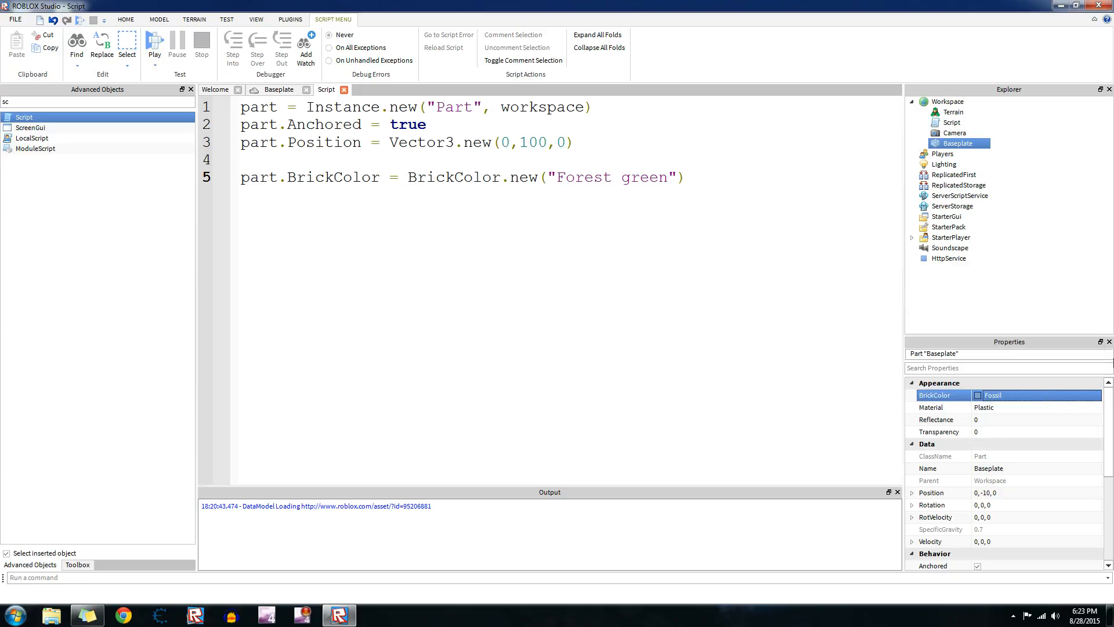
left_click(684, 177)
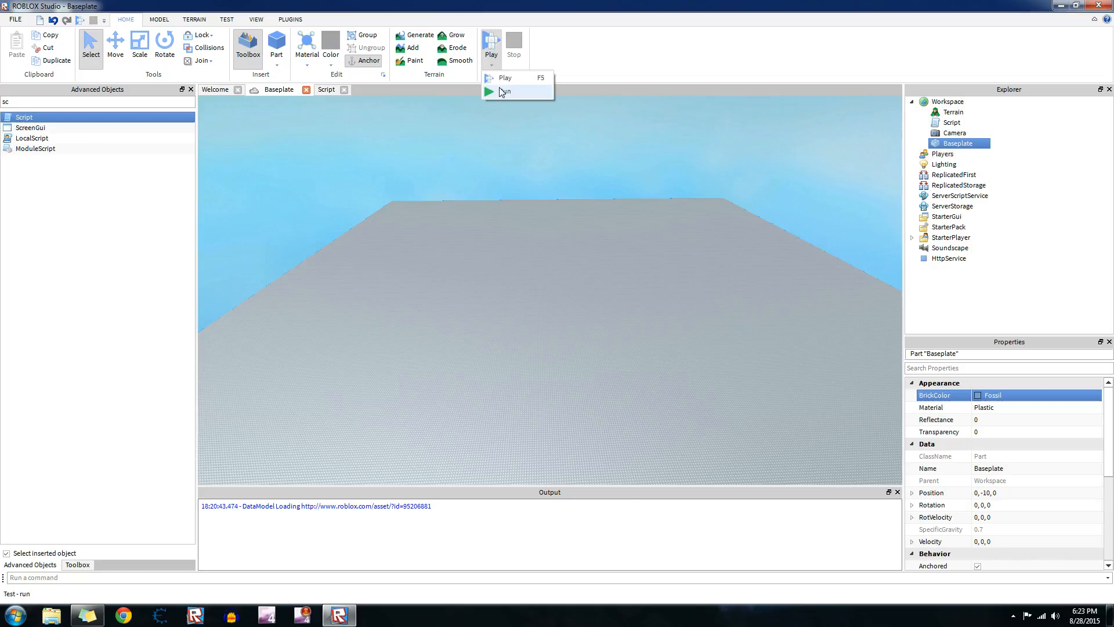
Test-run the game to see the green part spawn, stop, and return to the script.
left_click(504, 92)
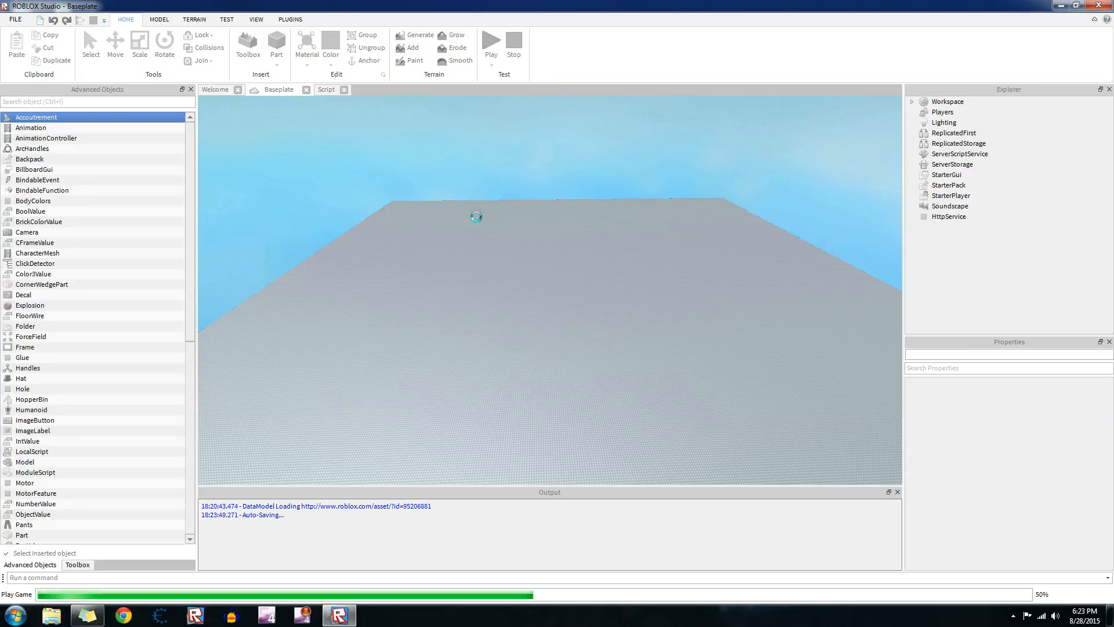
left_click(491, 44)
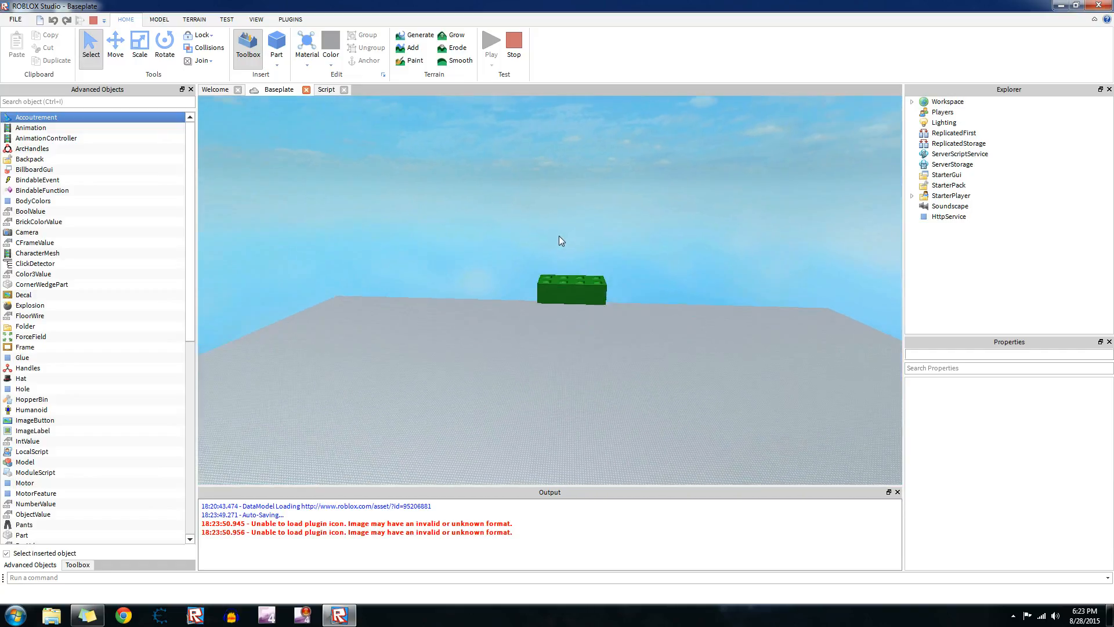
scroll("down", 3)
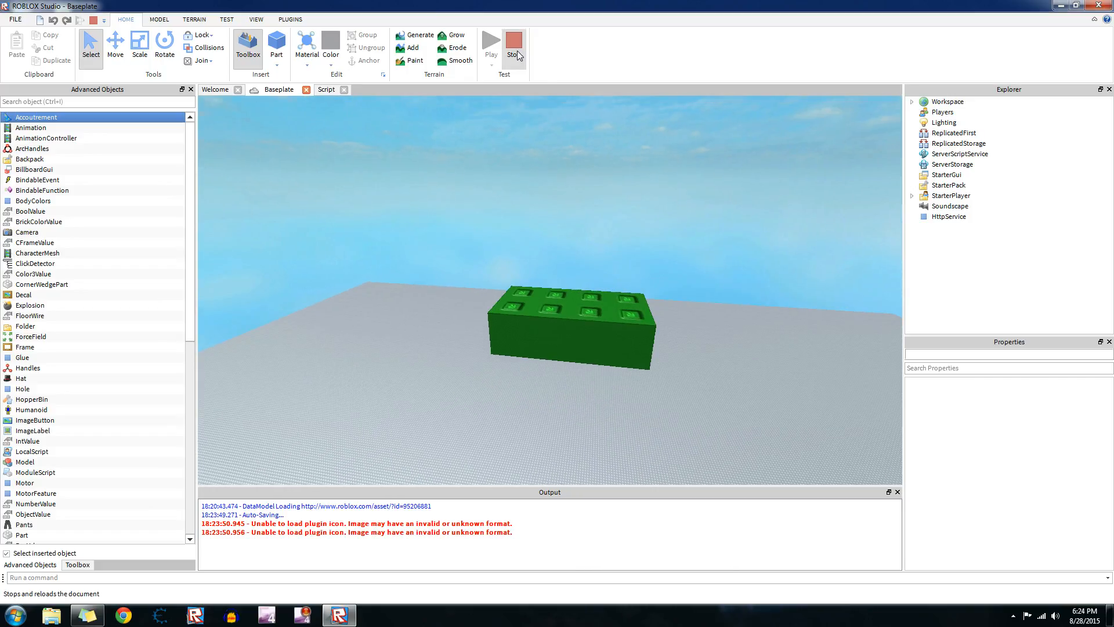
left_click(513, 44)
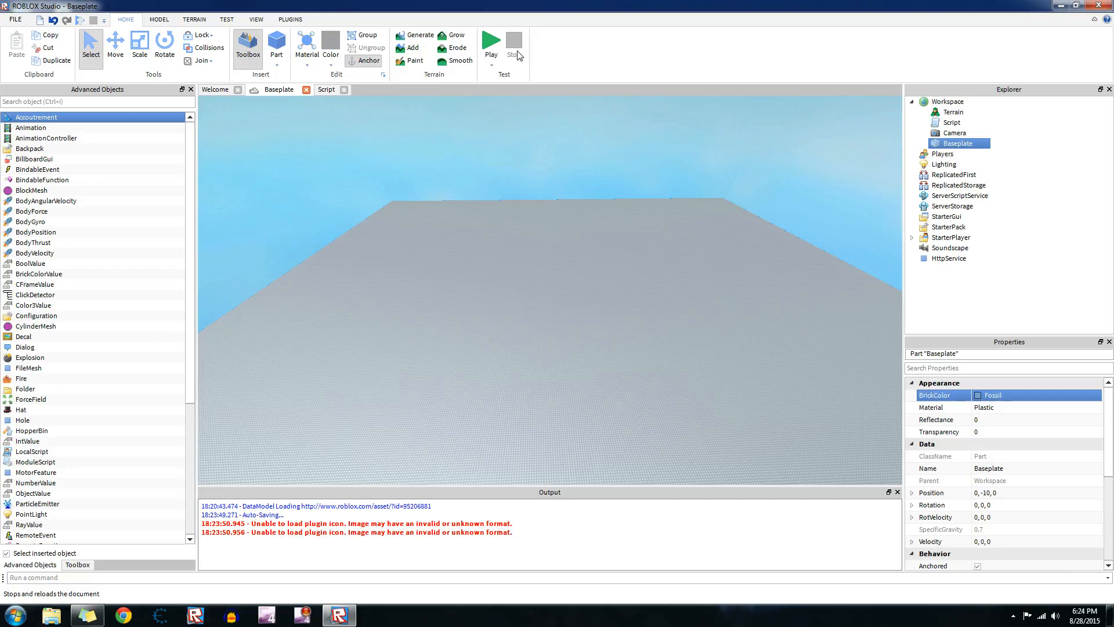
left_click(326, 90)
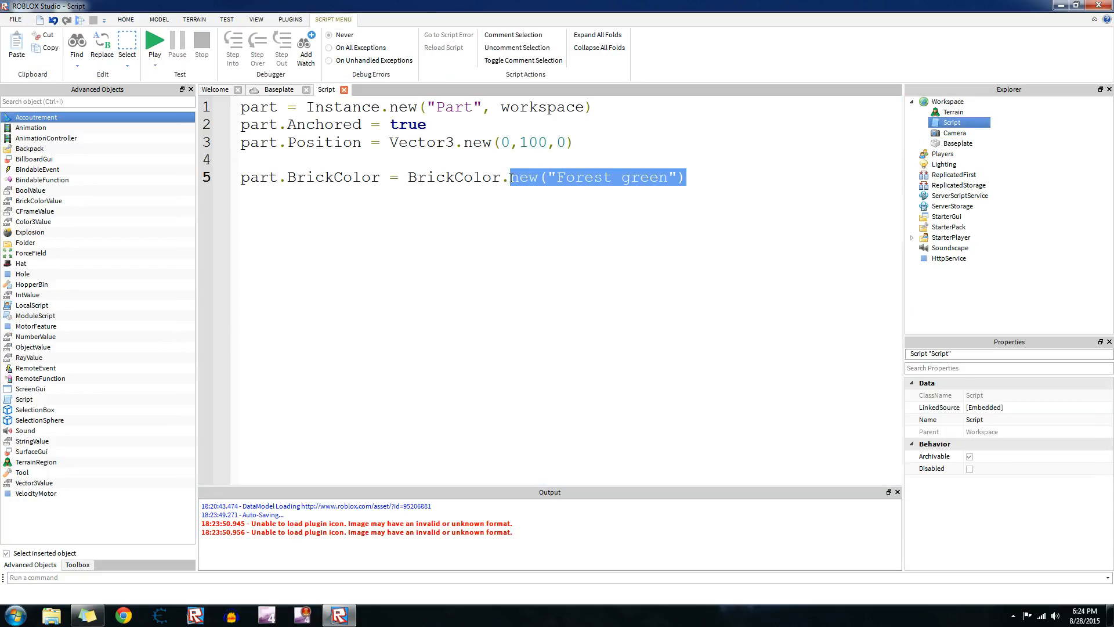
Use BrickColor.Random() on line 5 and test twice, spawning a Really red then Lilac part.
key("Delete")
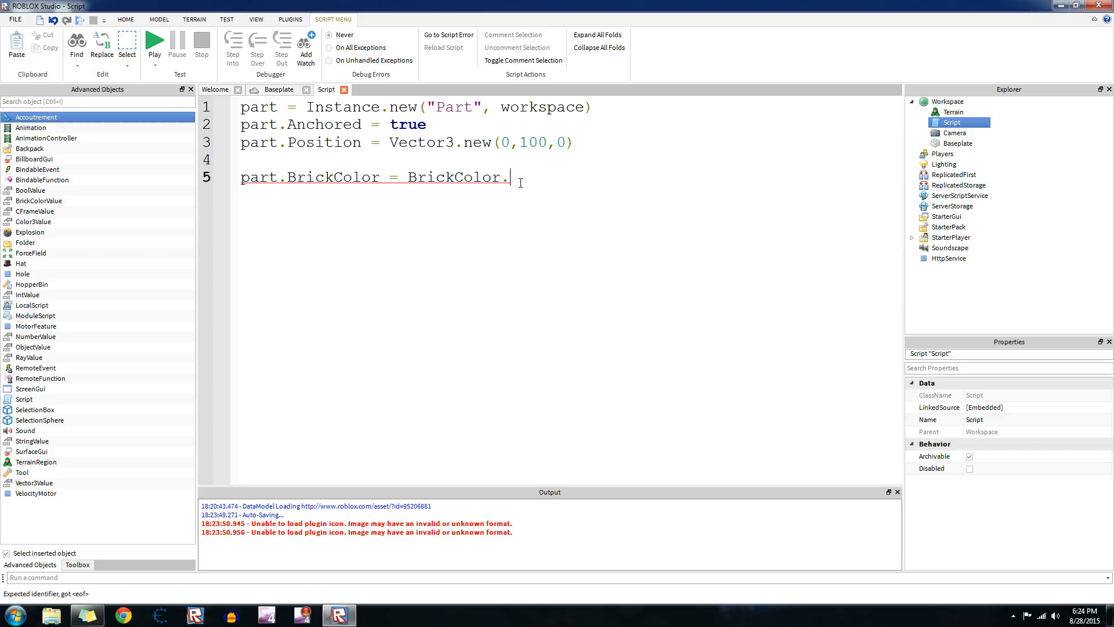
type("Random()")
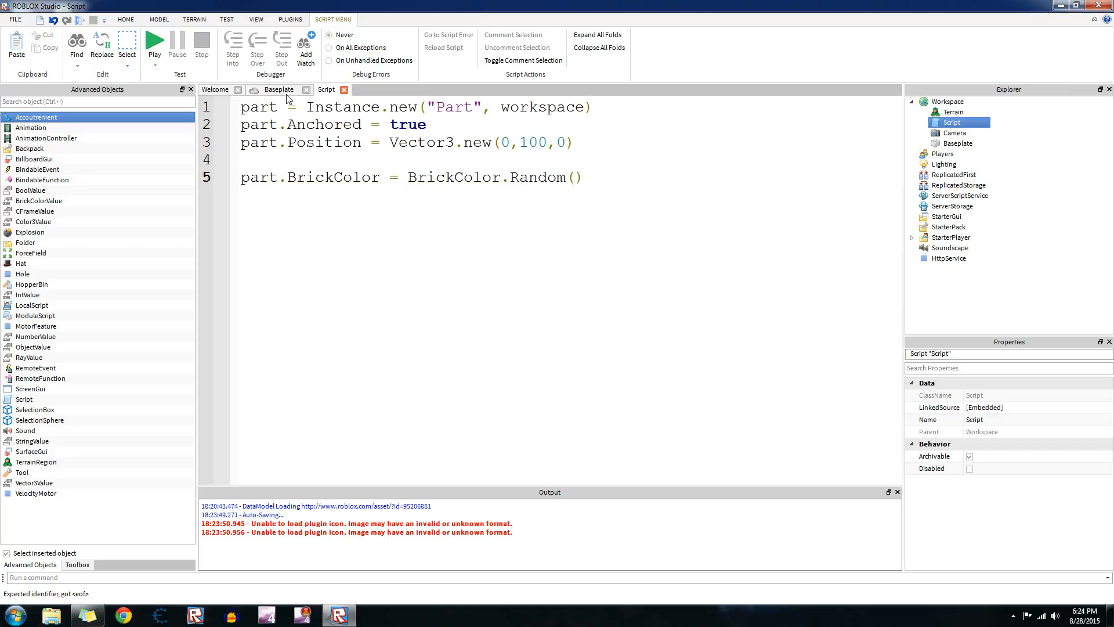
left_click(278, 89)
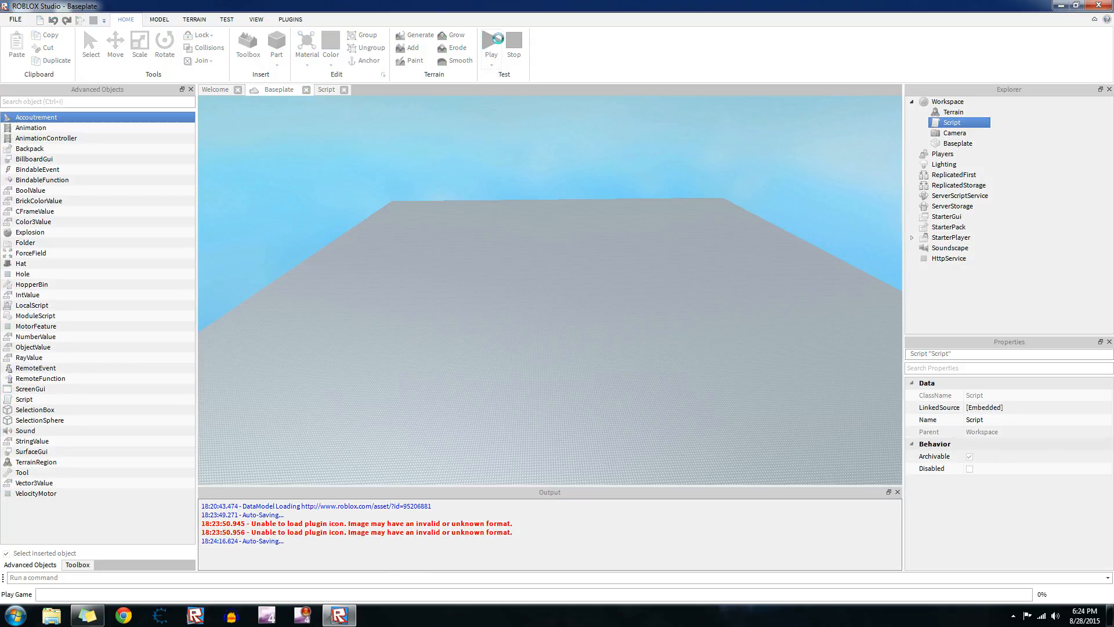
left_click(491, 44)
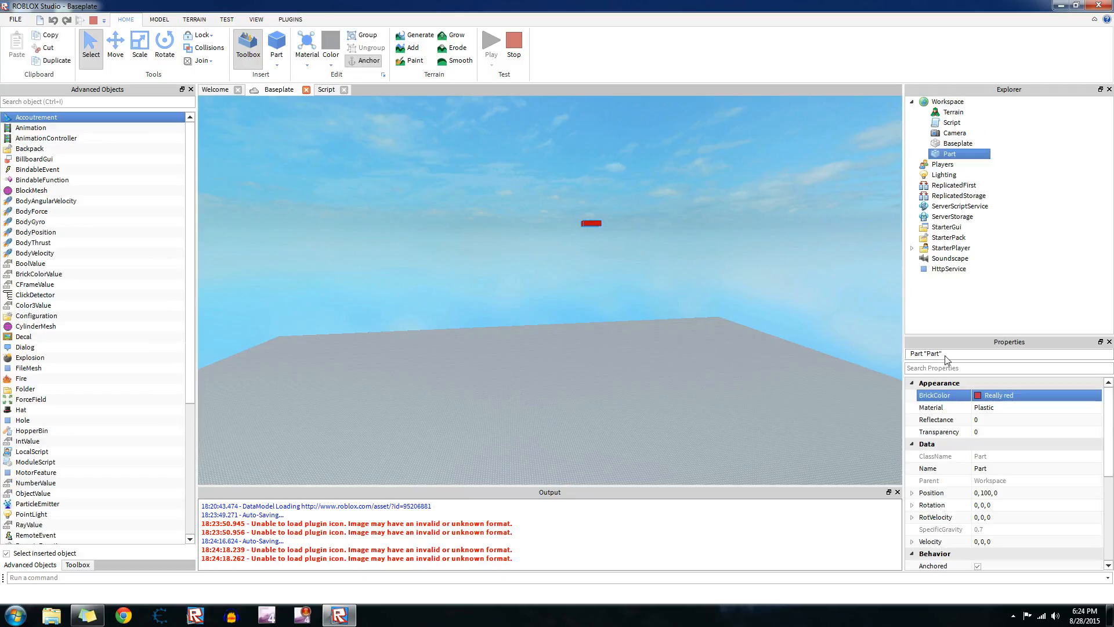
left_click(952, 123)
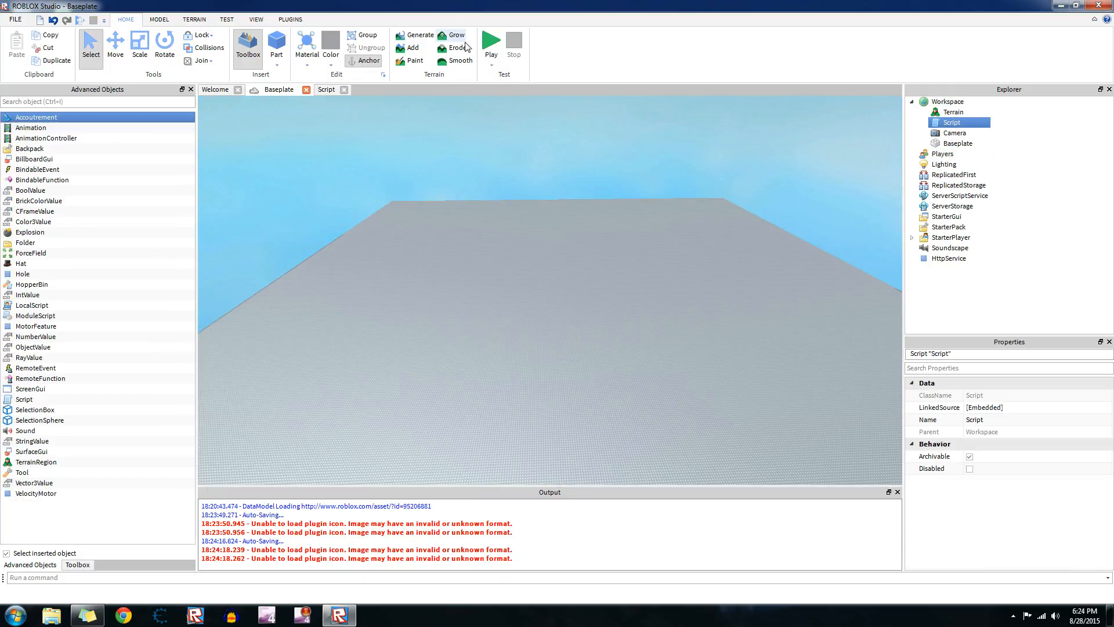
left_click(490, 44)
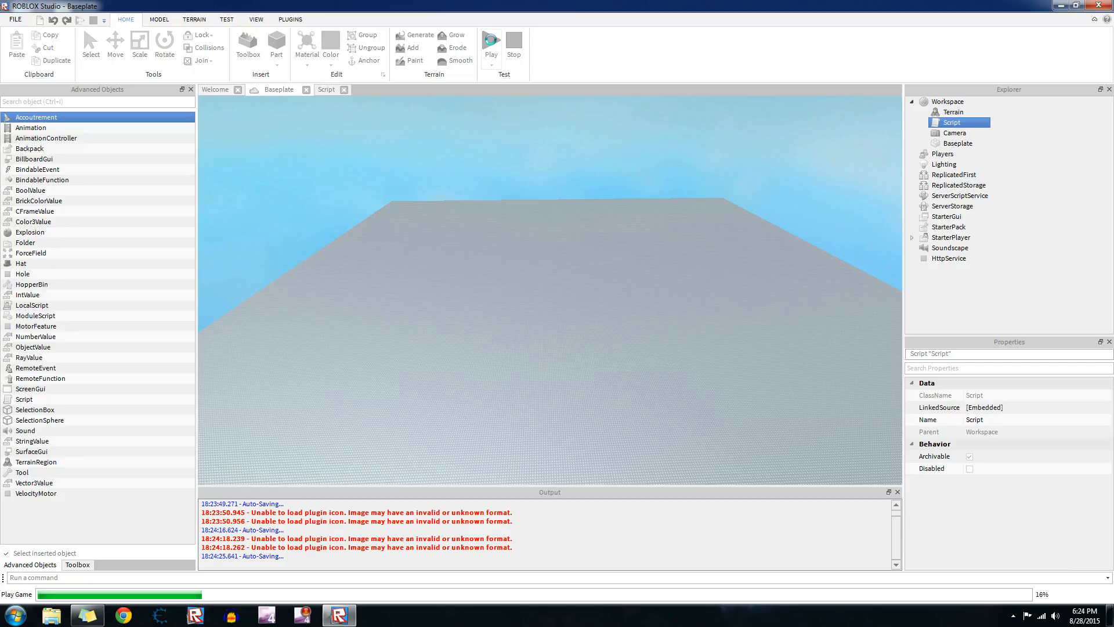
left_click(491, 44)
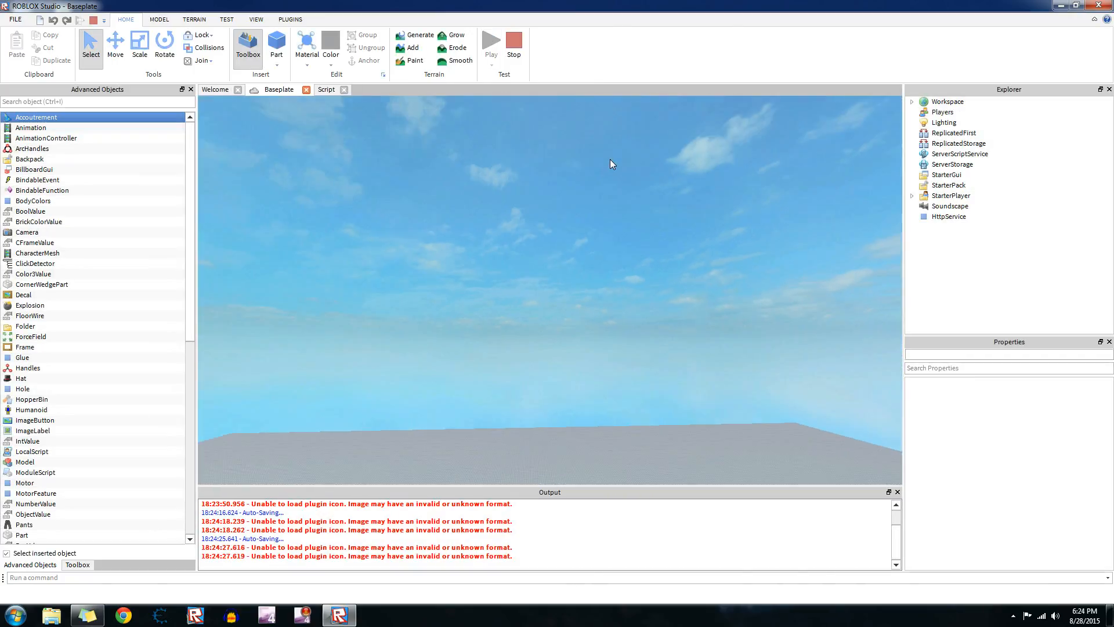
left_click(276, 47)
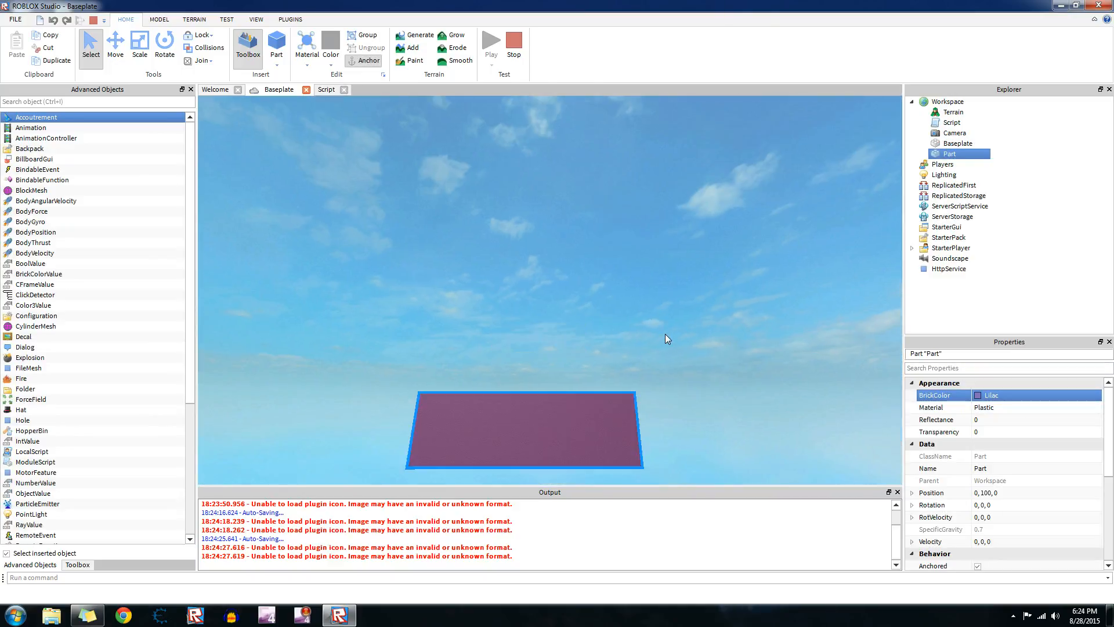
left_click(326, 89)
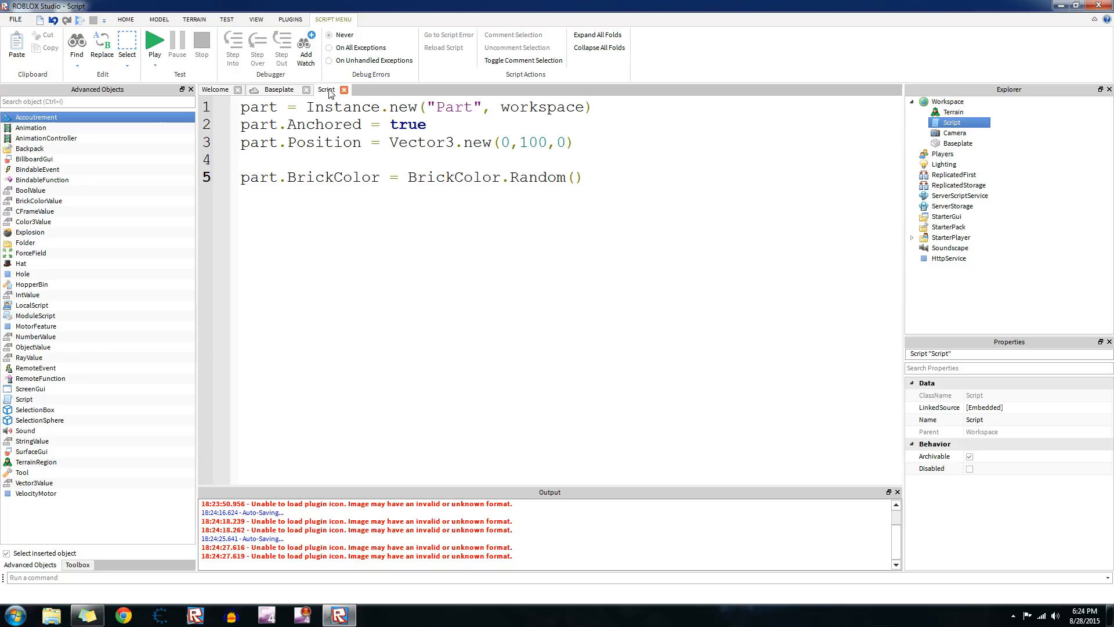
Clear the script and write the header for x = 1, 20 do.
key("ctrl+a")
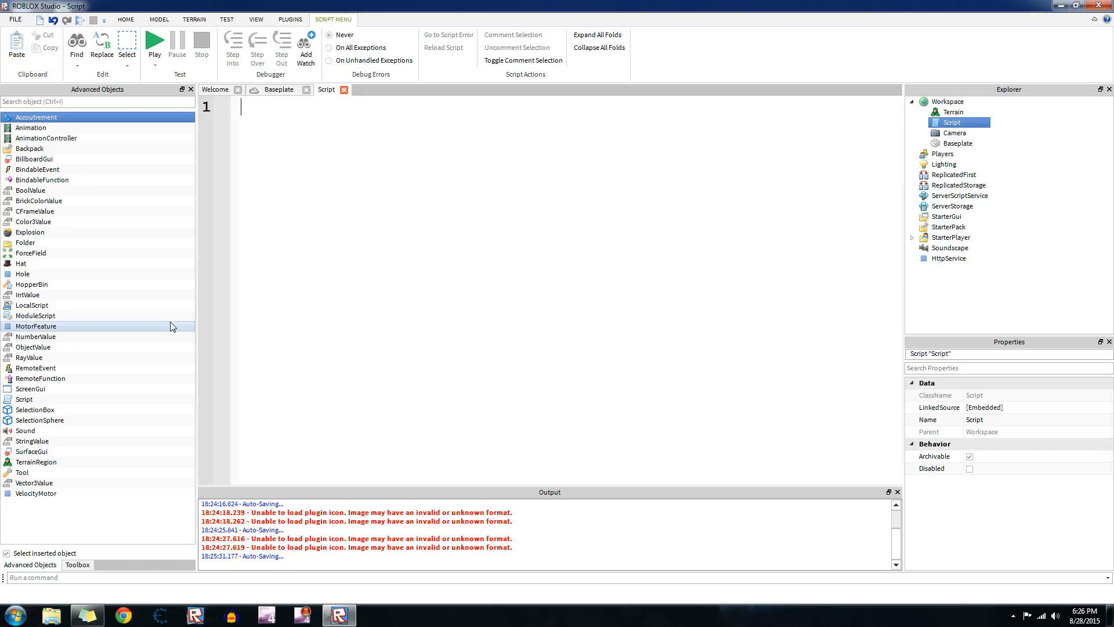
type("for")
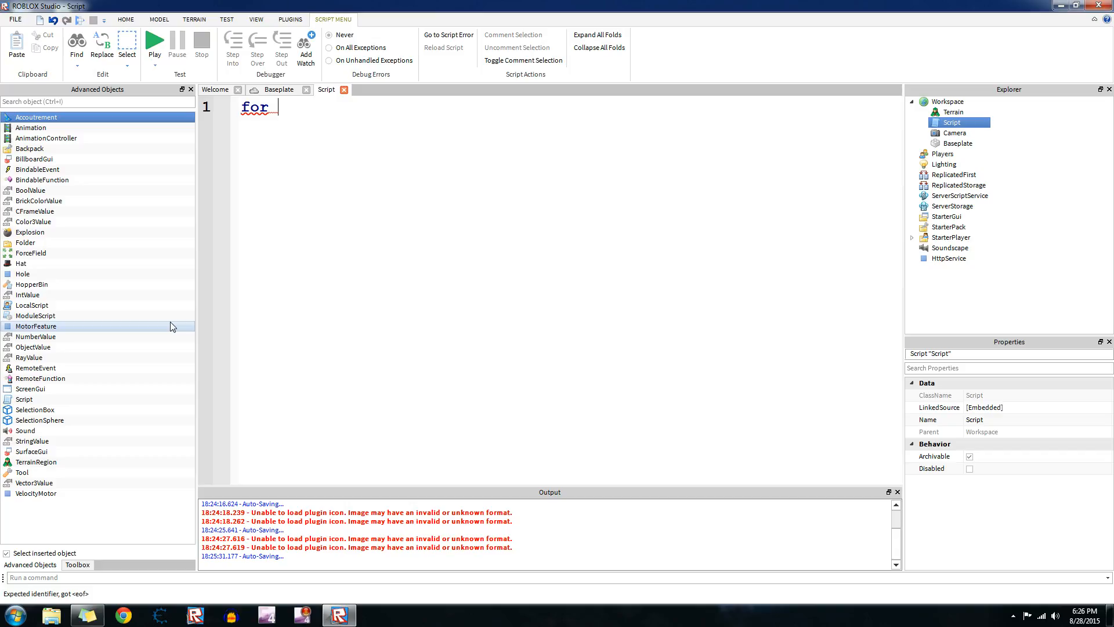
type("x")
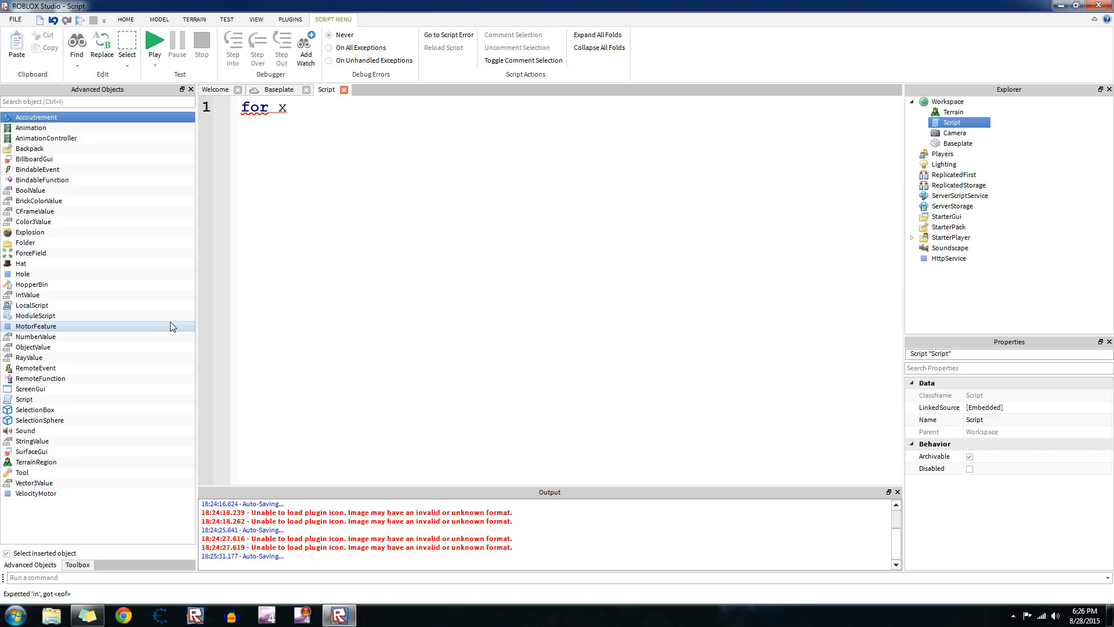
type("= 1")
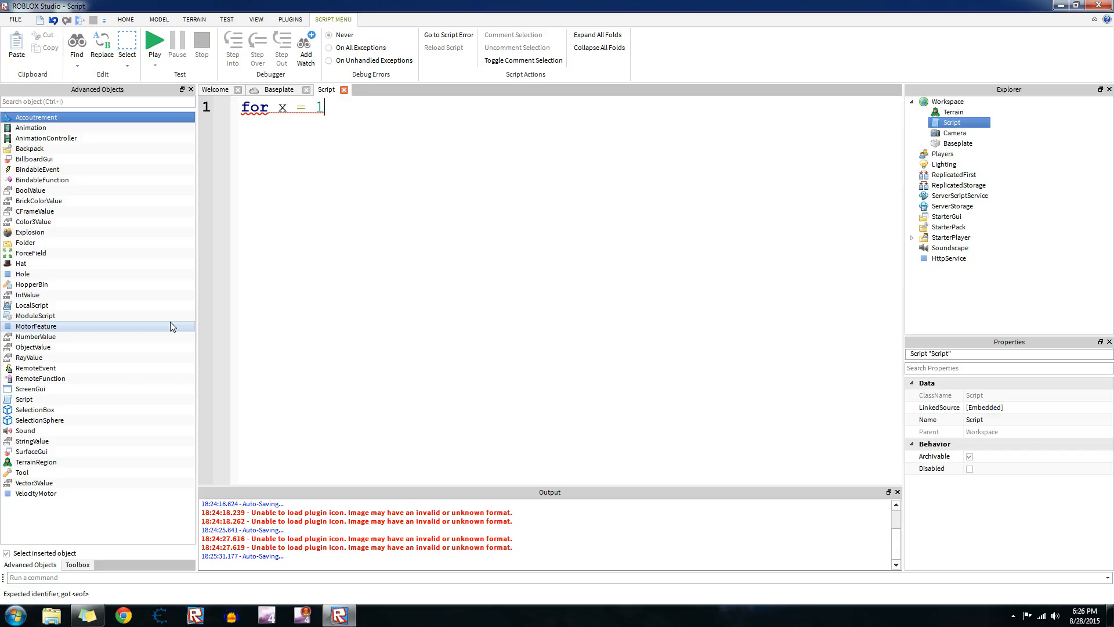
type(",")
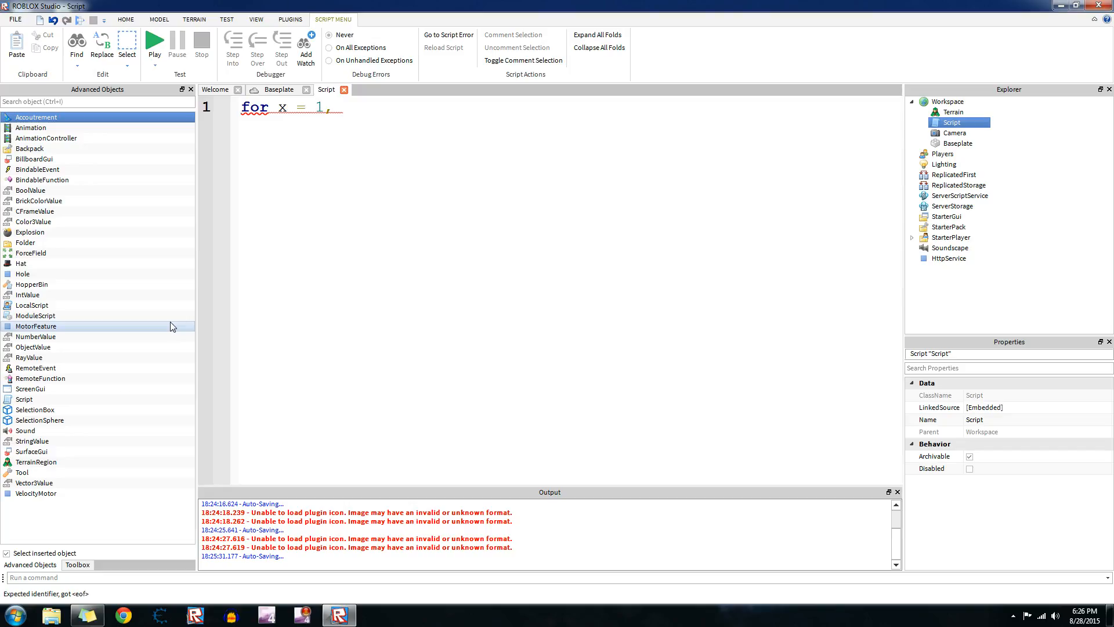
type("20 do")
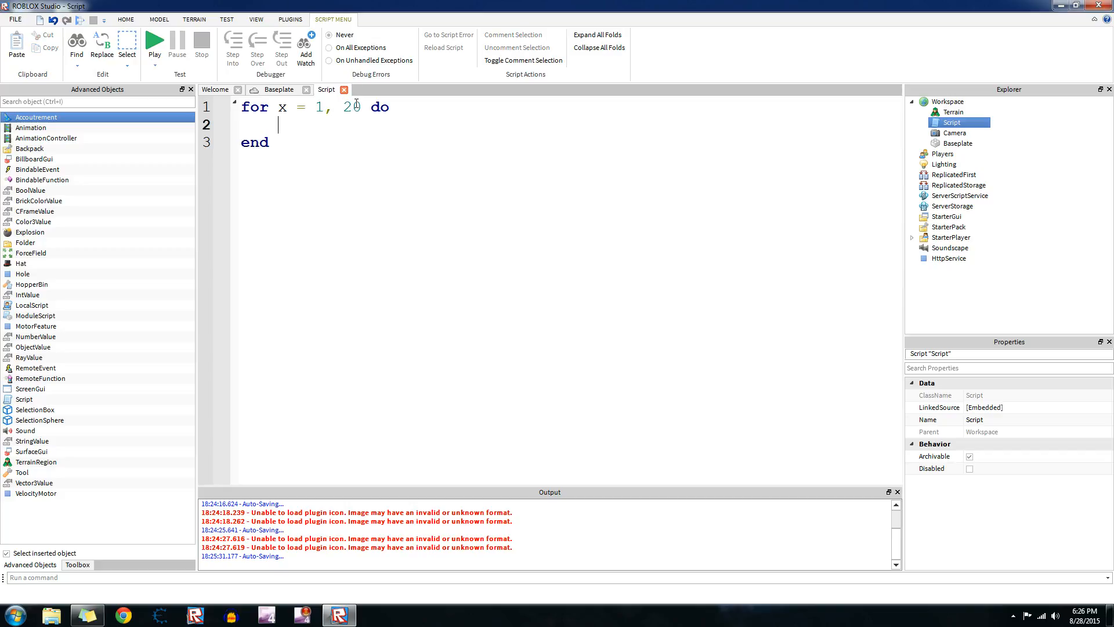
Fill the loop with wait(0.5) and print"Hello viewers!", changing the count to 10.
type("wa")
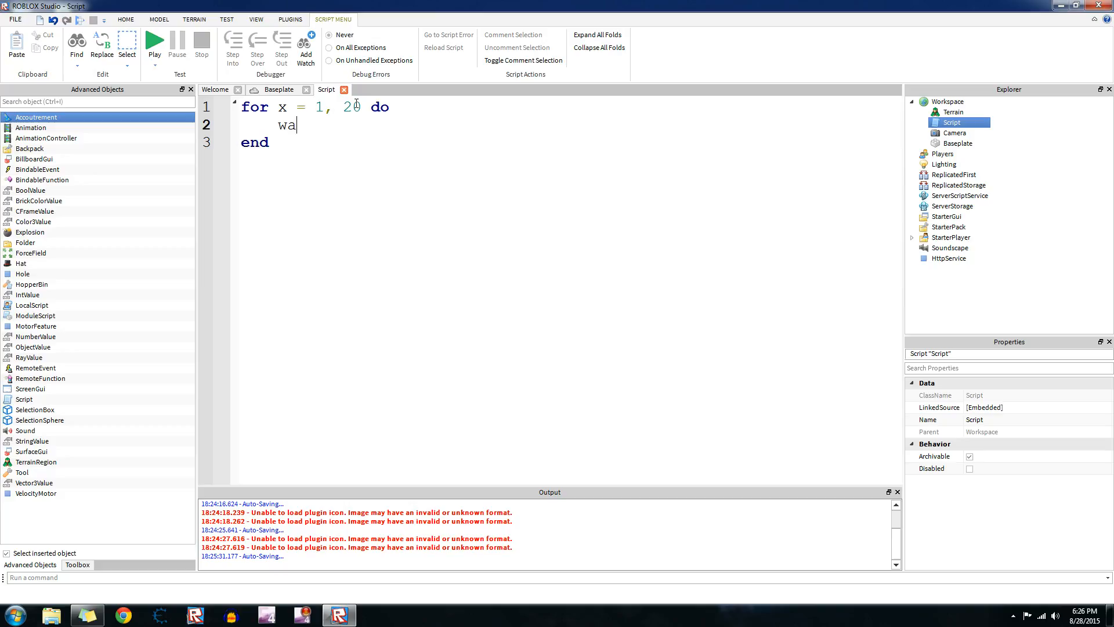
type("it(0.5)")
type("print")
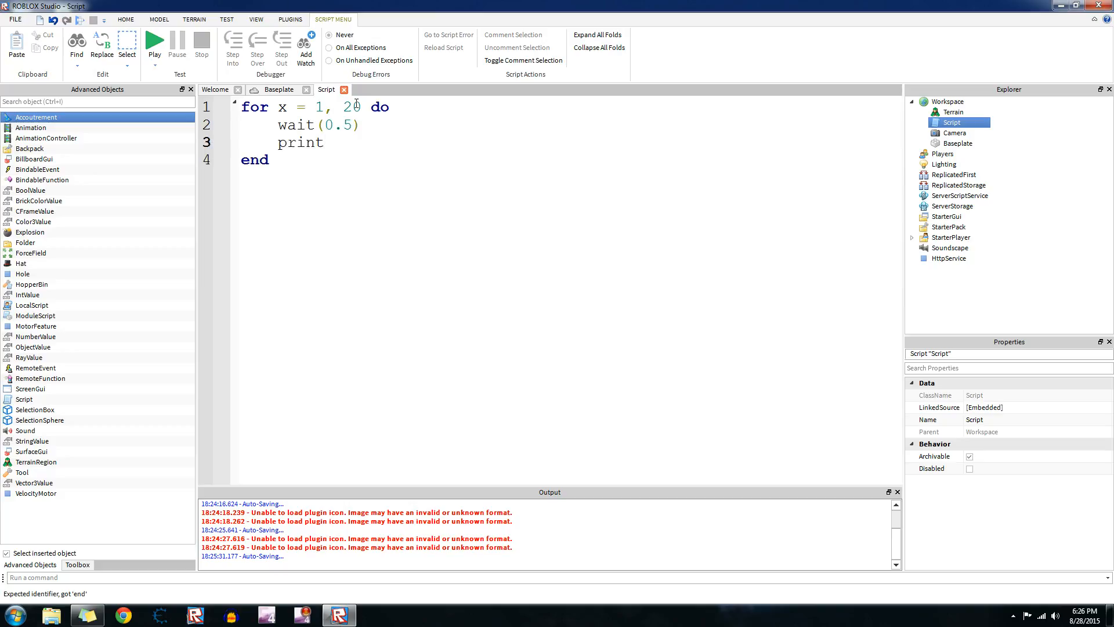
type("\"Hello v")
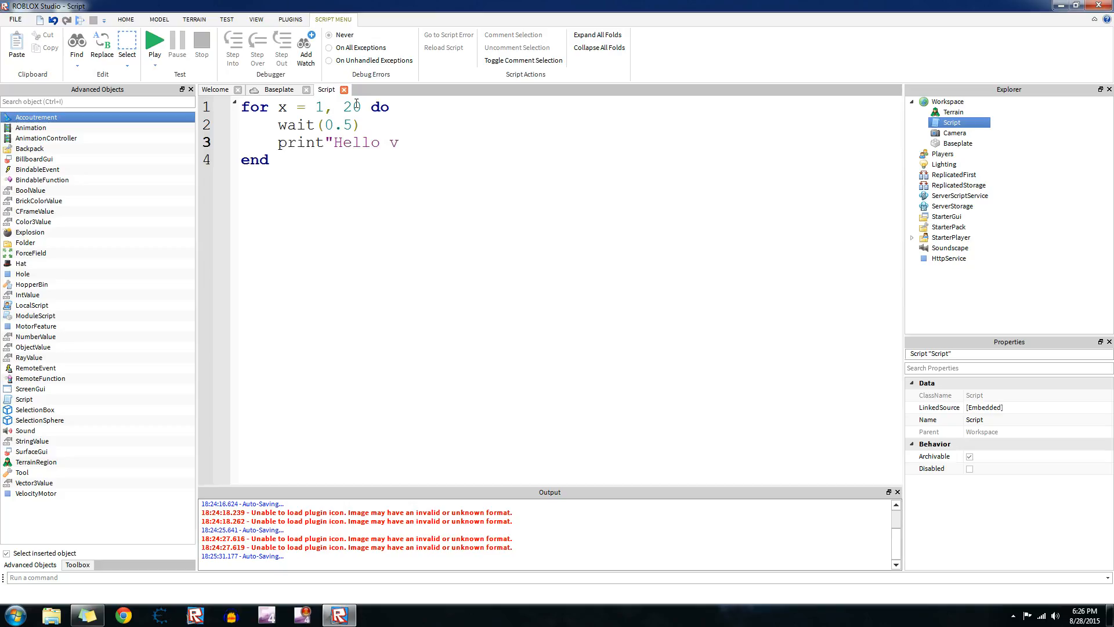
type("iewers!\":")
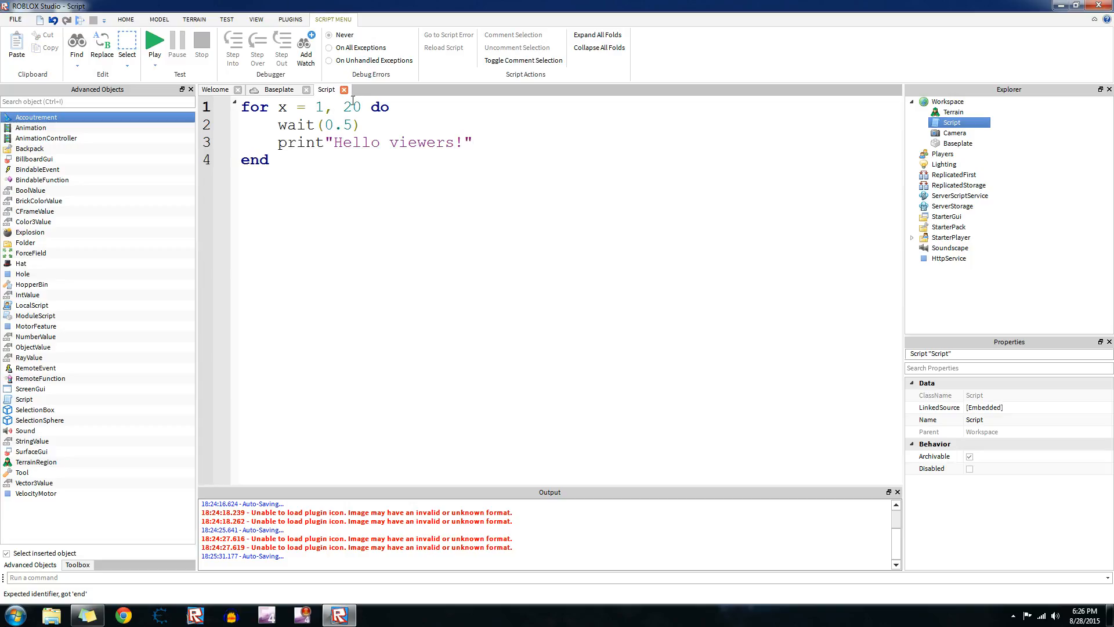
type("10")
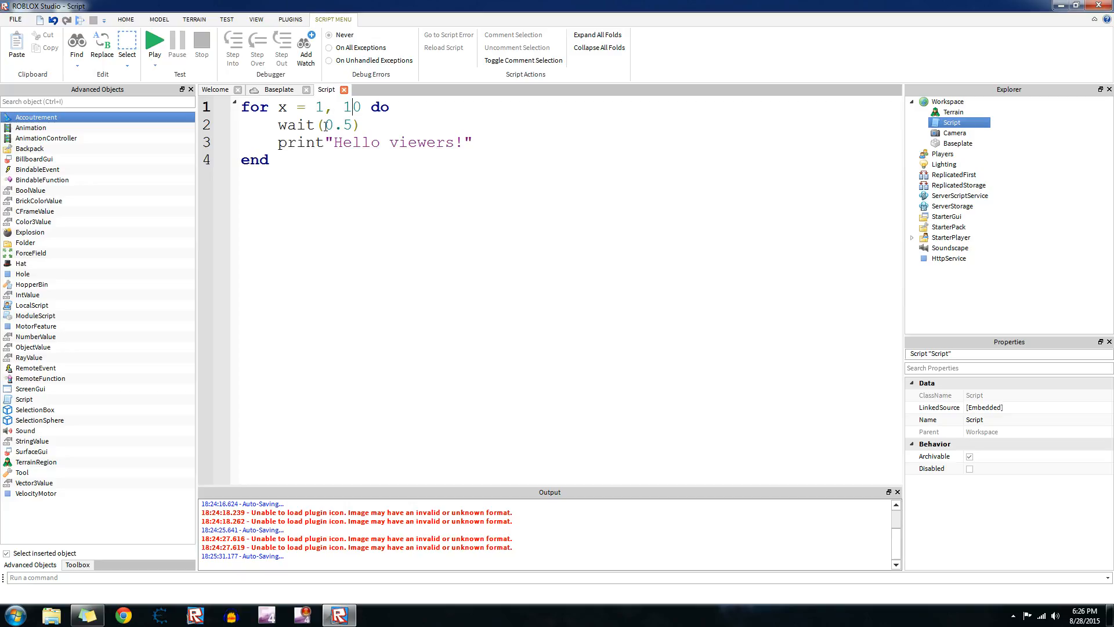
double_click(287, 125)
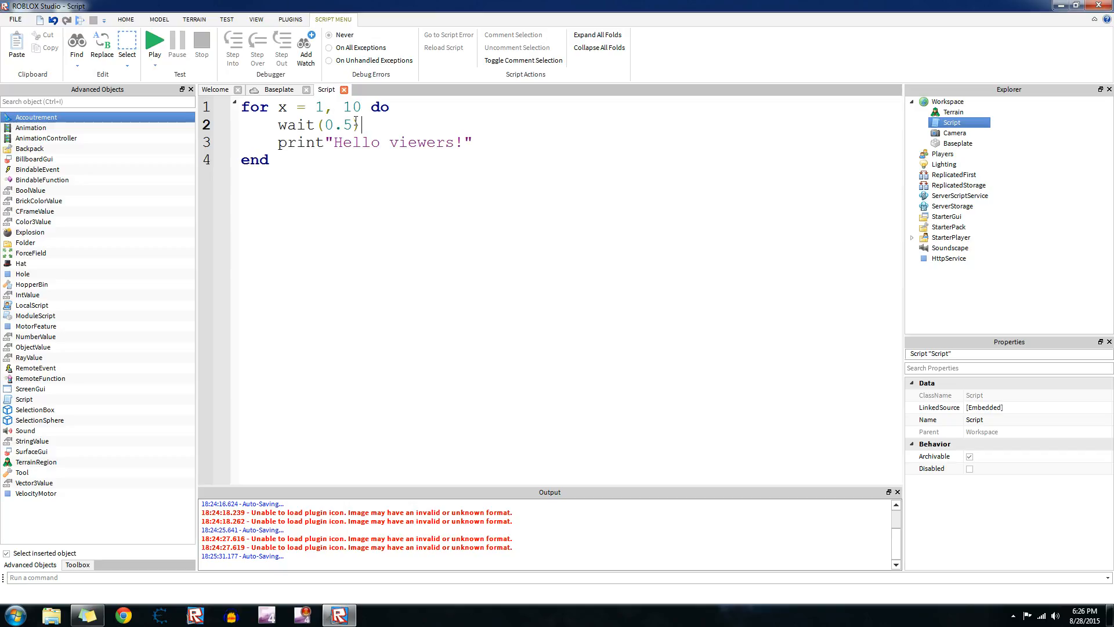
double_click(338, 125)
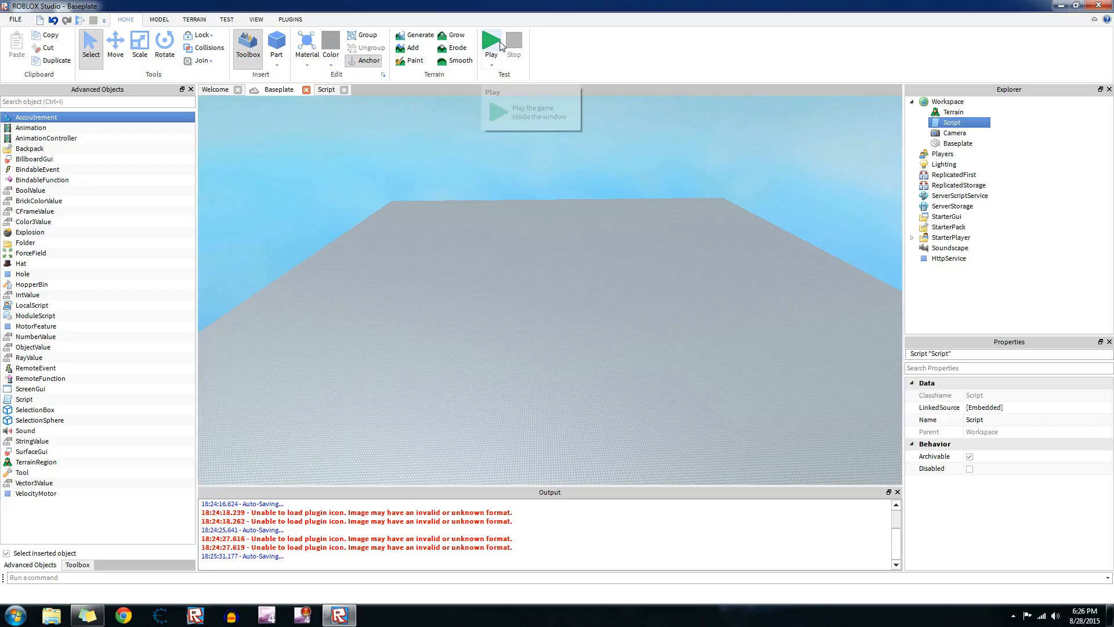
Test-run the Hello viewers loop, scroll the output, then stop the run.
left_click(490, 42)
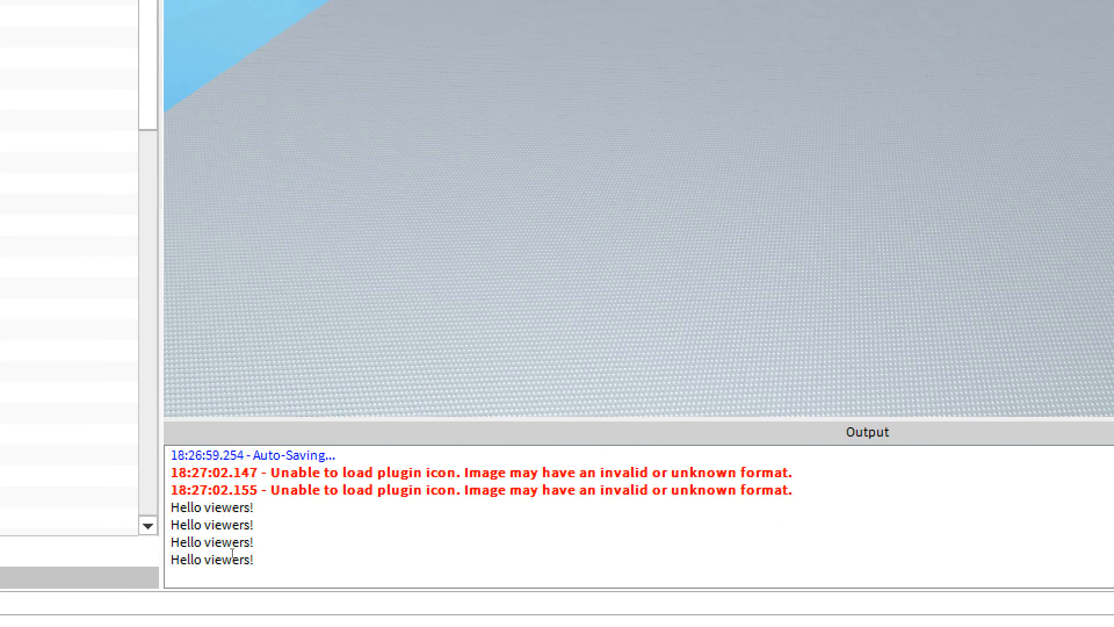
scroll("down", 3)
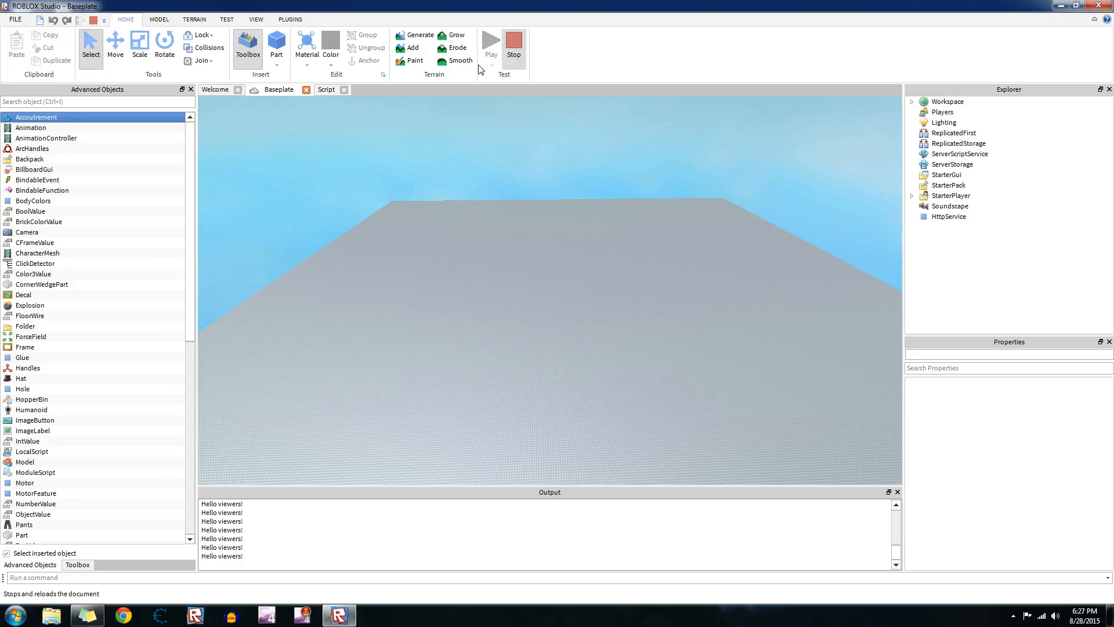
left_click(327, 89)
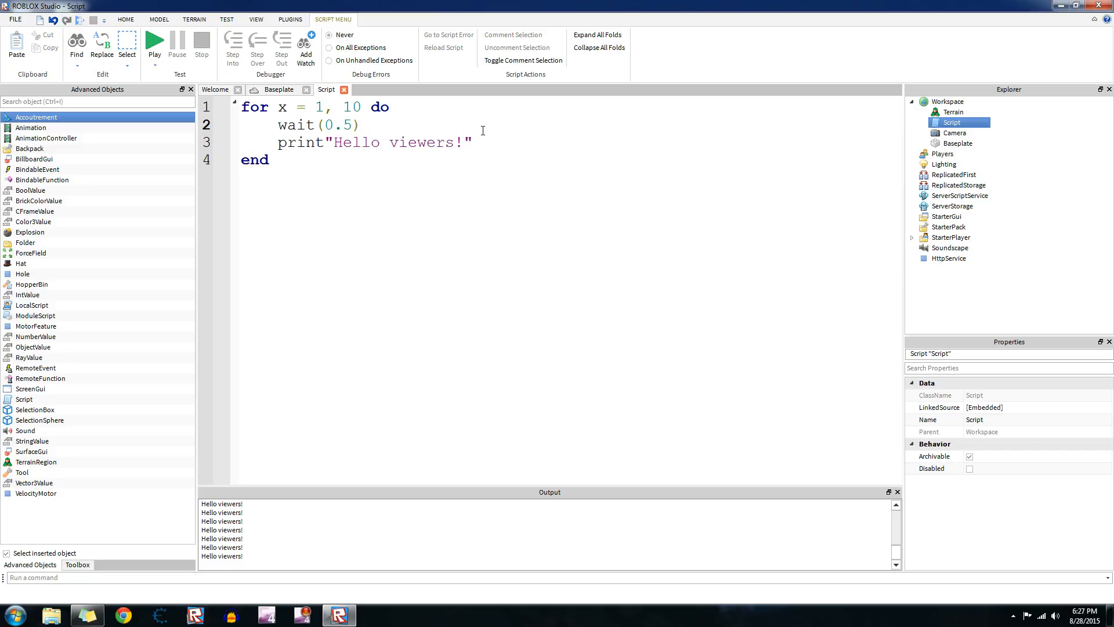
Replace the print line with p = Instance.new("Part", workspace).
double_click(427, 142)
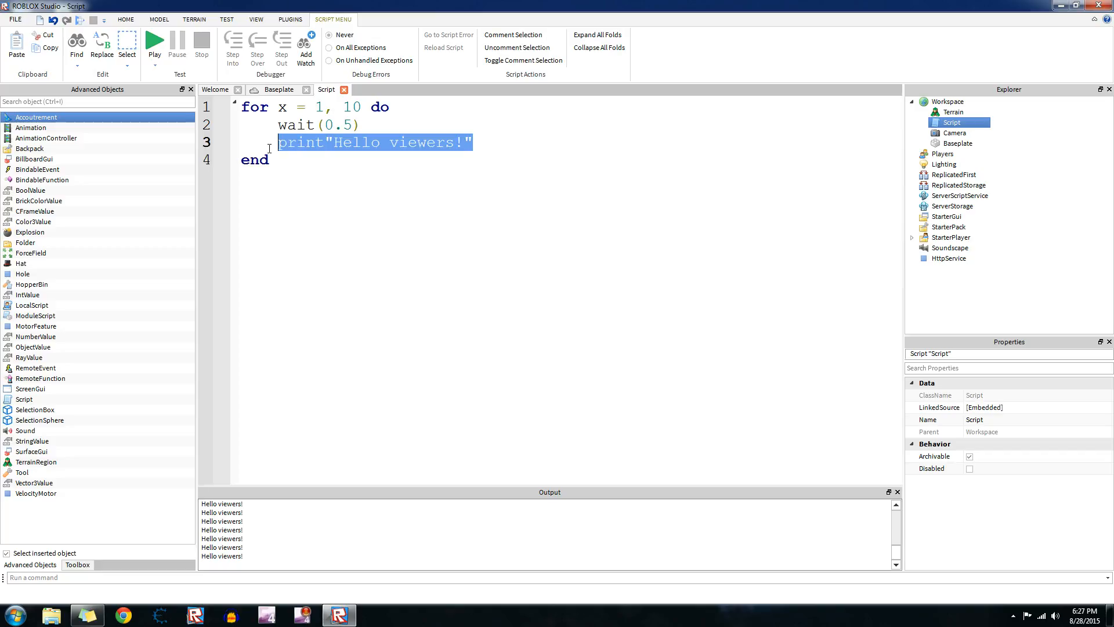
type("p = Insa")
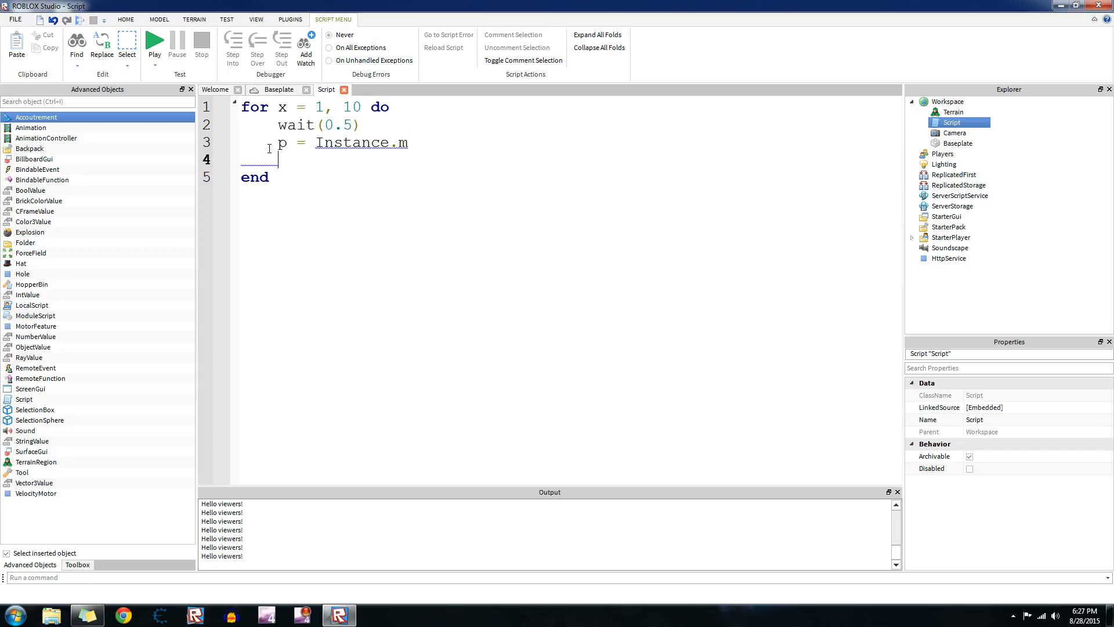
type("new(\"Pa")
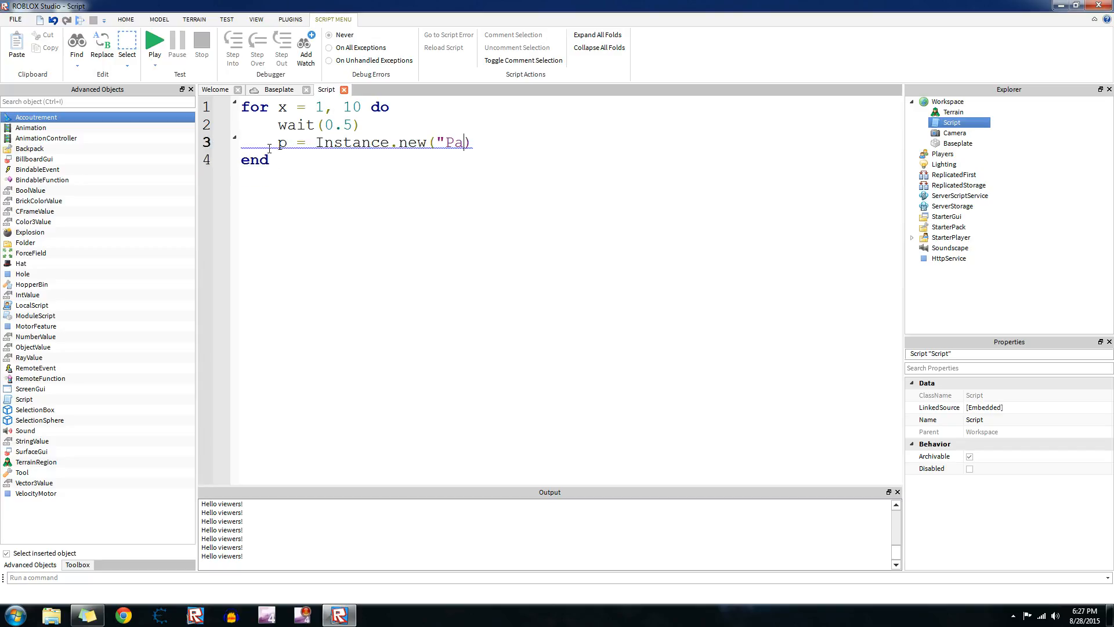
type("rt\", workspac")
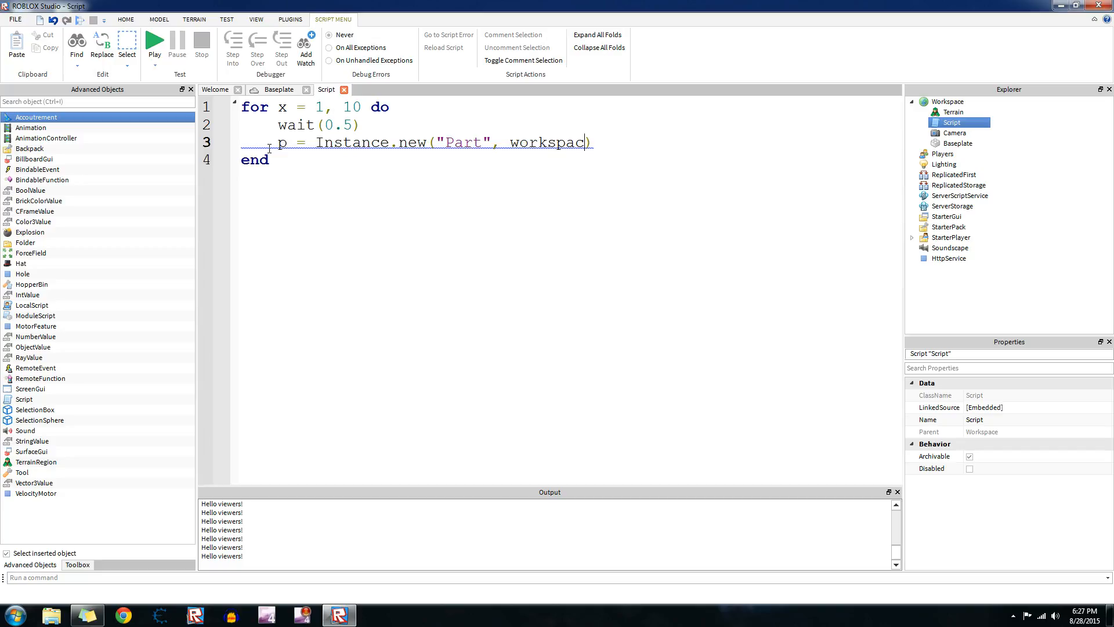
key("enter")
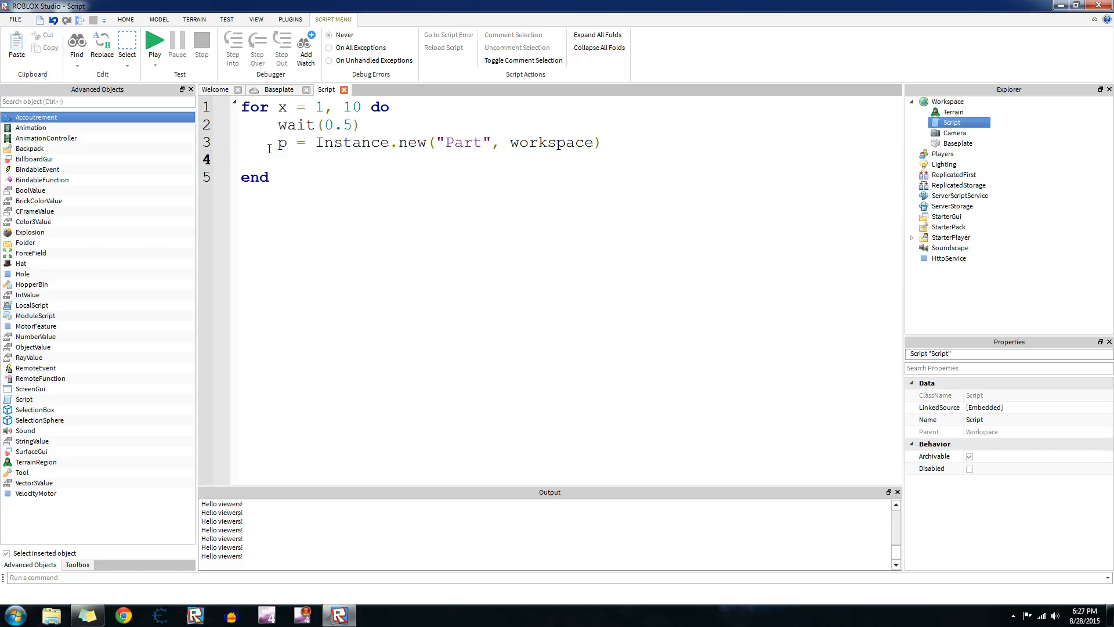
Add p.Anchored = true and p.Position = Vector3.new(5,5,5) inside the loop.
type("p.")
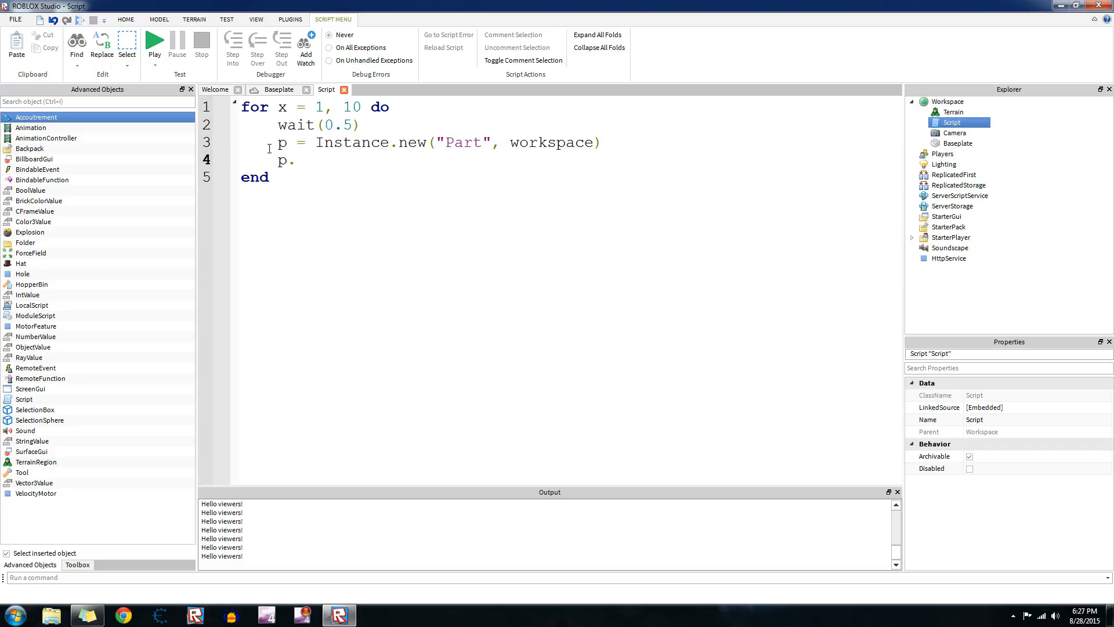
type("Anchored")
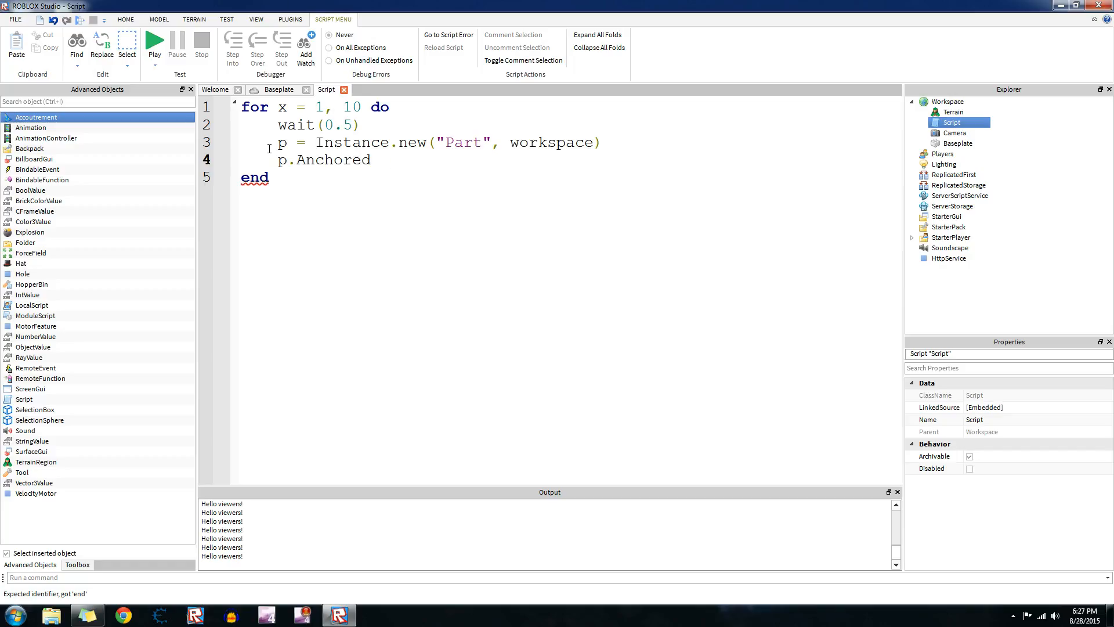
type("= true")
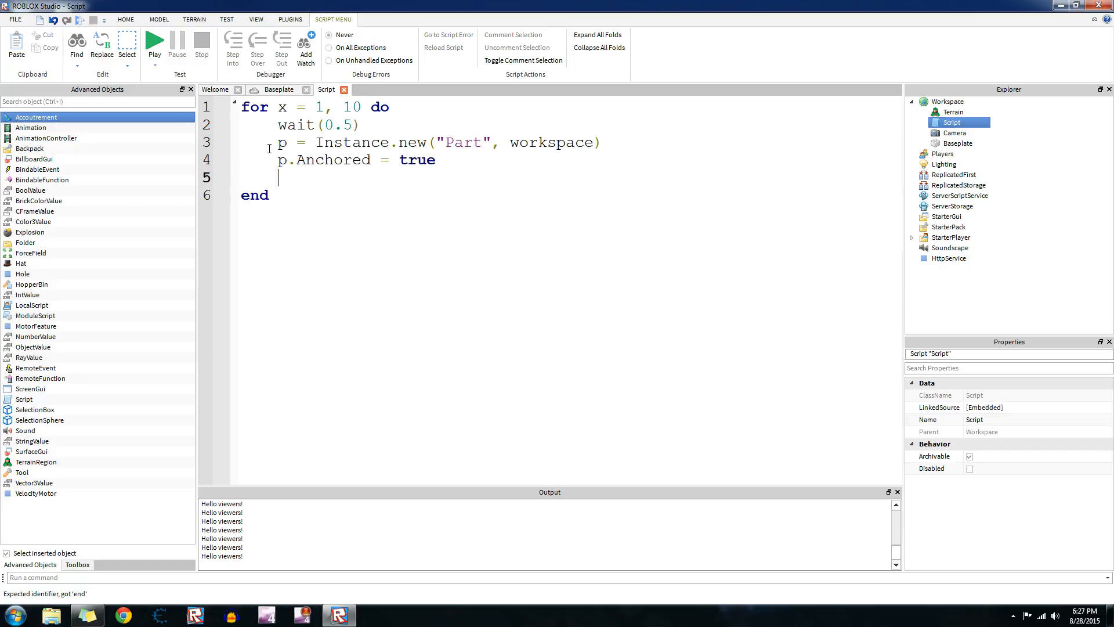
type("p.Position")
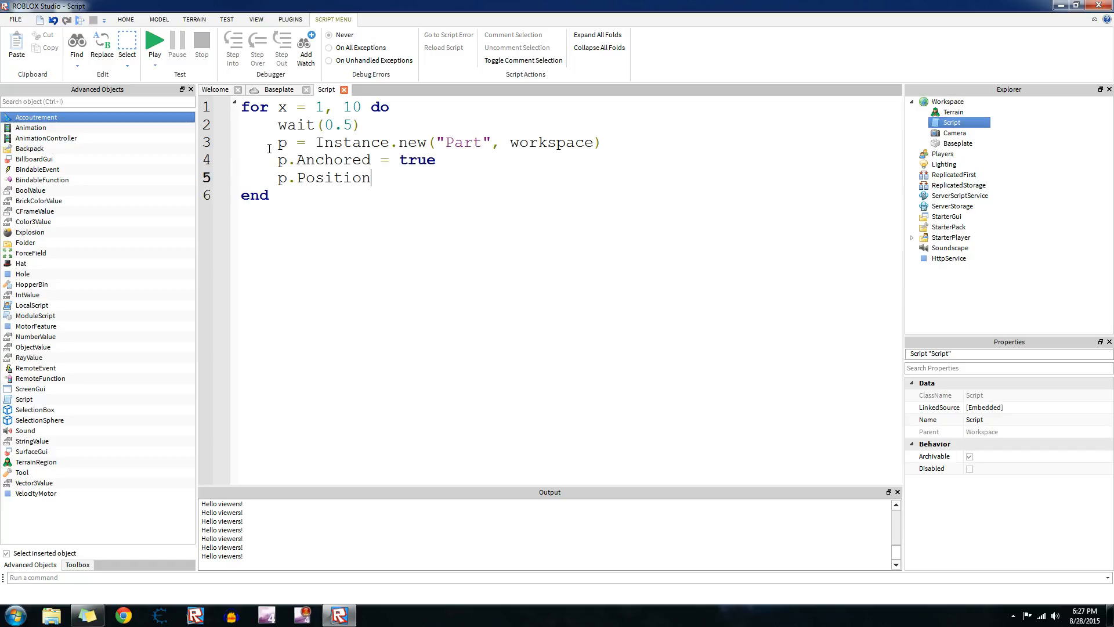
type("=")
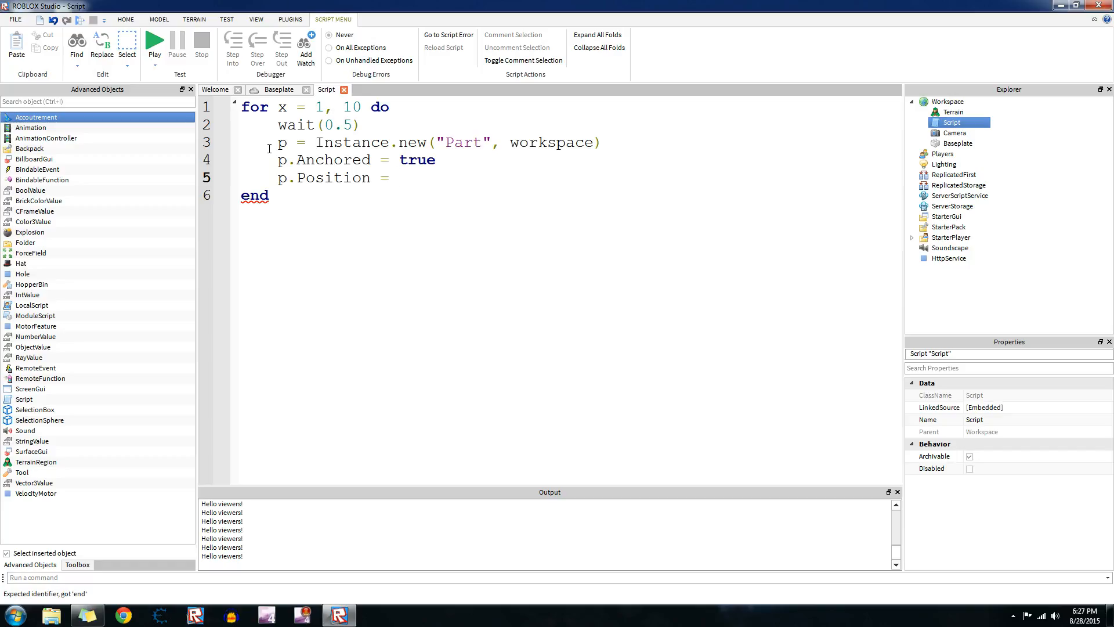
type("Vector3")
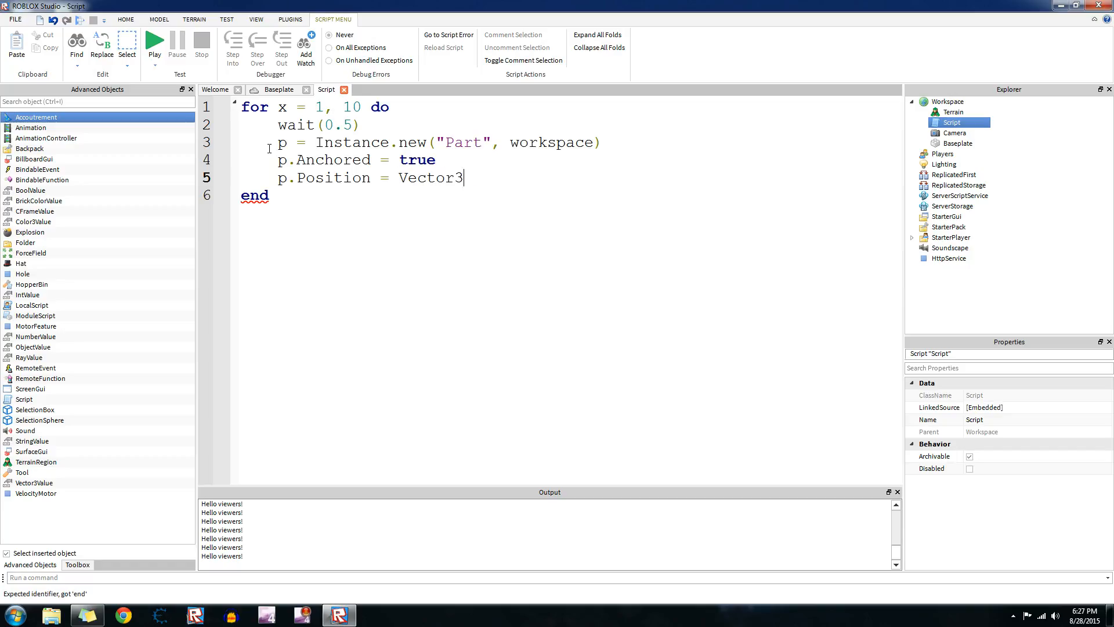
type(".new(5,5)")
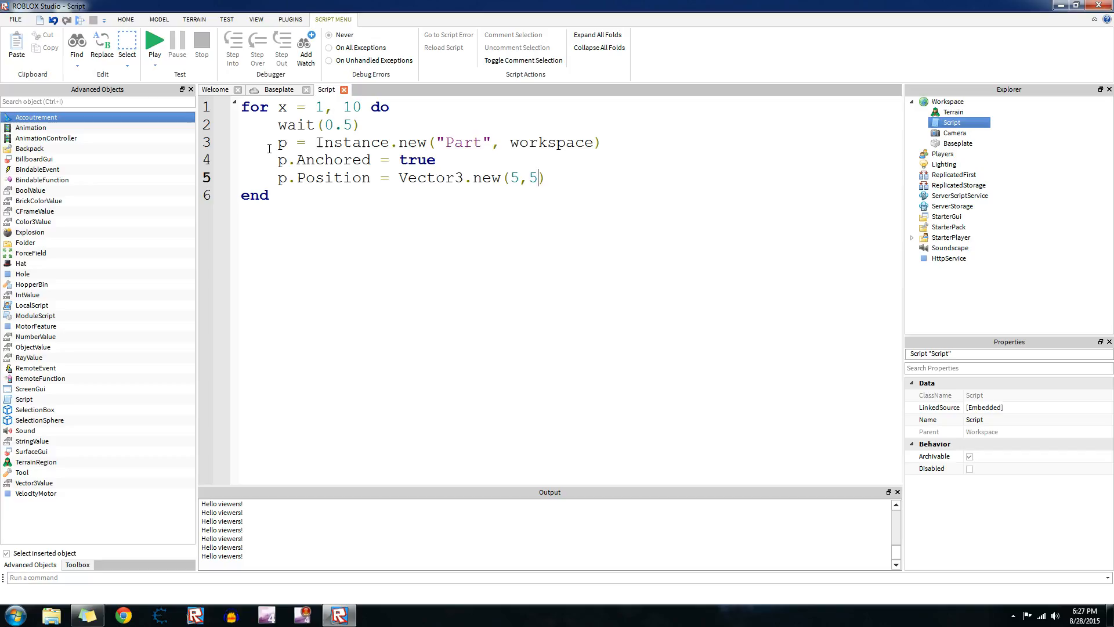
type(",5")
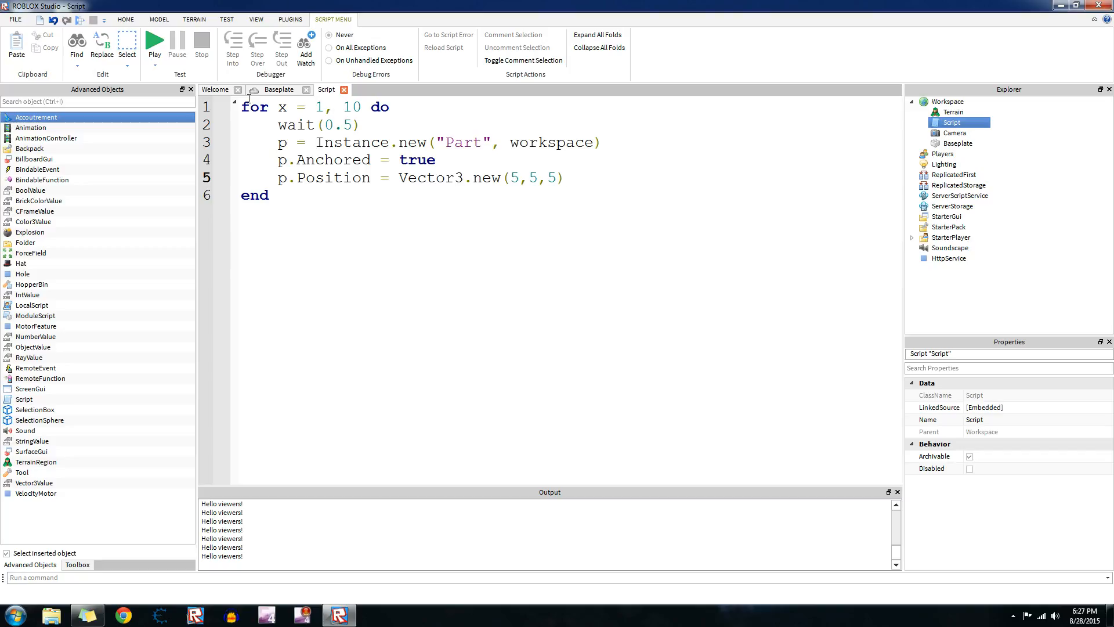
Play the place from the Baseplate view until ten parts stack, then stop.
left_click(278, 88)
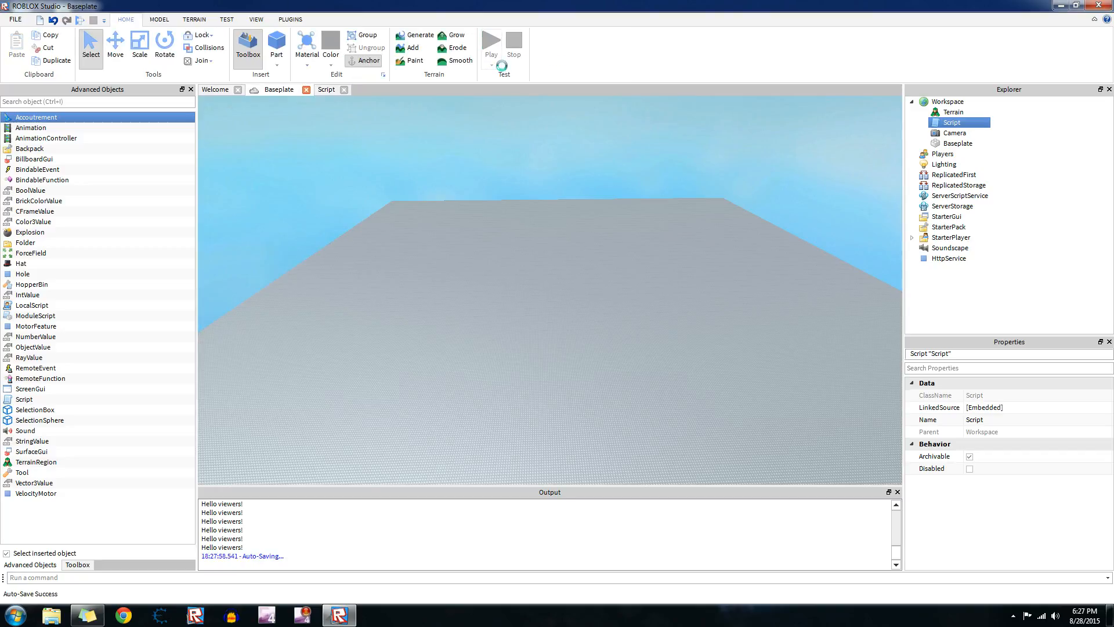
left_click(490, 44)
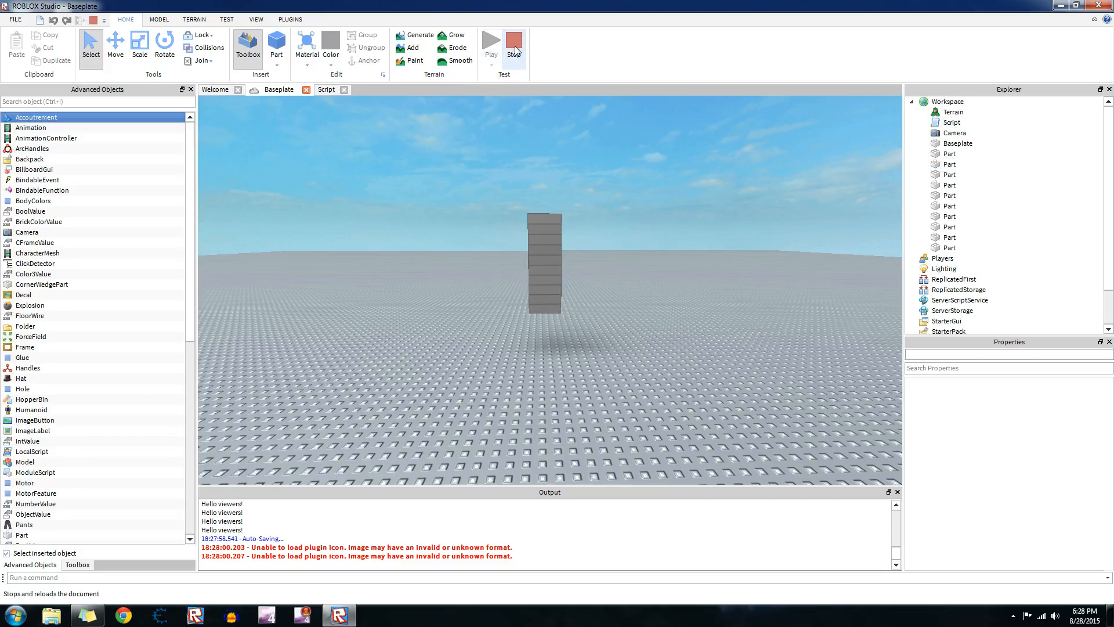
left_click(326, 89)
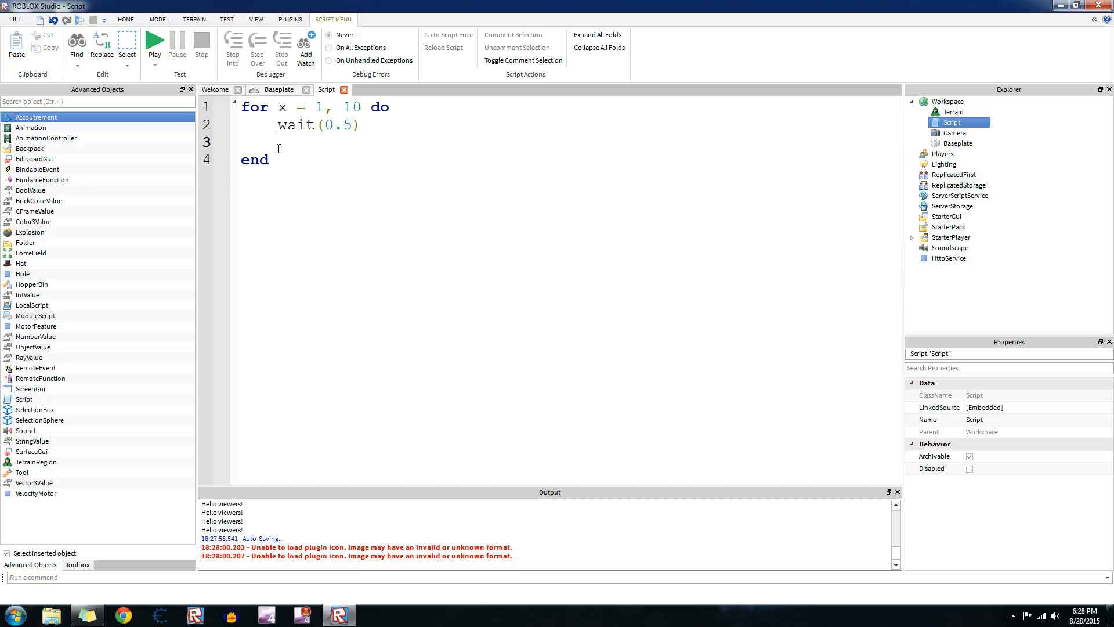
Select all the remaining for loop code for deletion.
key("ctrl+a")
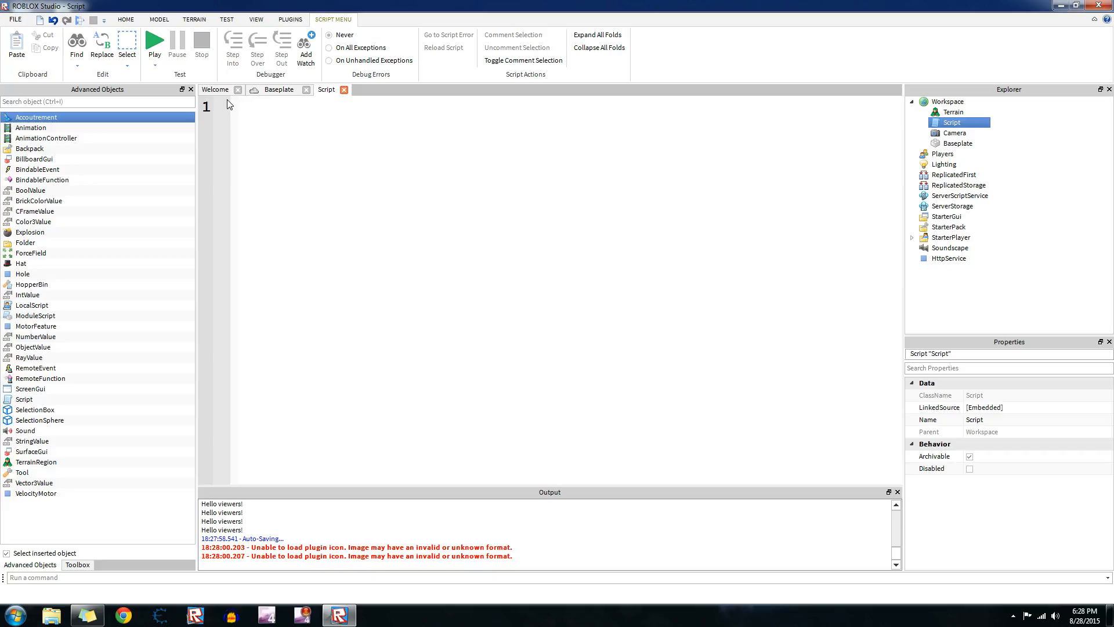
Write a while true do loop containing a wait() call.
left_click(243, 105)
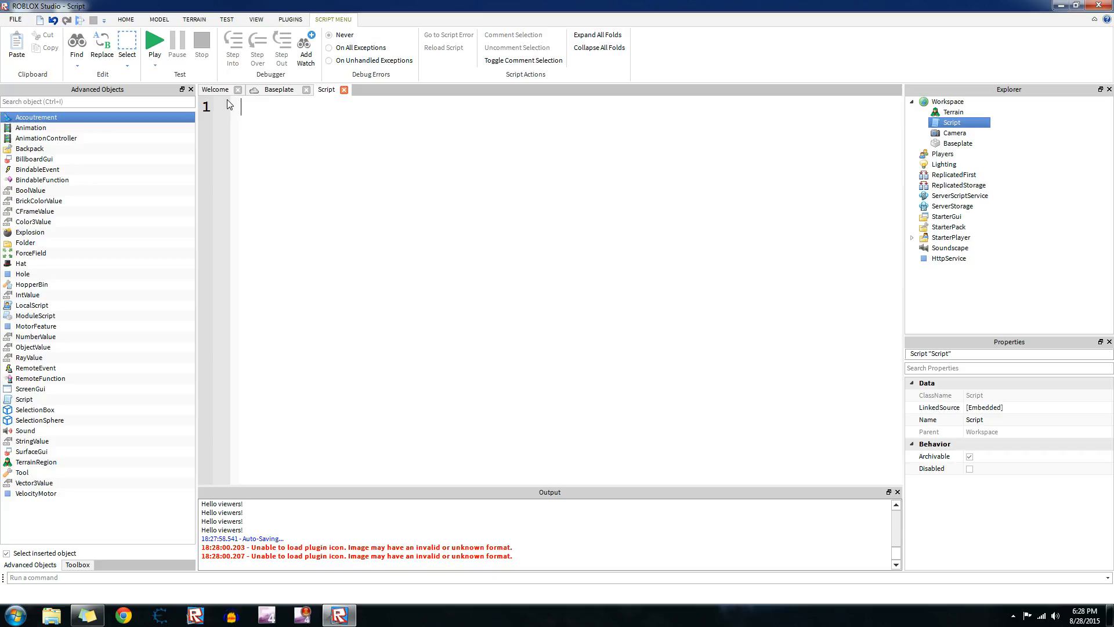
type("while t")
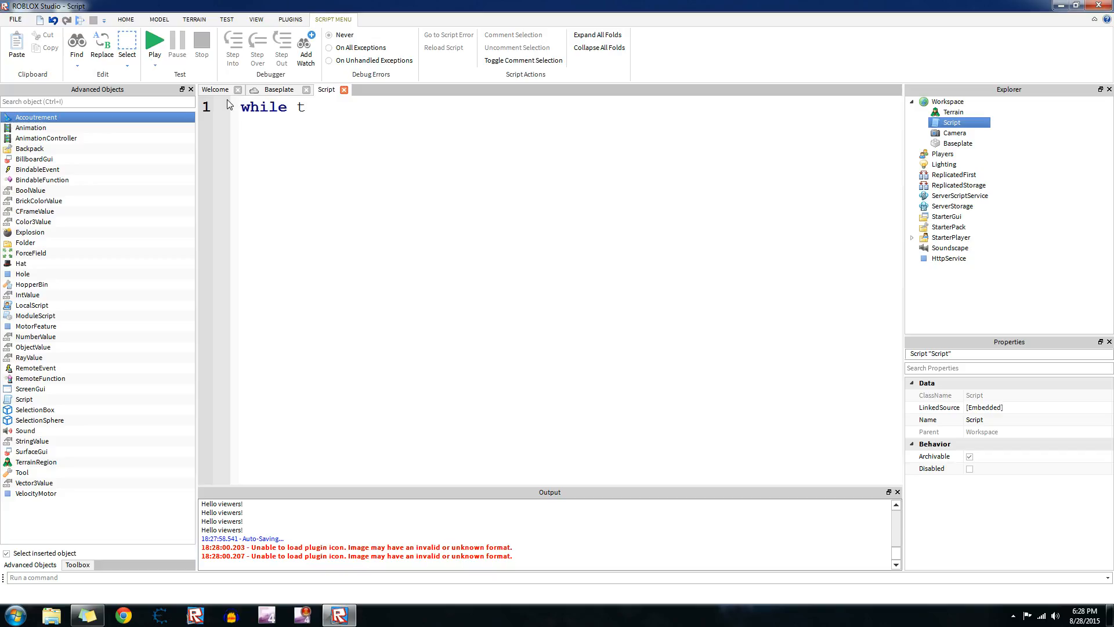
type("rue do")
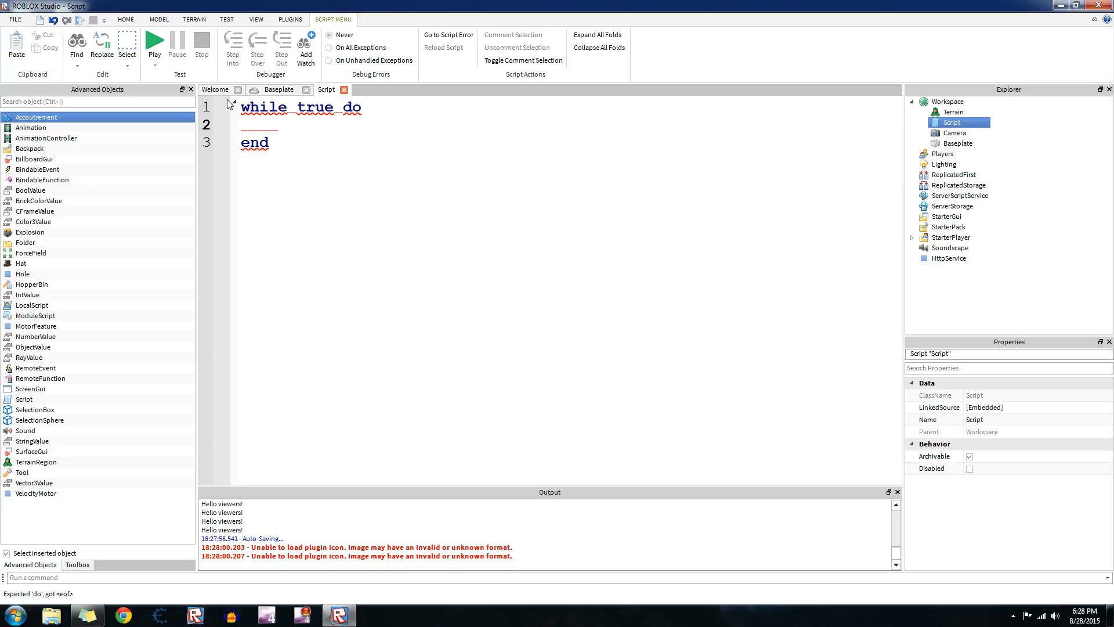
double_click(254, 143)
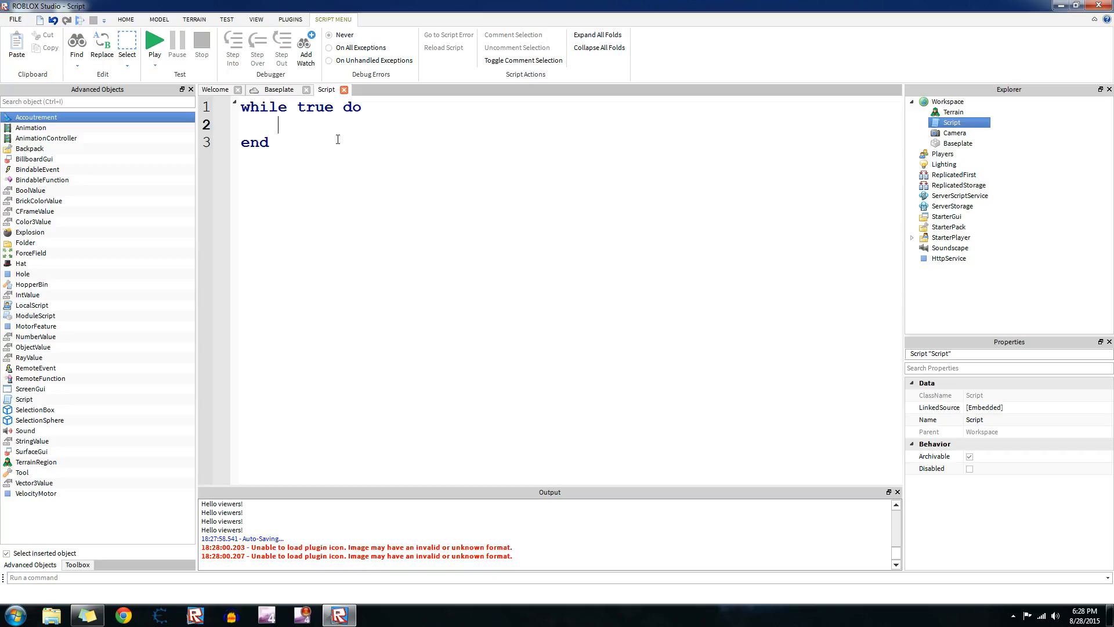
type("wait(")
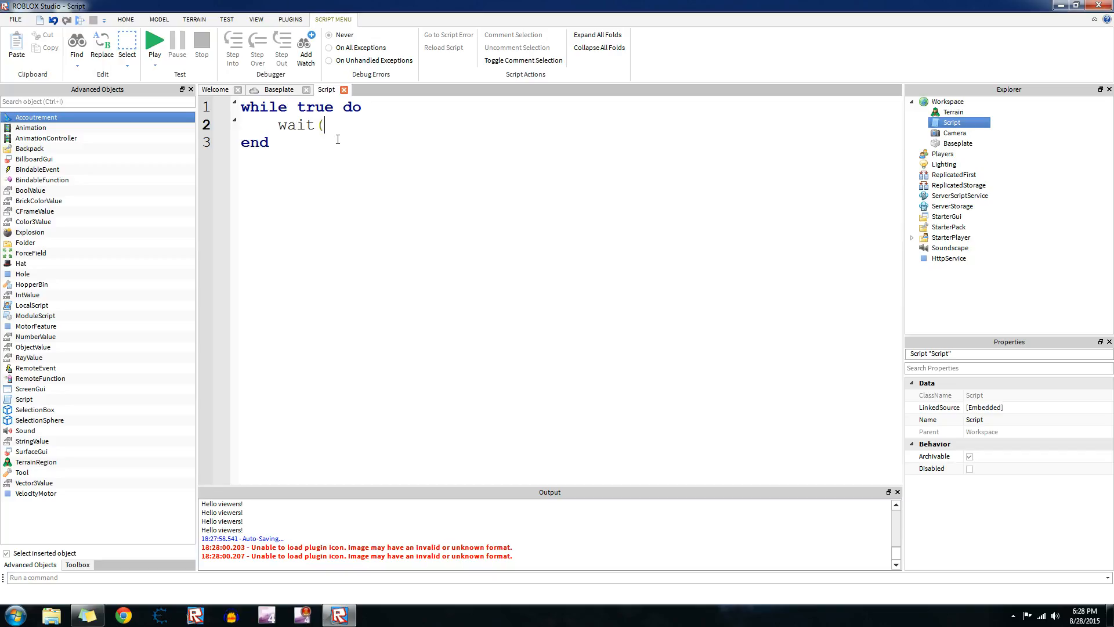
type("0.")
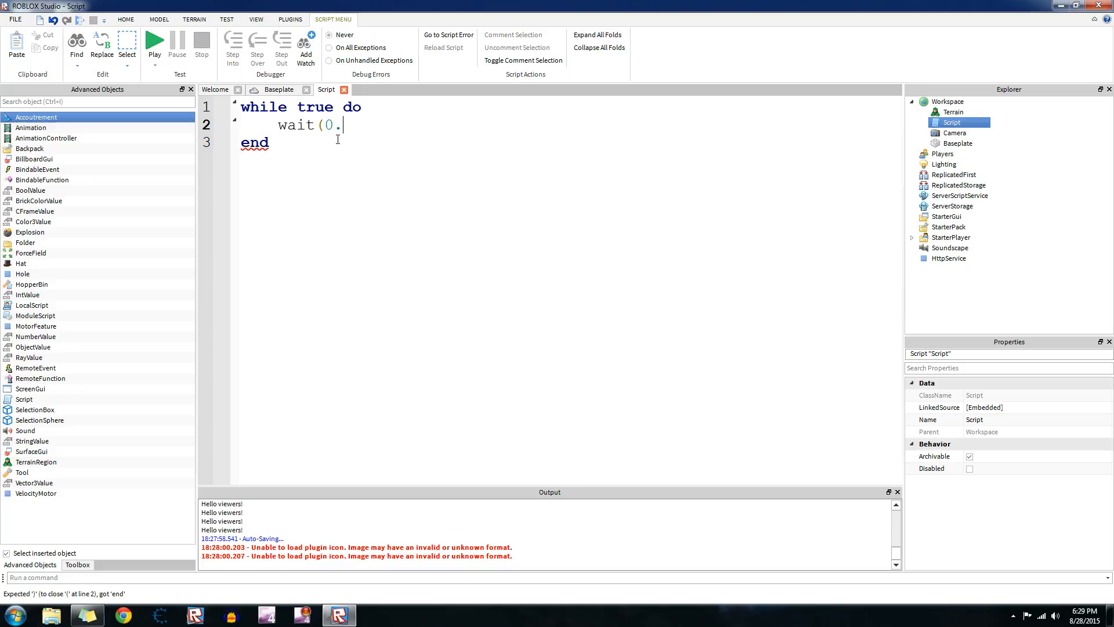
type("001)")
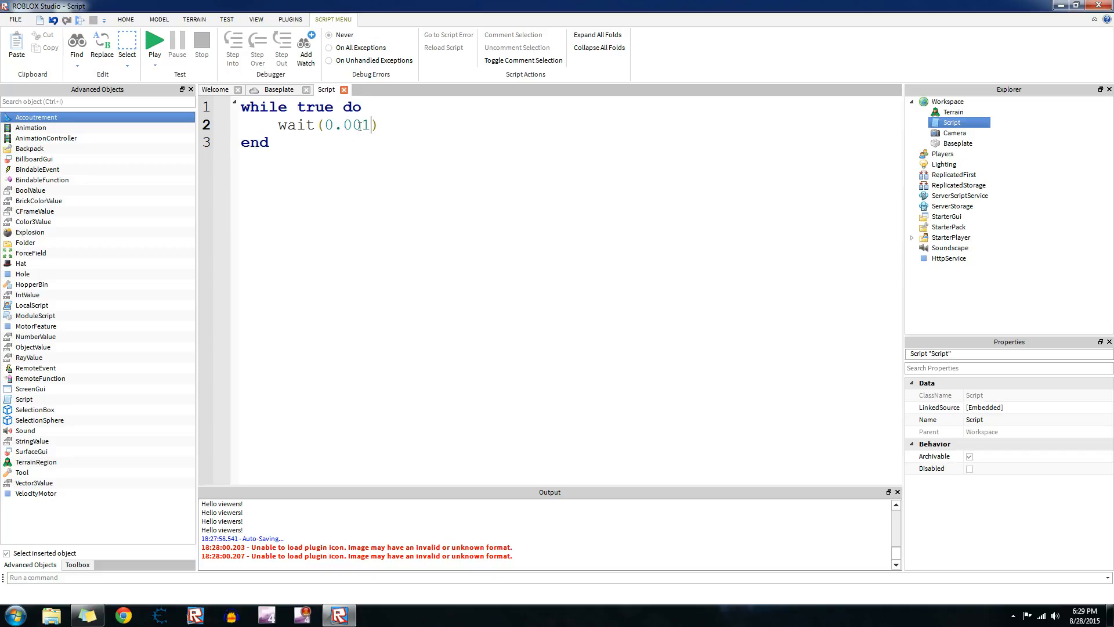
type("0")
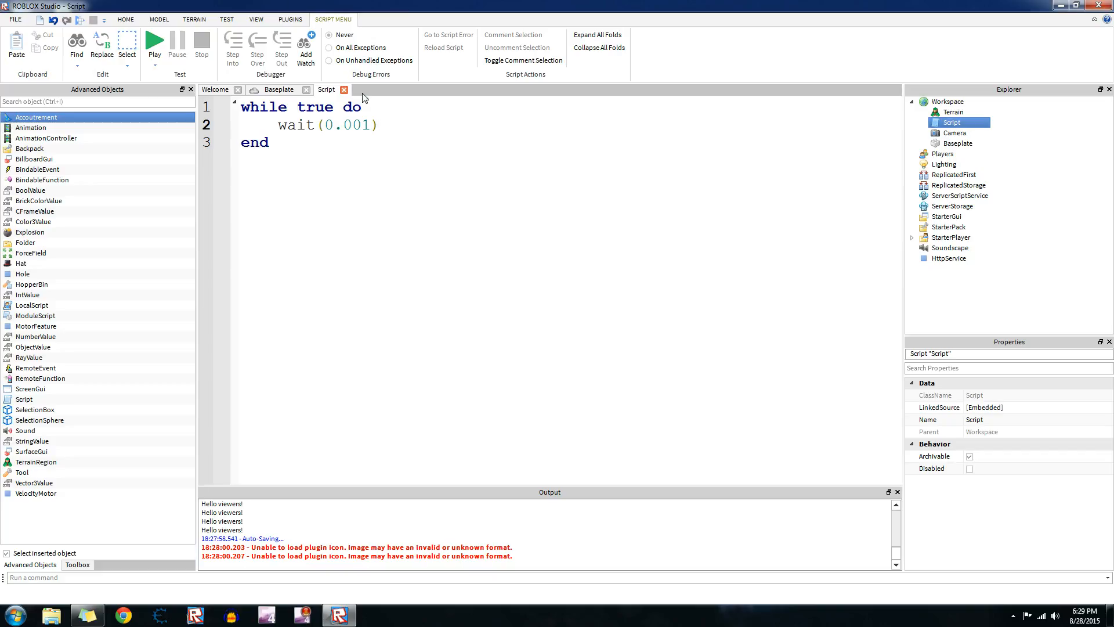
mouse_move(230, 88)
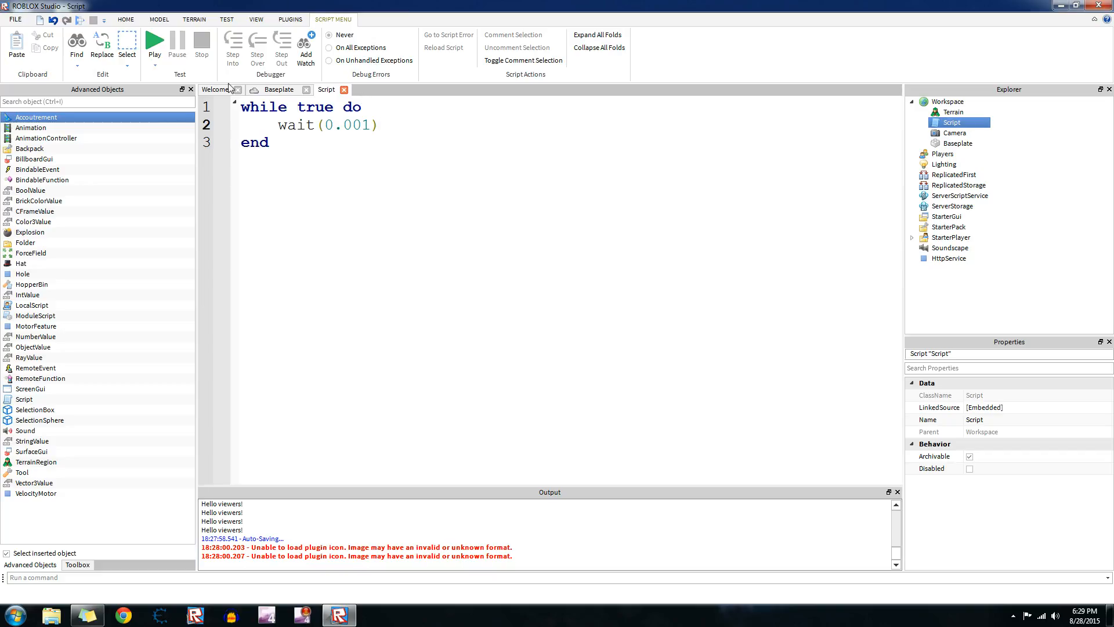
Add print"Please like and subscribe!" to the loop and set the wait to 0.8.
left_click(380, 126)
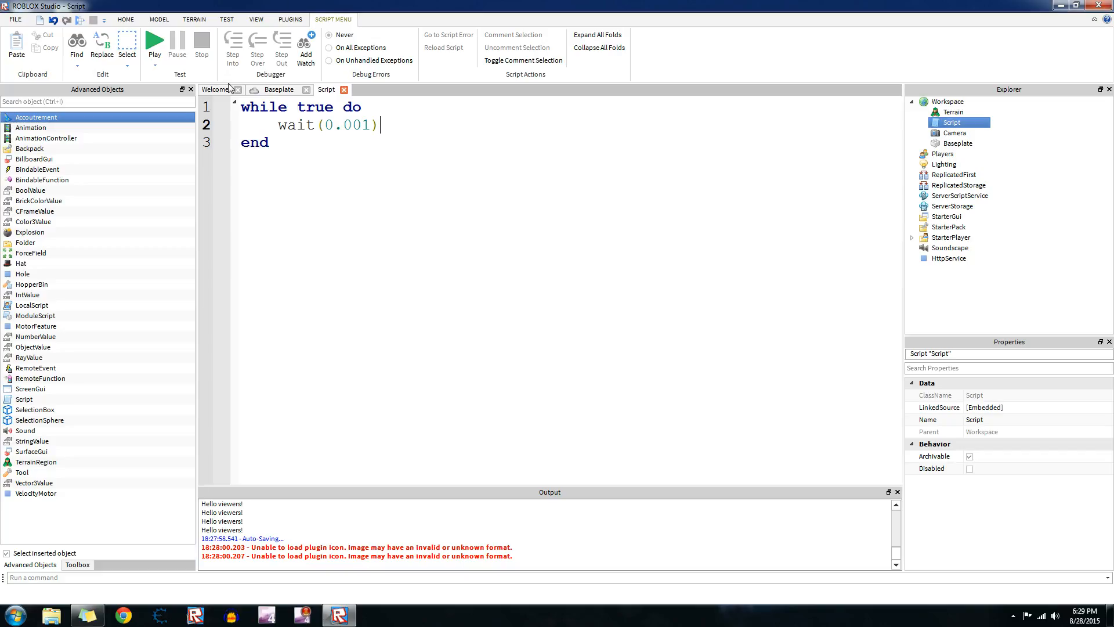
mouse_move(886, 69)
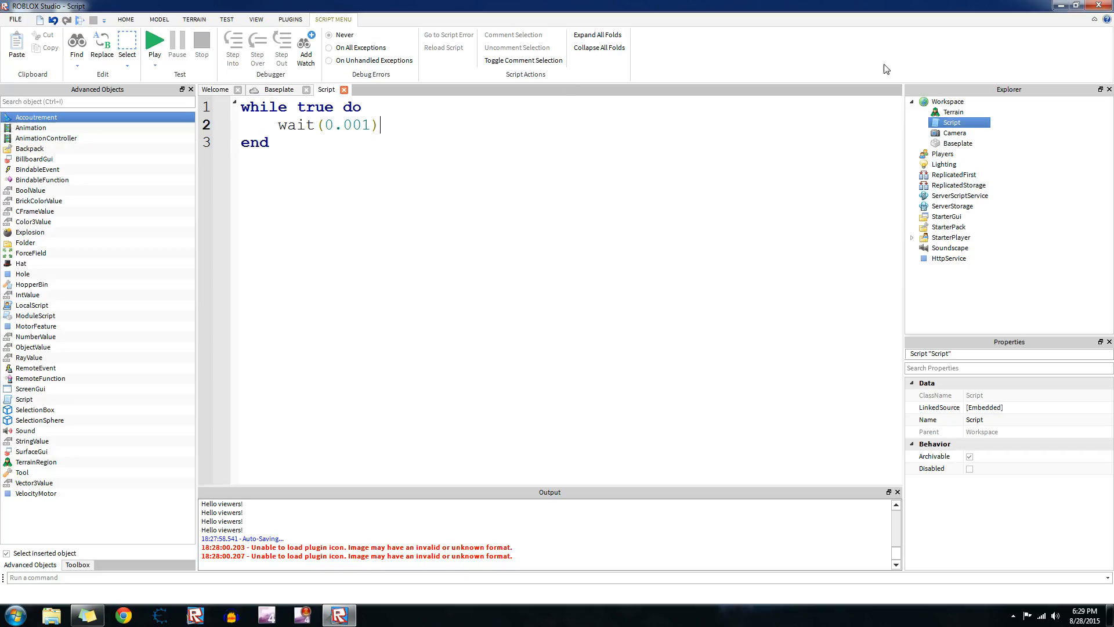
mouse_move(841, 89)
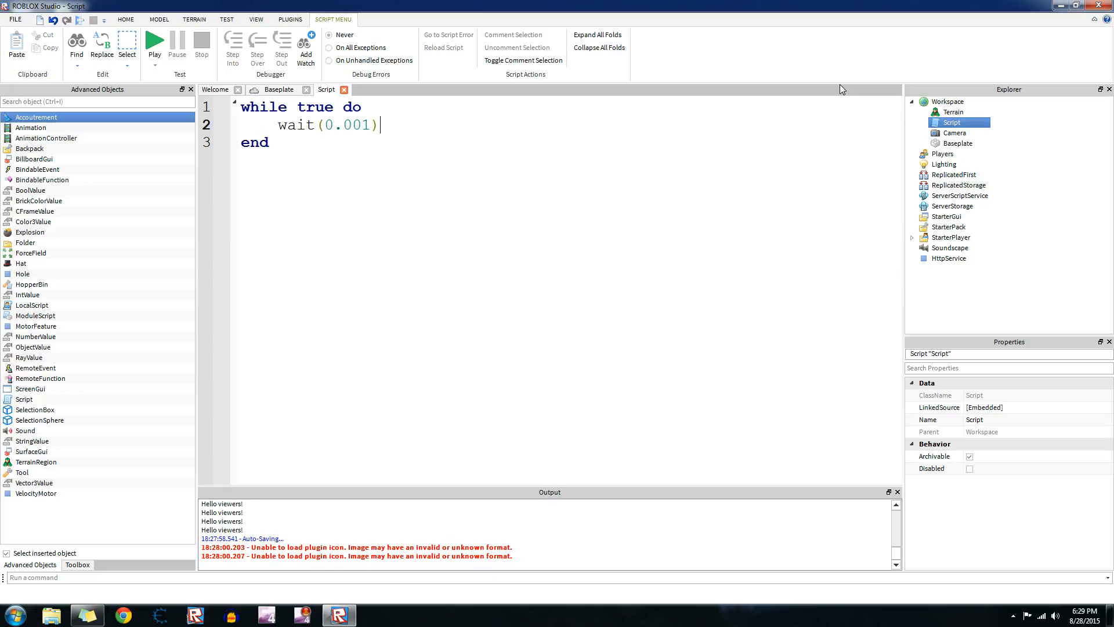
key("Return")
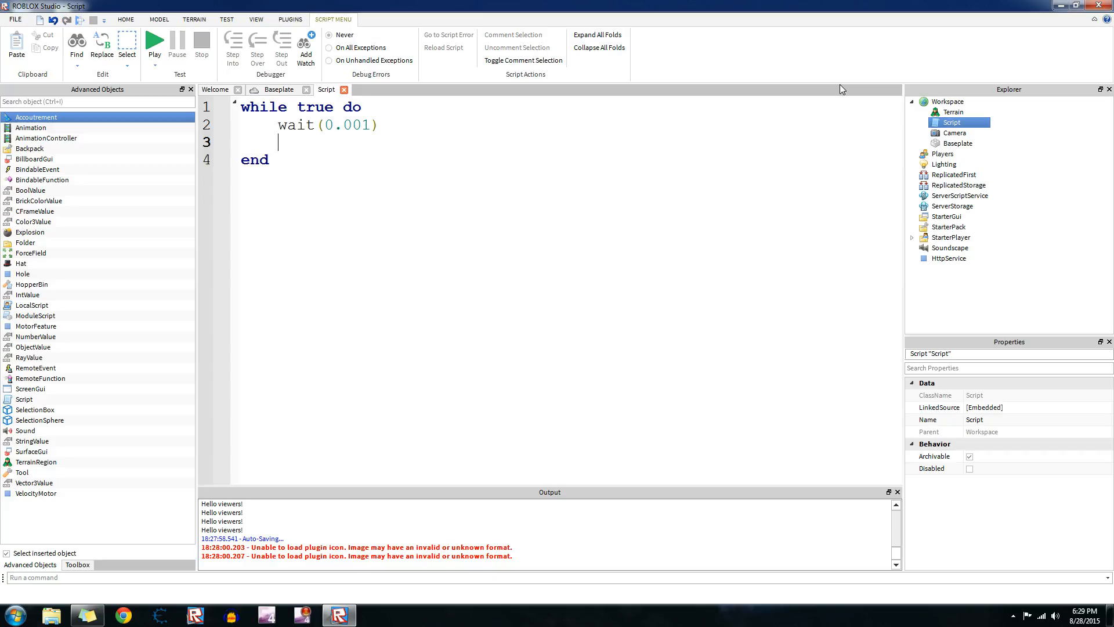
type("print")
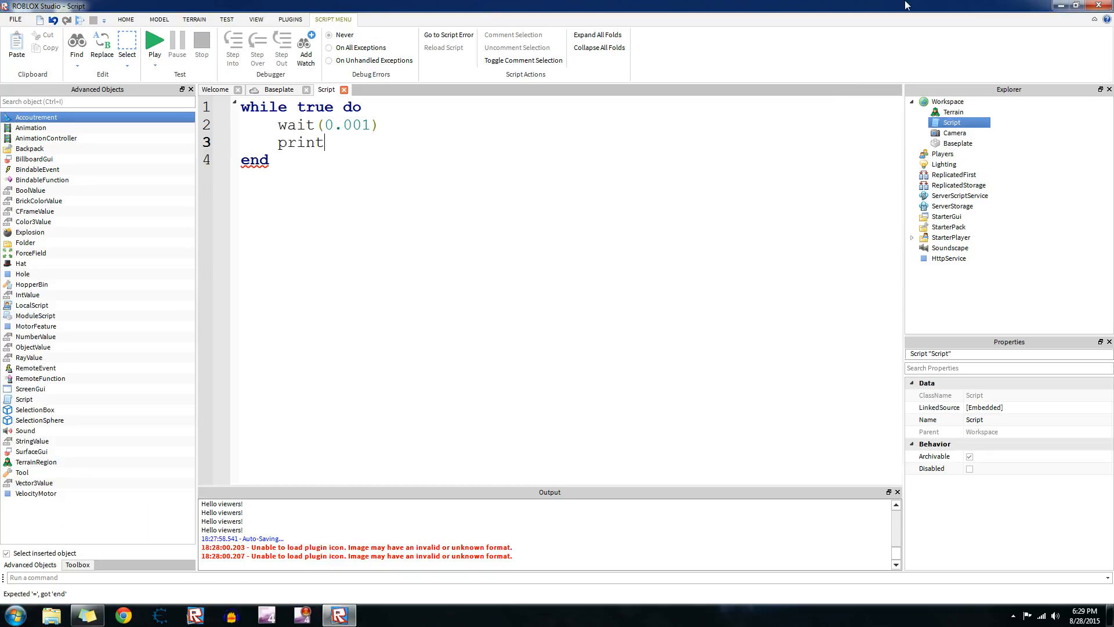
type("\"E")
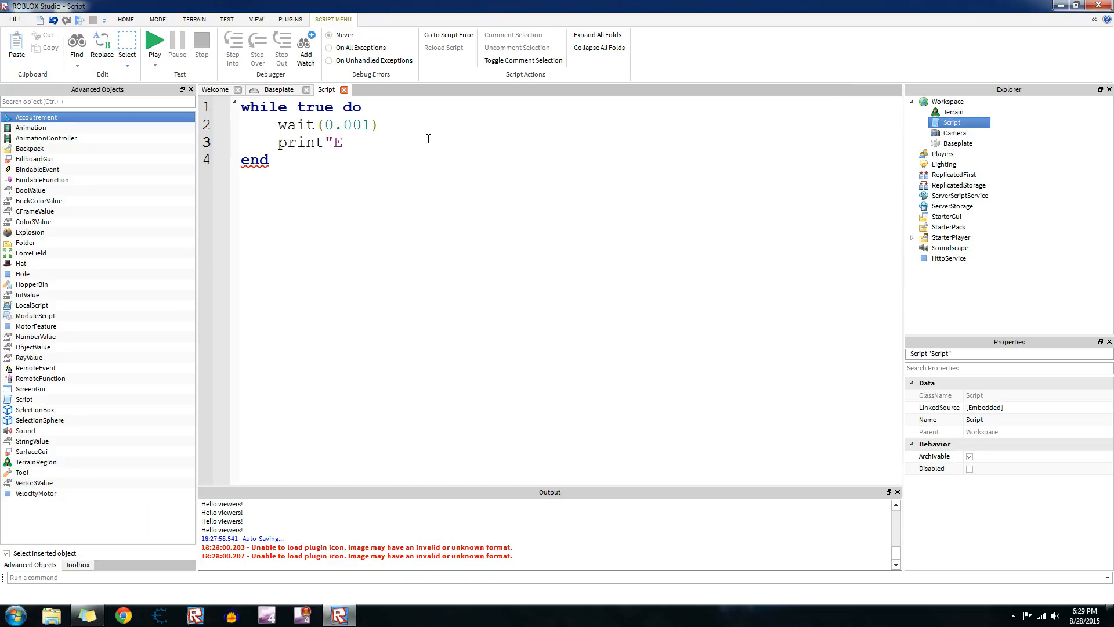
type("Please li")
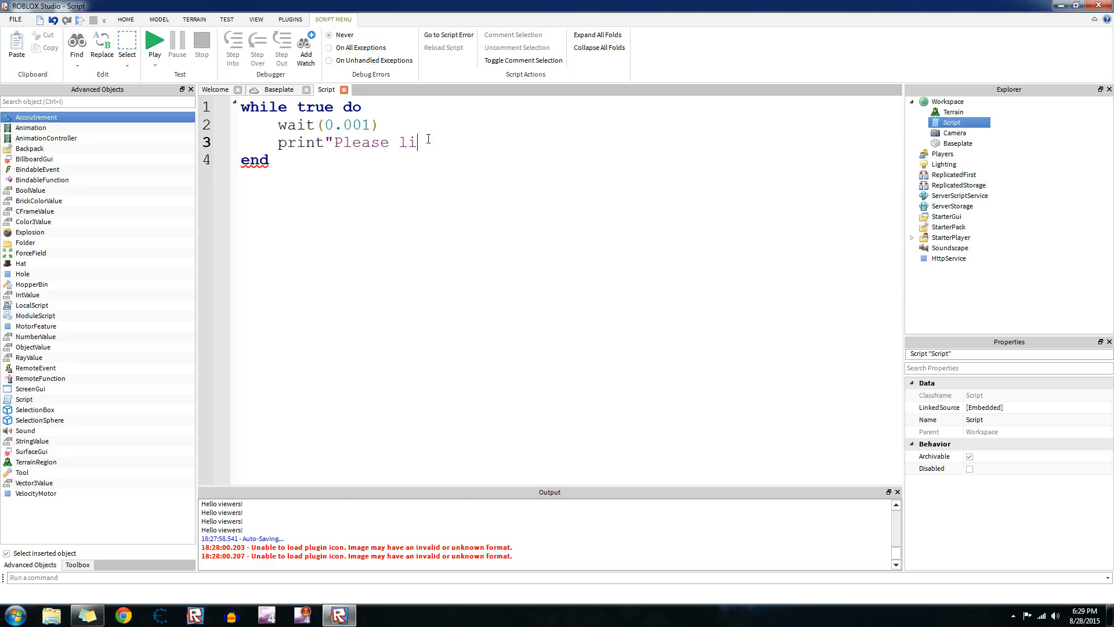
type("ke and subsc")
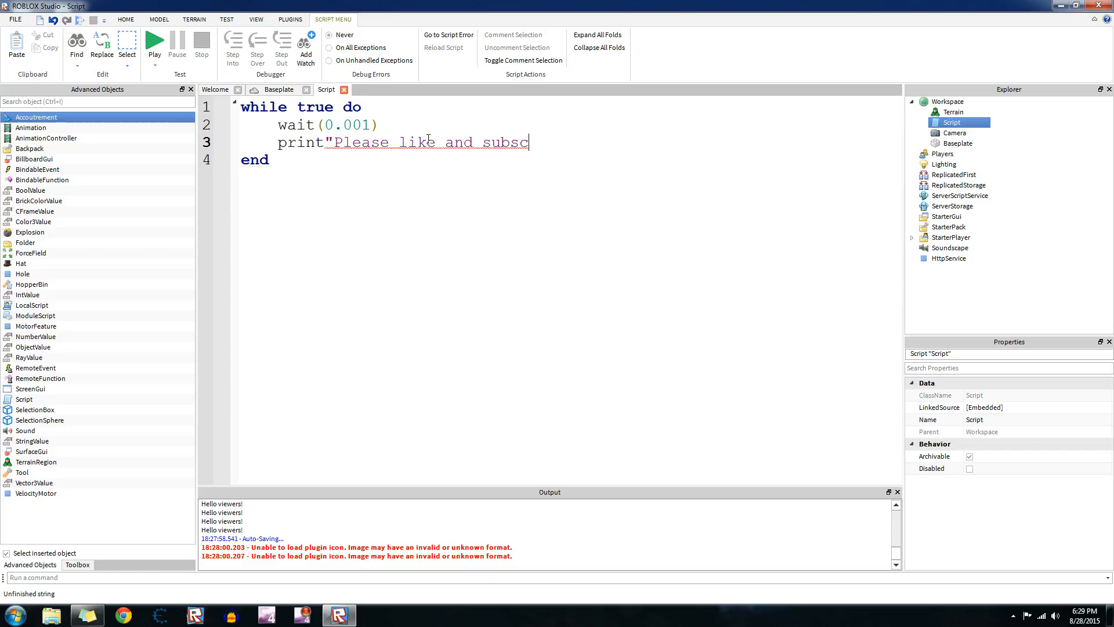
type("ribe!\"")
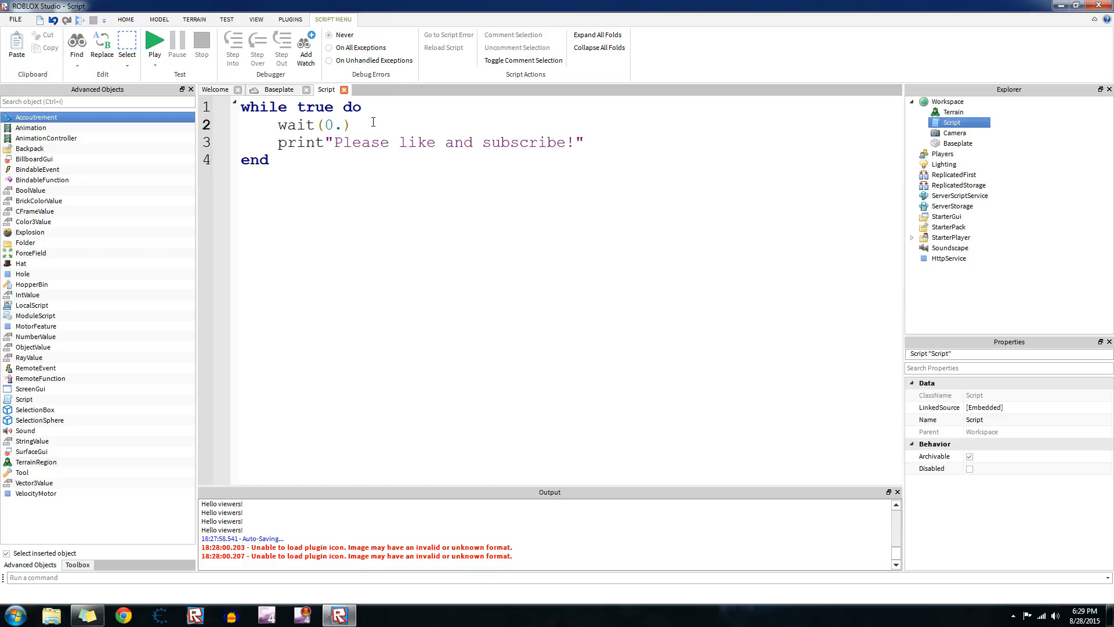
type("5")
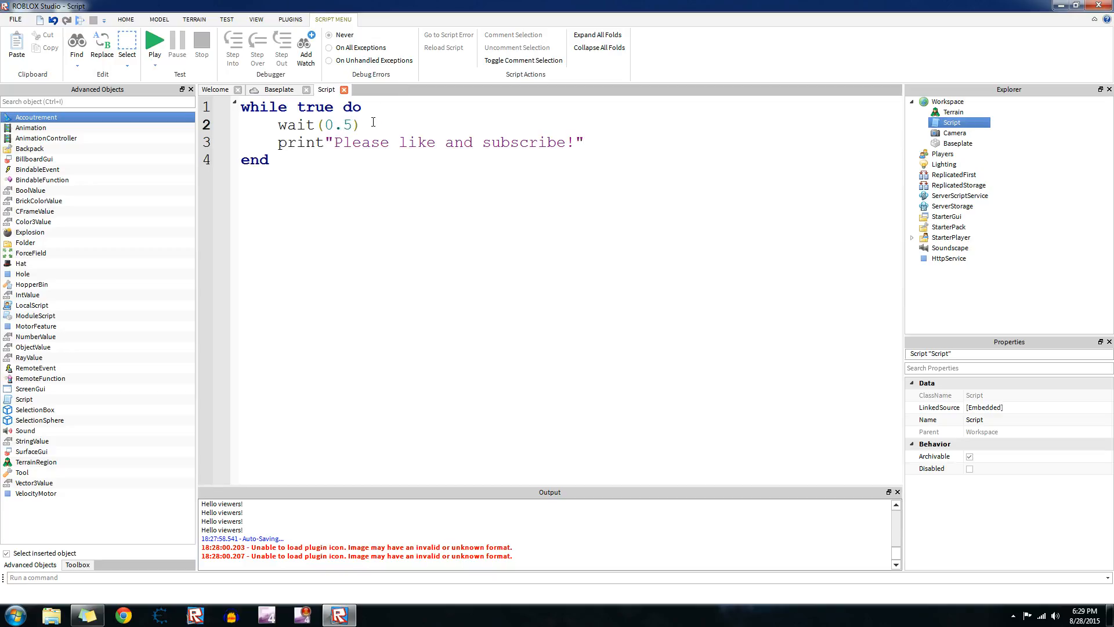
type("0.8")
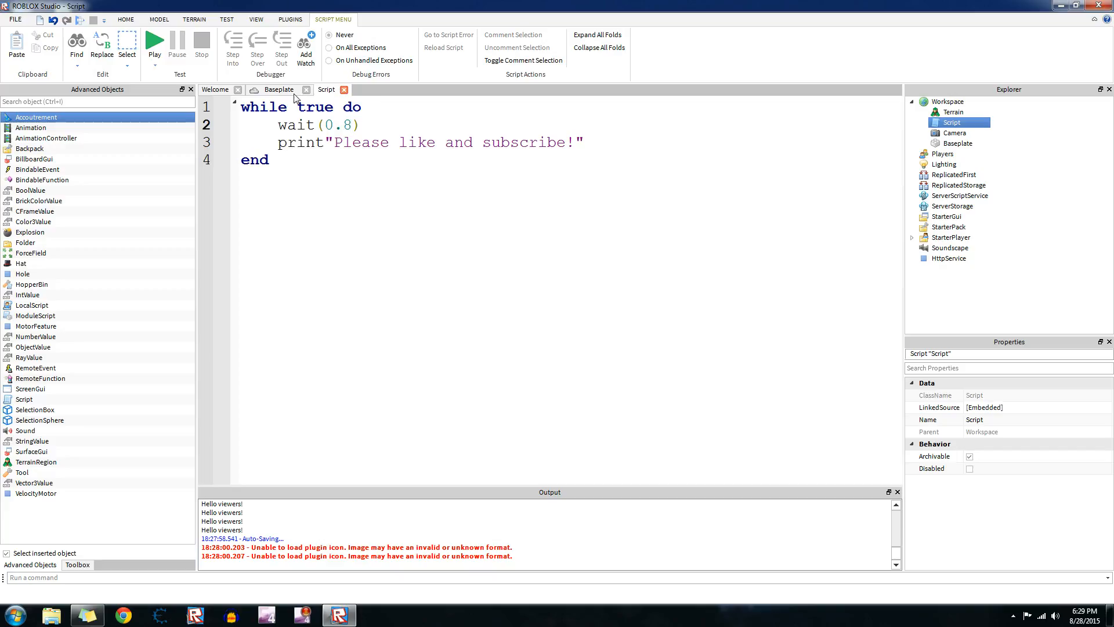
Play the place from the Baseplate view, watch the repeated output messages, then stop.
left_click(278, 88)
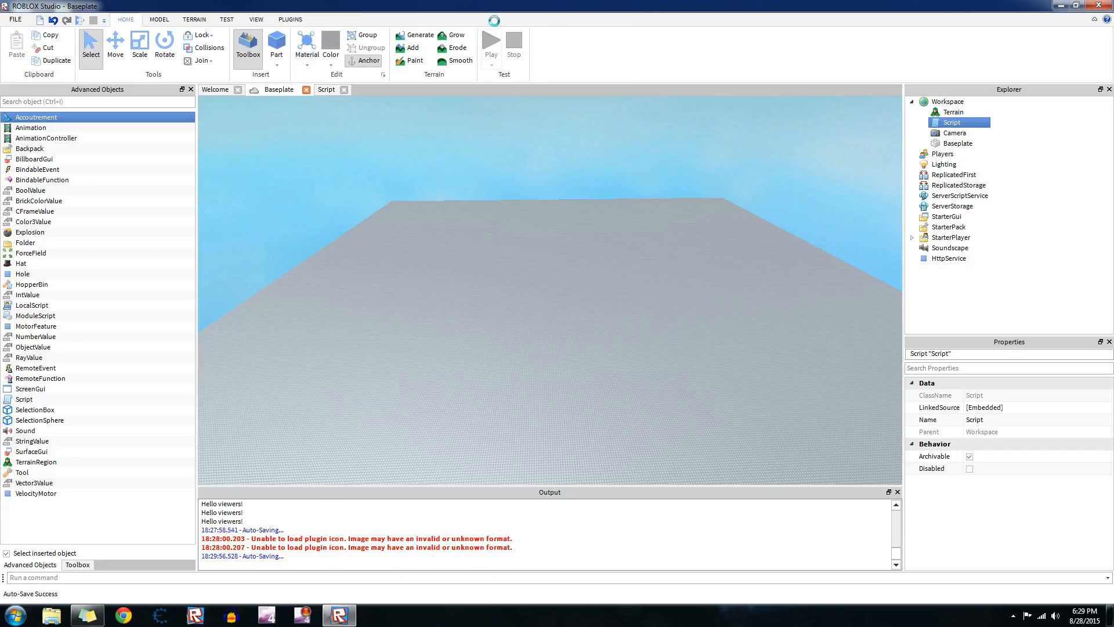
left_click(490, 44)
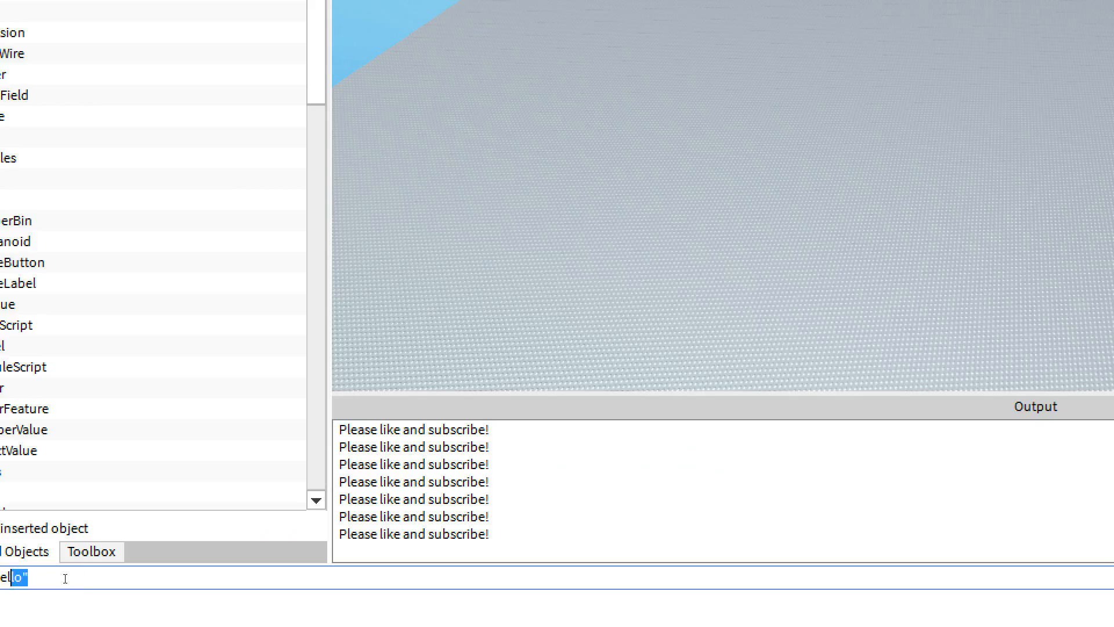
key("Return")
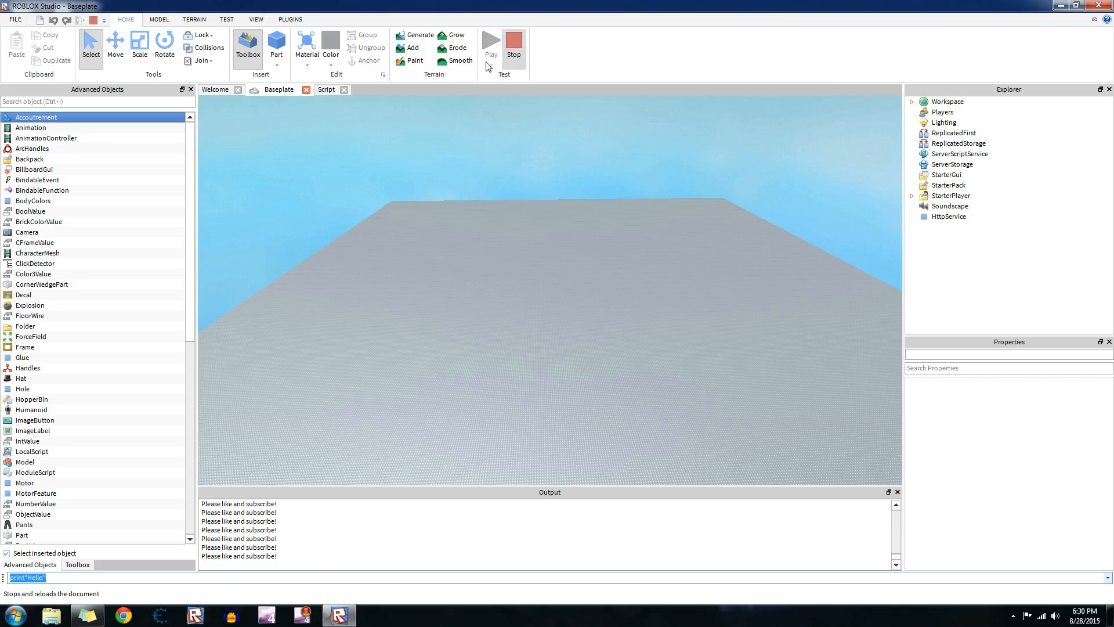
left_click(326, 90)
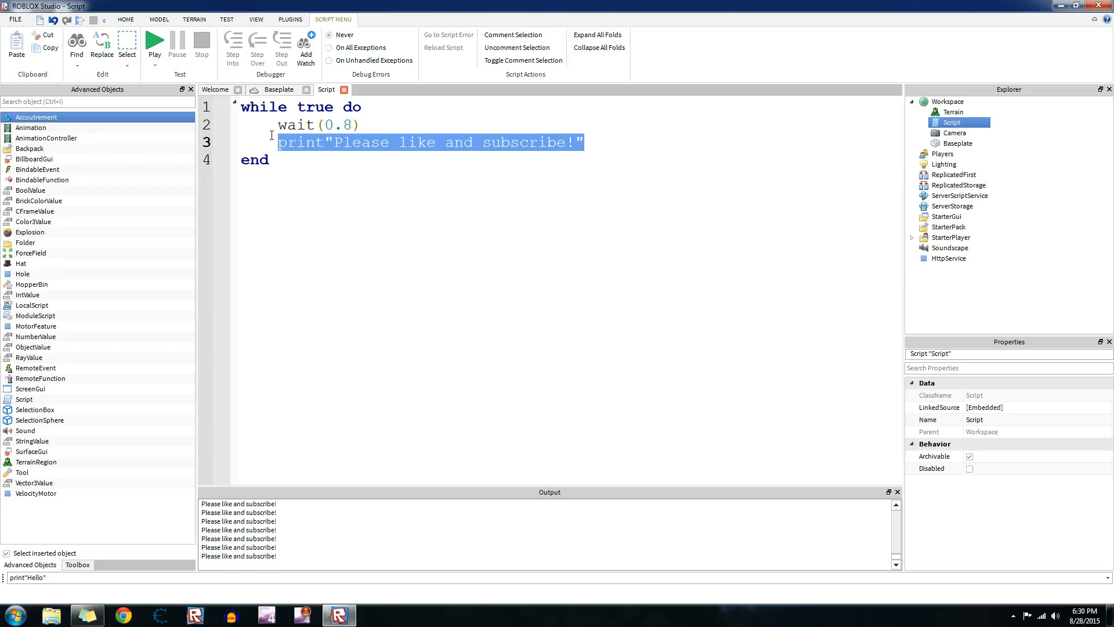
Delete the print line and remove a half-typed part = Instance line.
key("Delete")
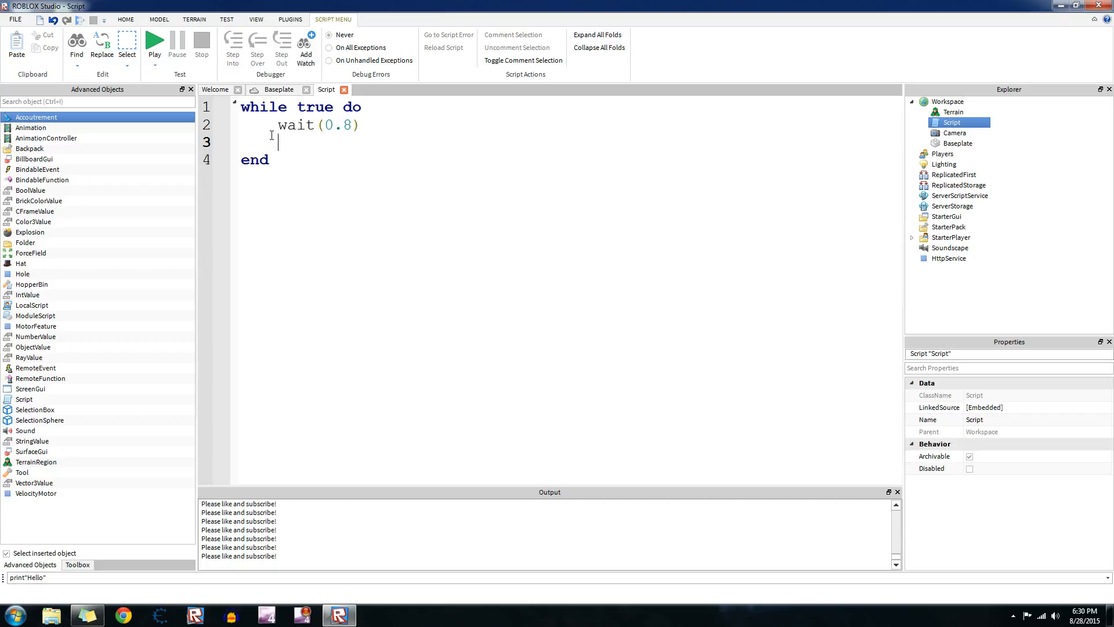
type("part = Insya")
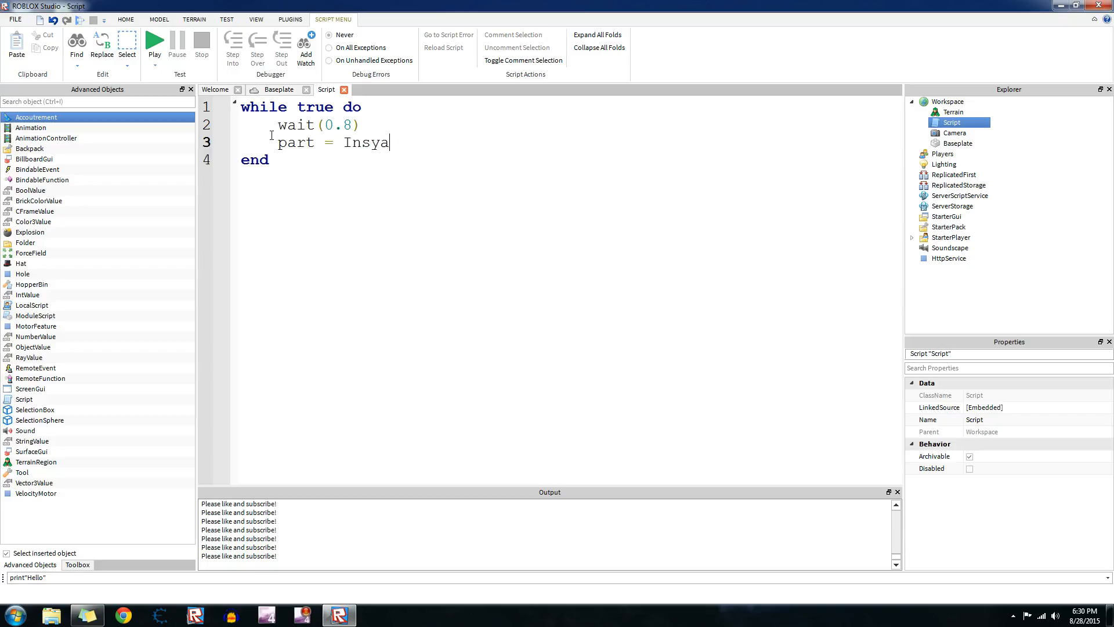
key("ctrl+z")
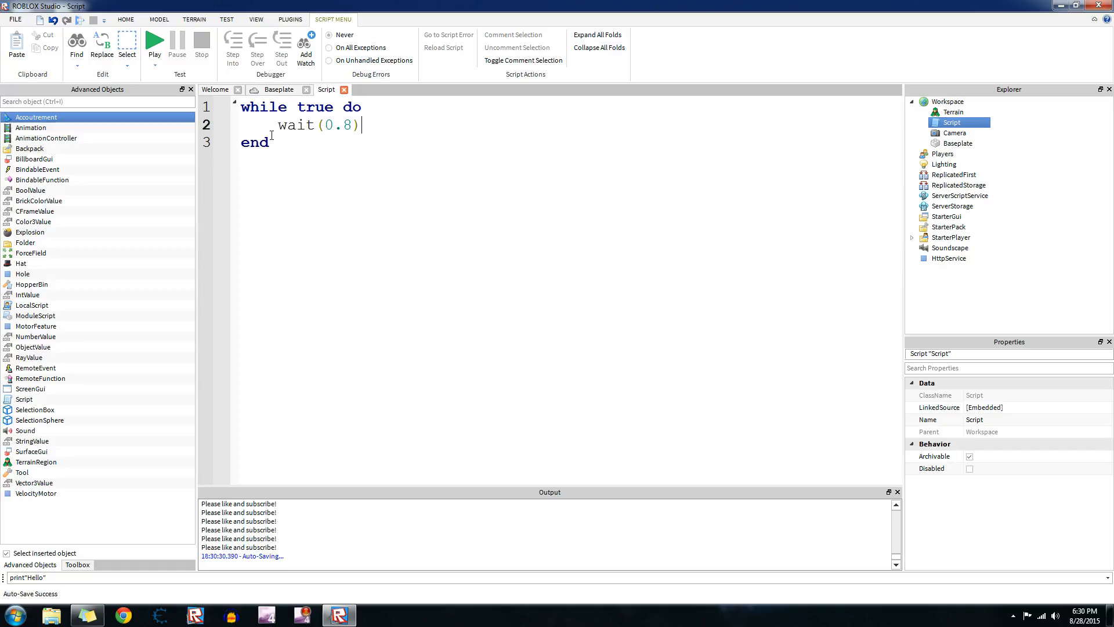
key("Backspace")
type("whi")
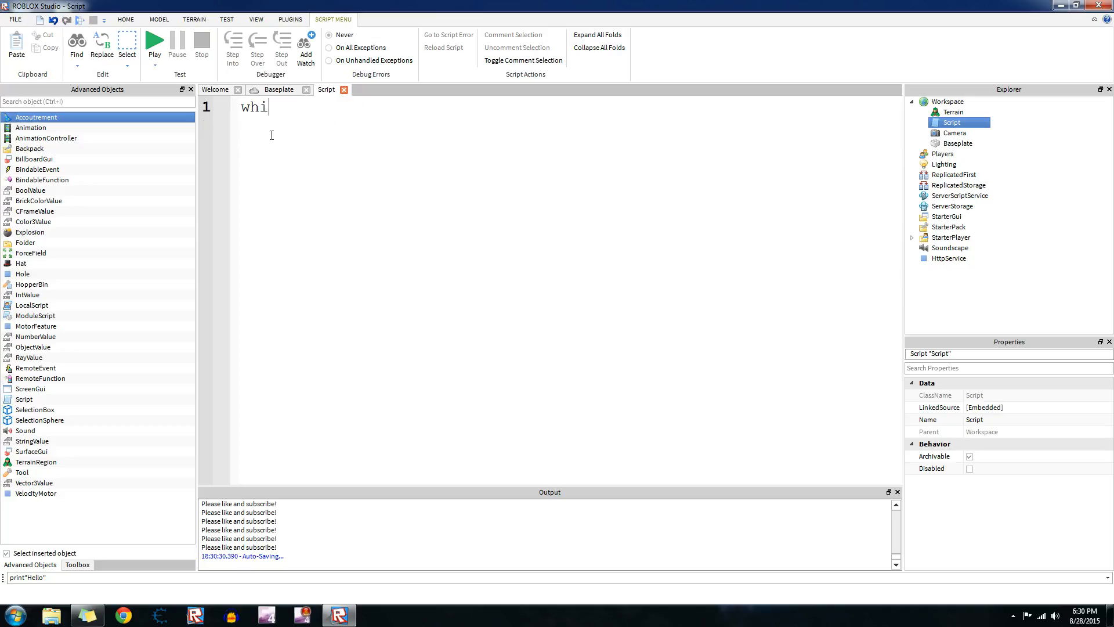
Write x = 5 above a while x == 5 do loop and move into its body.
key("ctrl+a")
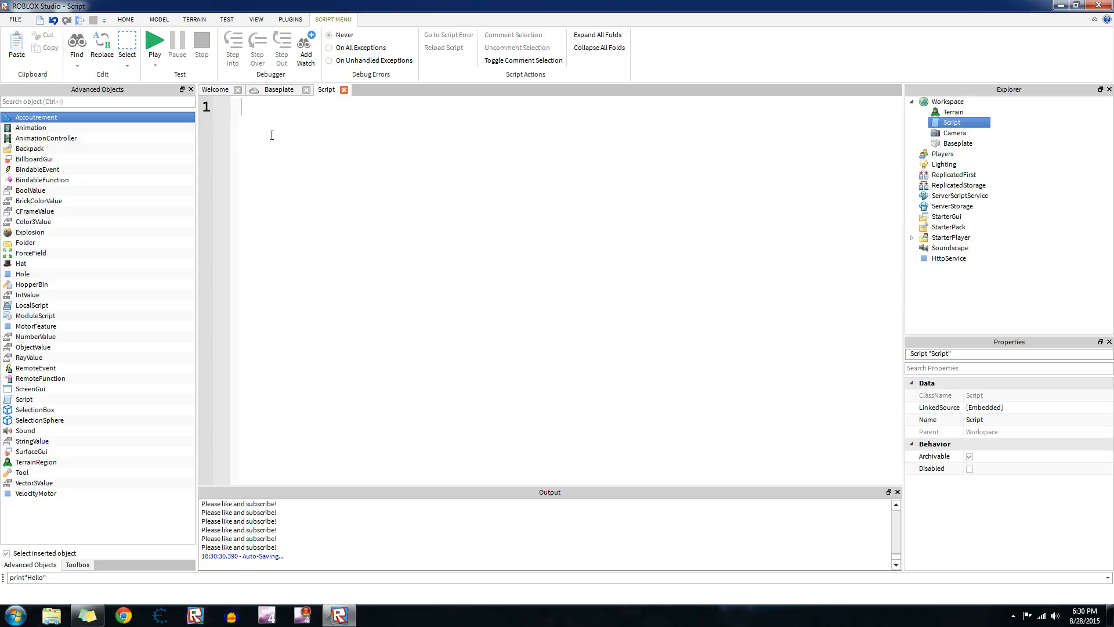
type("while")
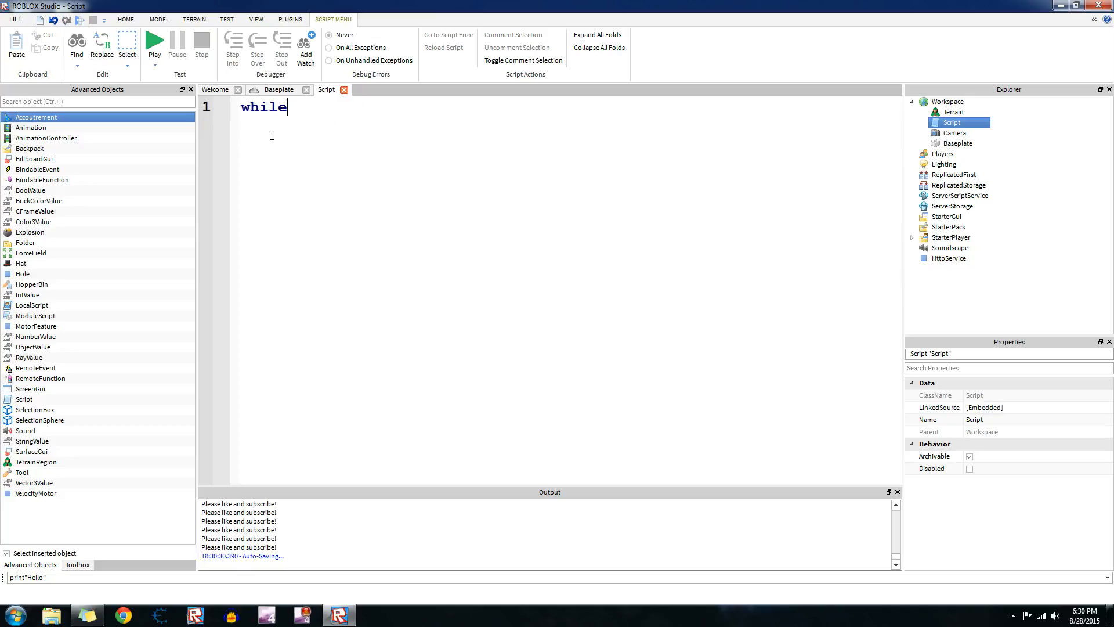
type("do")
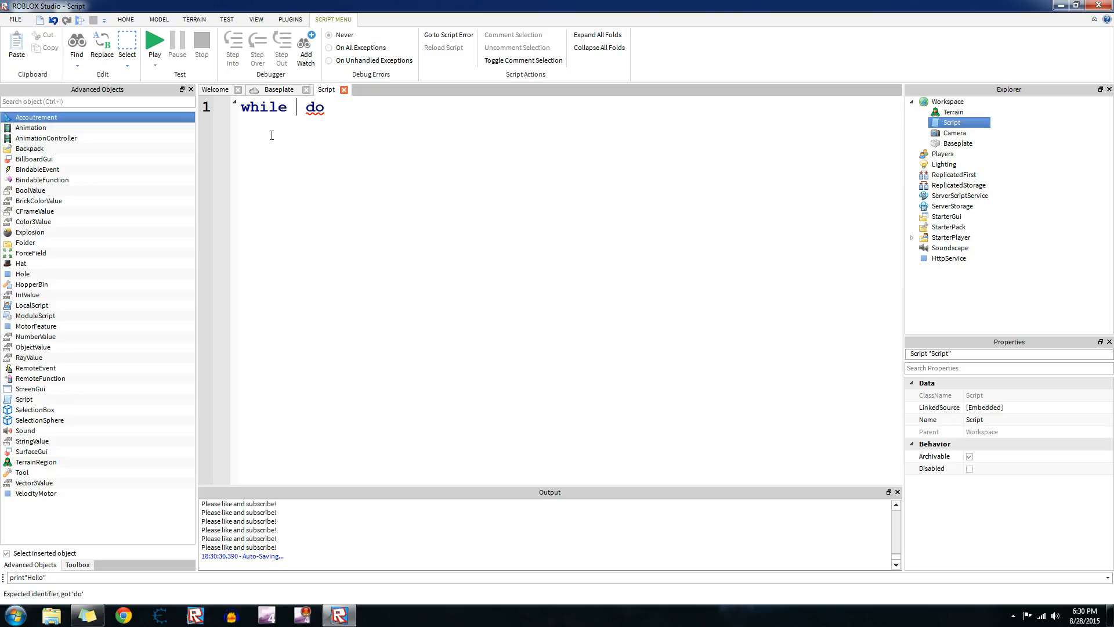
type("x ==")
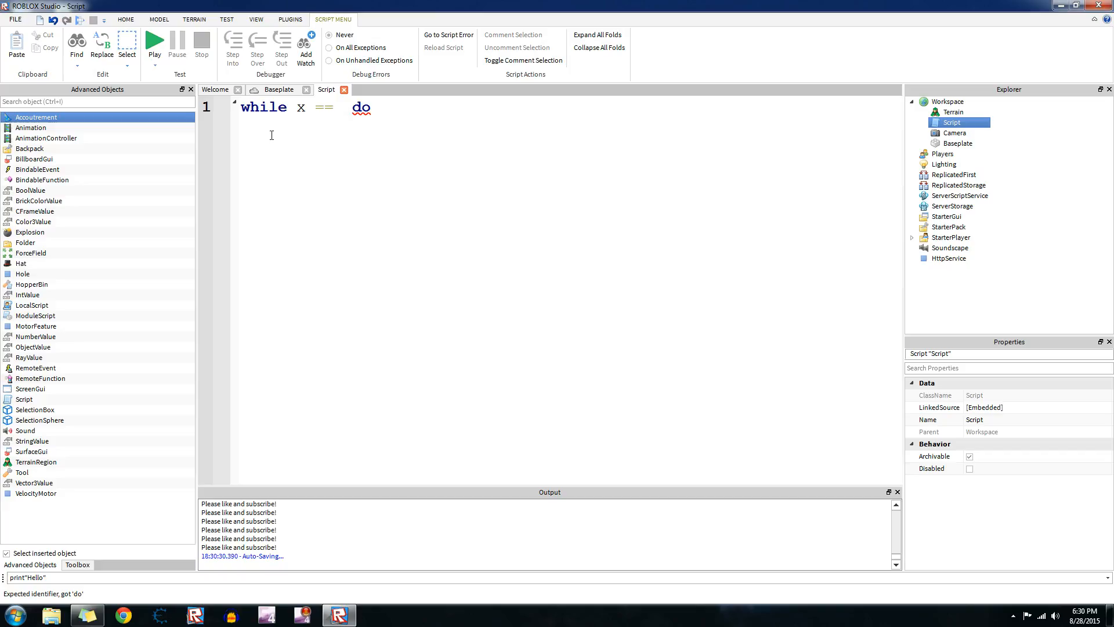
type("5")
type("end")
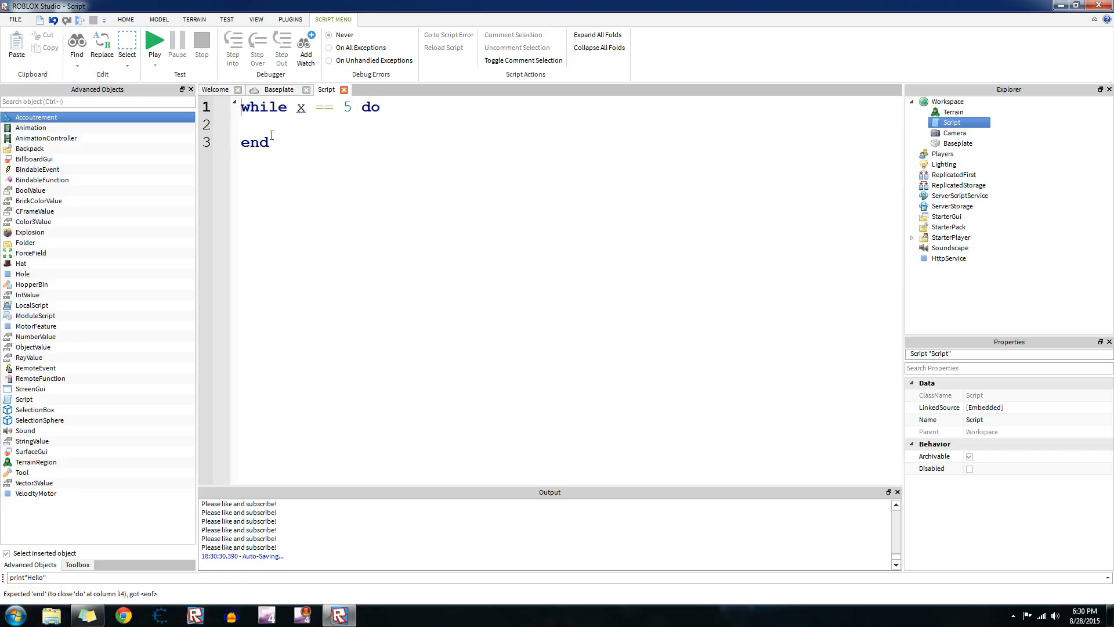
type("x")
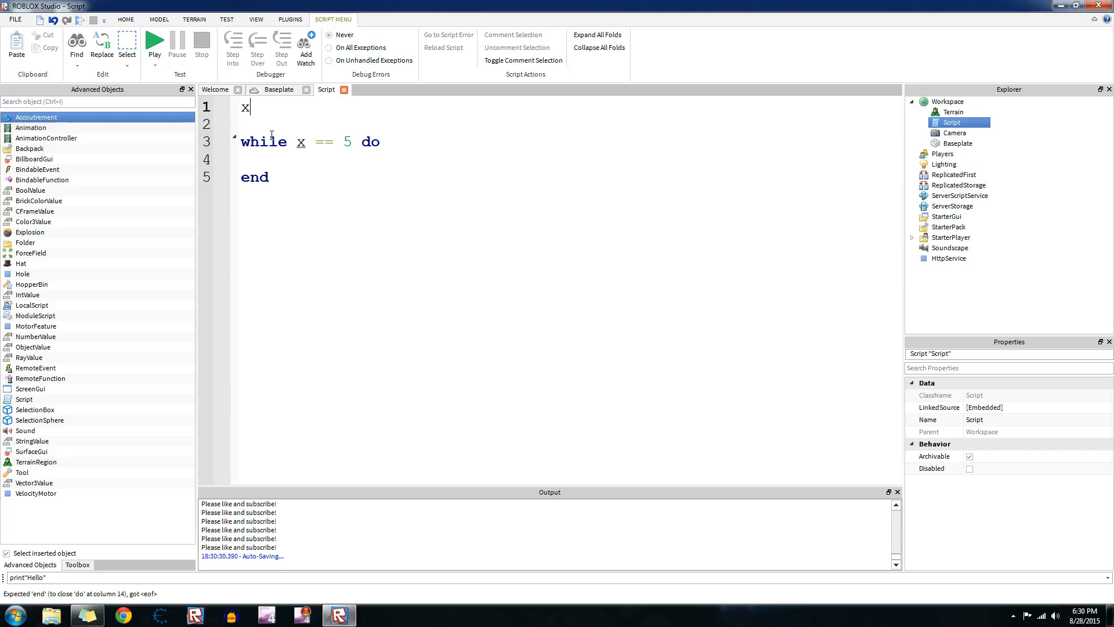
type("= 5")
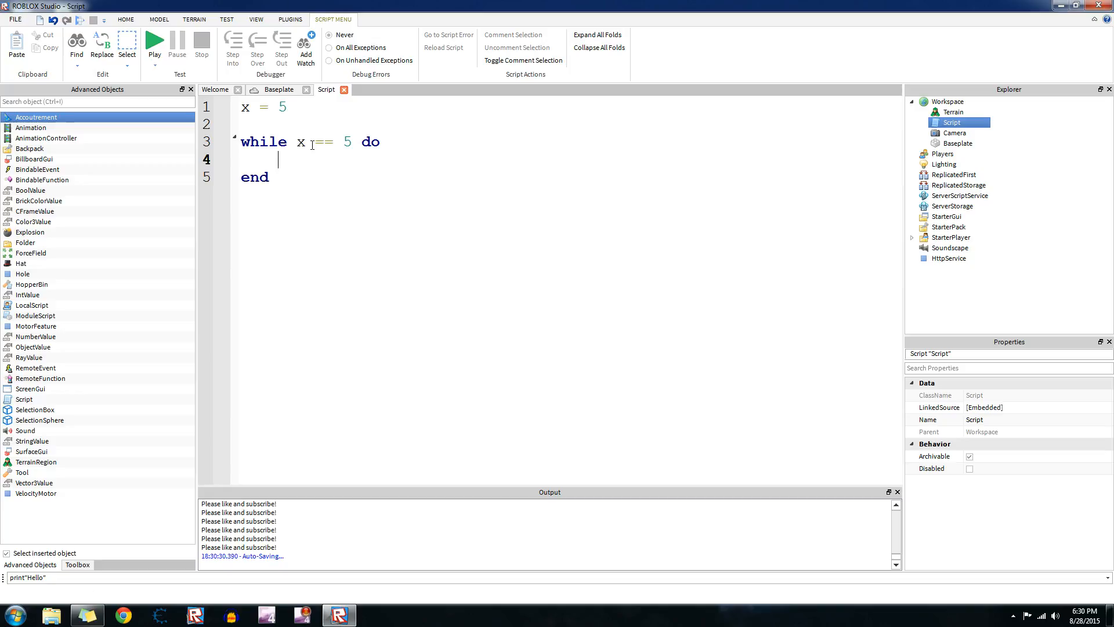
left_click(296, 141)
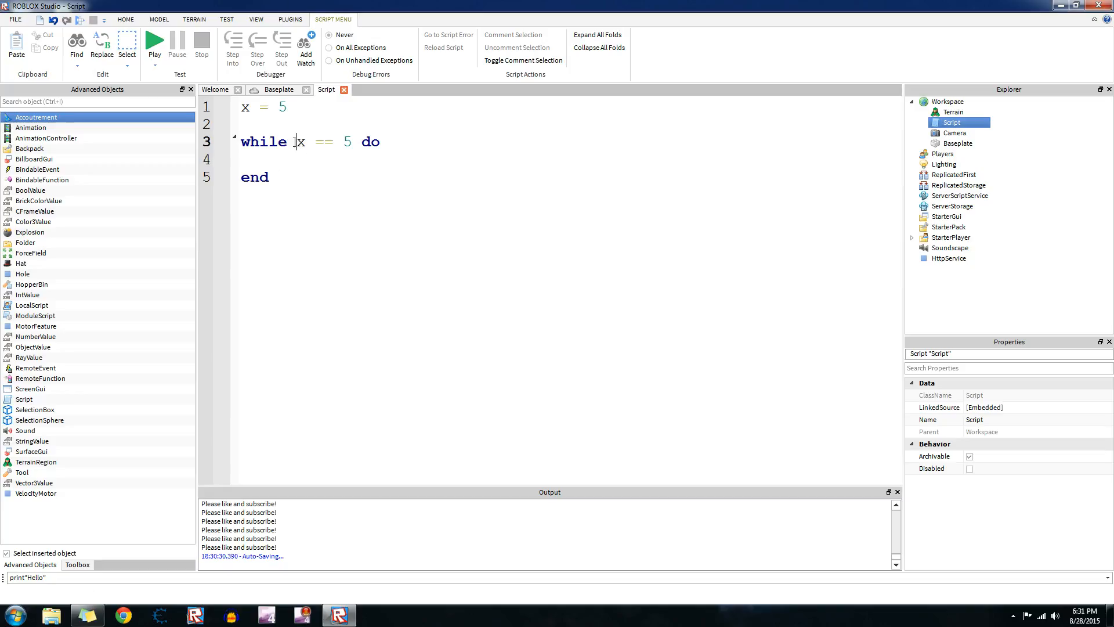
left_click_drag(295, 142, 355, 142)
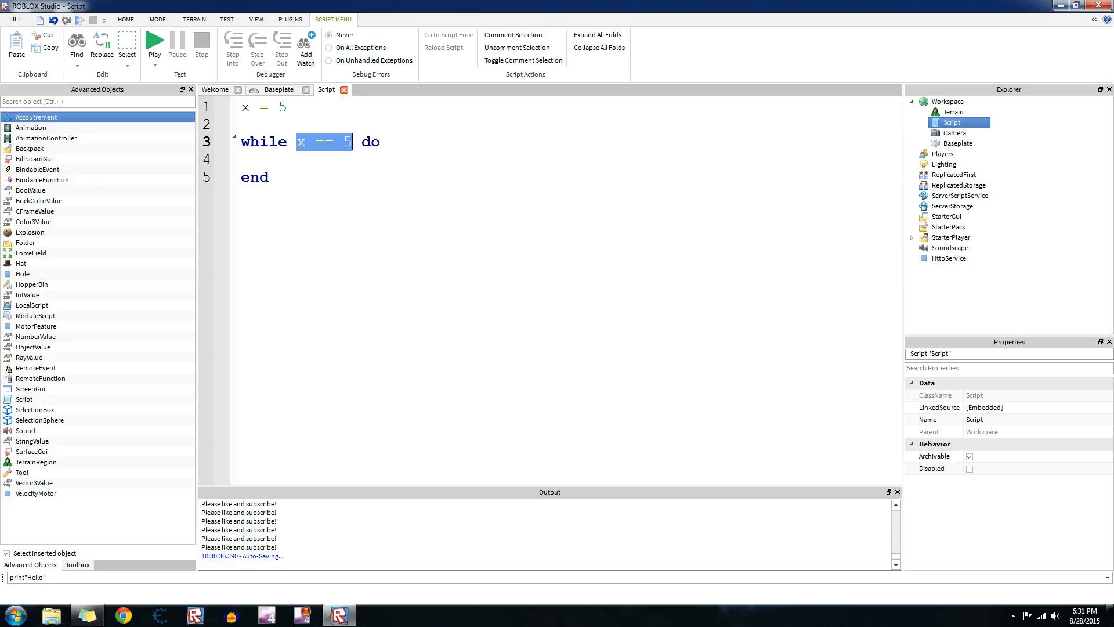
left_click(320, 157)
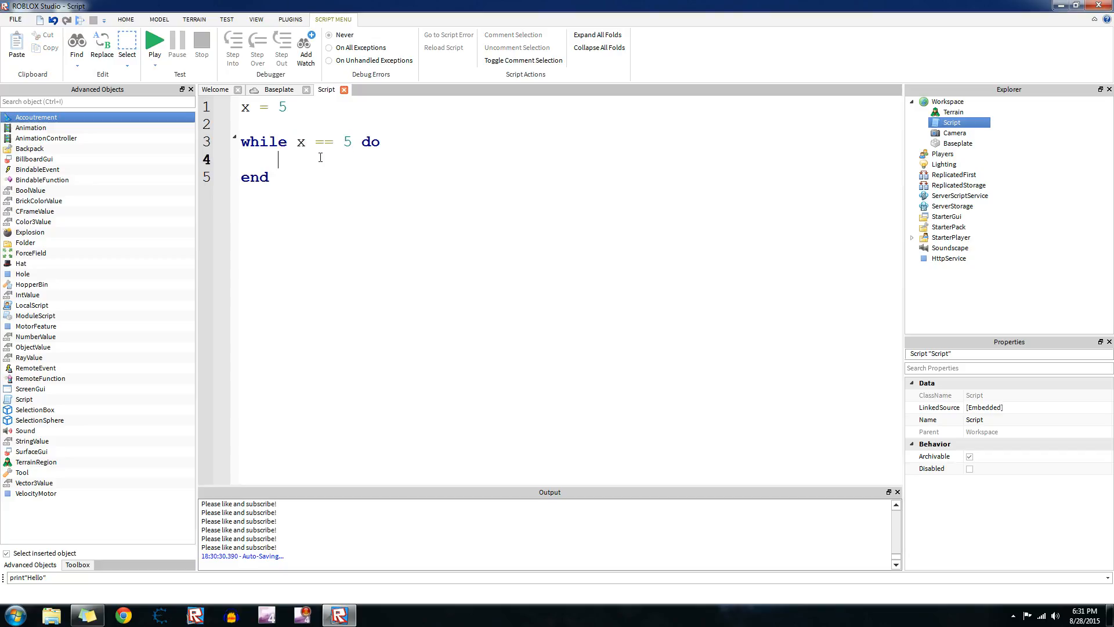
Add wait(1) and part = Instance.new("Part", workspace) inside the loop.
type("wait")
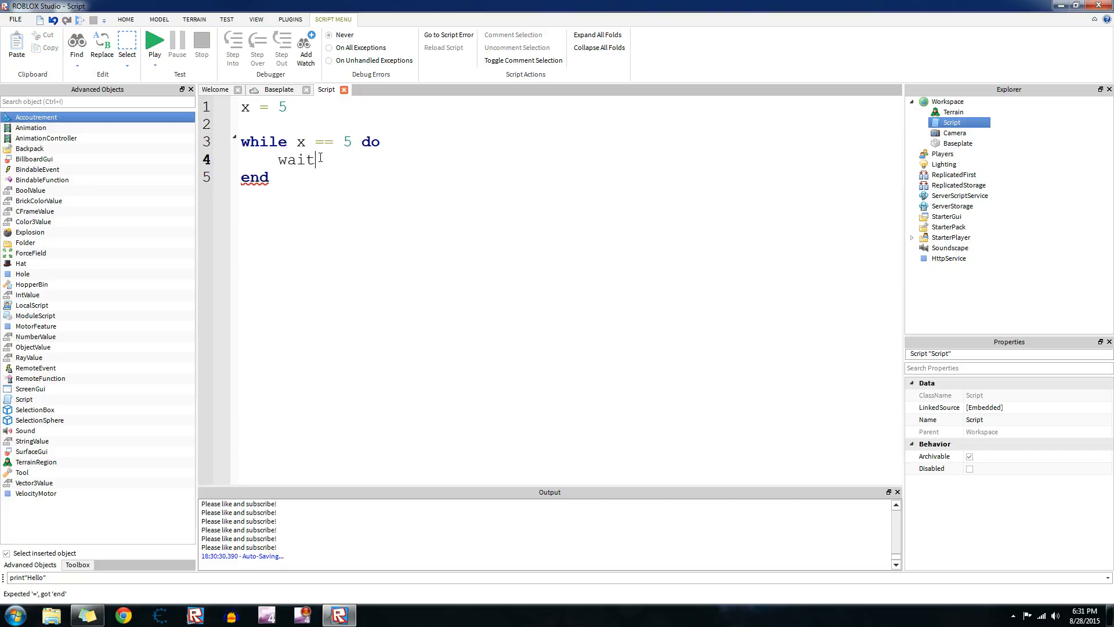
type("(1)")
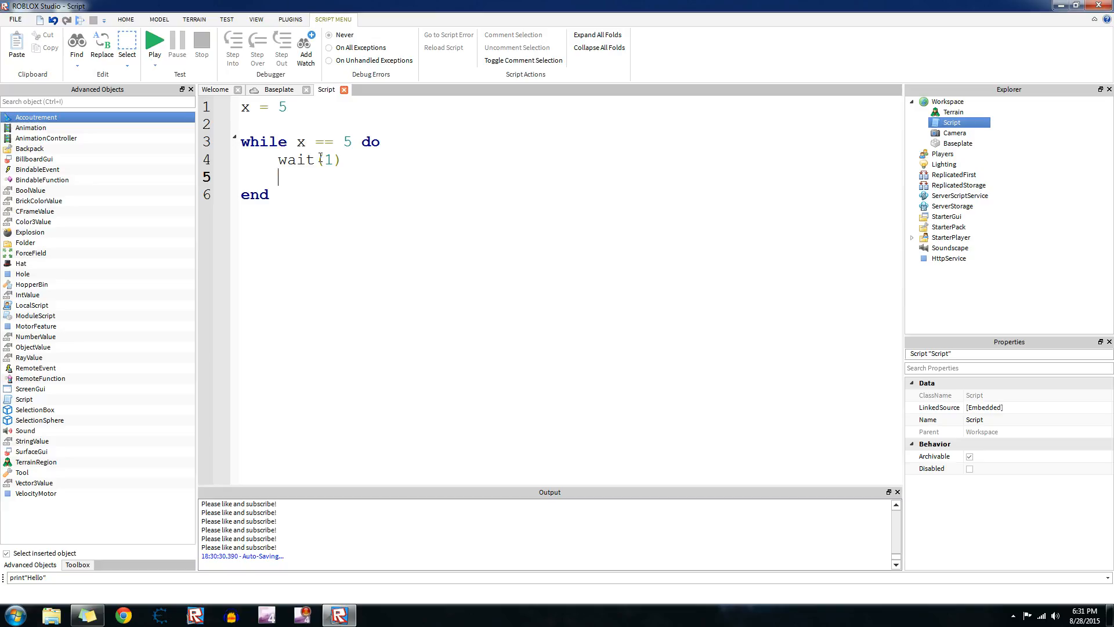
type("part = Ins")
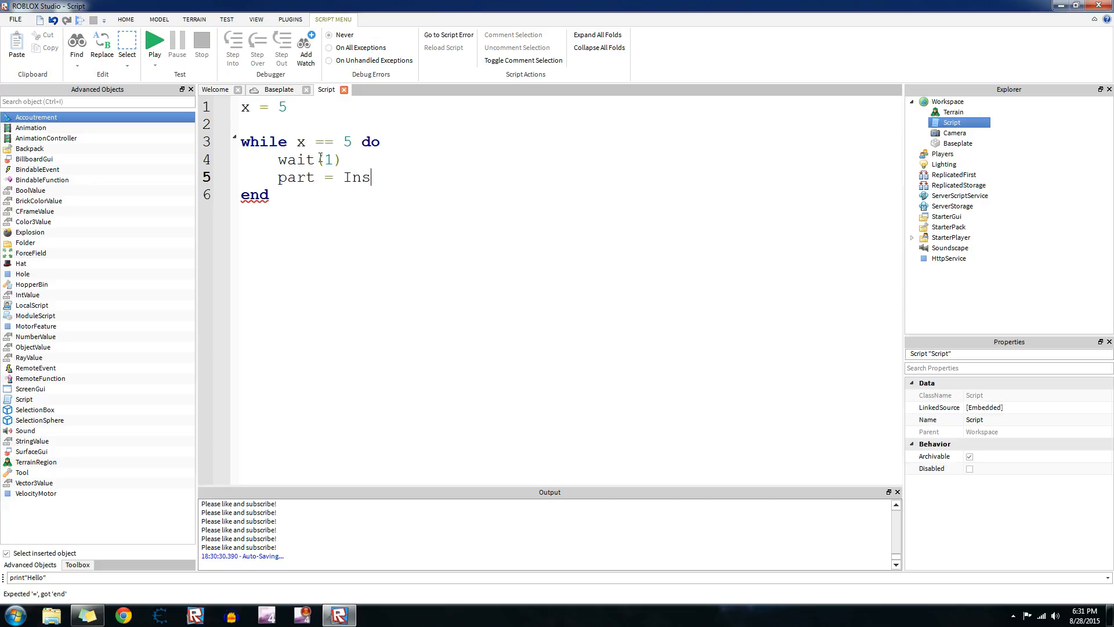
type("tance.")
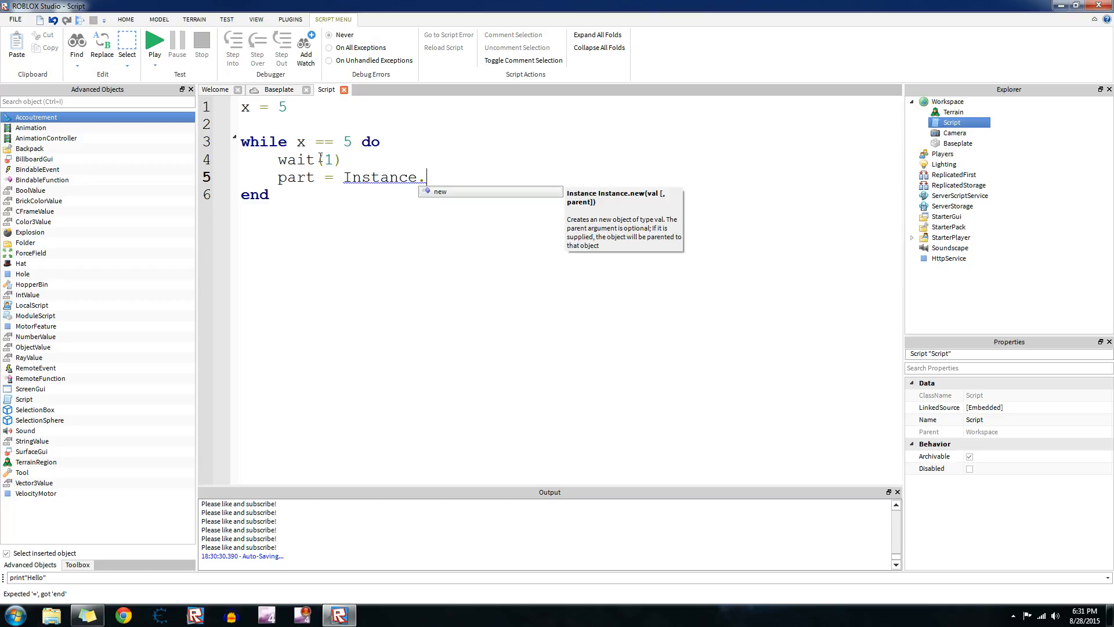
type("new(\"Part\")")
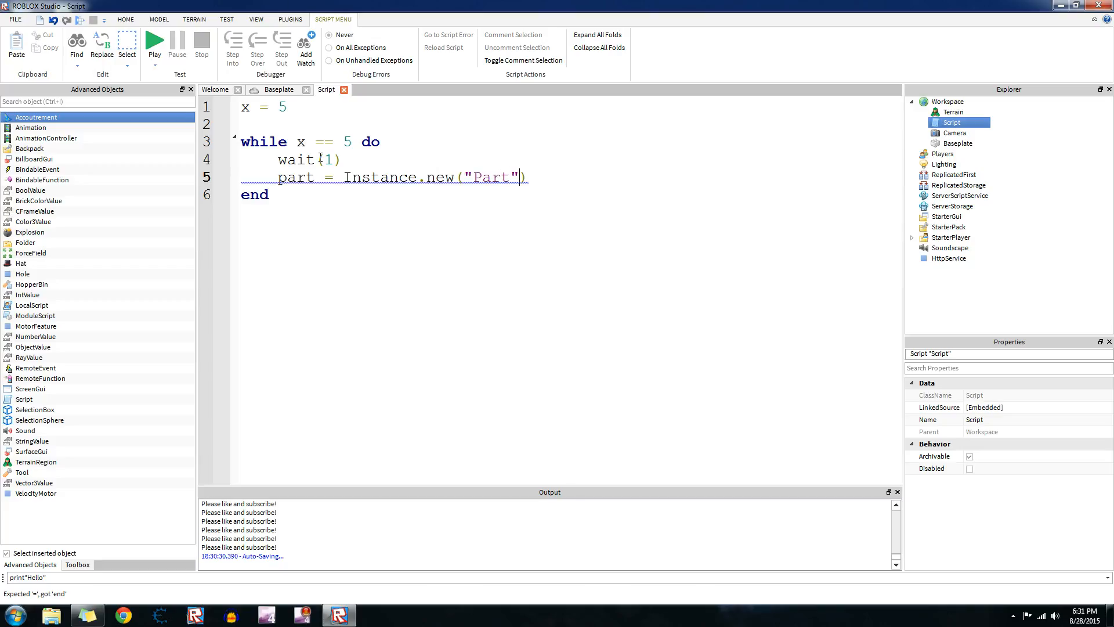
type(", workspac")
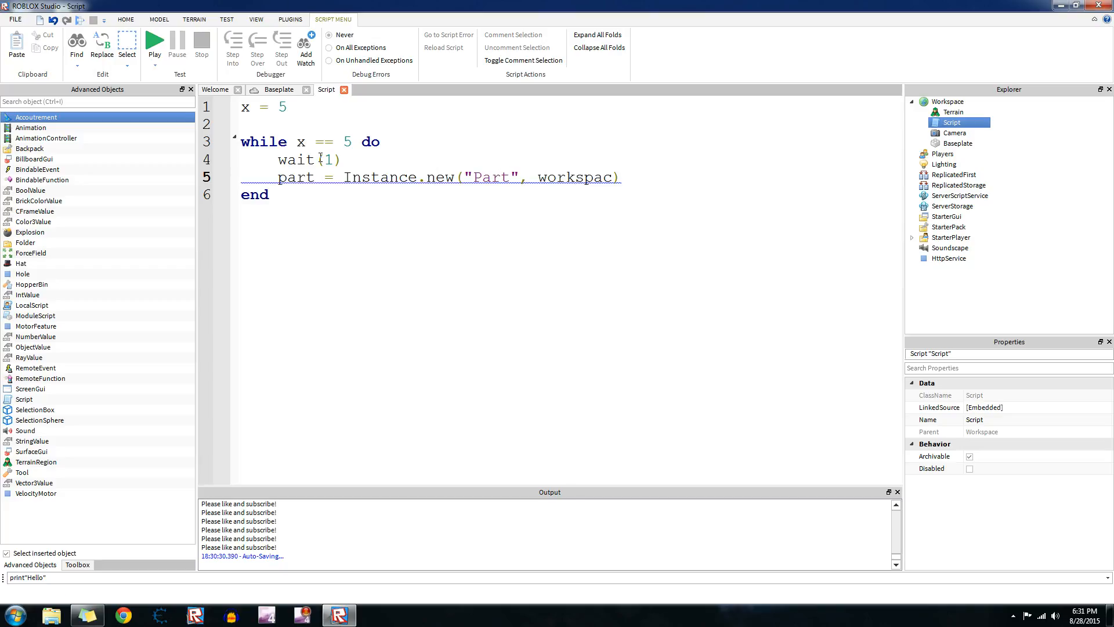
Set part.Position to Vector3.new(5,5,5), anchor the part, and show the Baseplate scene.
type("part")
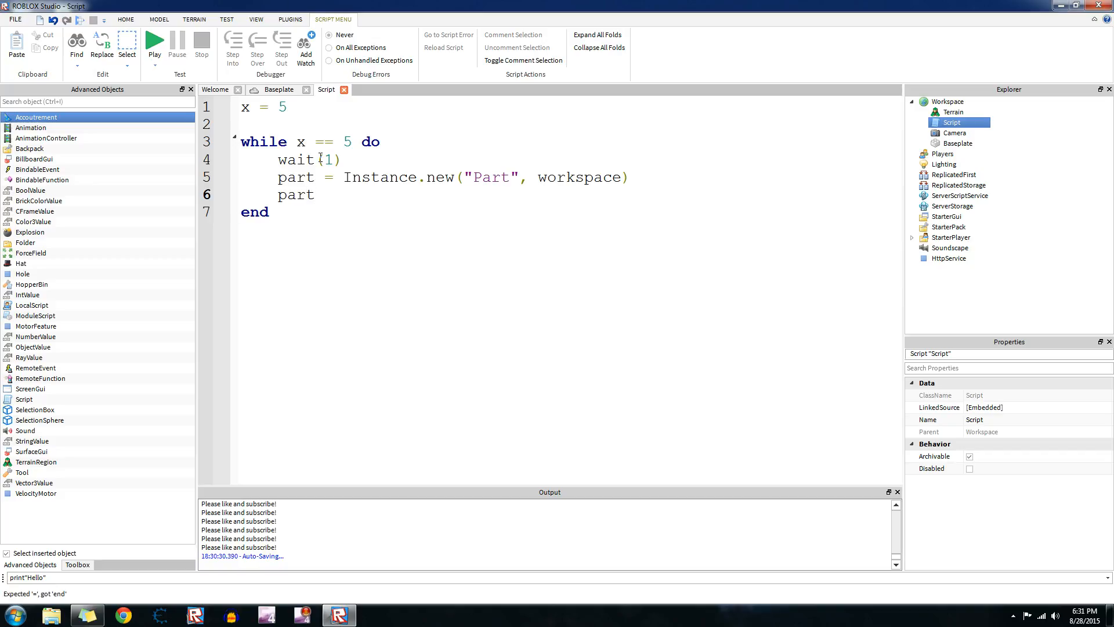
type(".Position")
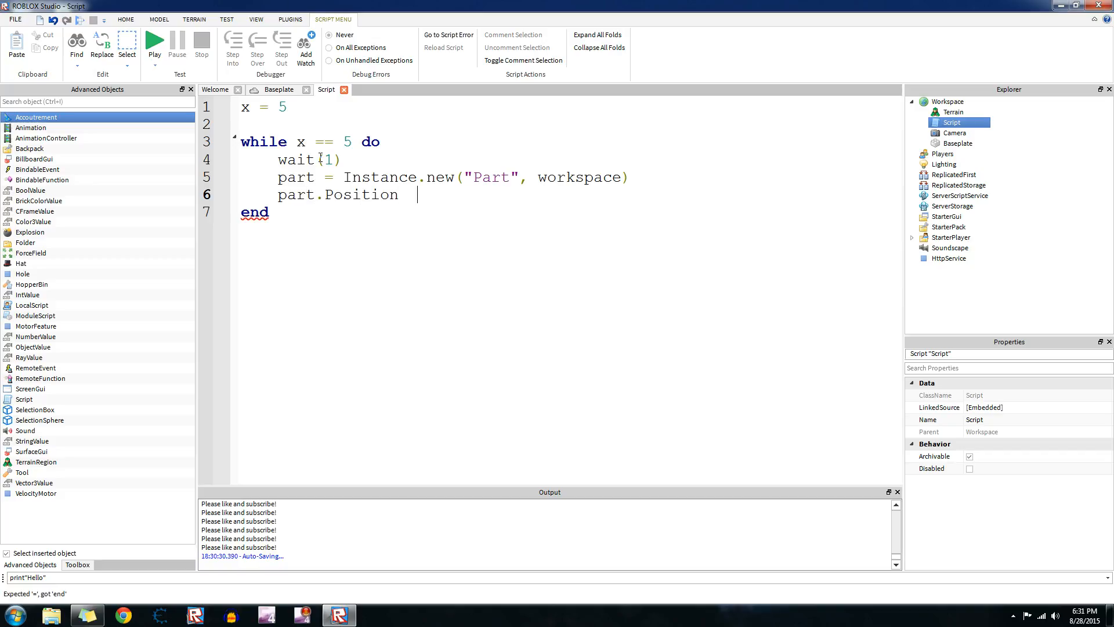
type("= Vector")
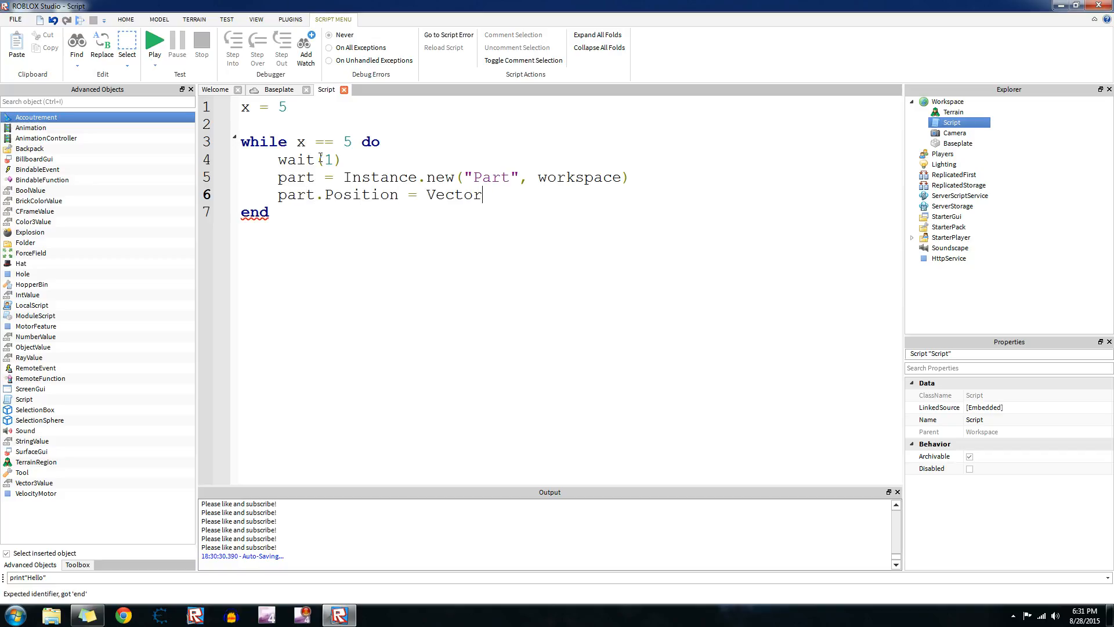
type("3.new(5,5,")
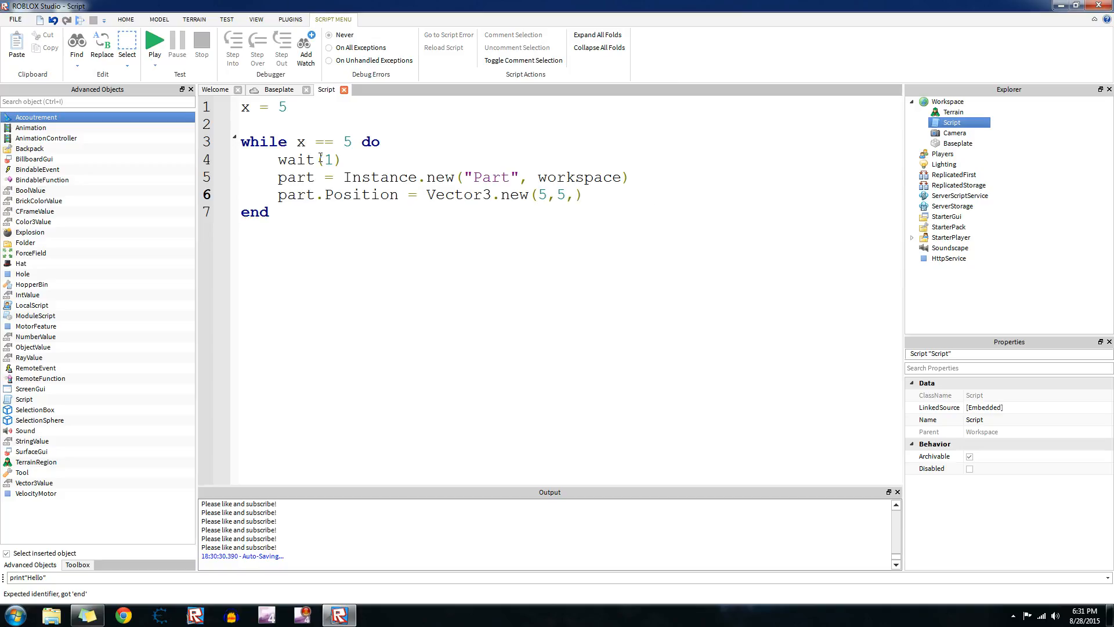
type("5)")
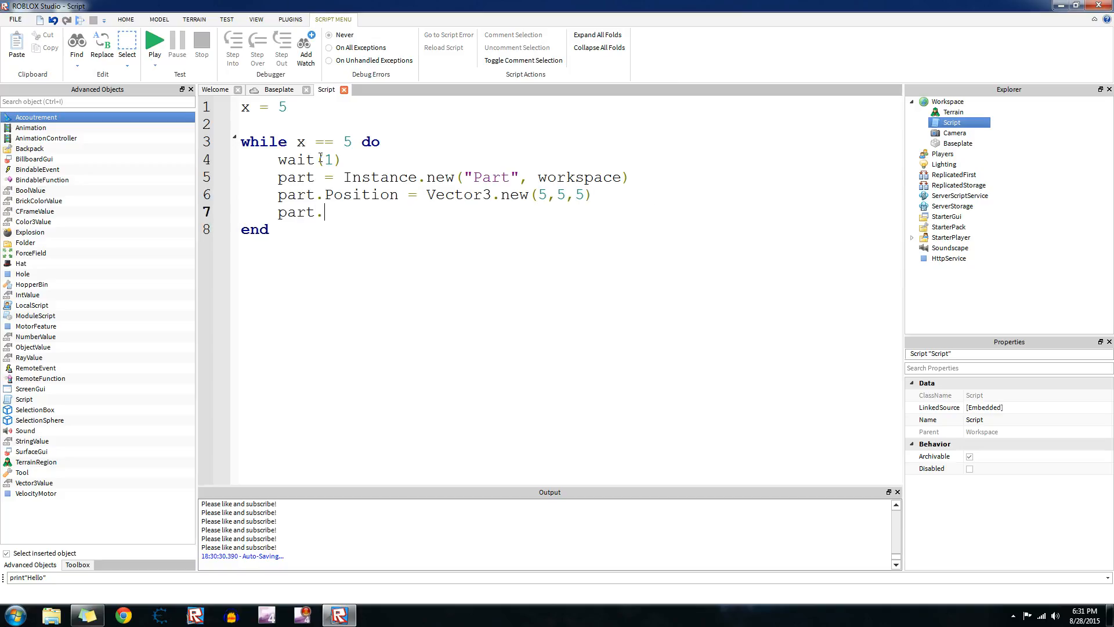
type("Anchored = tre")
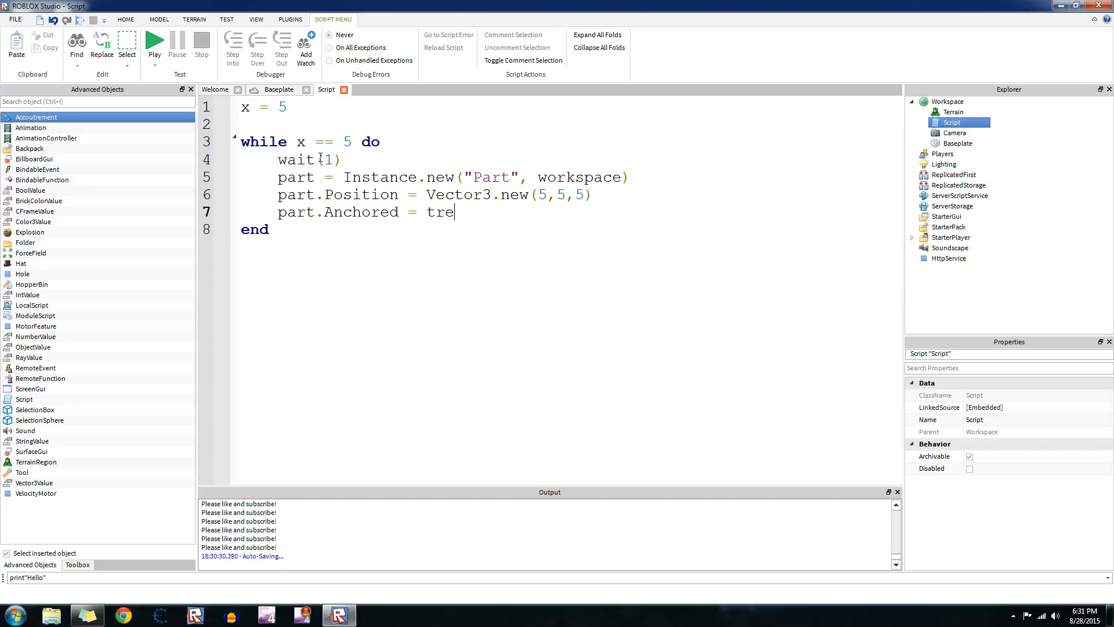
type("ue")
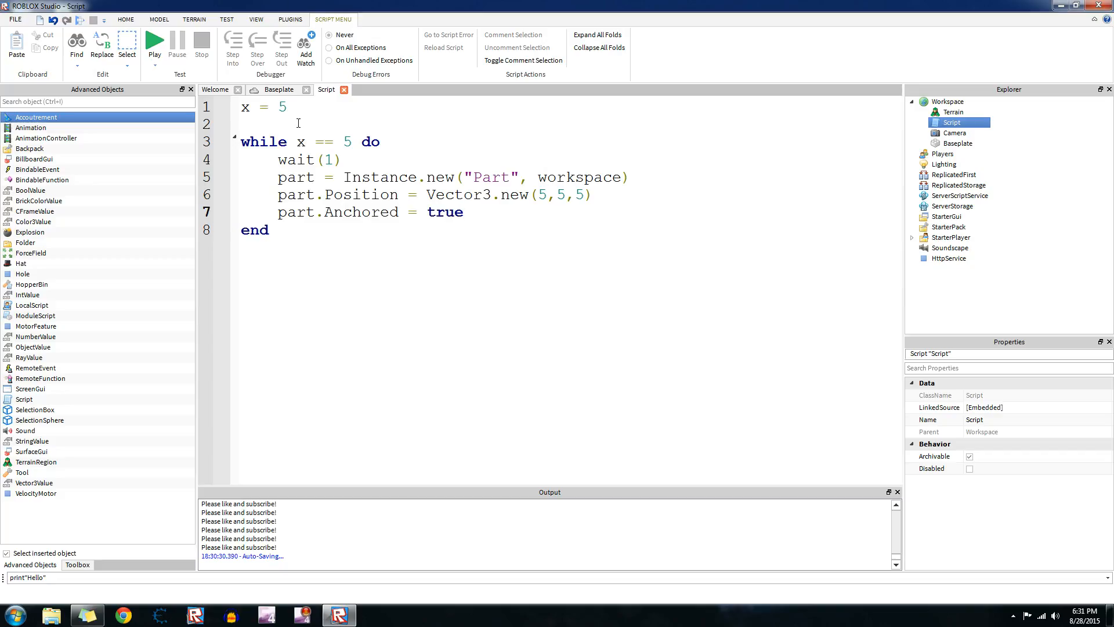
left_click(279, 90)
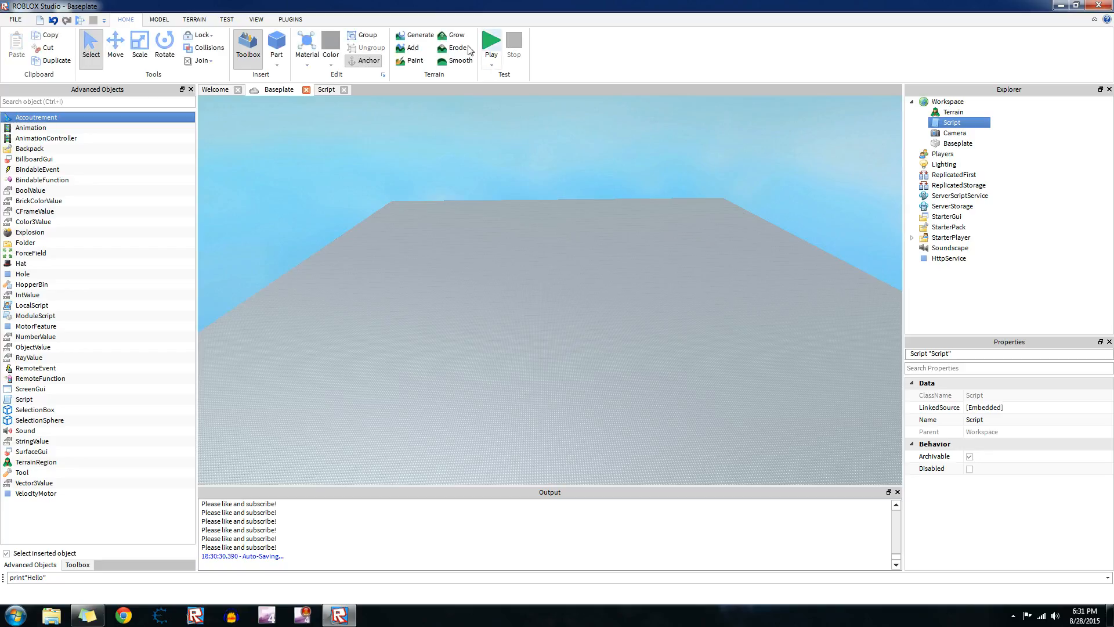
Play-test the Baseplate place, watch grey parts stack into a tower, then stop and reopen the script.
left_click(326, 89)
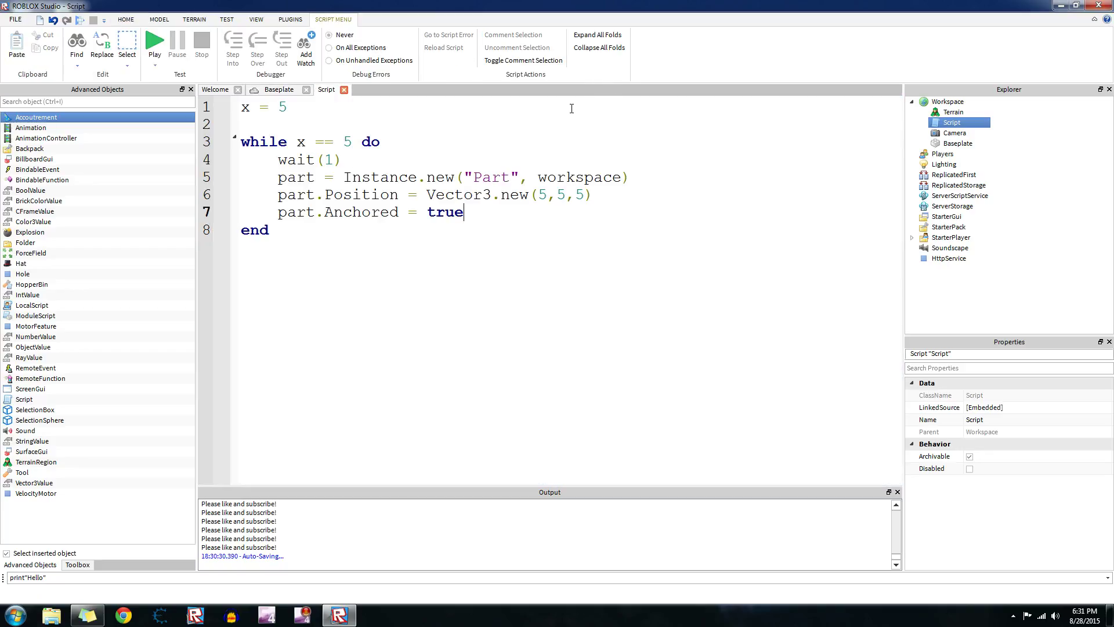
left_click(279, 89)
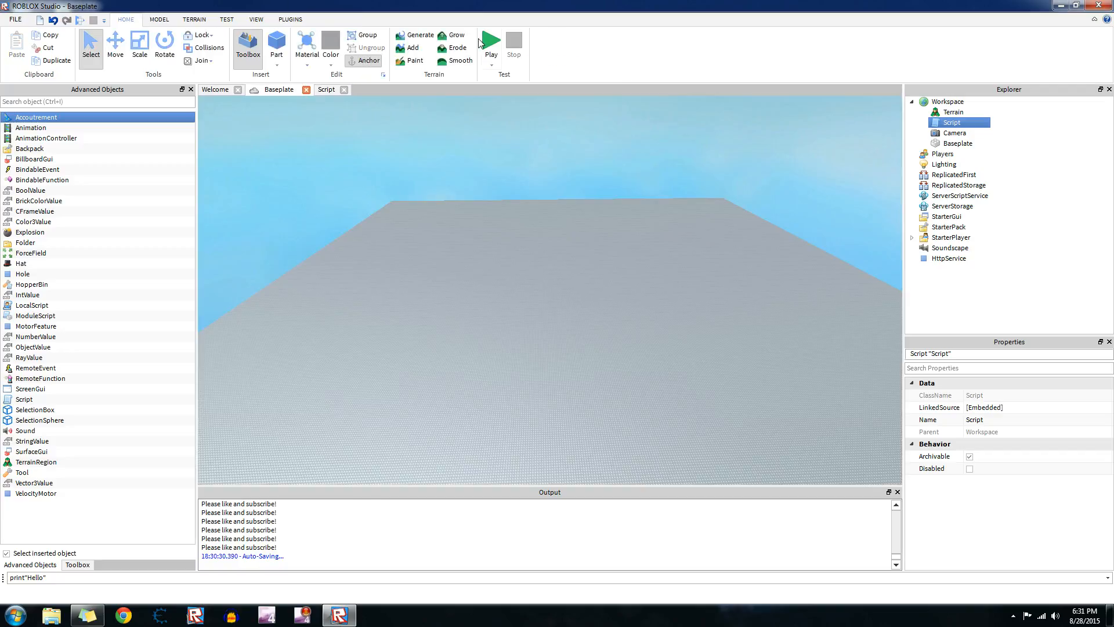
left_click(490, 44)
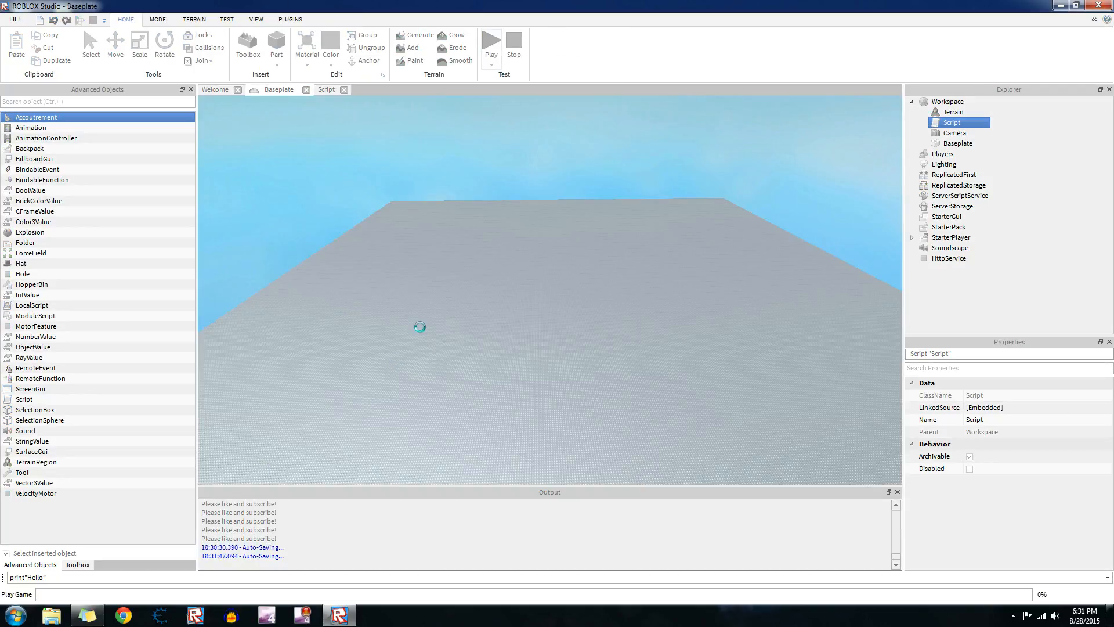
left_click(514, 44)
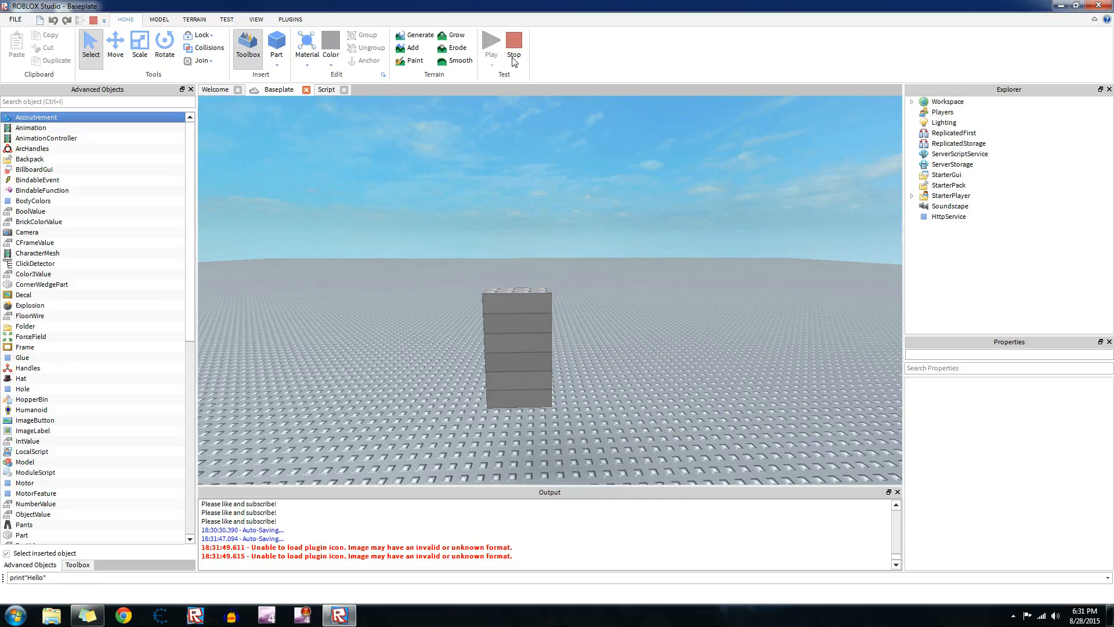
left_click(512, 44)
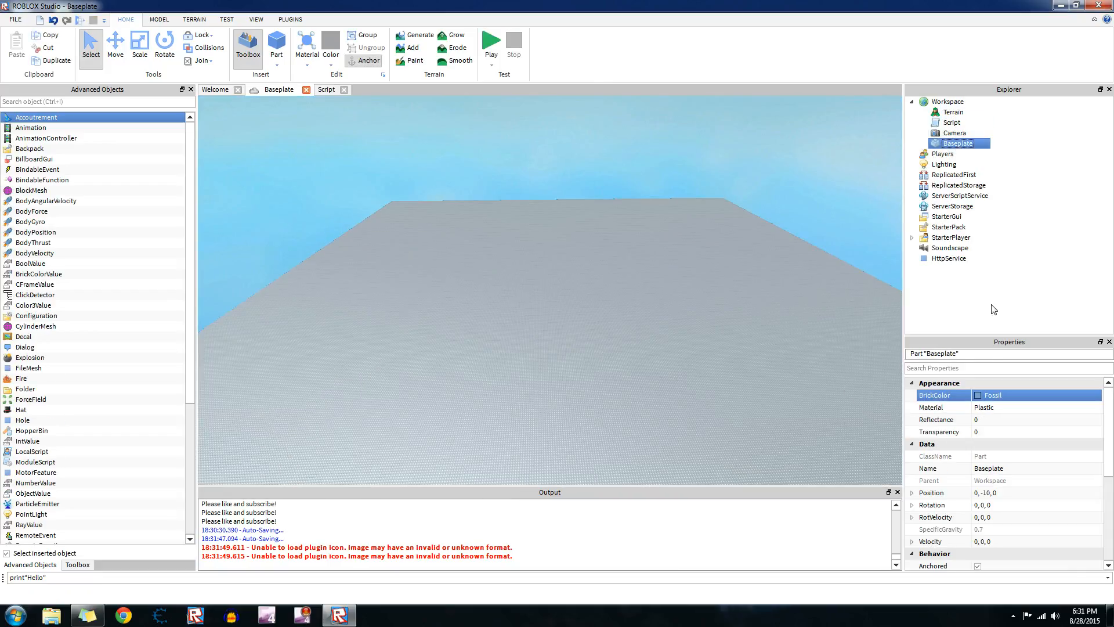
left_click(1035, 394)
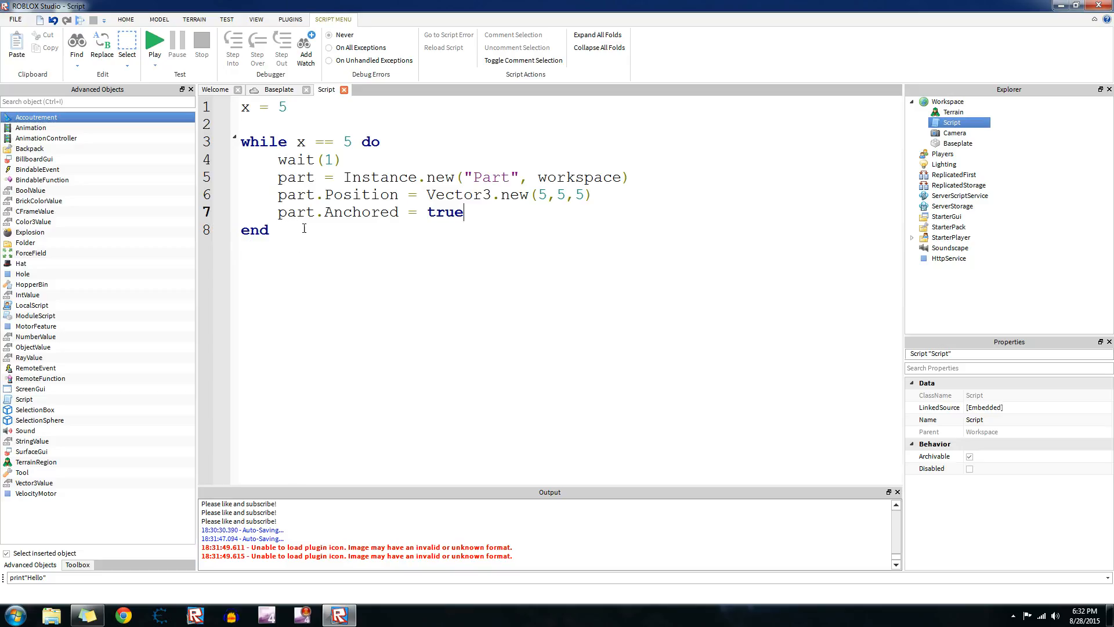
mouse_move(326, 231)
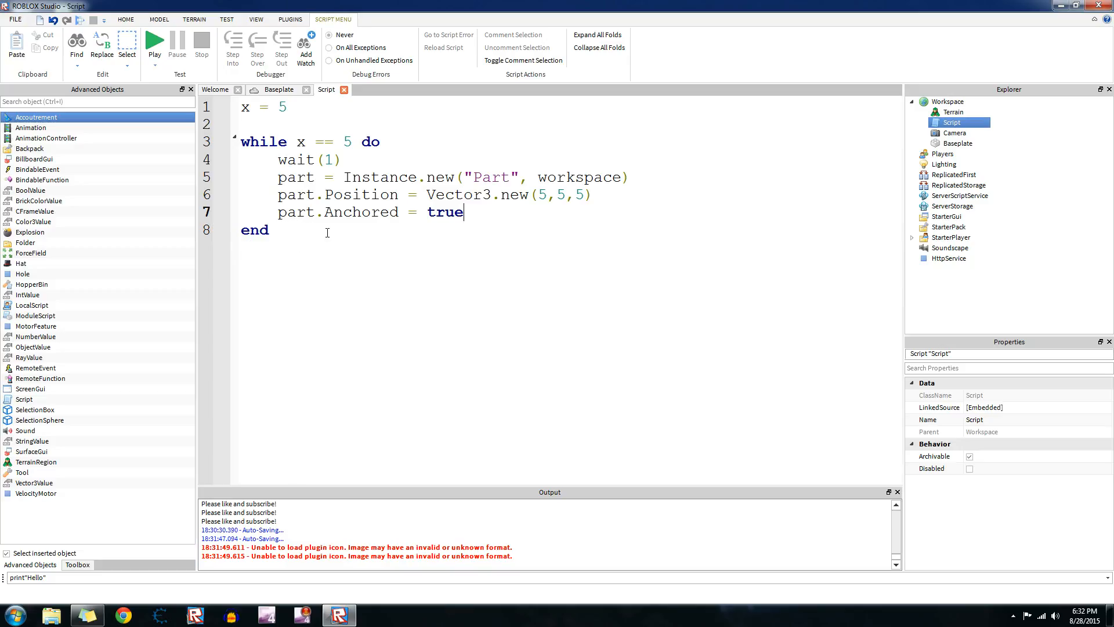
Select all of the while x == 5 script code with Ctrl+A to clear it.
key("ctrl+a")
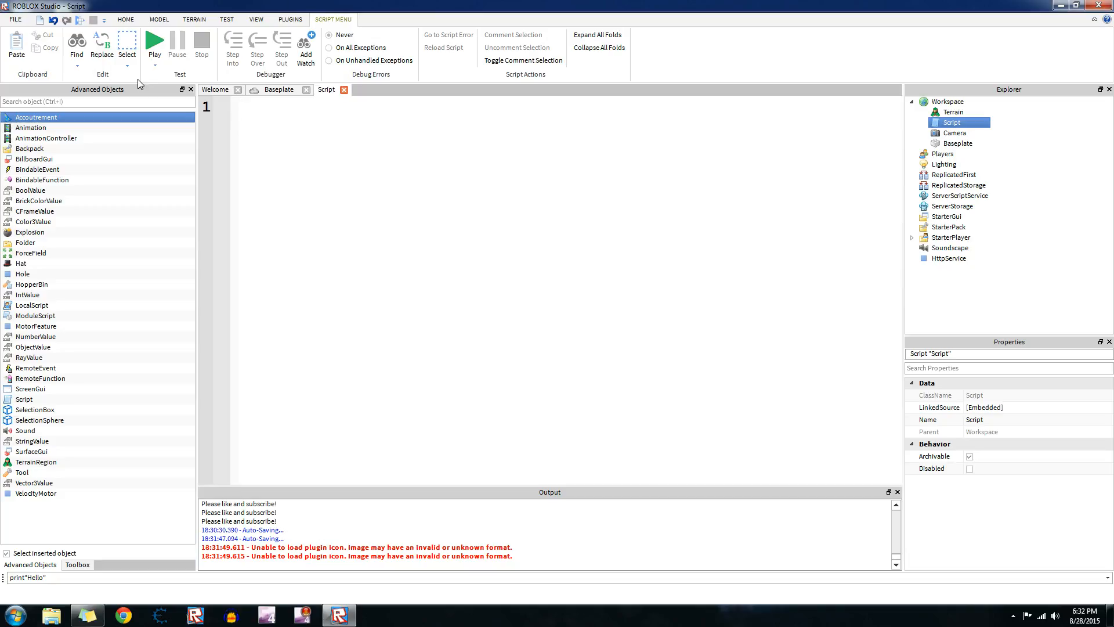
Retype code creating an anchored Part in workspace, positioned at Vector3 0,100,0.
type("part")
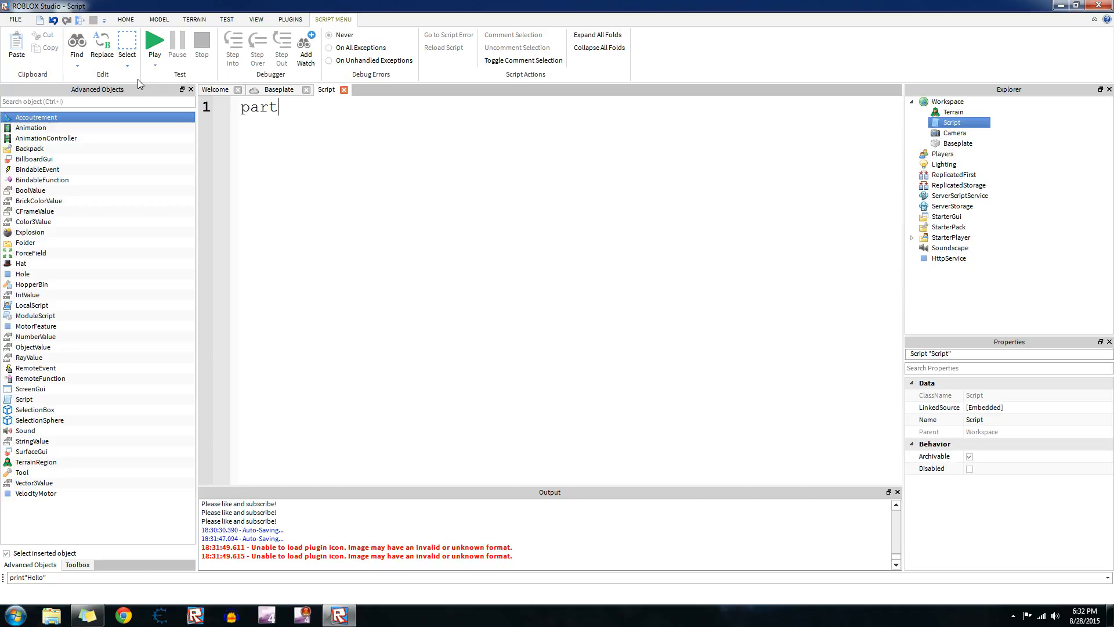
type("= Insance.")
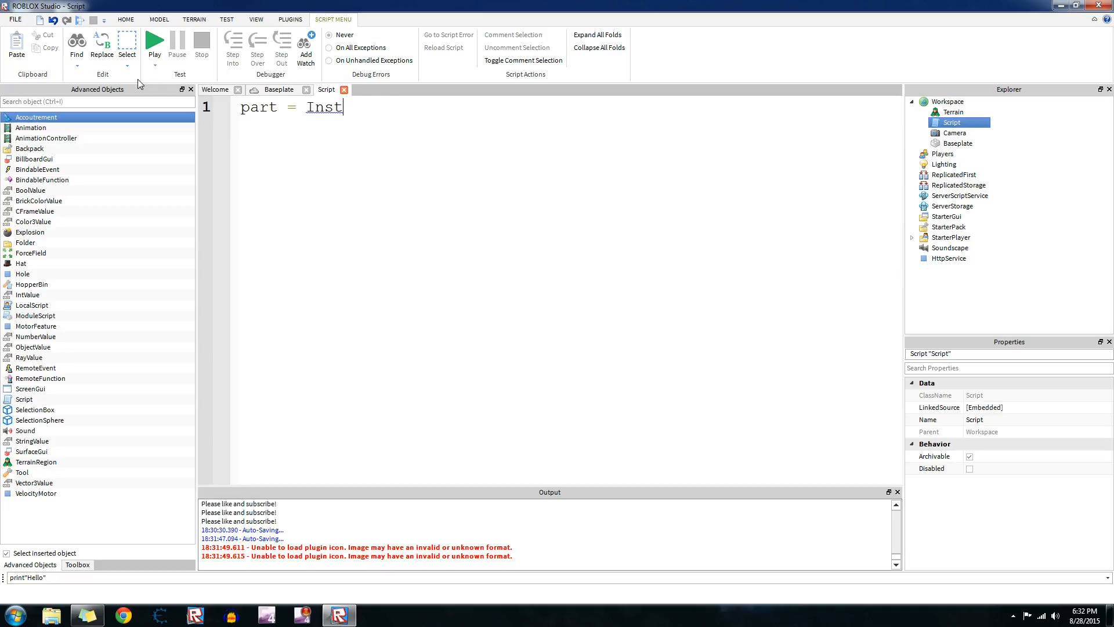
type("ance.new(\"Part)")
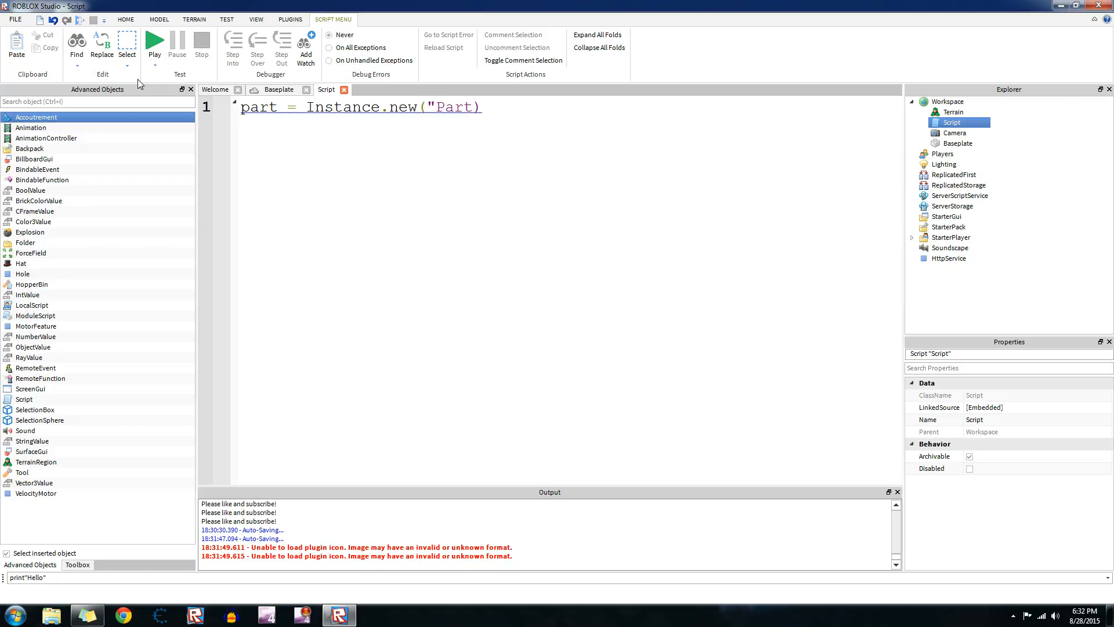
type(", worksapce")
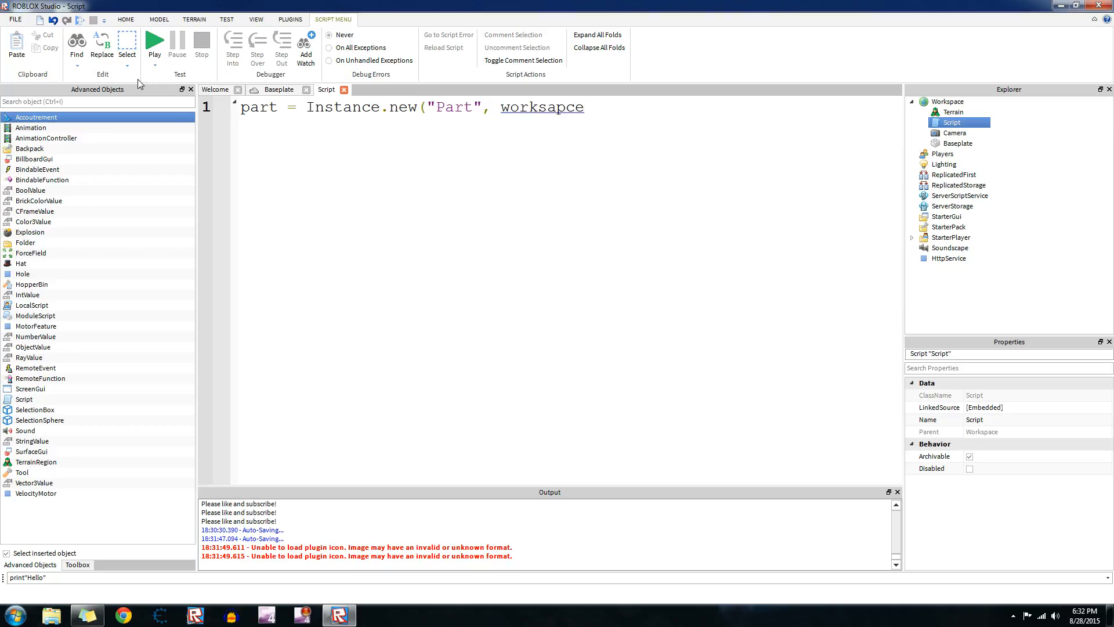
type("workspace)")
type("part.")
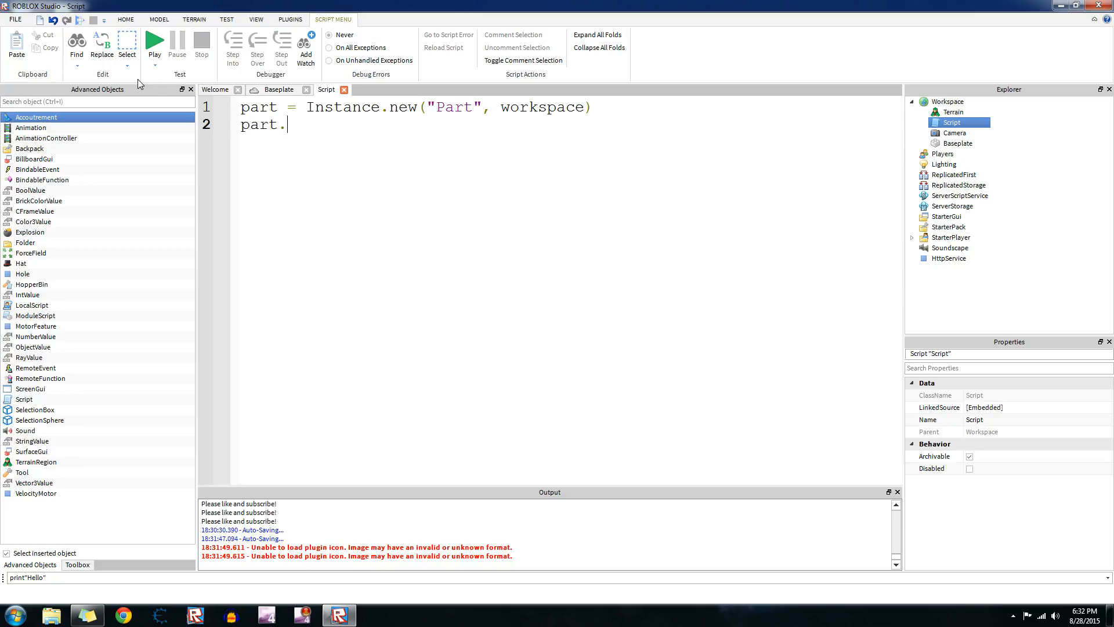
type("Anchored = true")
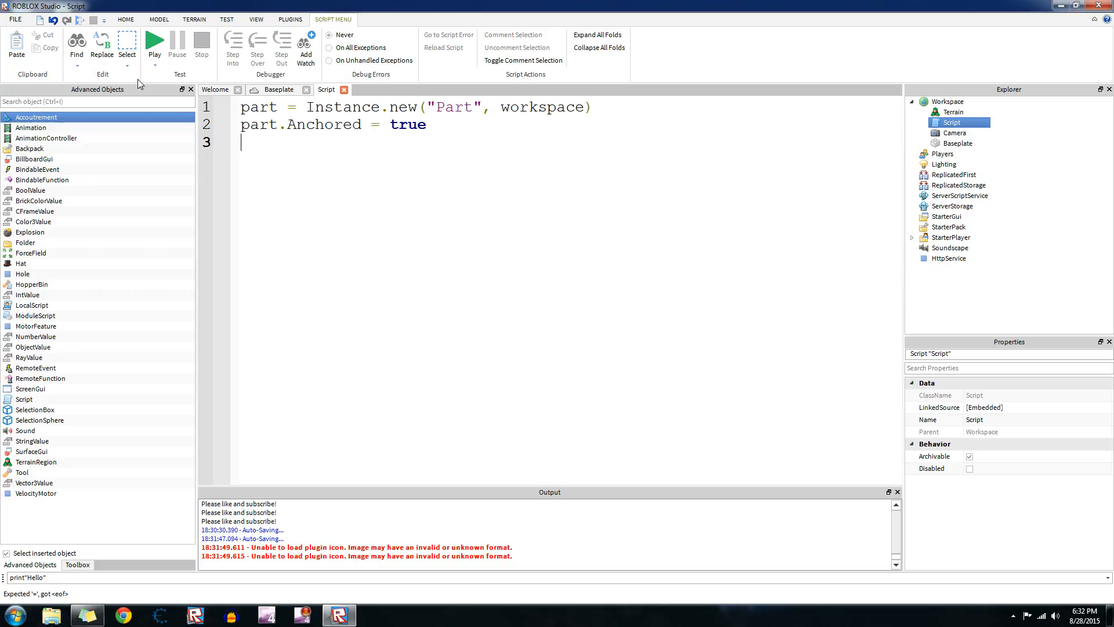
type("part.P")
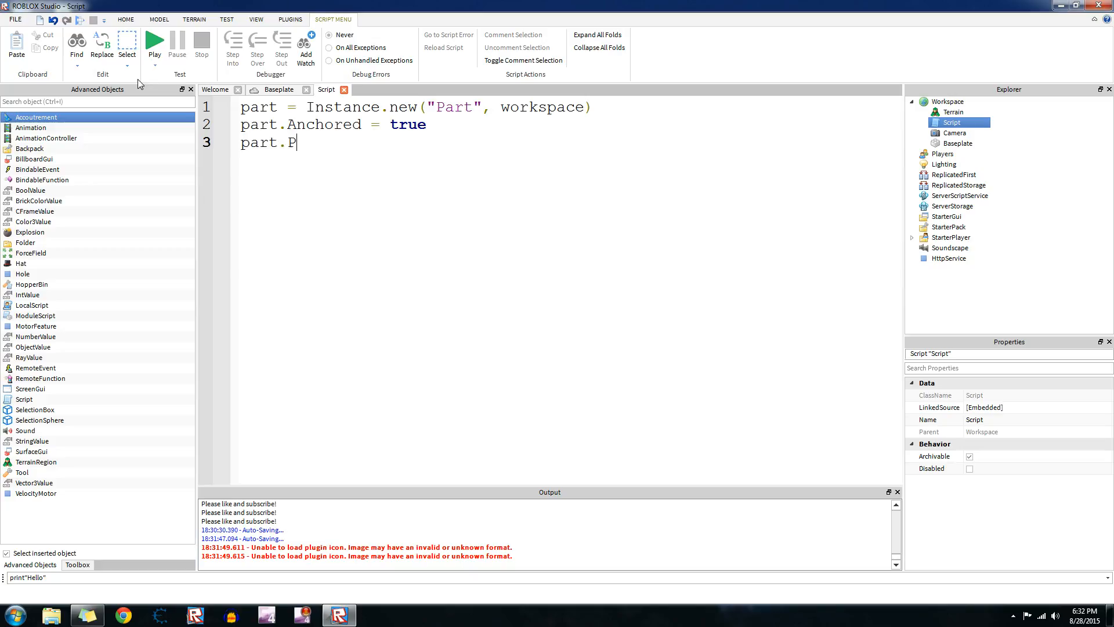
type("osition =")
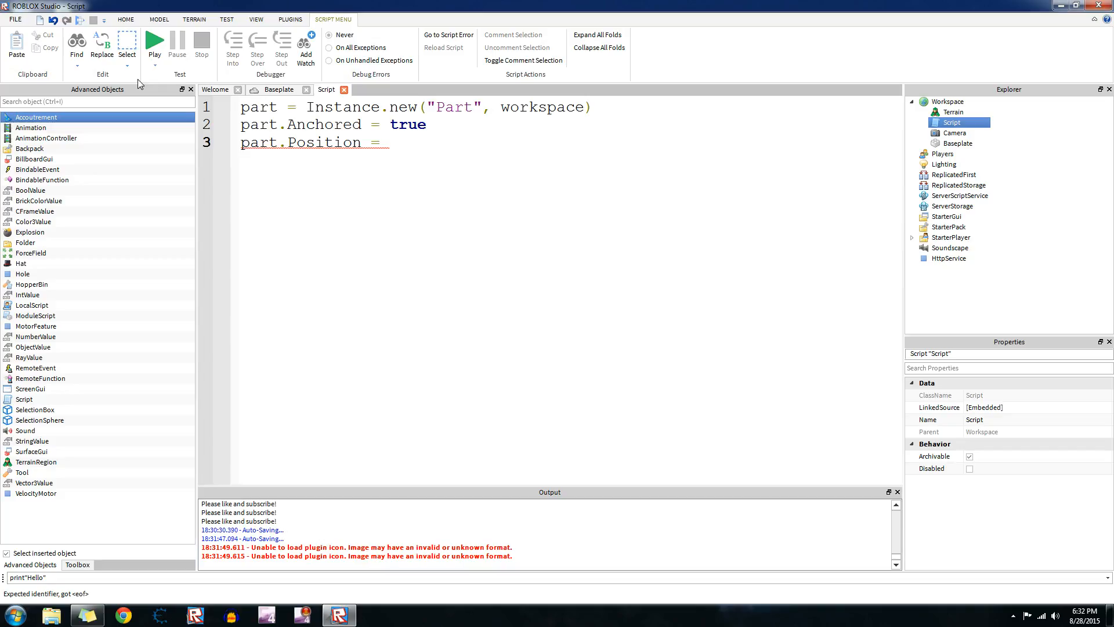
type("Vector")
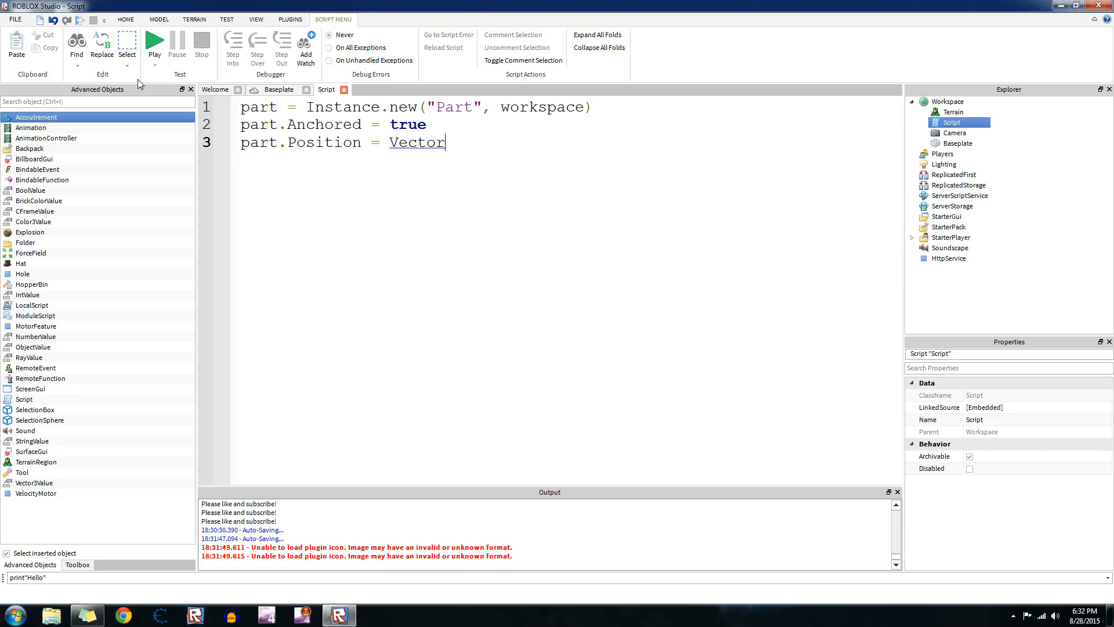
type("3.new()")
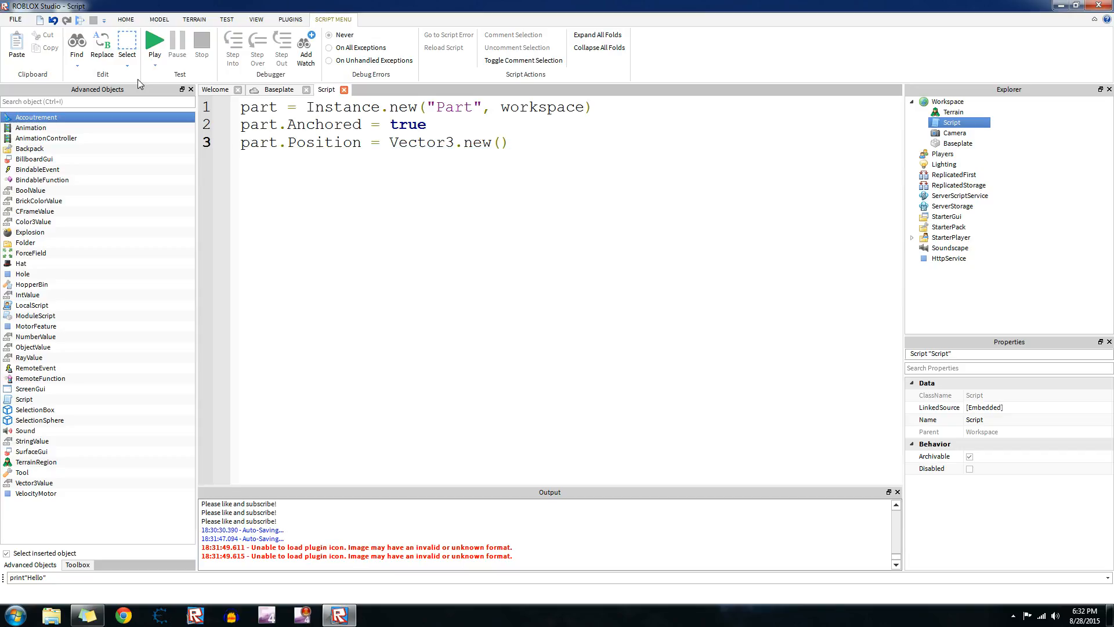
type("0,100,0")
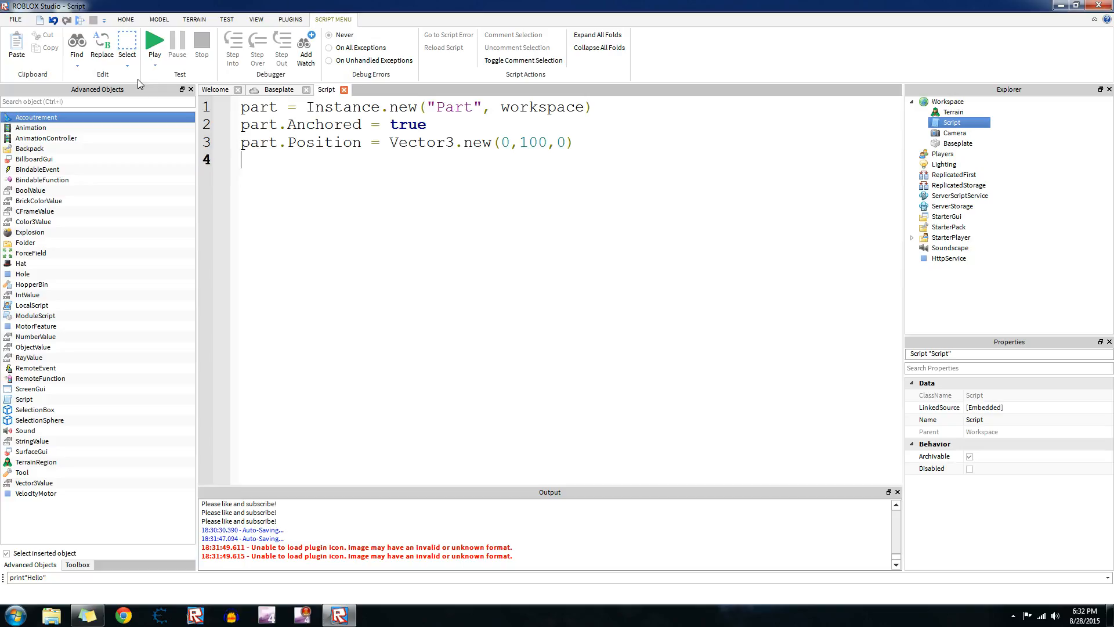
Set part.BrickColor to BrickColor.Random() and add two blank lines below.
type("part.B4")
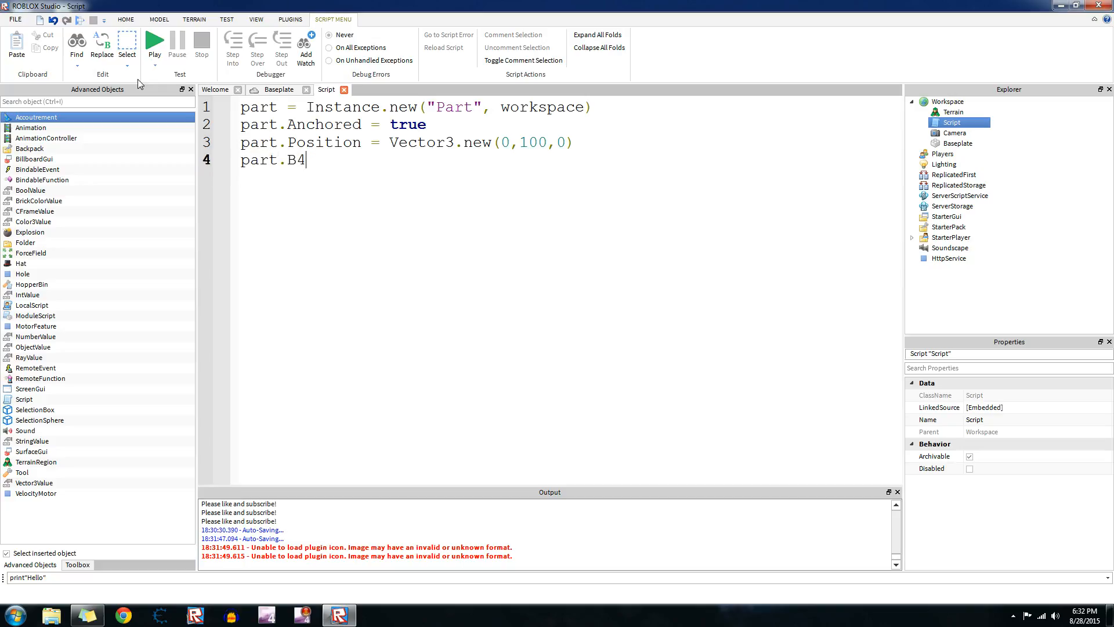
type("rickColor =")
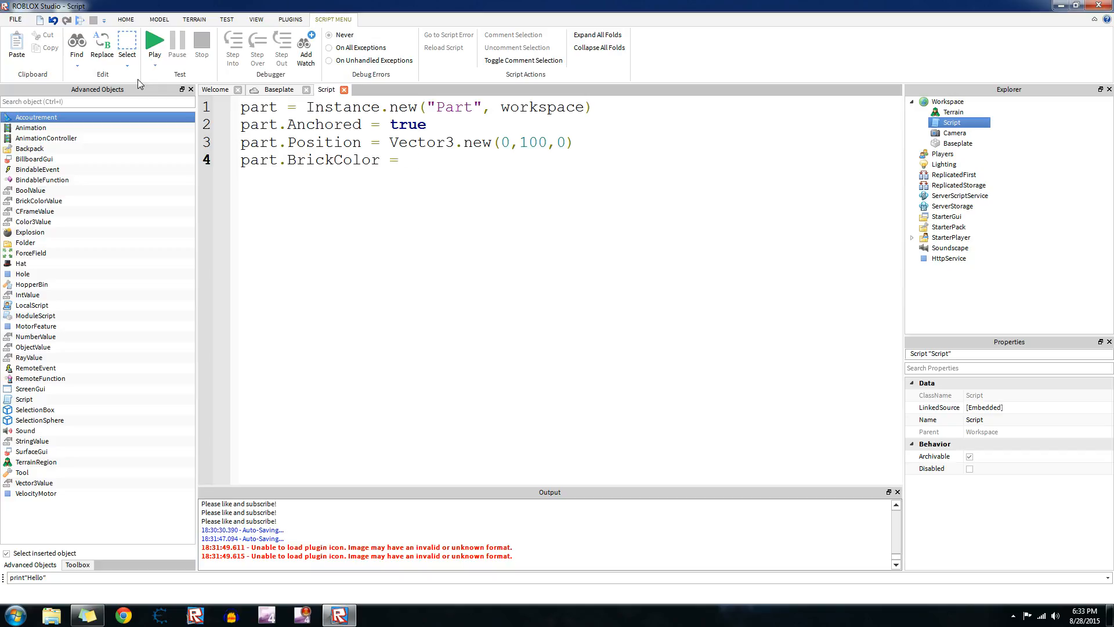
type("BrickColor")
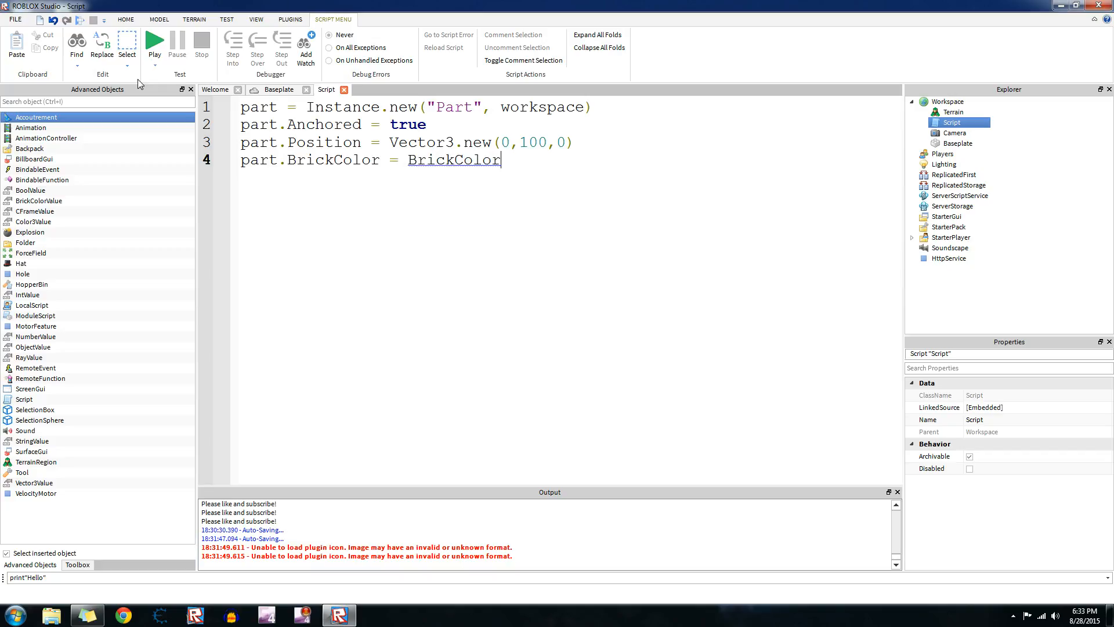
type(".Random()")
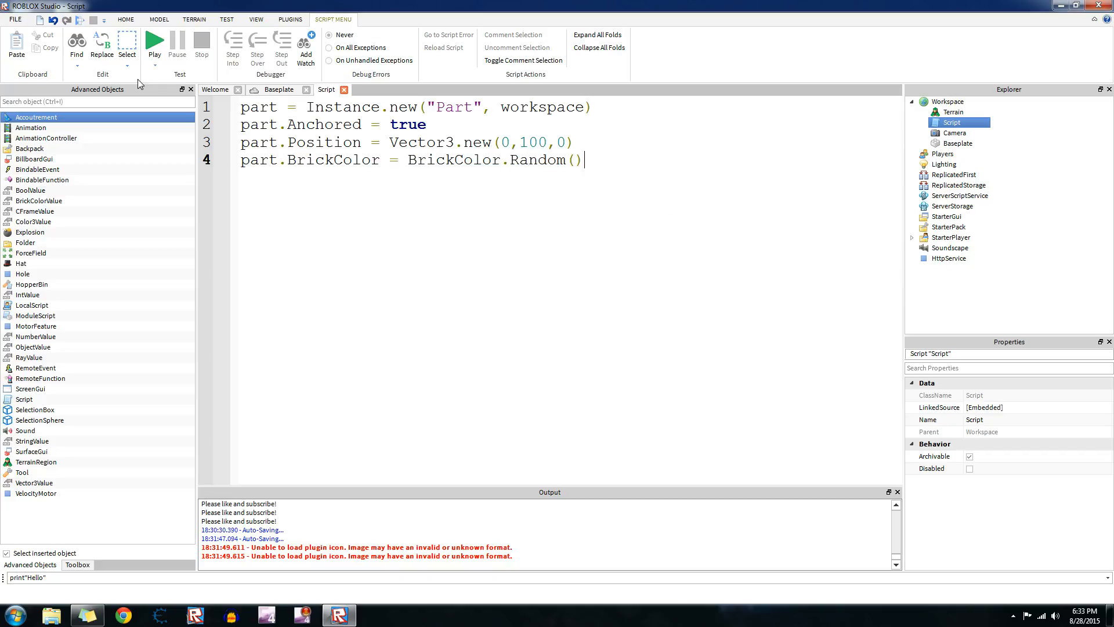
key("Enter")
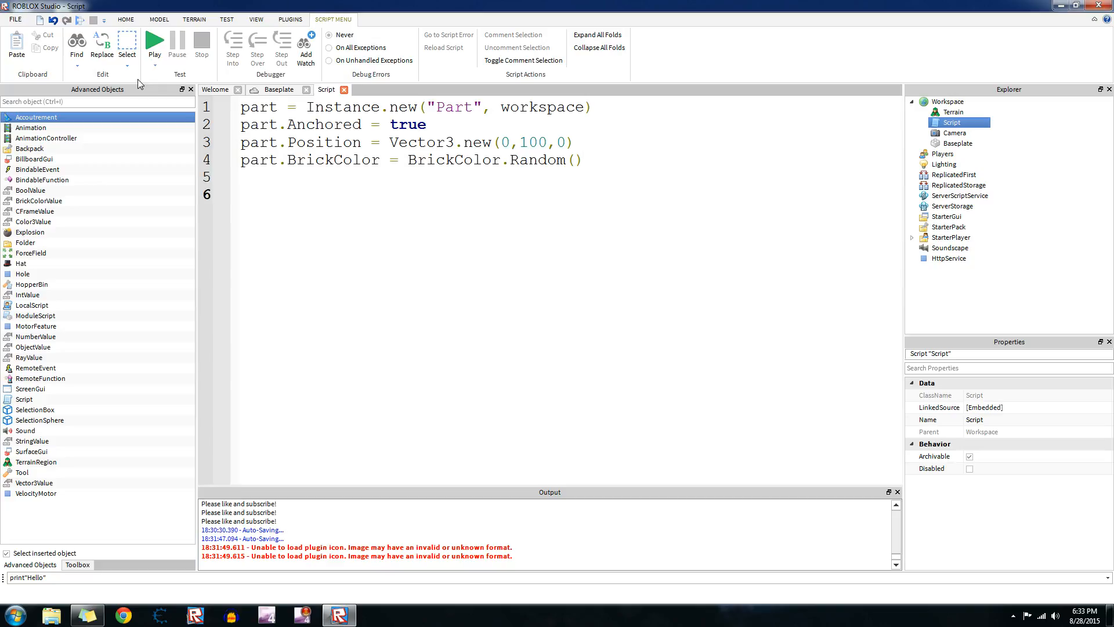
key("Return")
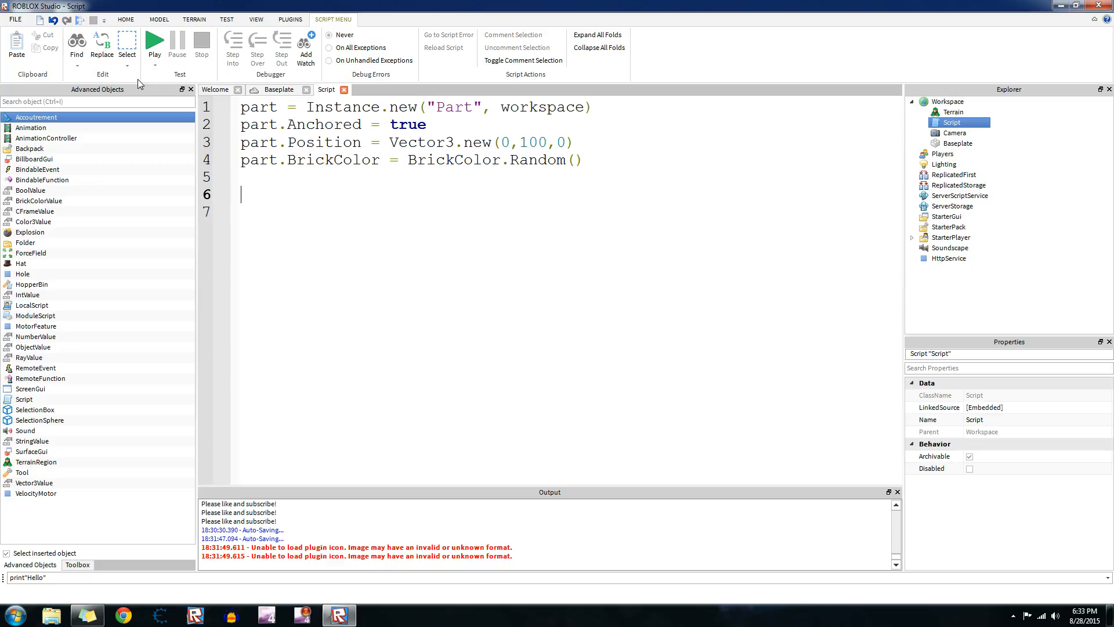
Declare x = 0 and write a for x = 1, 10 do loop header.
type("x = 0")
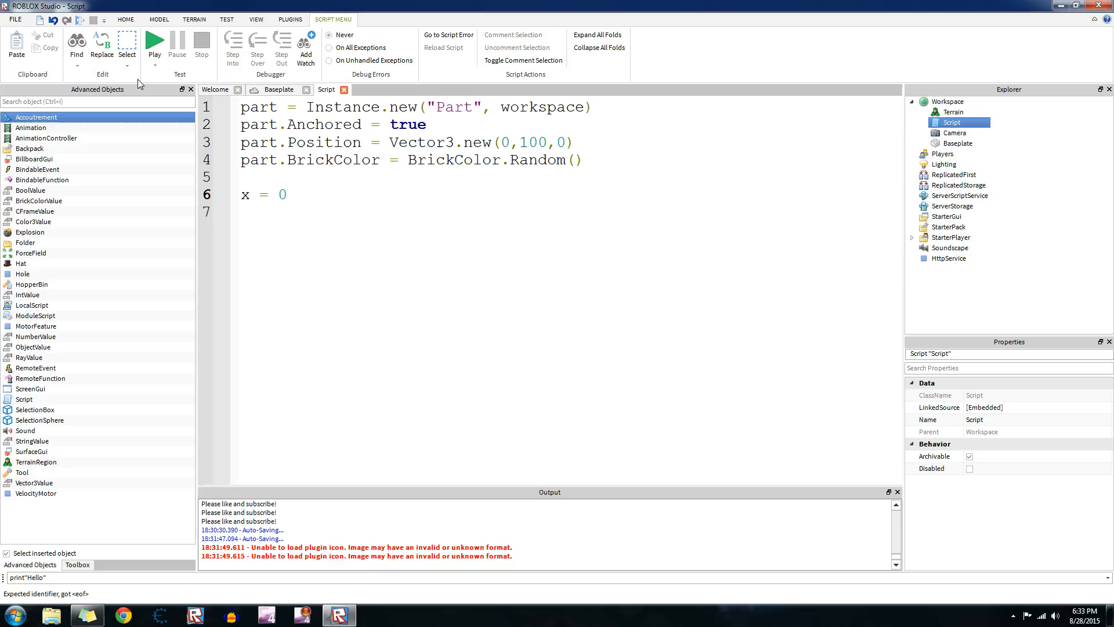
key("Return")
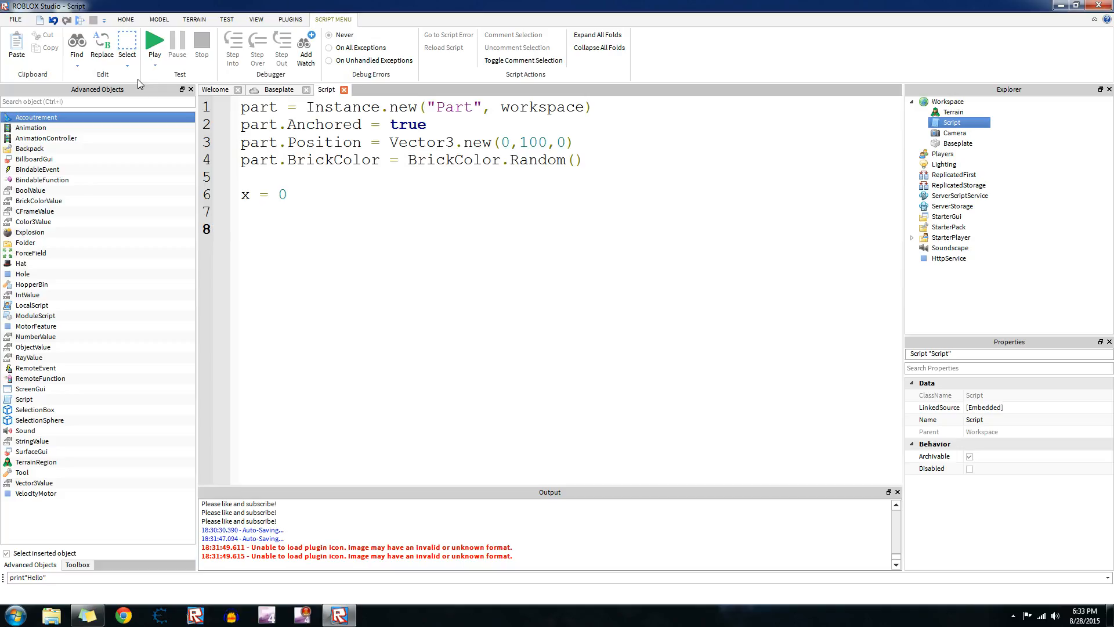
type("for")
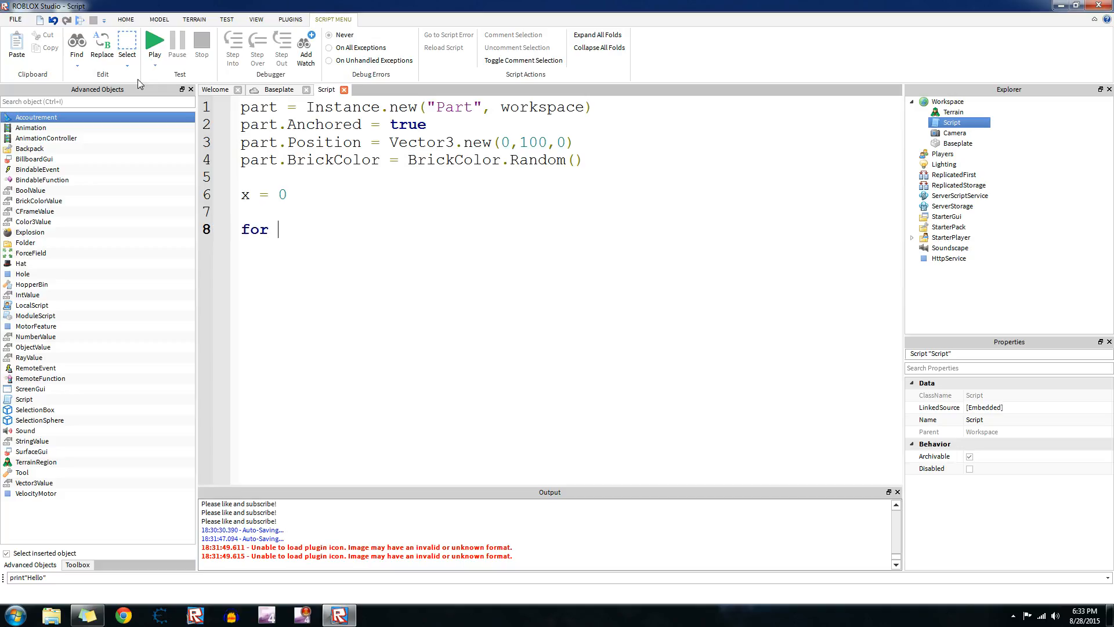
type("i")
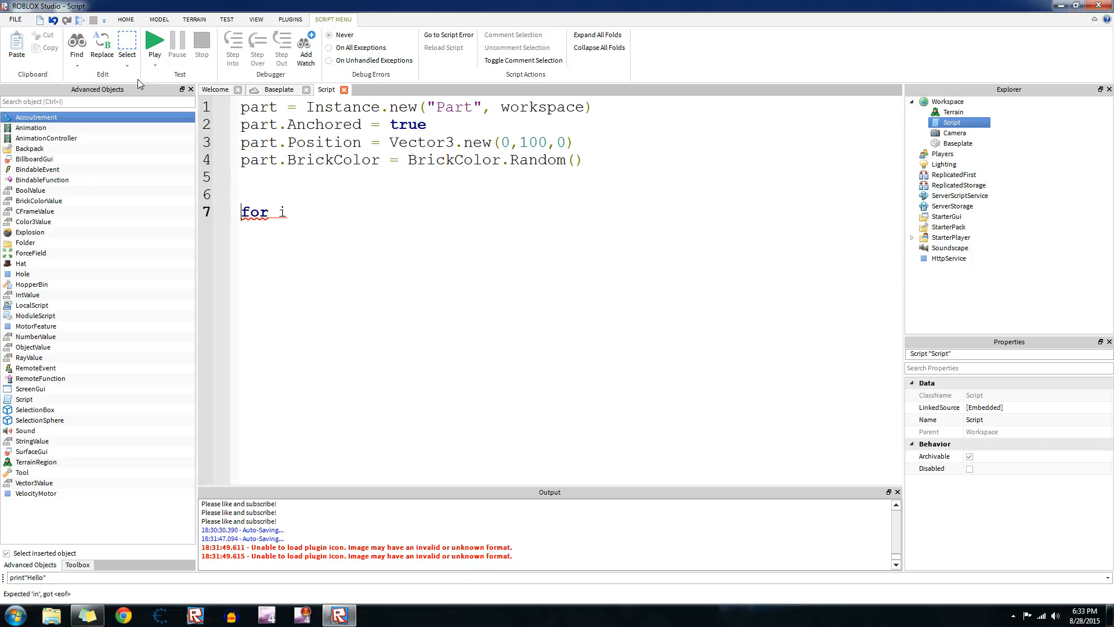
type("x")
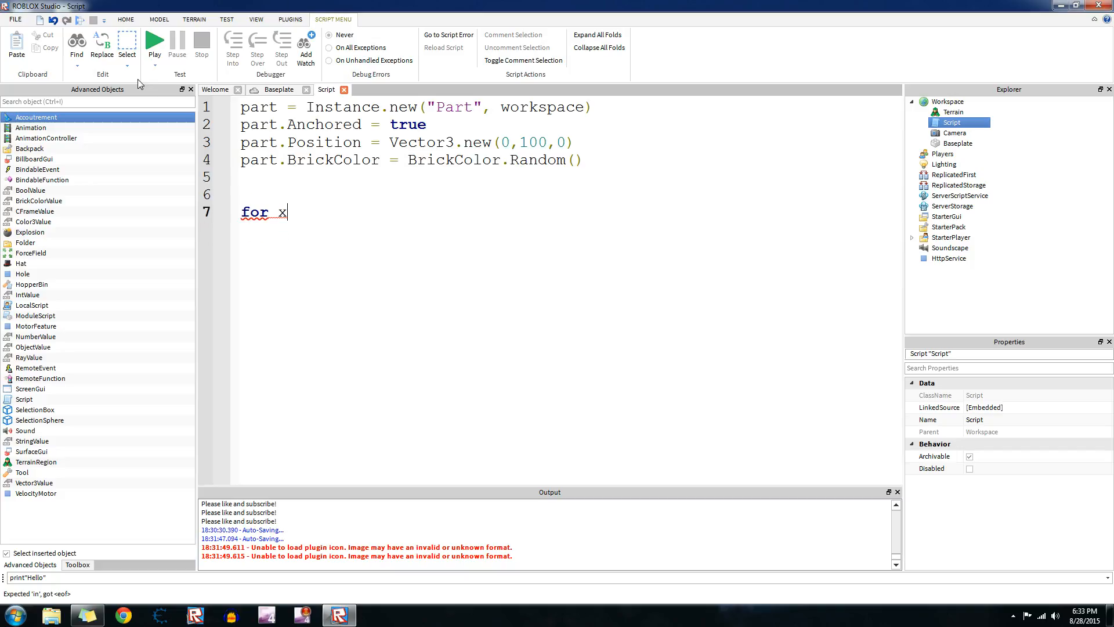
type("= 1, 10 do")
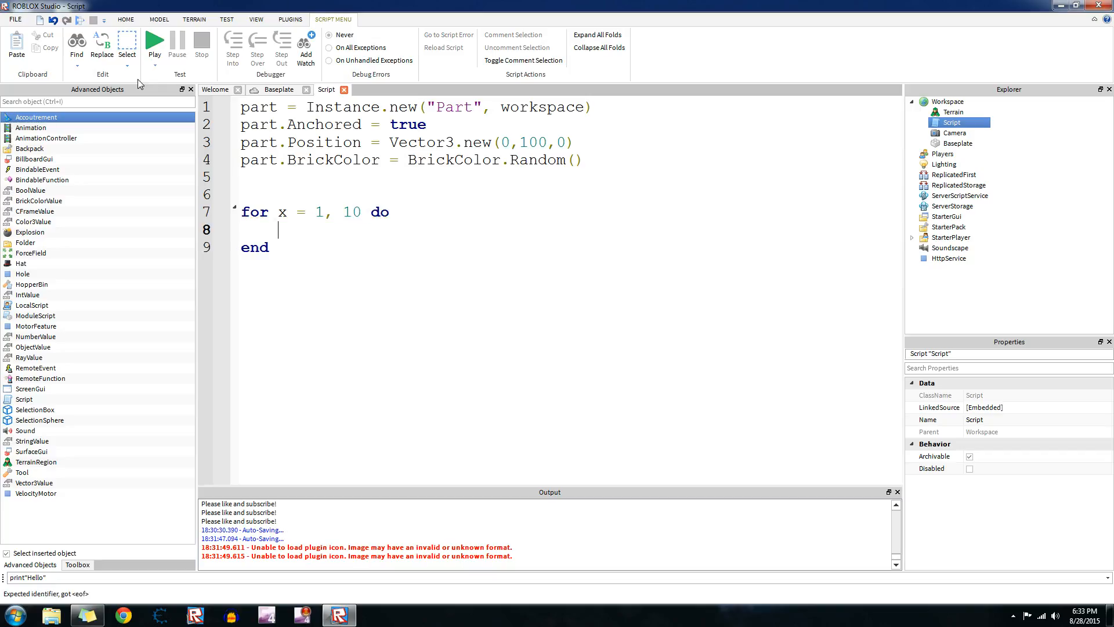
left_click(283, 212)
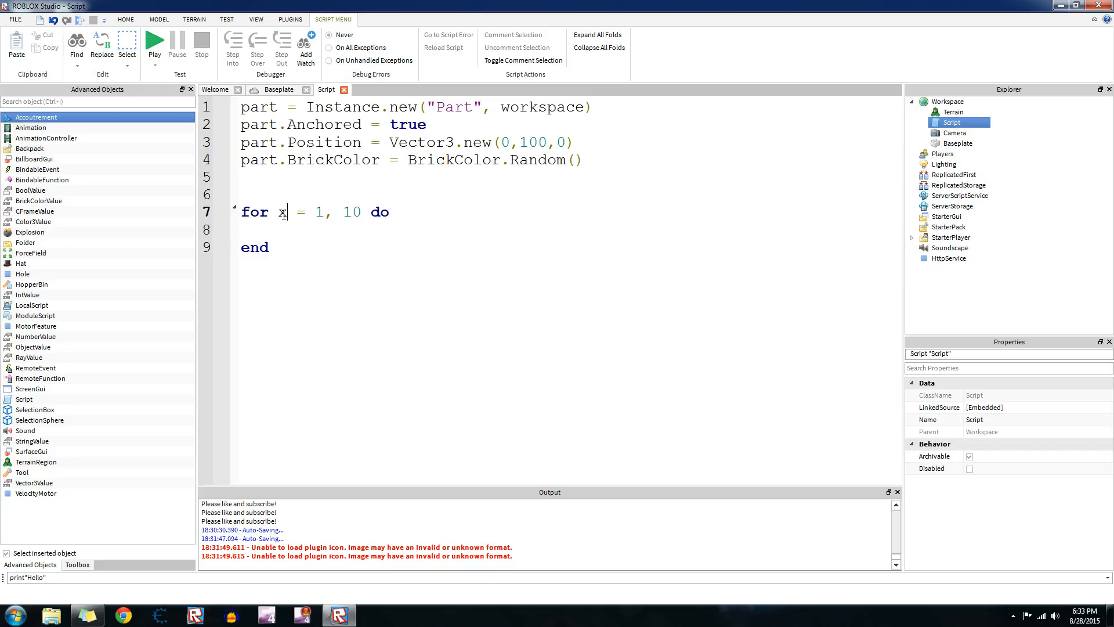
double_click(282, 212)
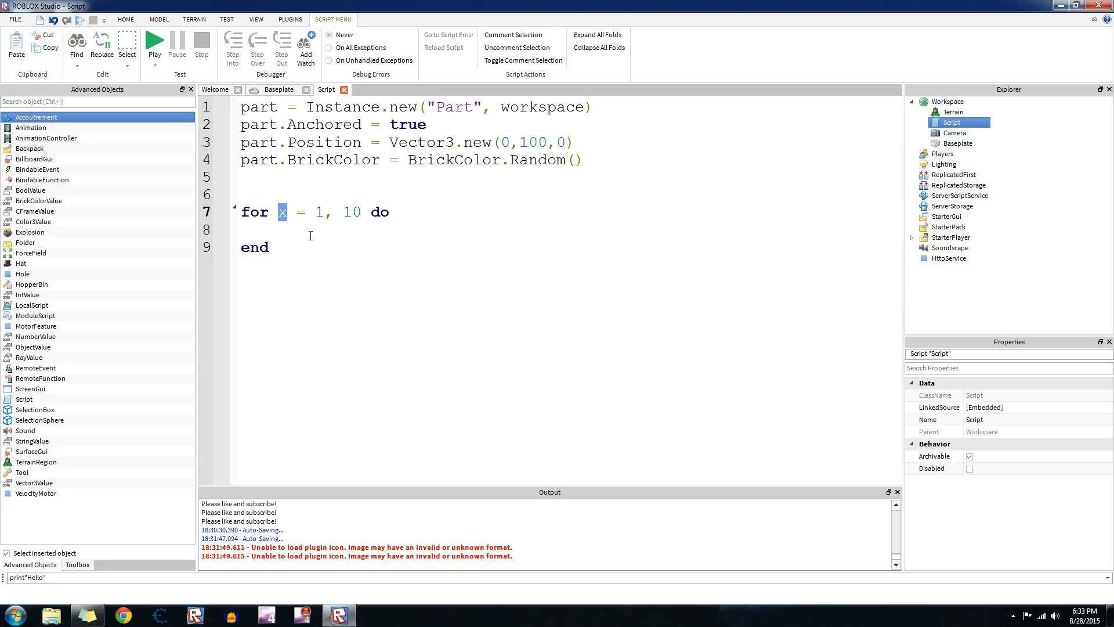
left_click(318, 236)
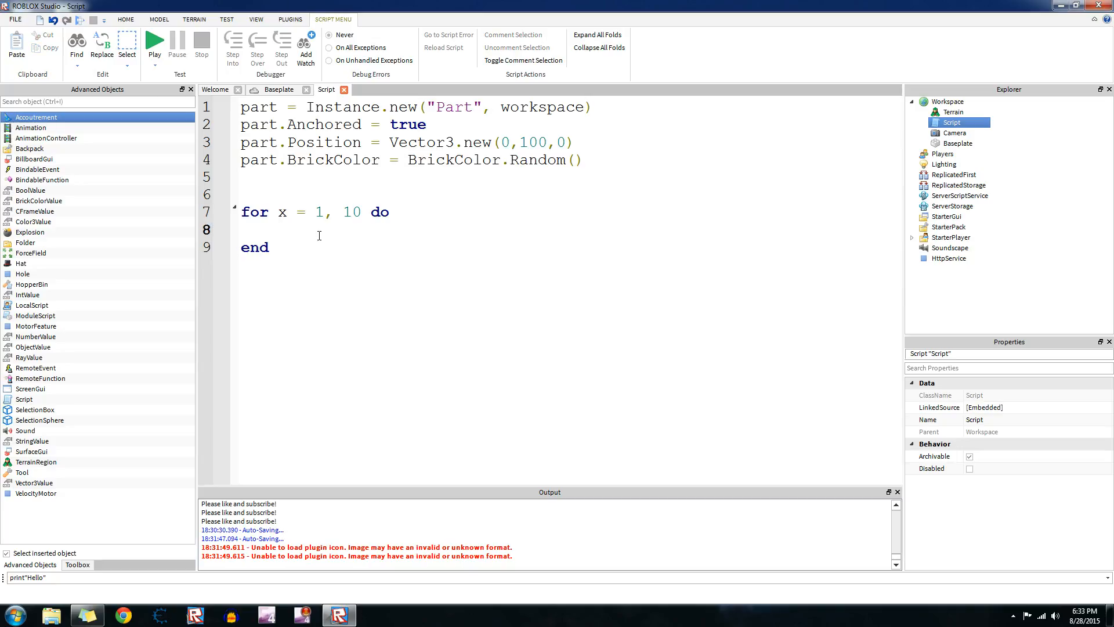
mouse_move(336, 235)
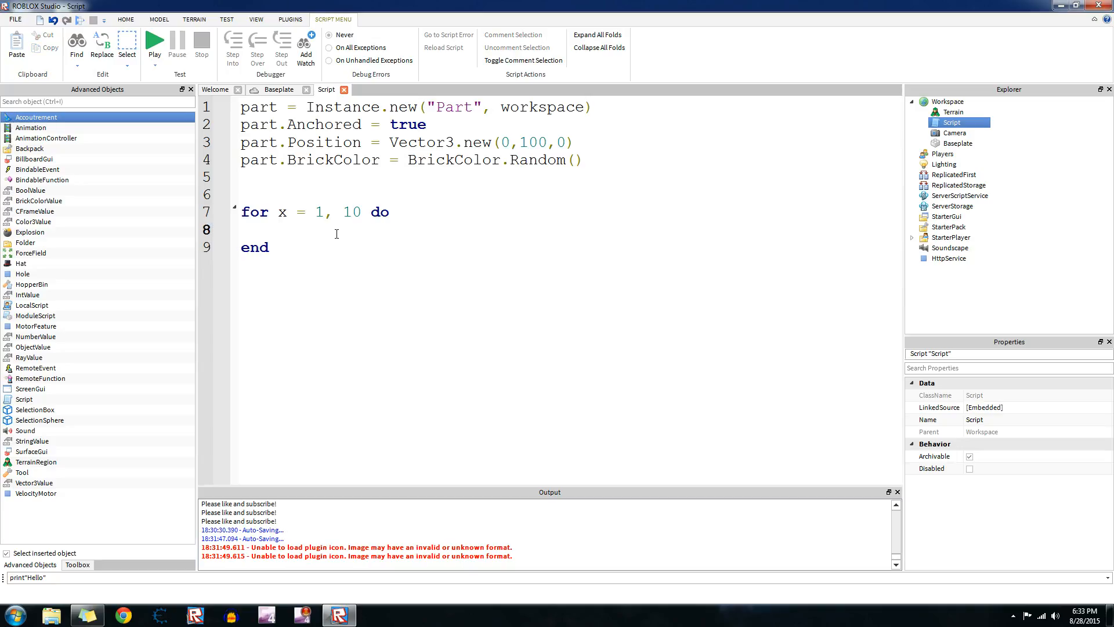
Fill the for loop body with wait(0.3) and print(x).
type("wait")
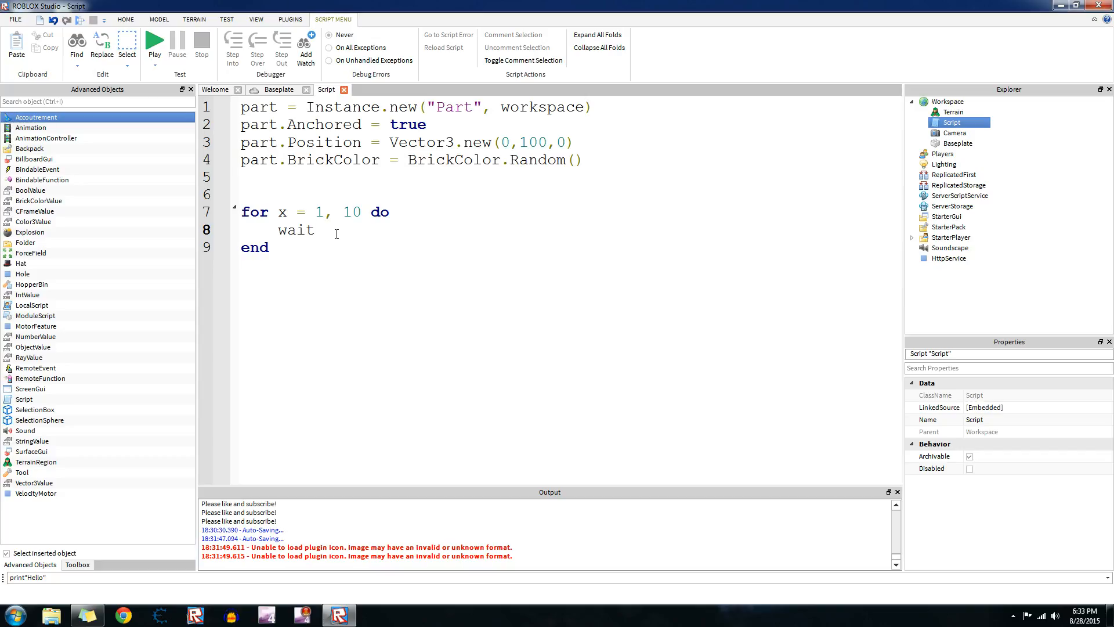
type("(1)")
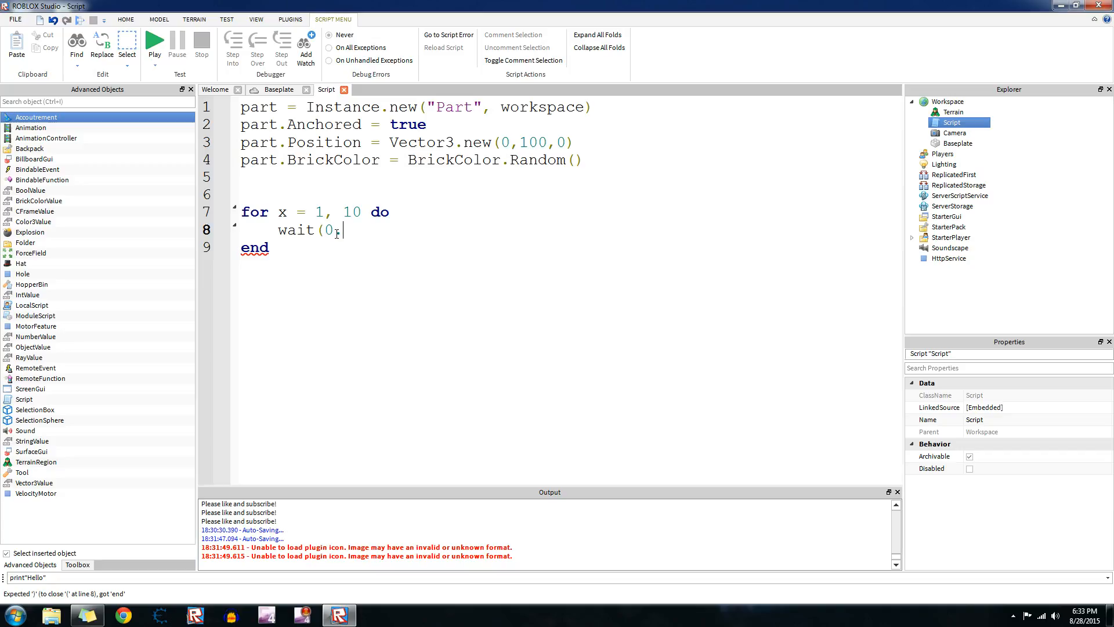
type(".3)")
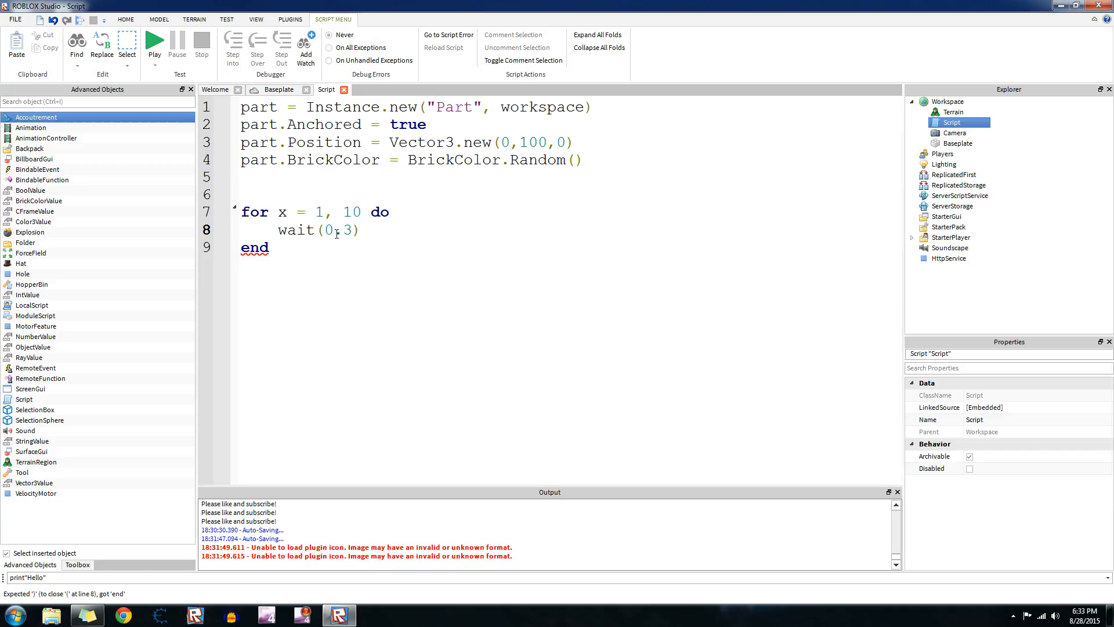
type("pri")
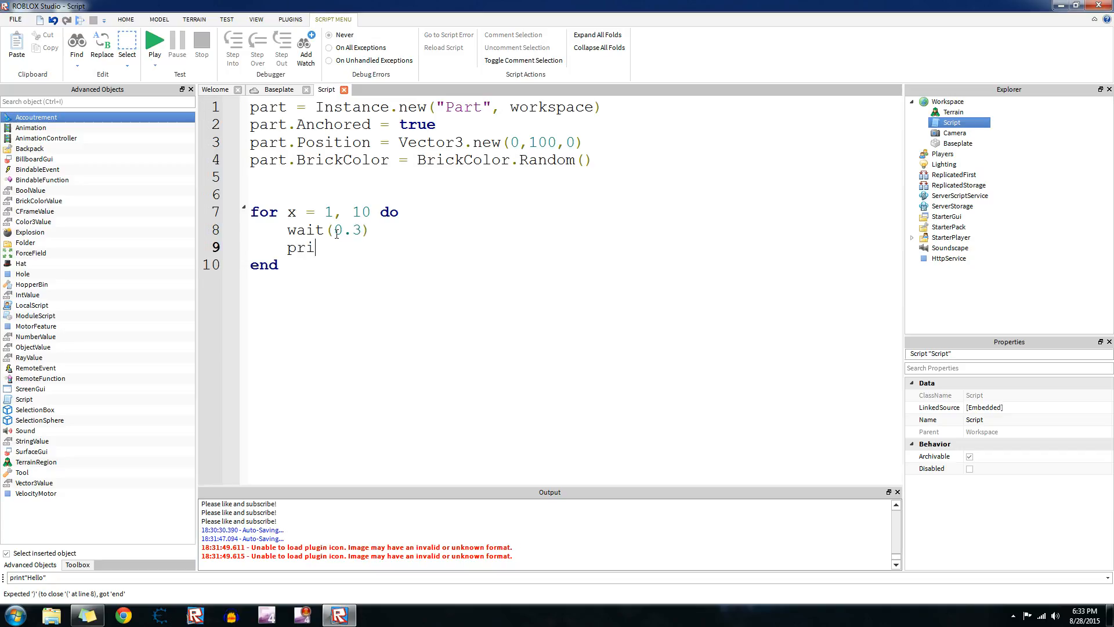
type("nt(x)")
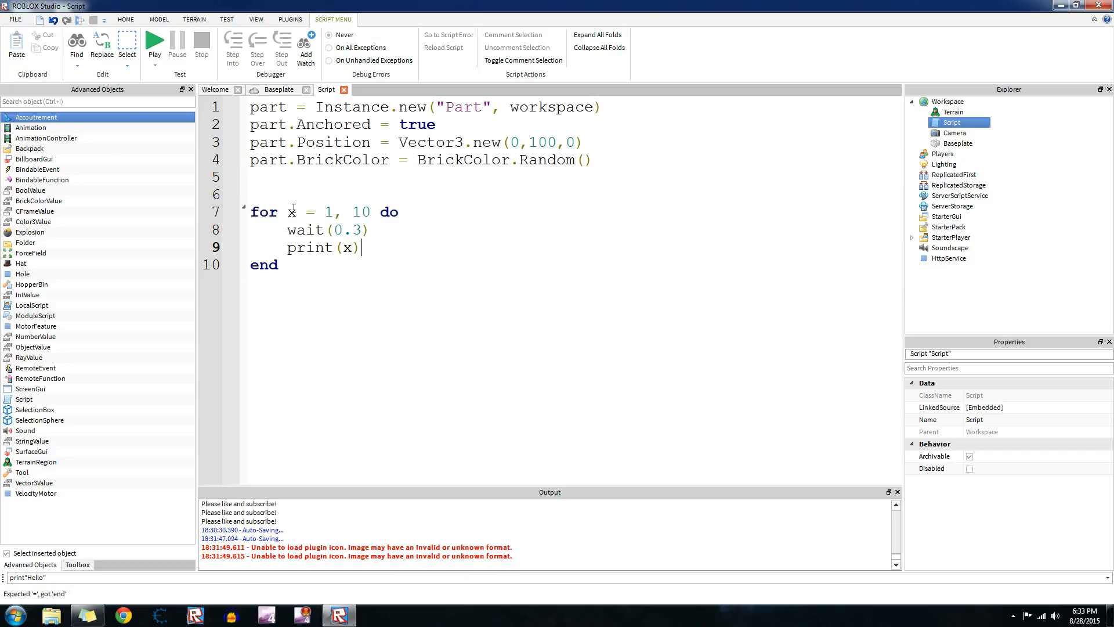
Switch to Baseplate and play-test the counting loop, then stop the run.
double_click(291, 212)
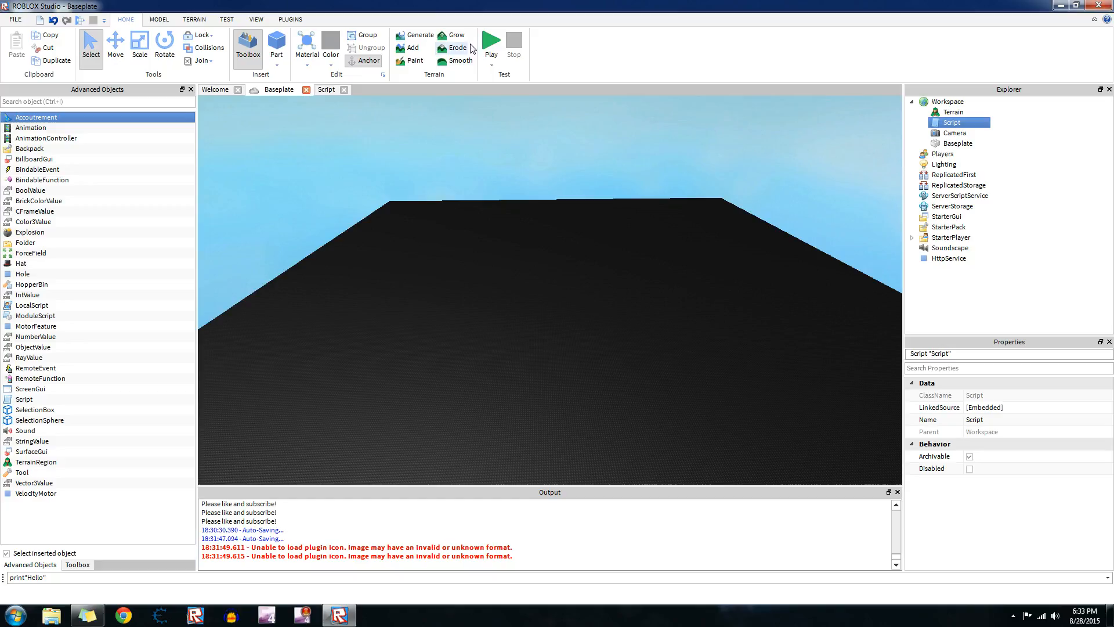
left_click(491, 42)
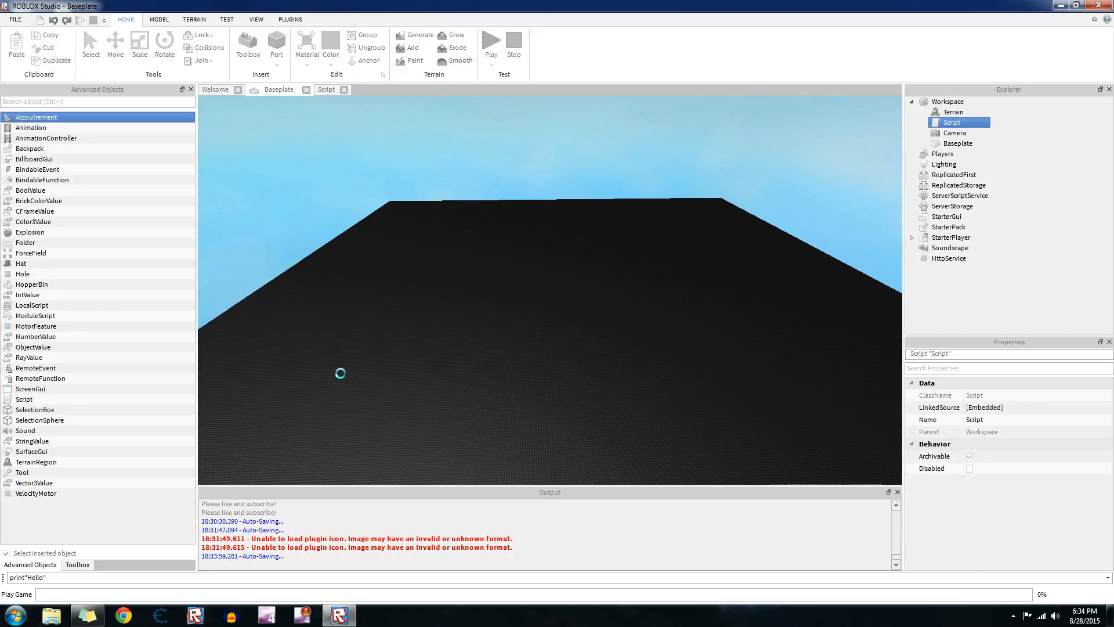
left_click(490, 44)
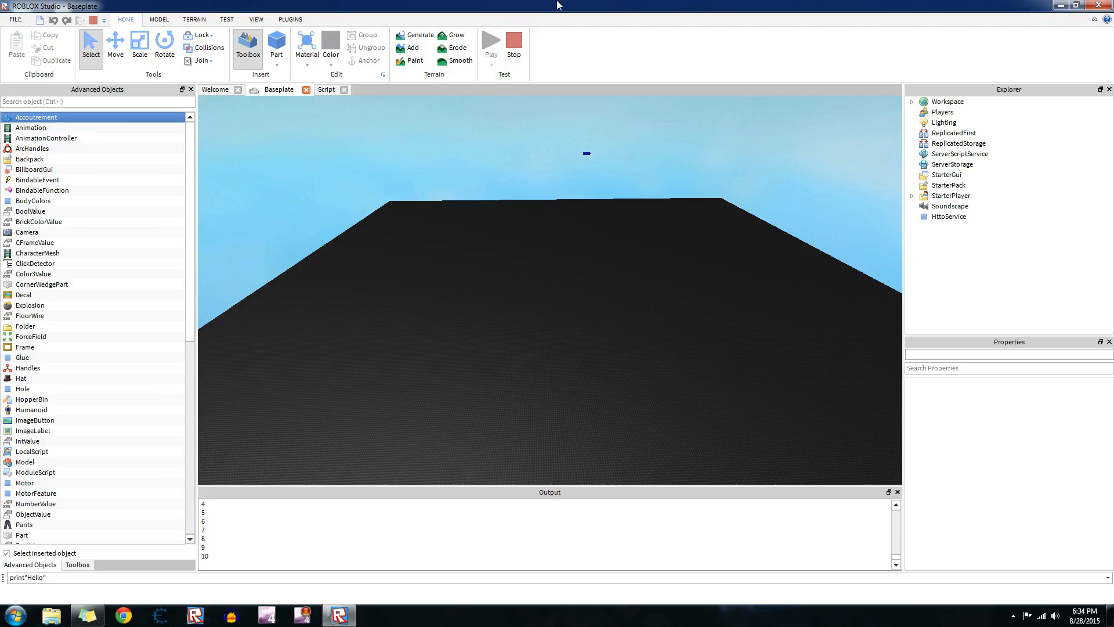
left_click(326, 89)
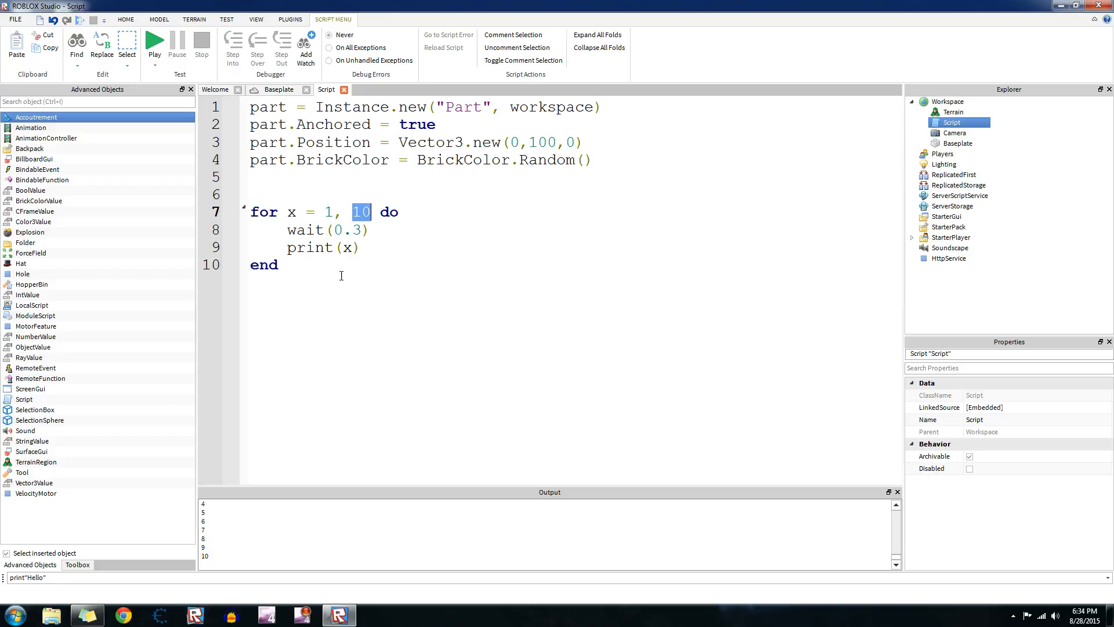
Replace the print(x) statement with x = x + 1 inside the loop.
double_click(310, 247)
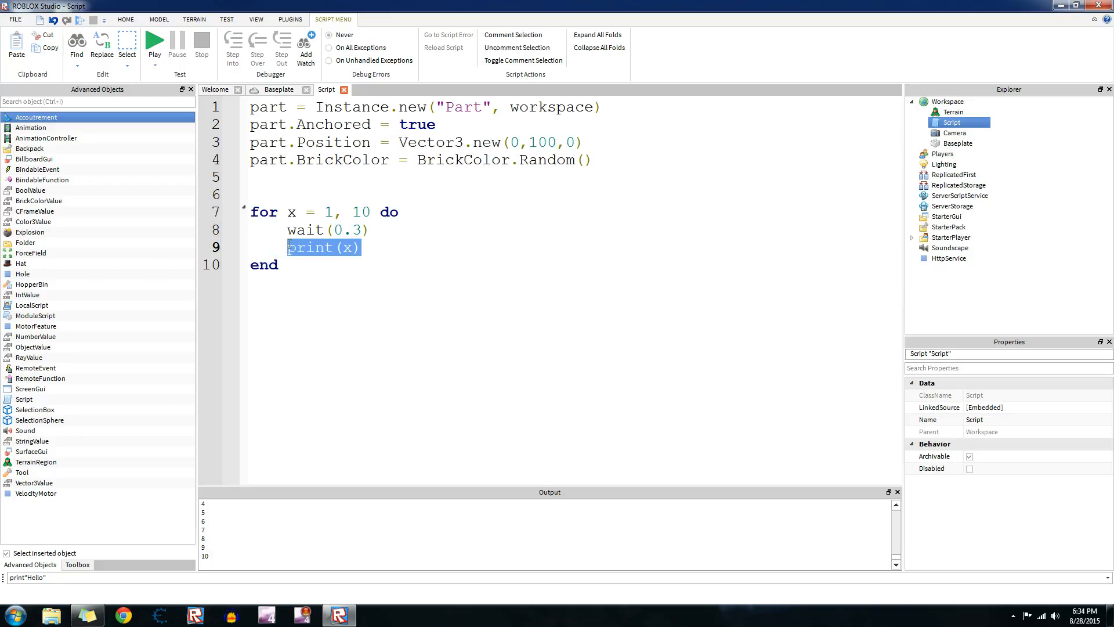
key("Delete")
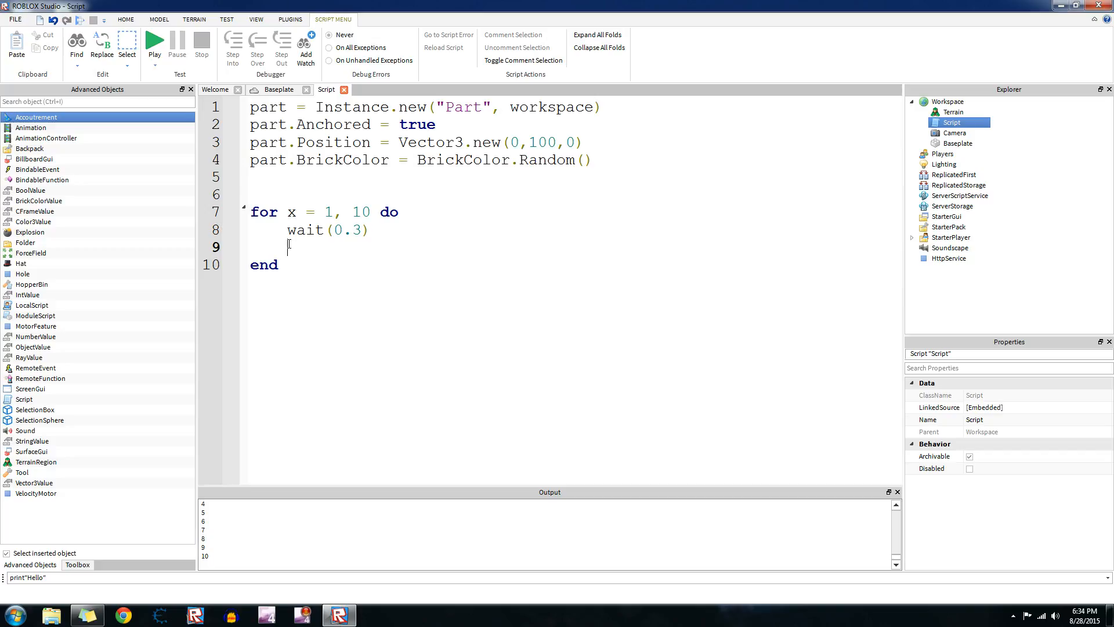
mouse_move(445, 49)
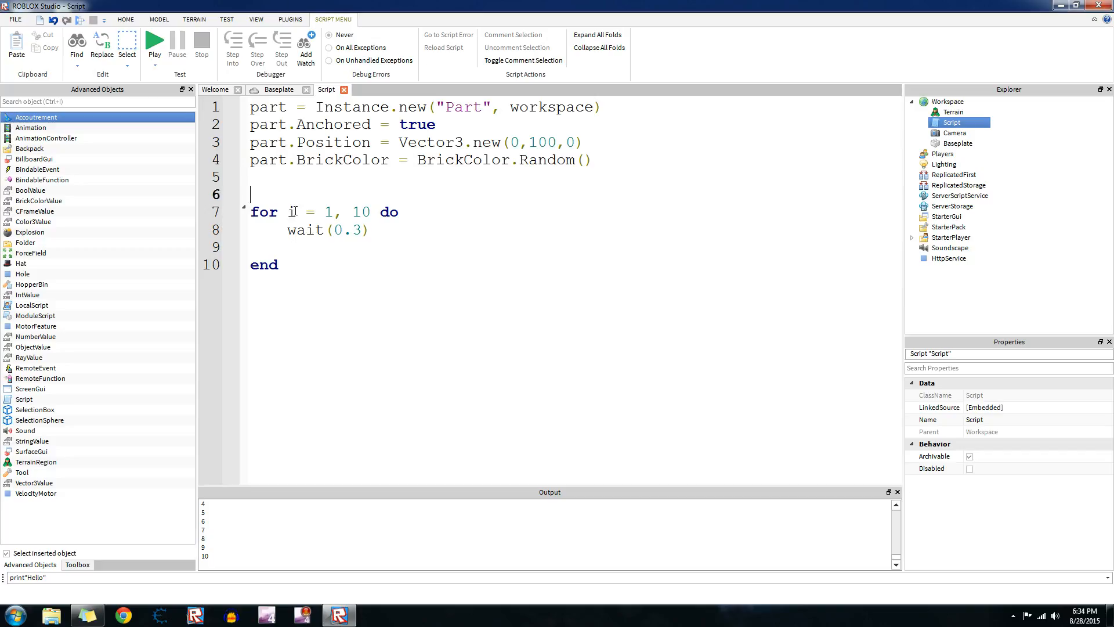
type("x = 0")
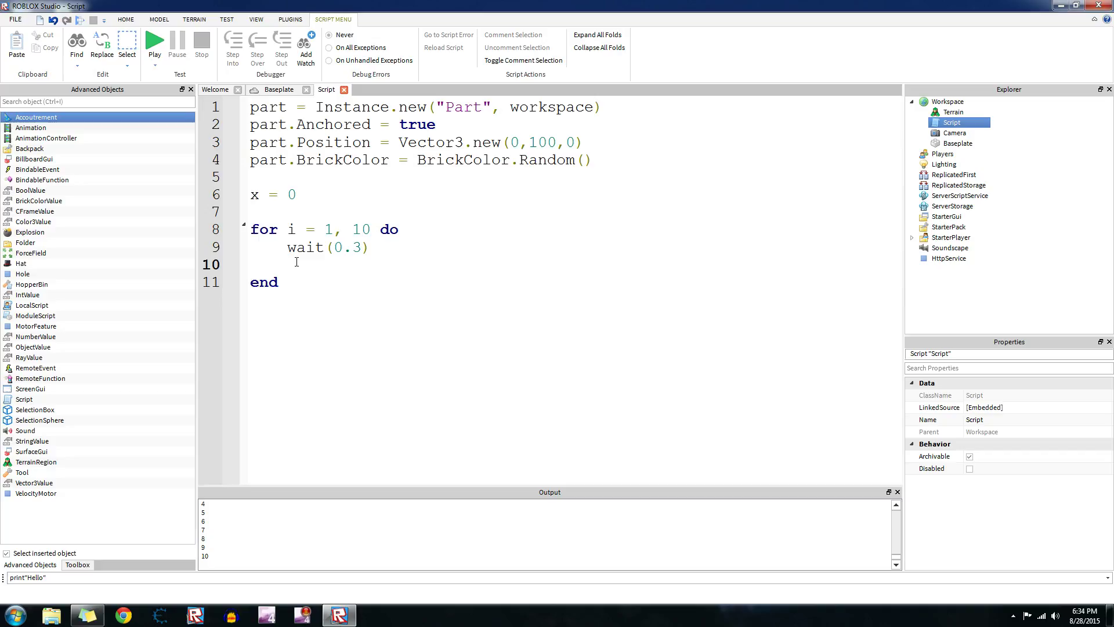
type("x =")
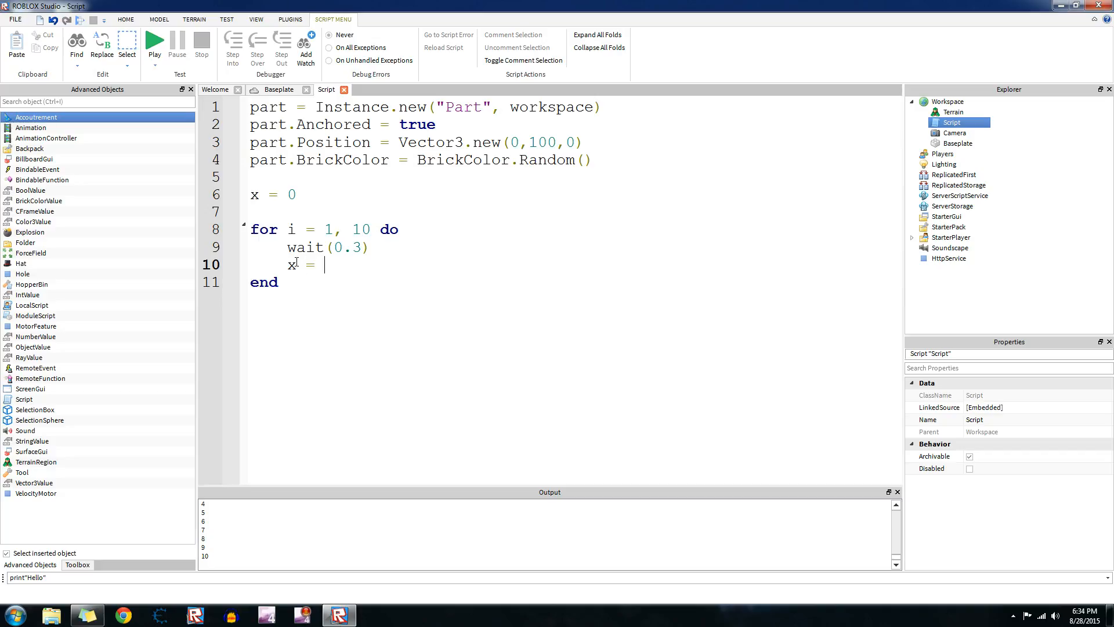
type("x + 1")
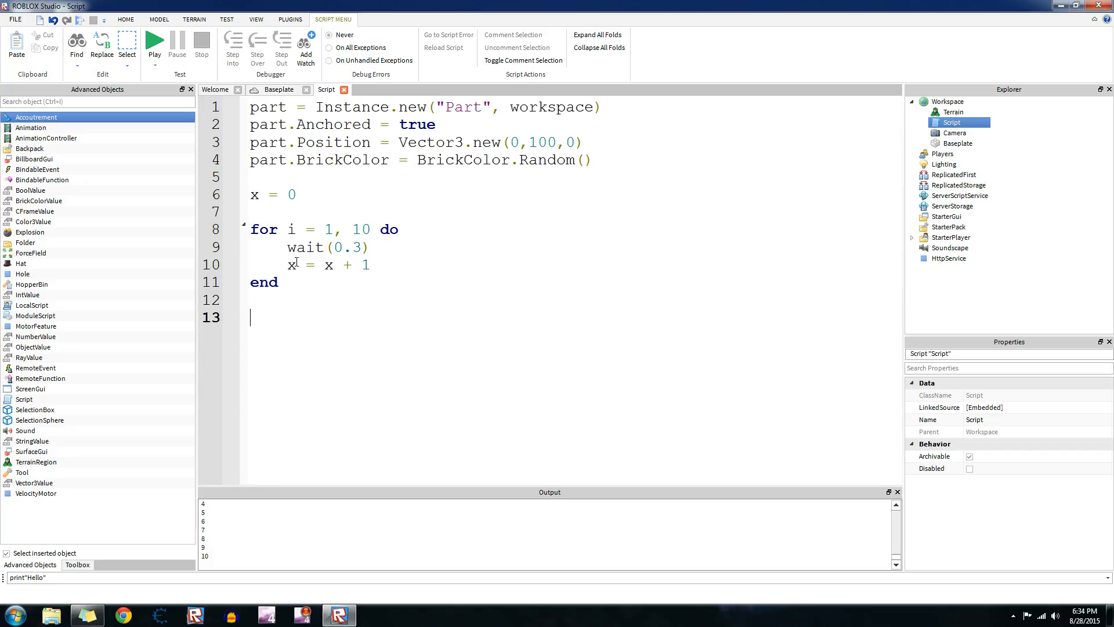
Add an if x == 10 then block that sets Loop = true.
type("if x ==")
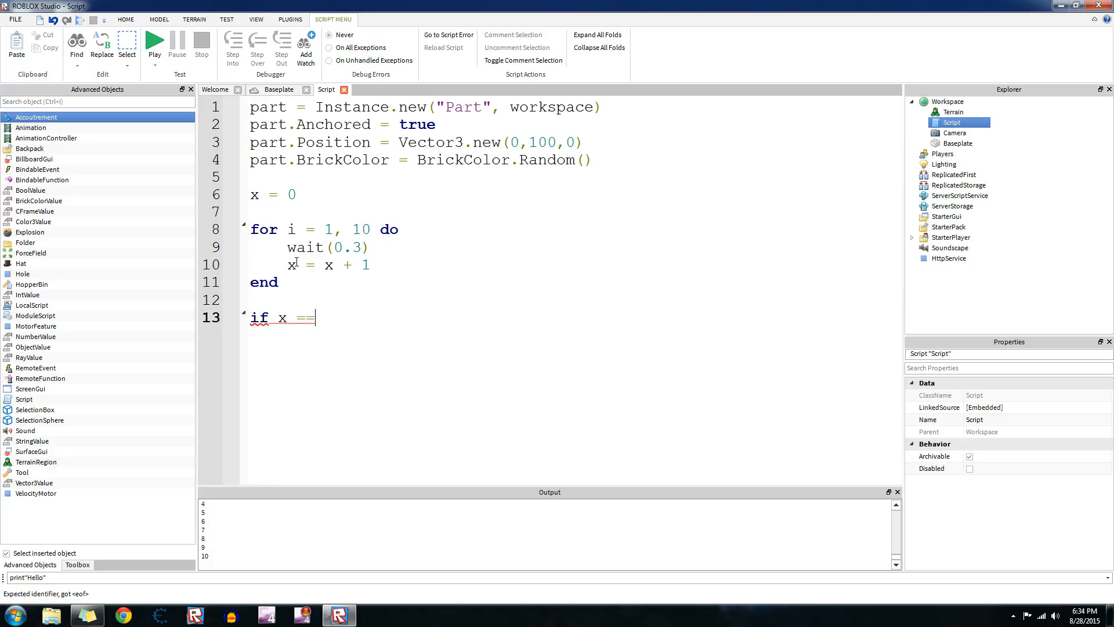
type("10 then")
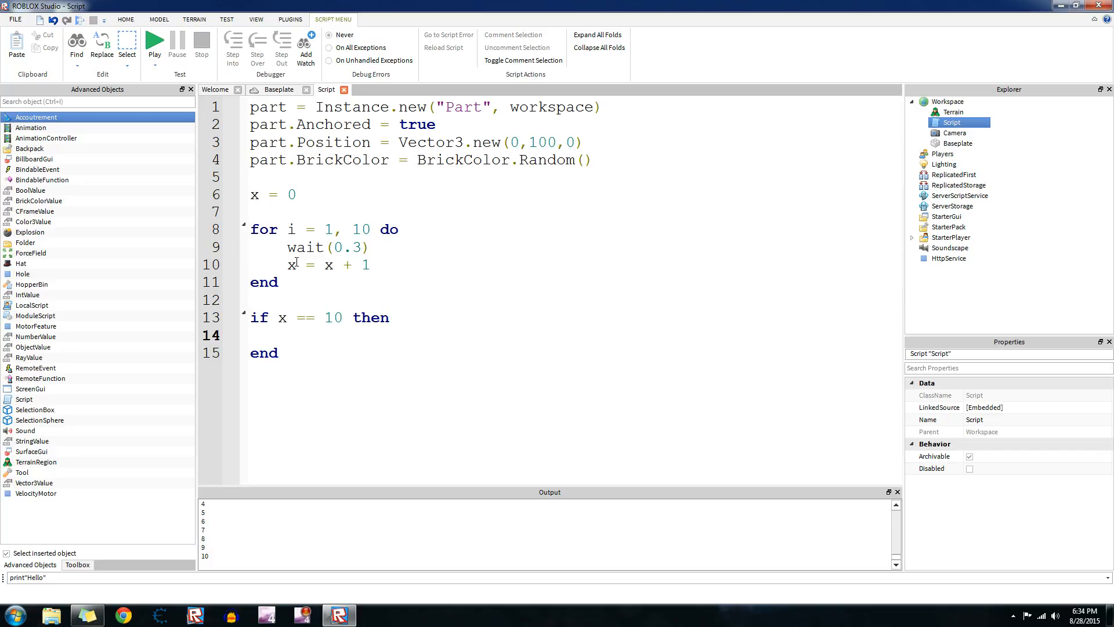
type("Loop = true")
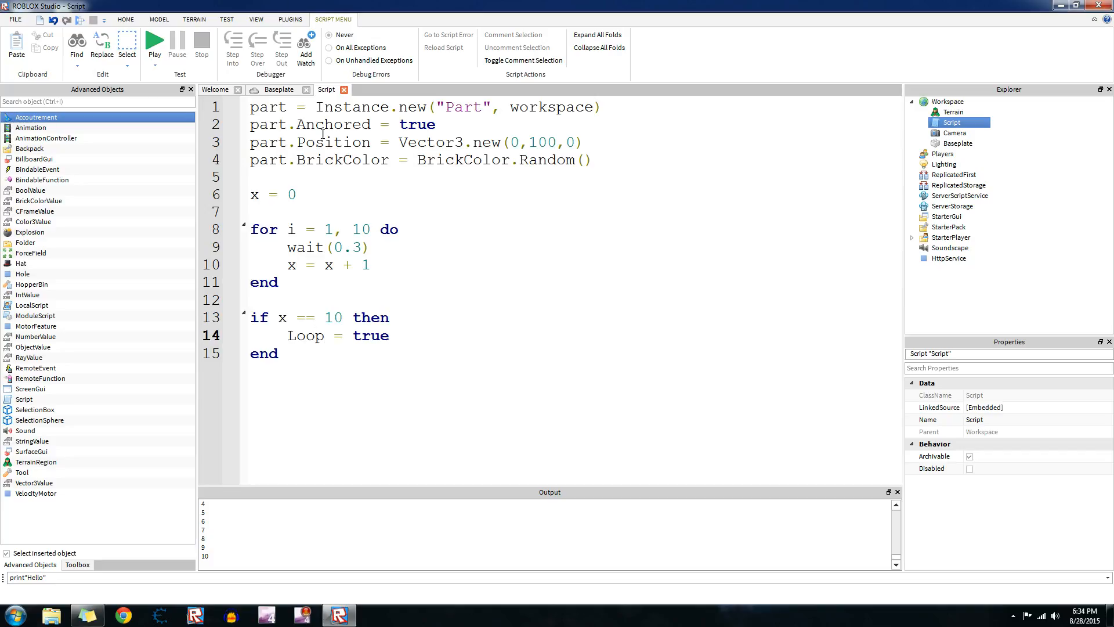
type("Loop = fals")
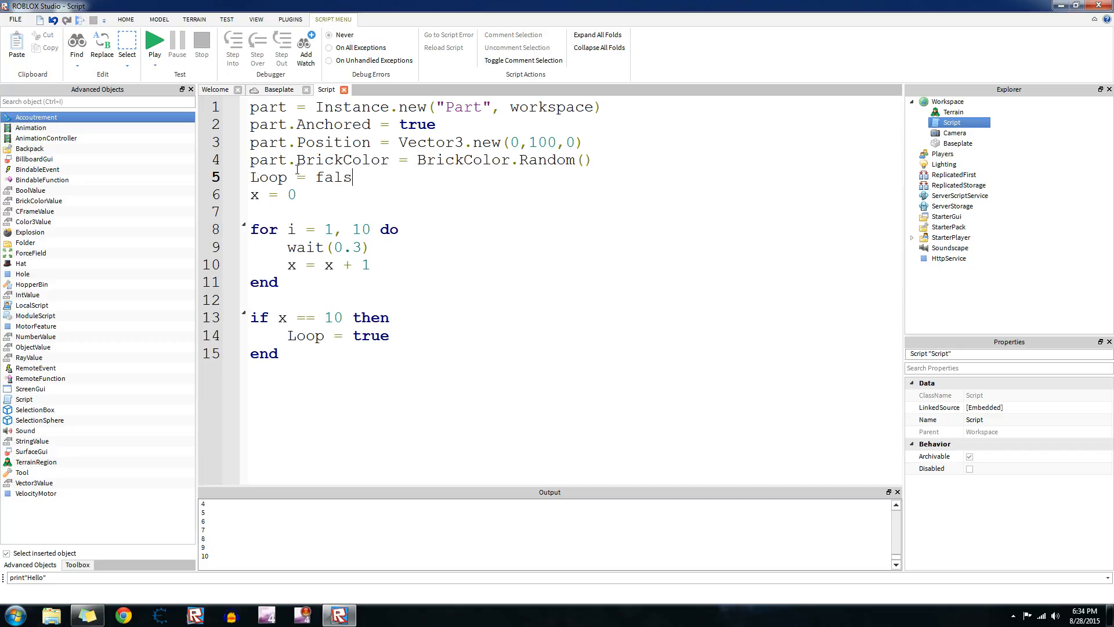
Finish the Loop = false line and write a while Loop == true do header.
type("e")
type("while")
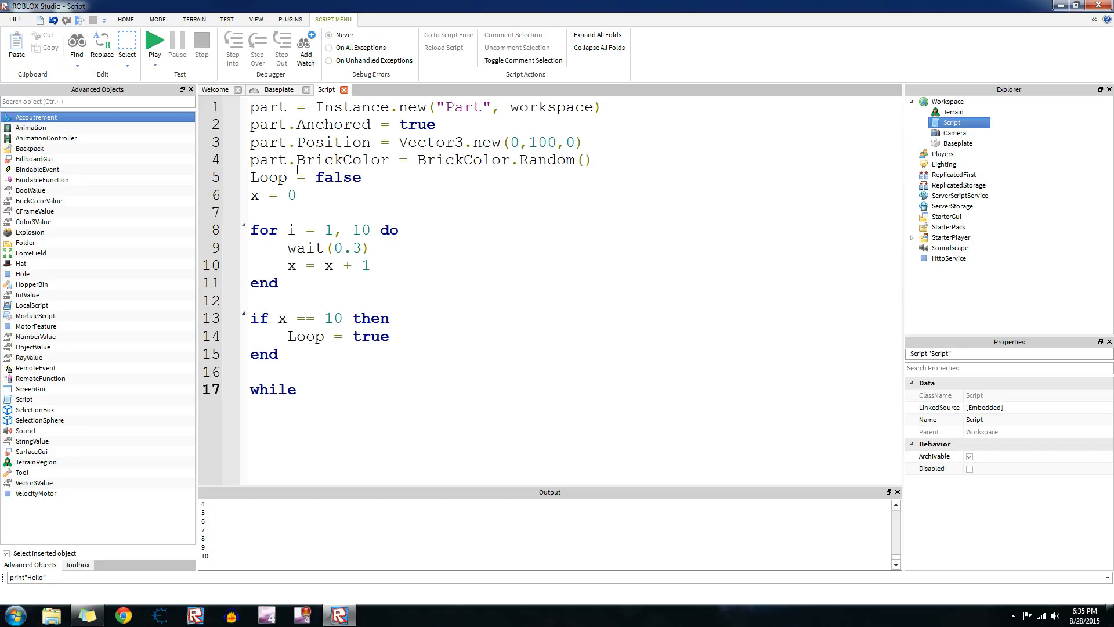
type("Loop ==")
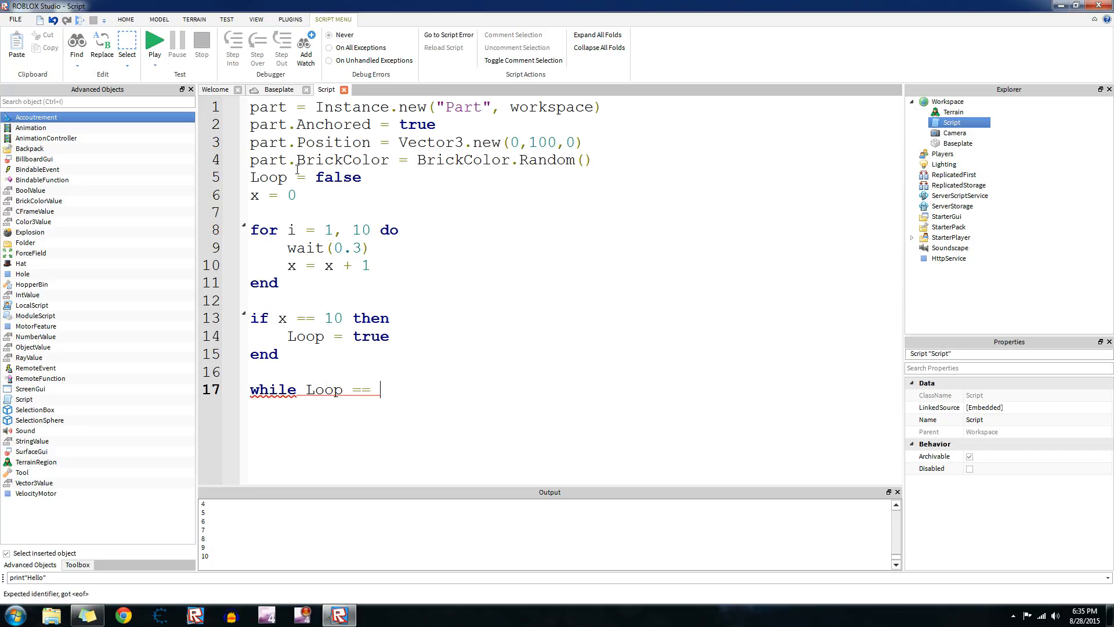
type("treu")
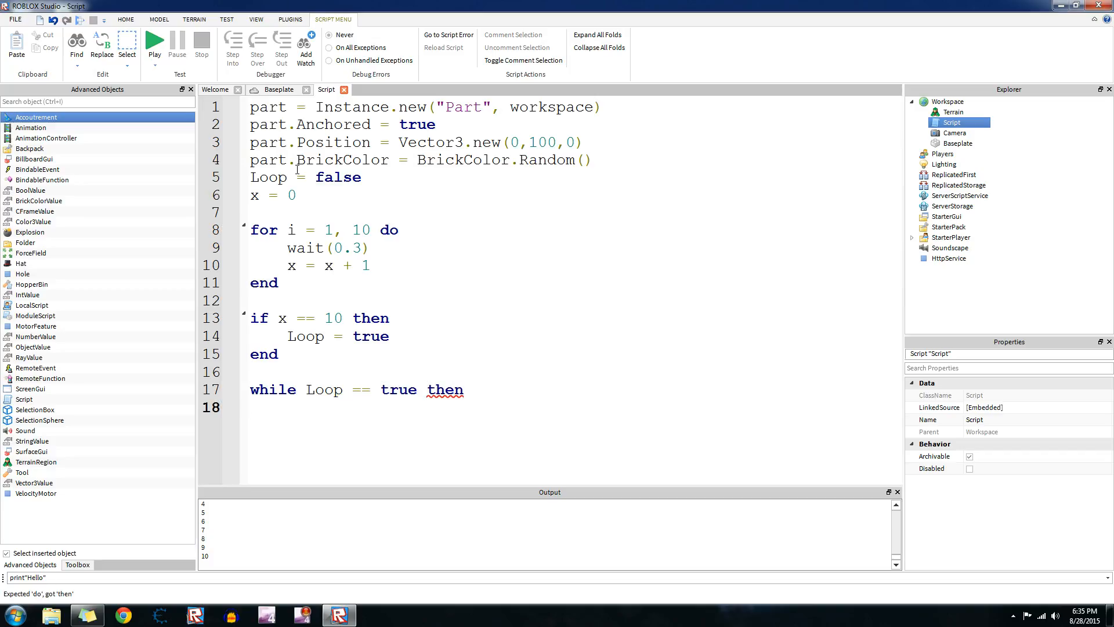
type("do")
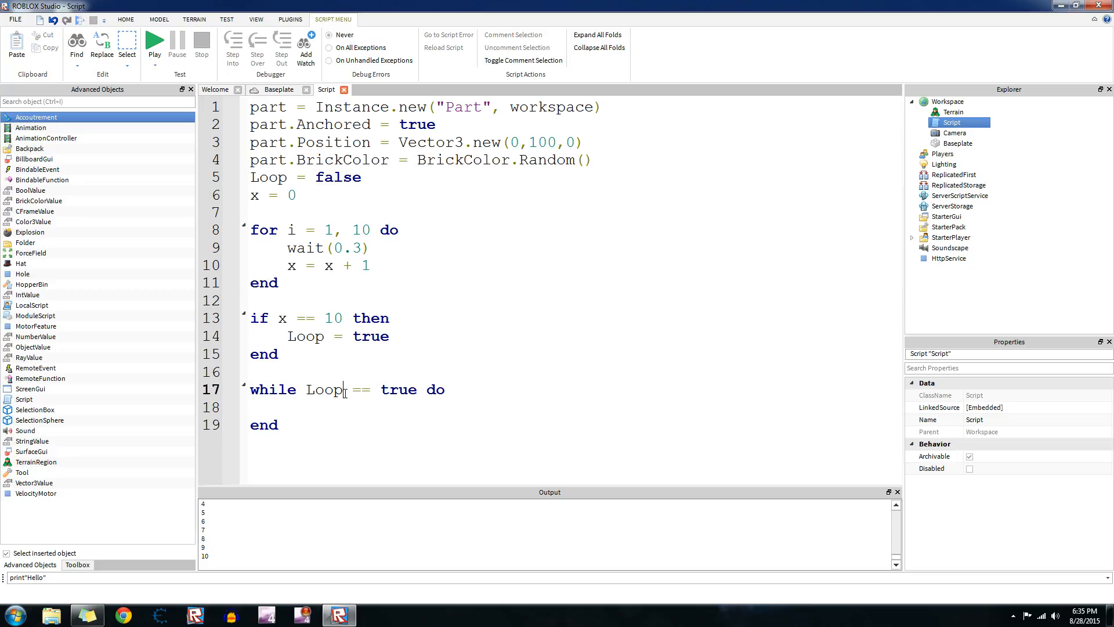
double_click(398, 390)
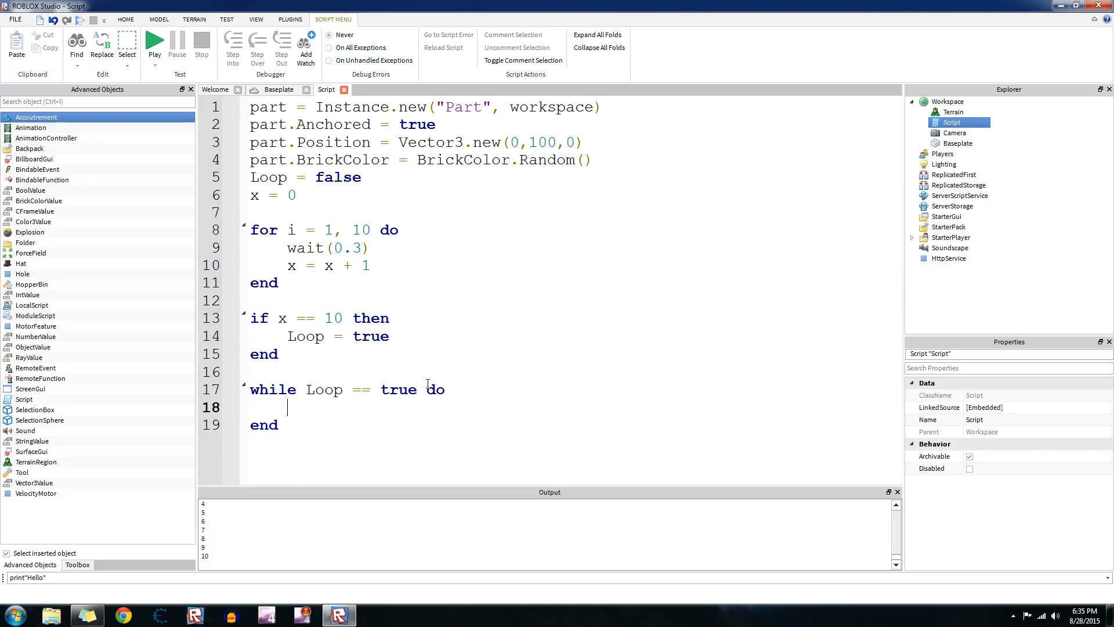
mouse_move(450, 401)
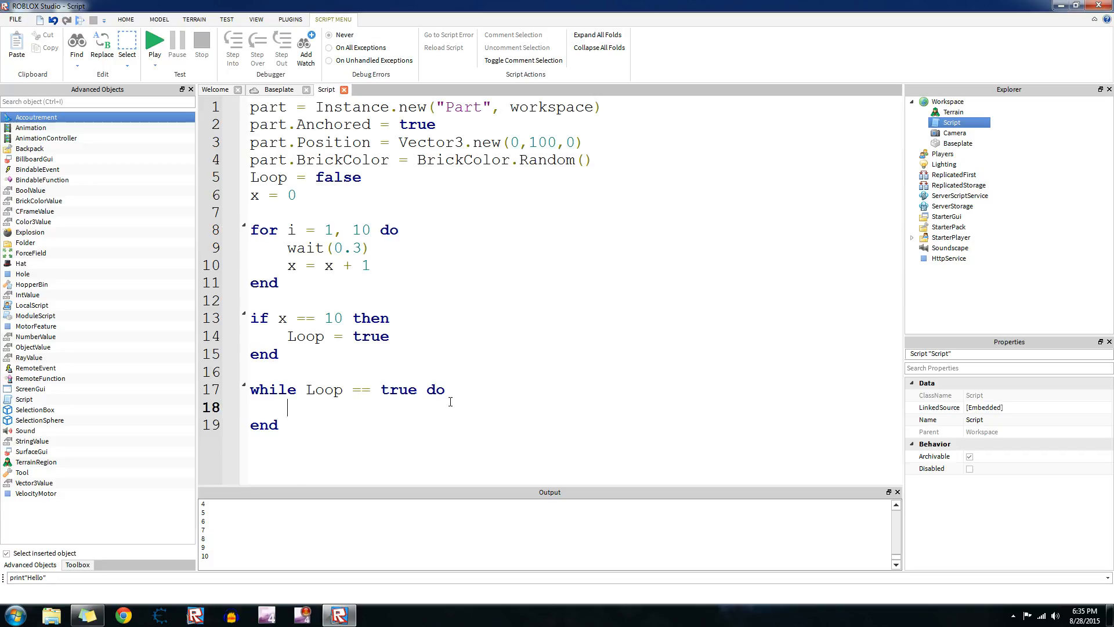
Inside the while loop, wait 0.001 seconds and set part.BrickColor to BrickColor.Random().
type("wait(")
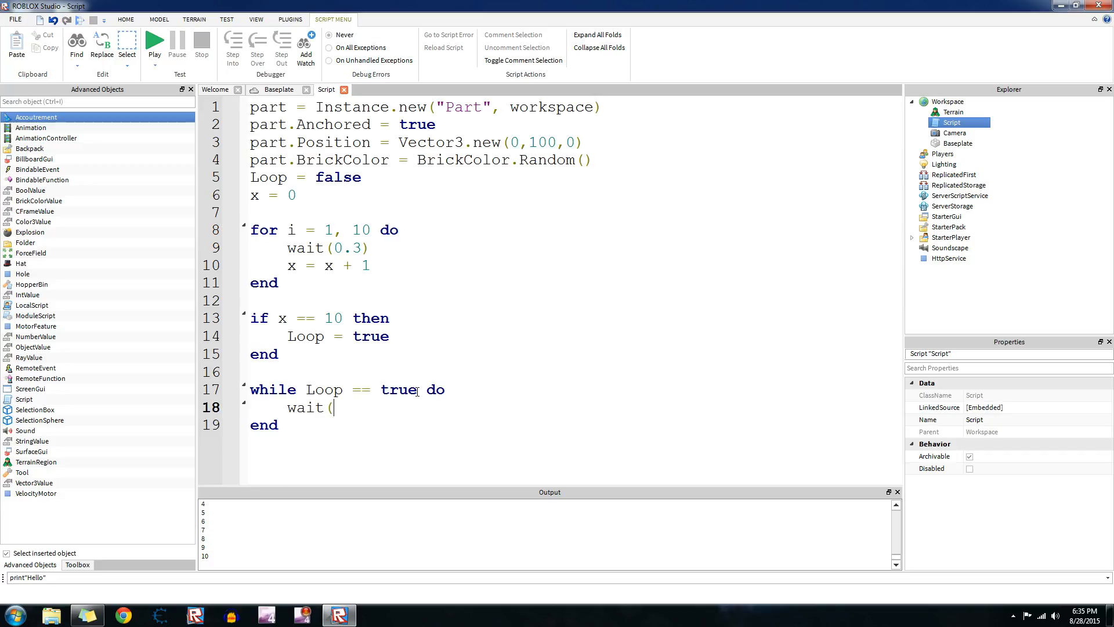
type("0.001)")
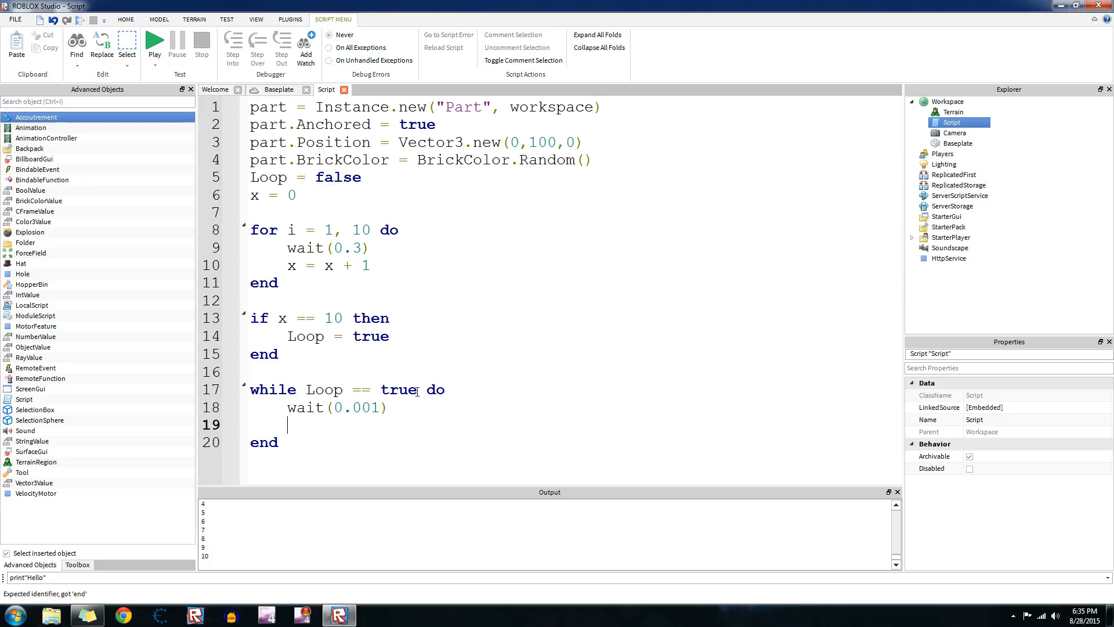
type("part.BrickColor = br")
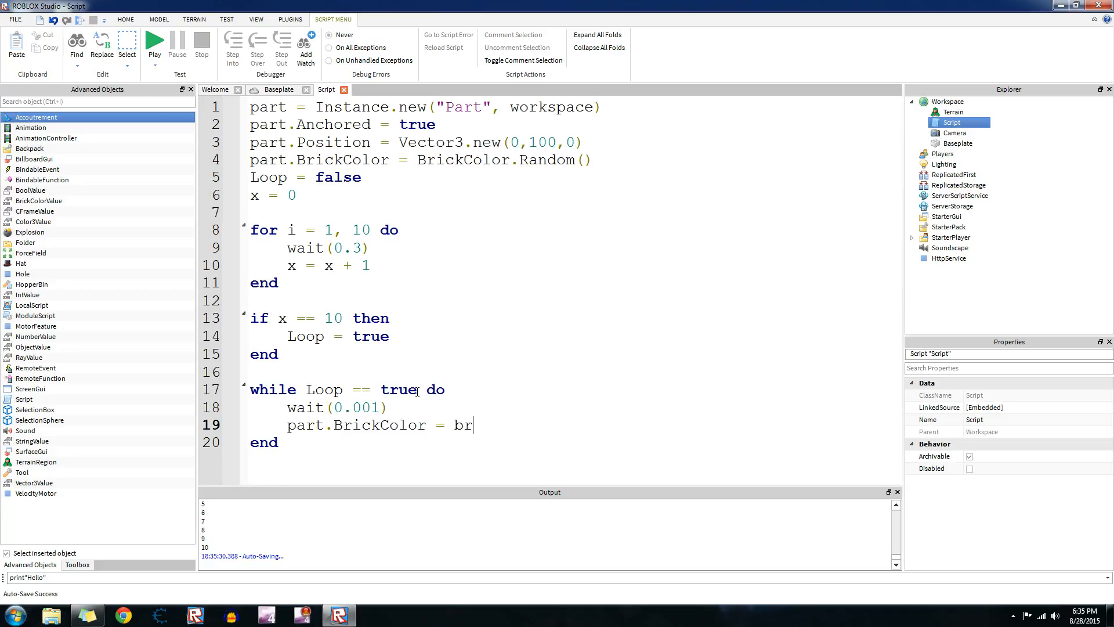
key("backspace")
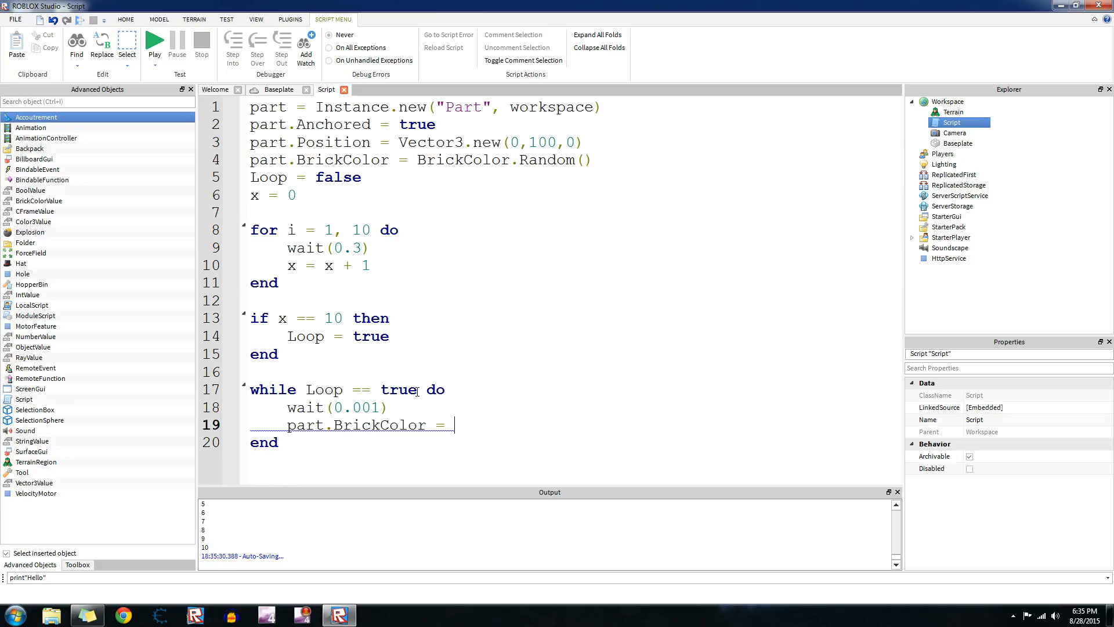
type("B")
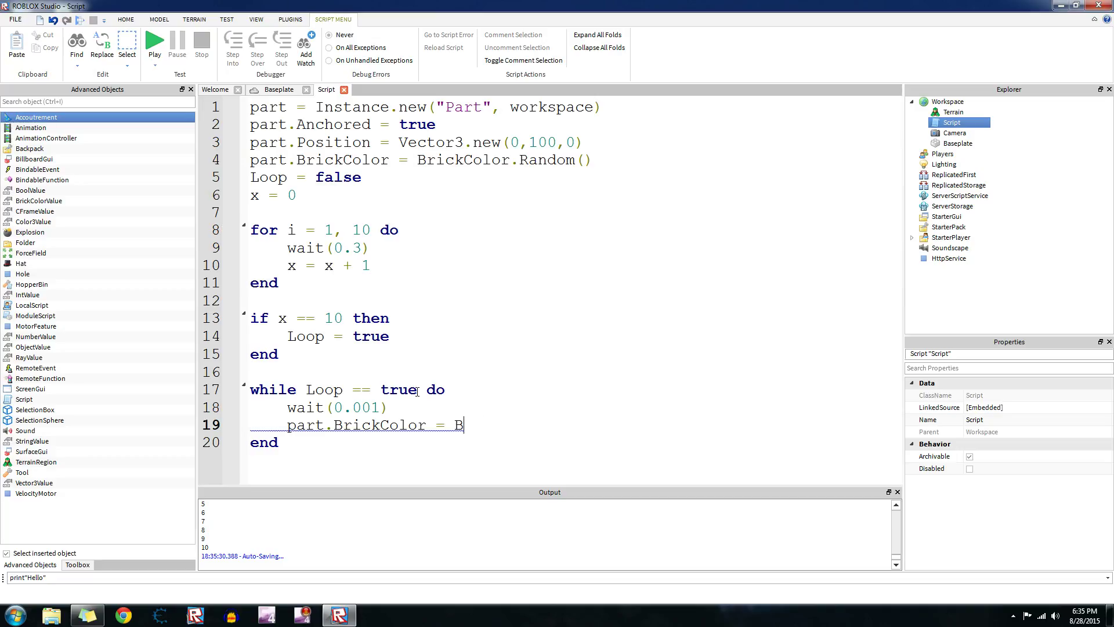
type("rickColor.r")
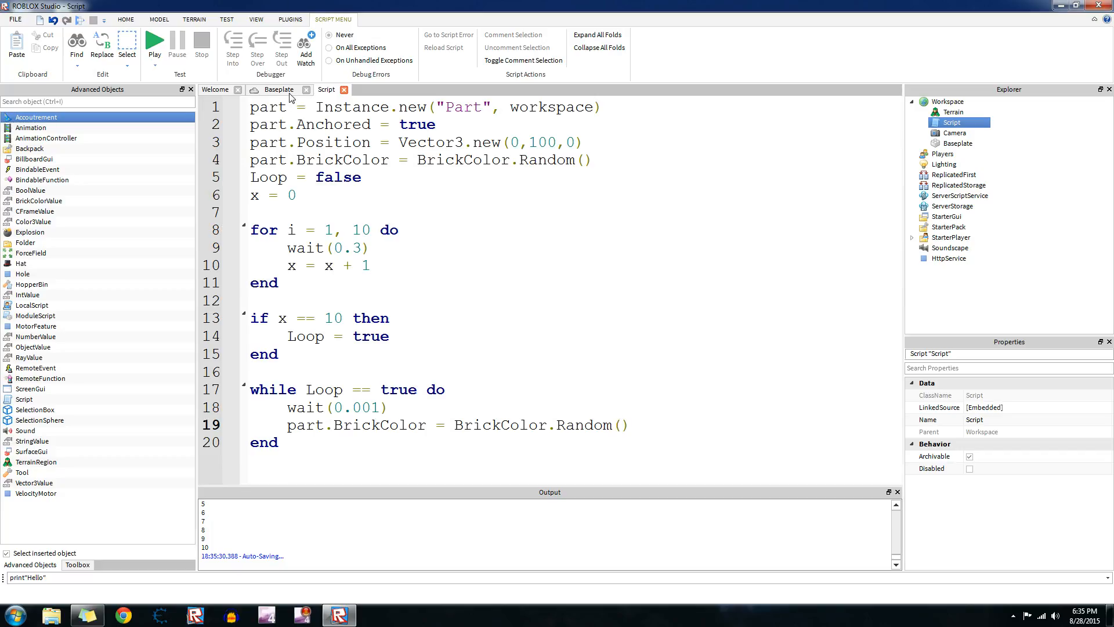
mouse_move(288, 98)
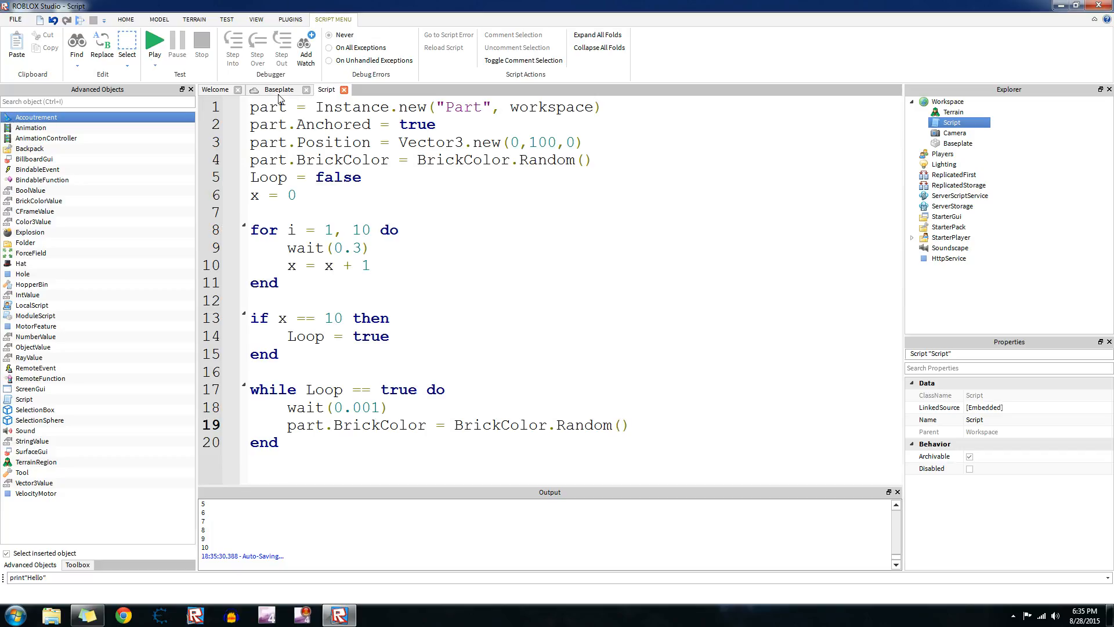
Play-test on Baseplate, select the spawned Part to watch its BrickColor change, then stop.
left_click(278, 88)
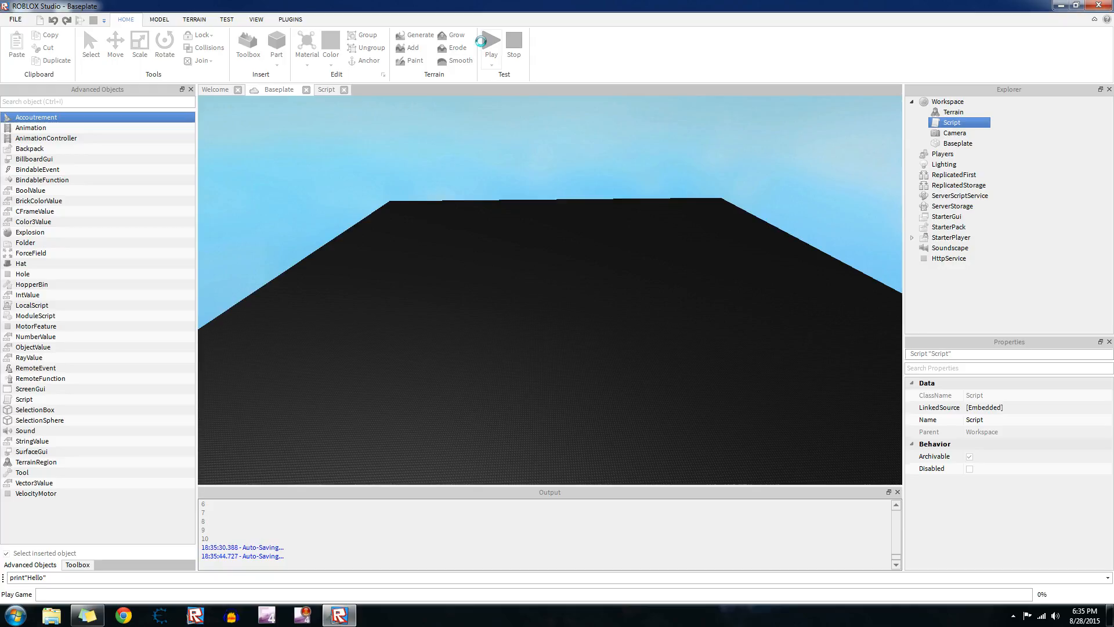
left_click(489, 47)
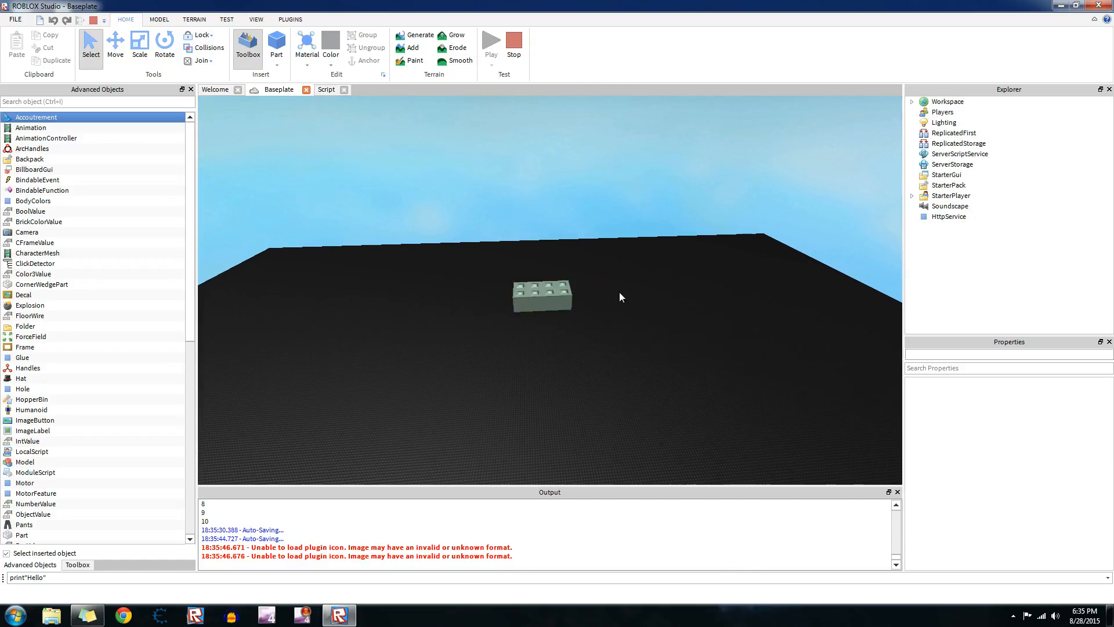
left_click(543, 295)
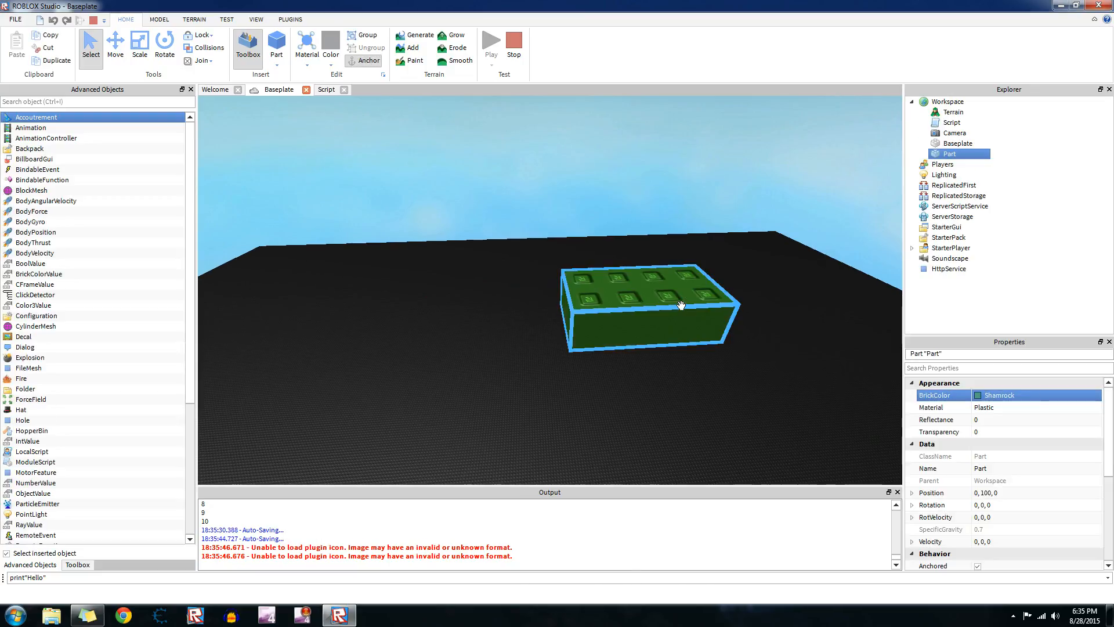
left_click(1034, 395)
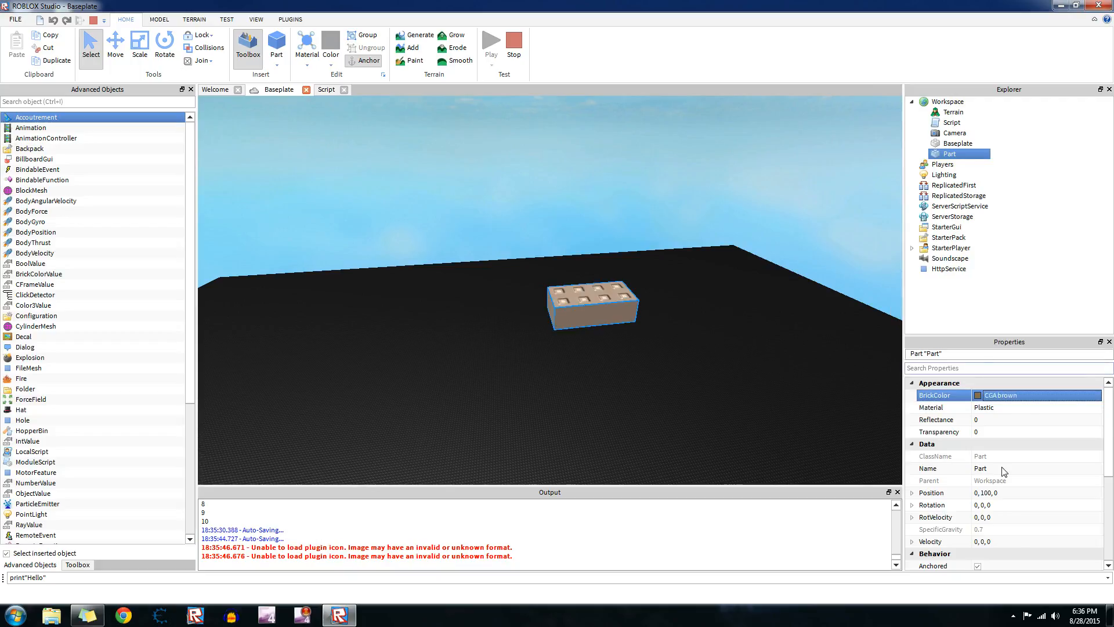
left_click(1038, 395)
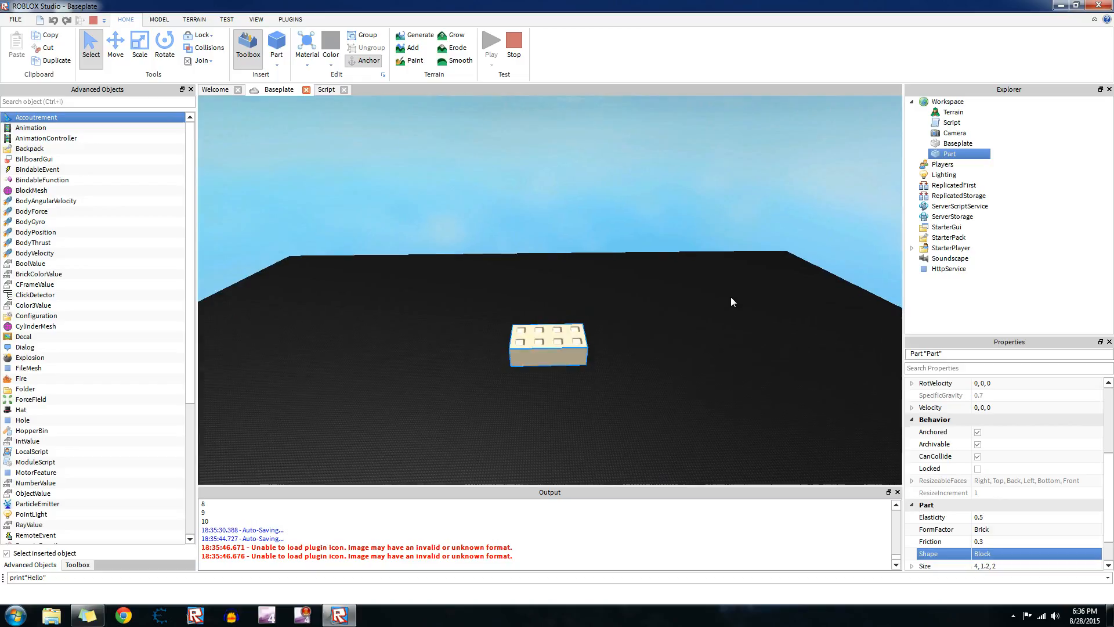
mouse_move(513, 44)
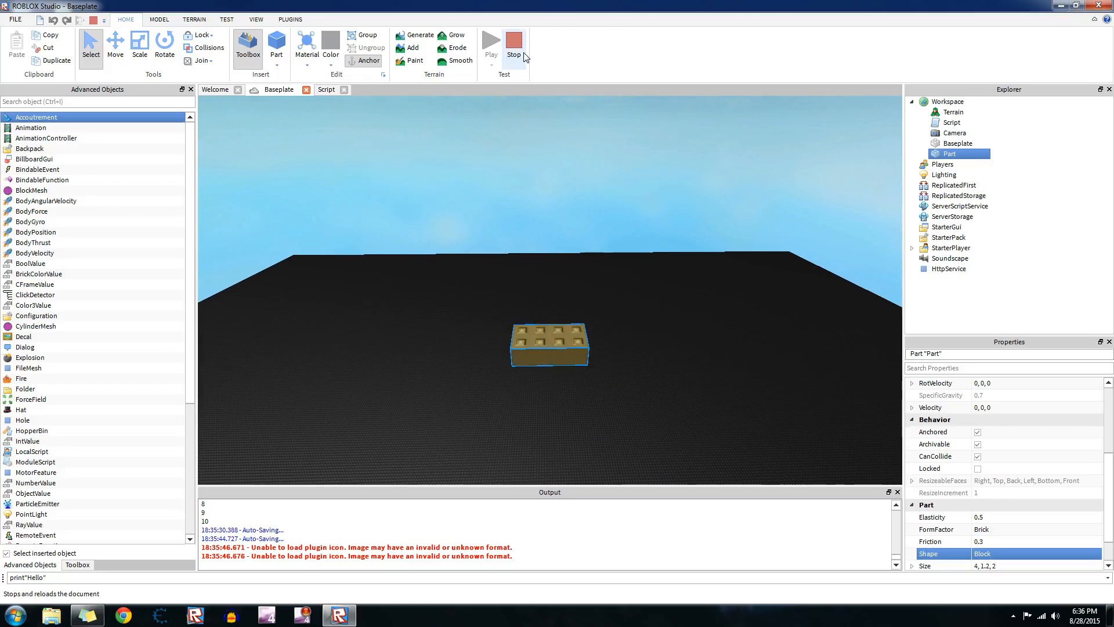
left_click(326, 89)
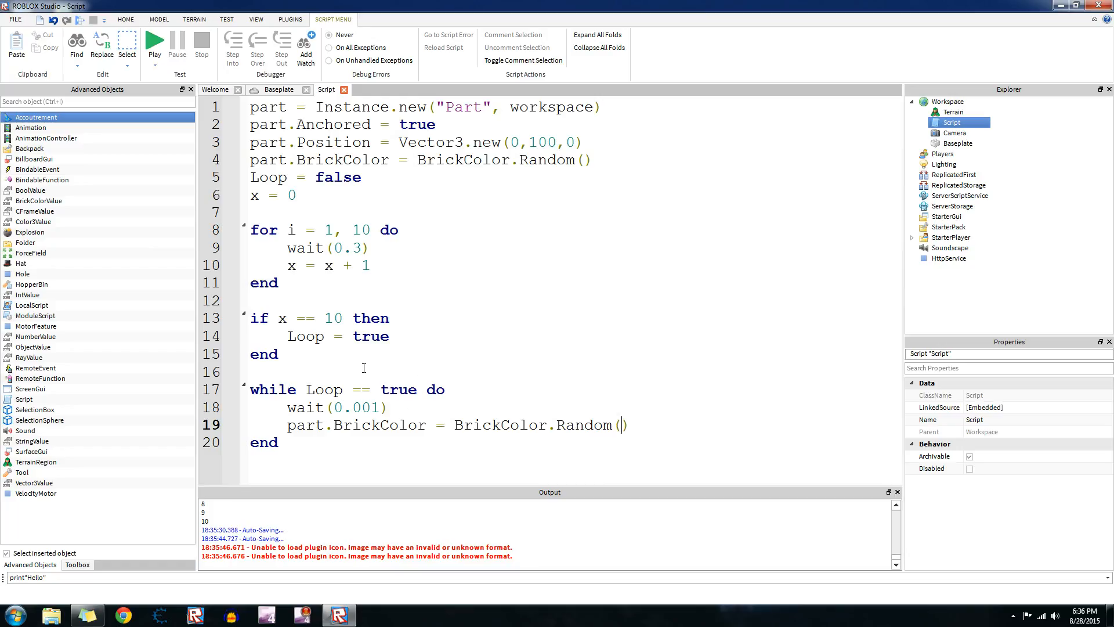
mouse_move(639, 411)
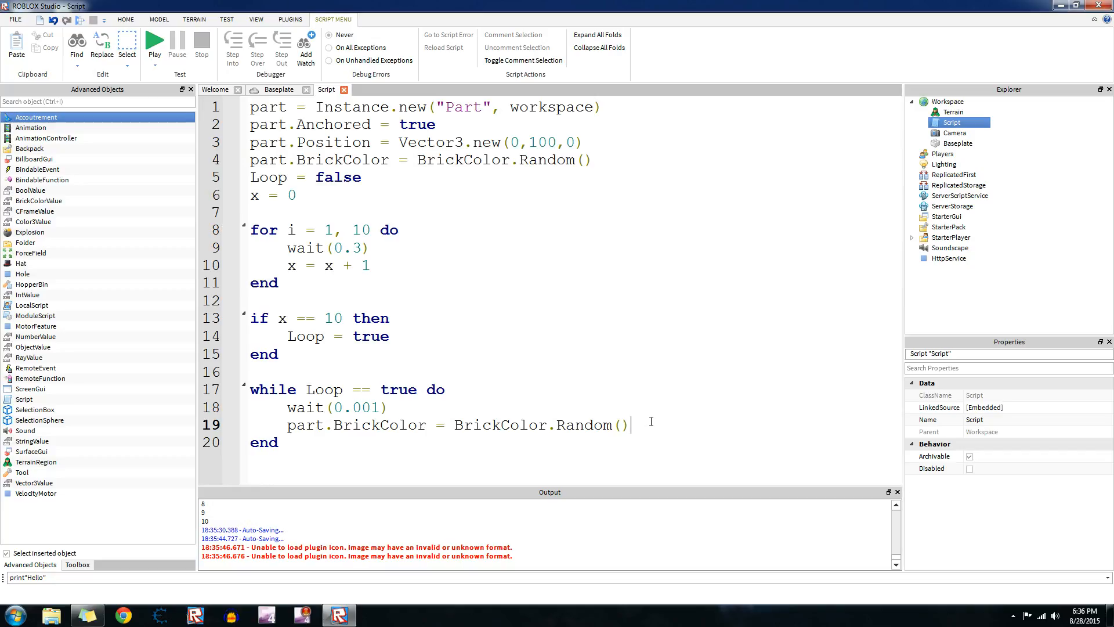
mouse_move(717, 400)
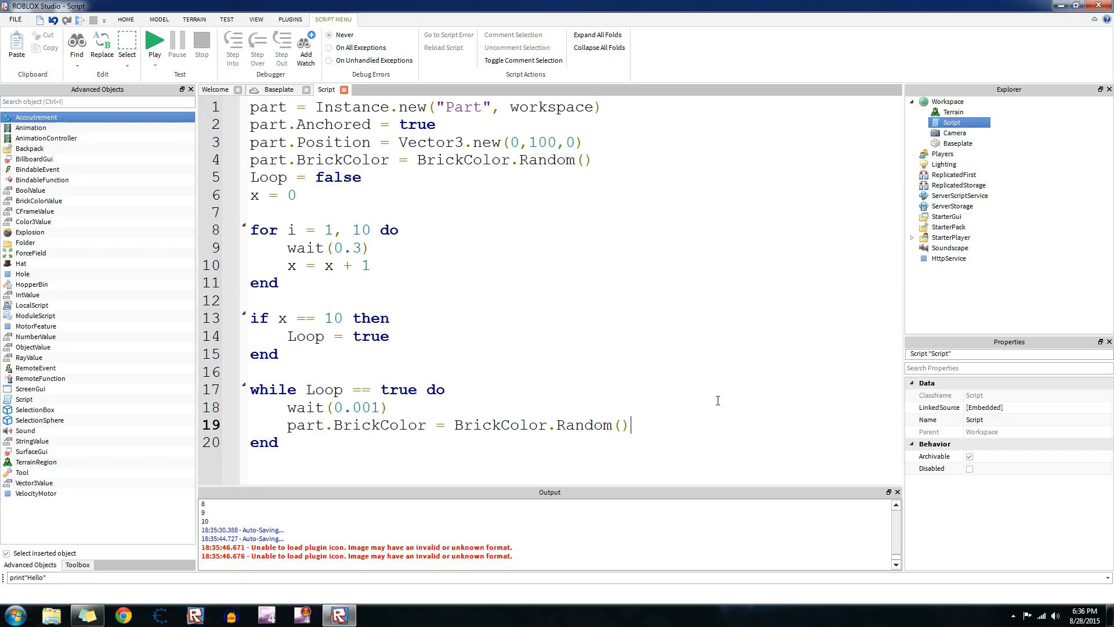
mouse_move(675, 414)
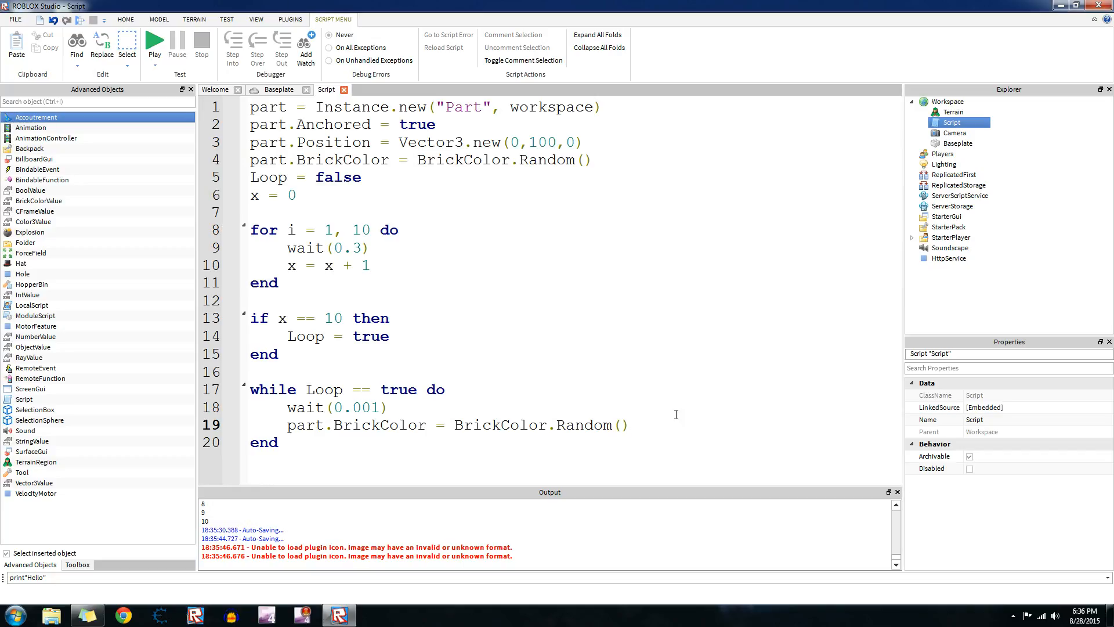
mouse_move(452, 406)
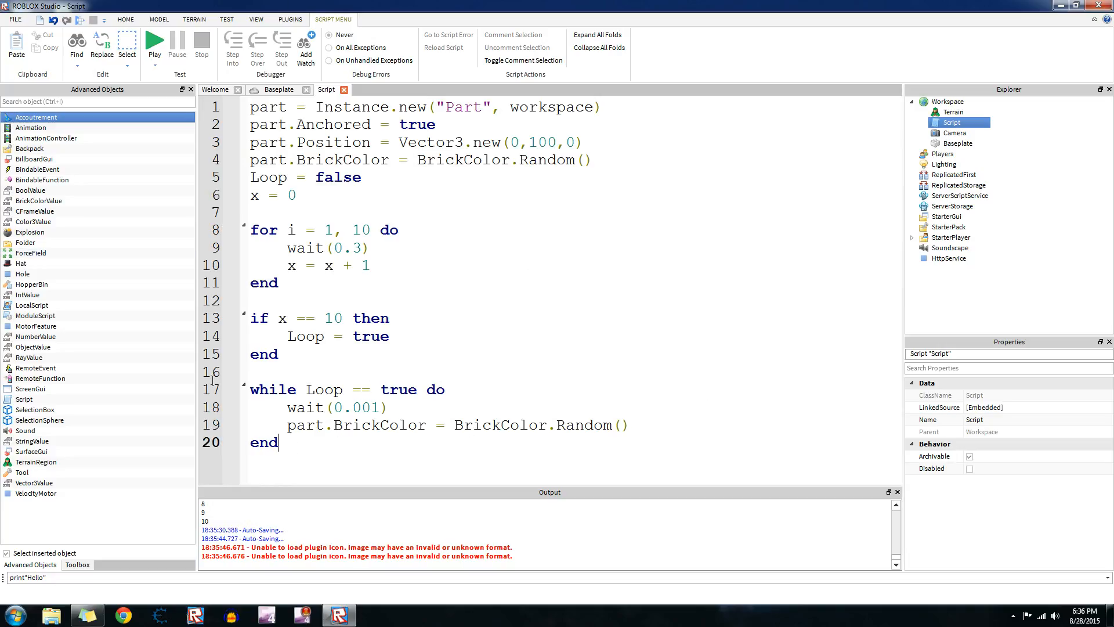
Highlight the whole random-colour script with Ctrl+A.
key("ctrl+a")
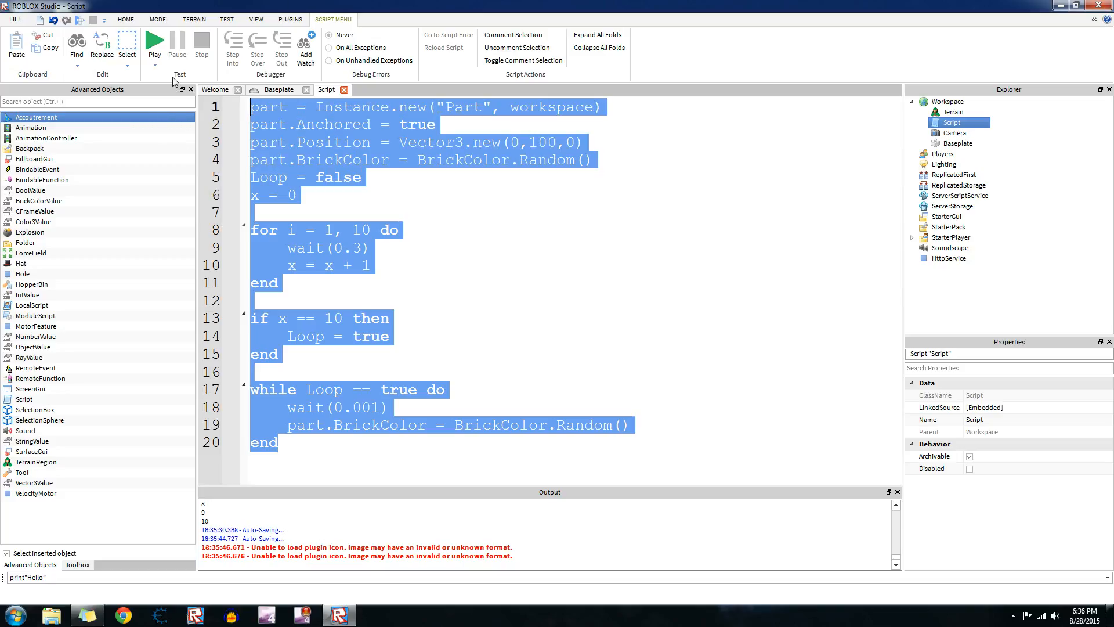